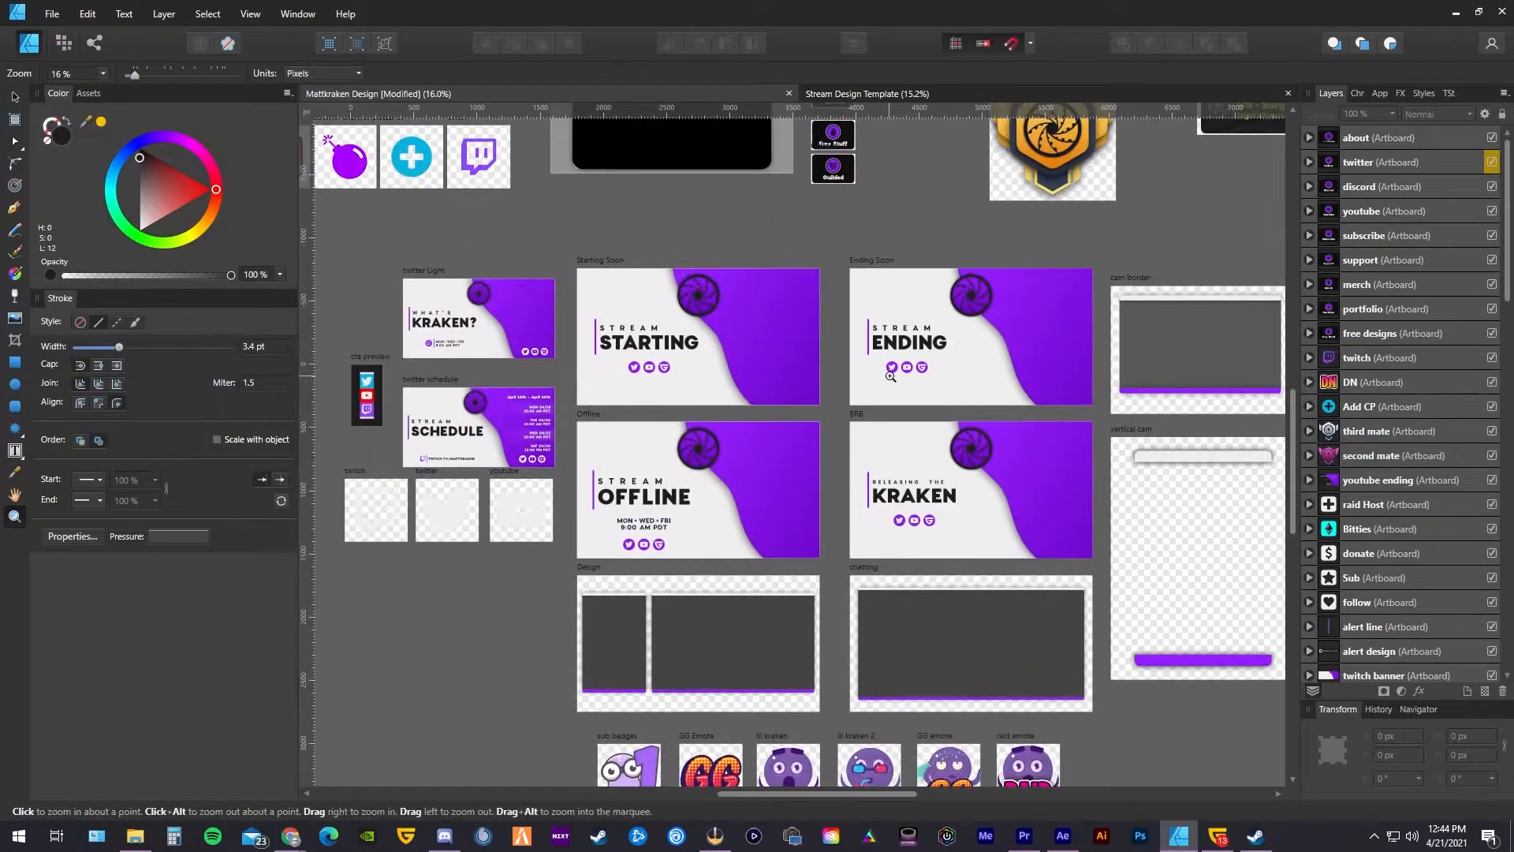
- Switch from Affinity Designer to the After Effects animated social icons project
{"action": "left_click", "coordinate": [1060, 836]}
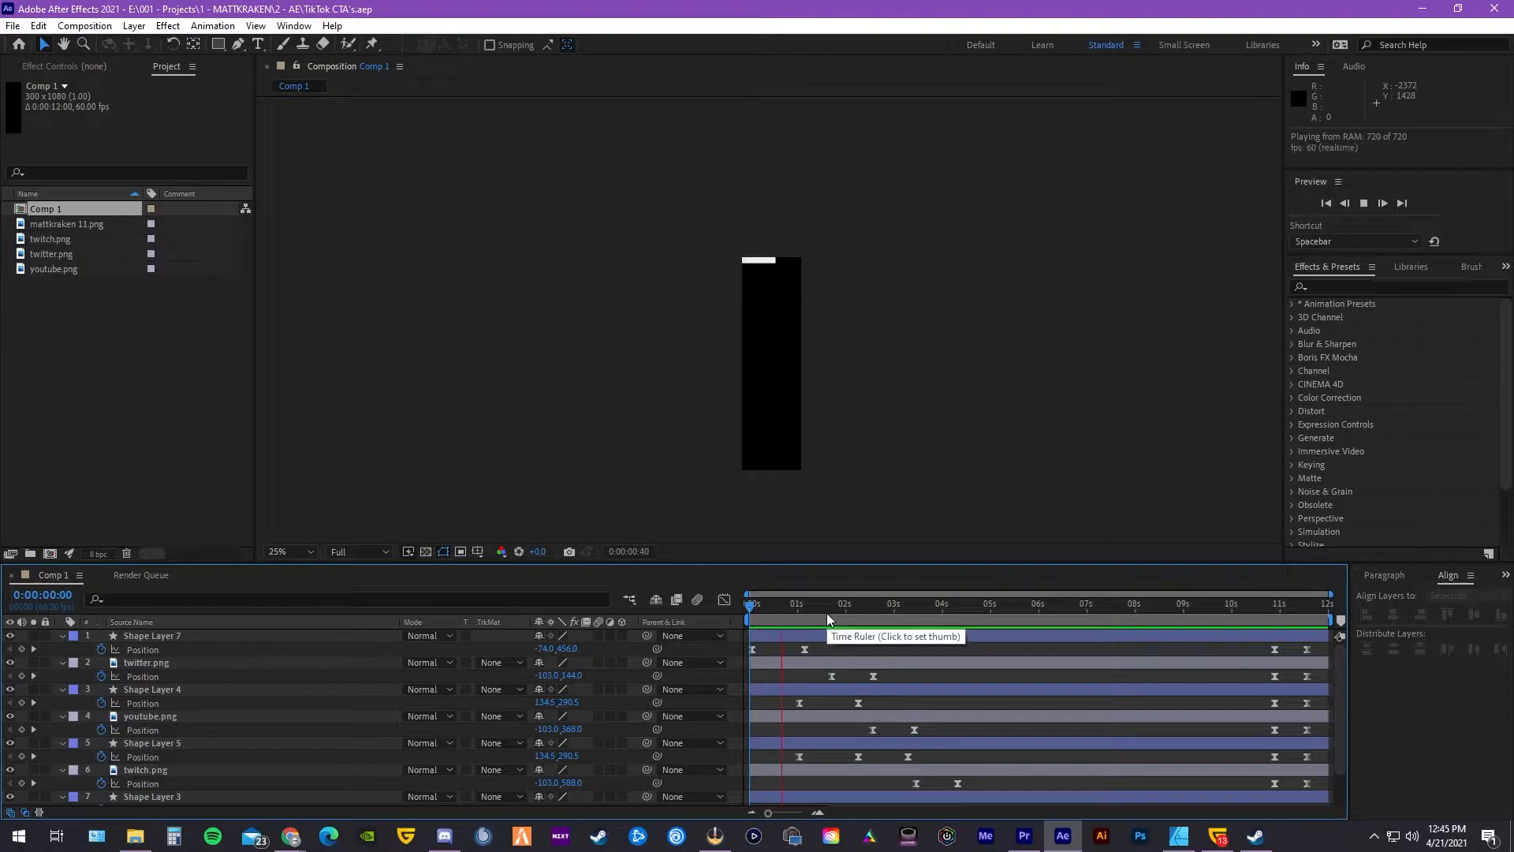
- Switch from After Effects to the browser with the Canva outro video design
{"action": "left_click", "coordinate": [878, 604]}
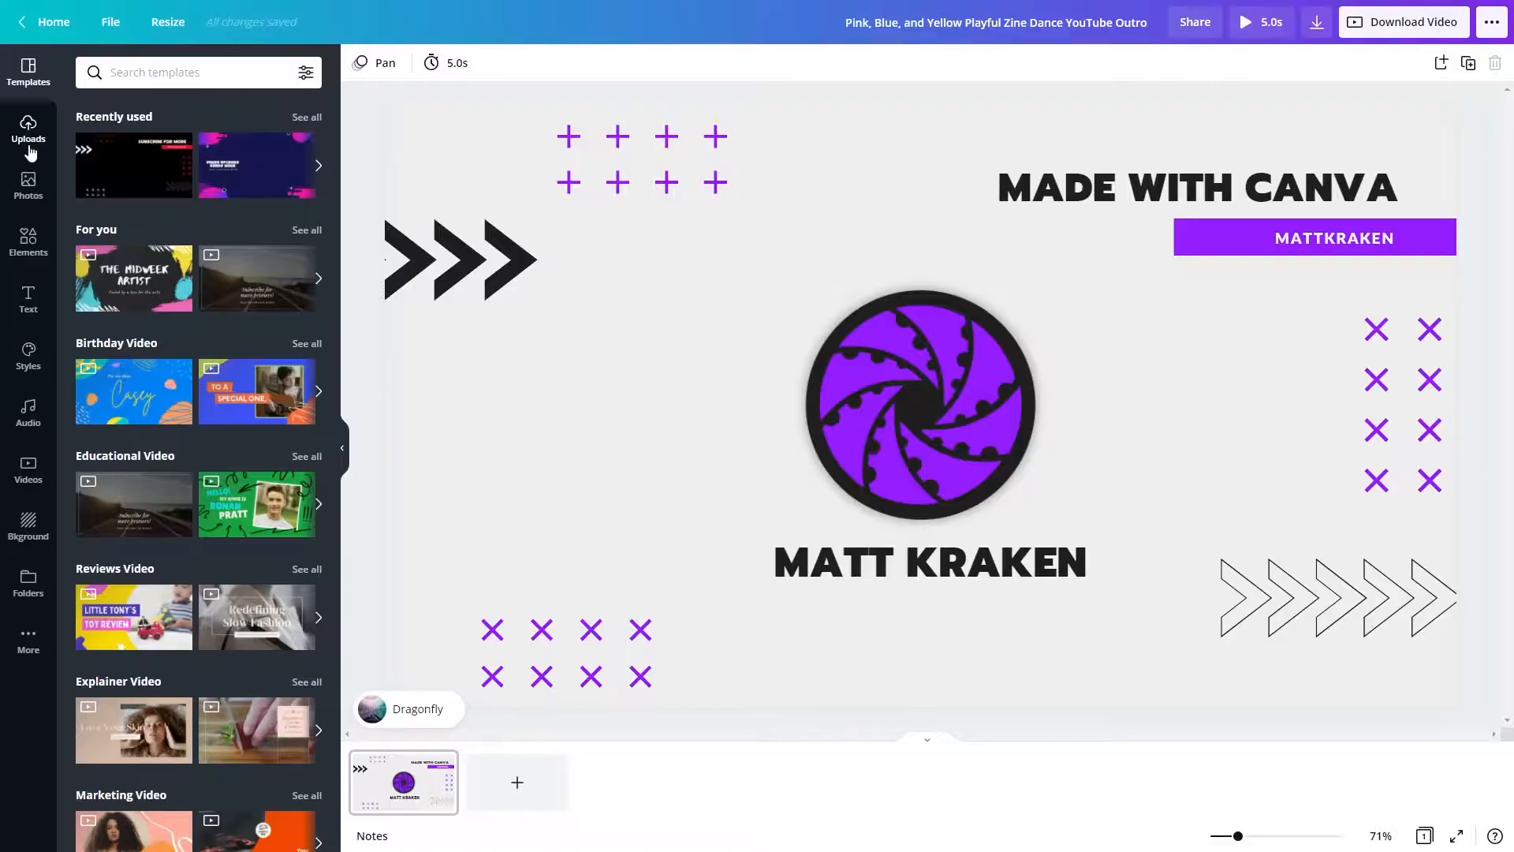
- Switch from the Canva editor to the Affinity website's 50% off offers page
{"action": "left_click", "coordinate": [29, 242]}
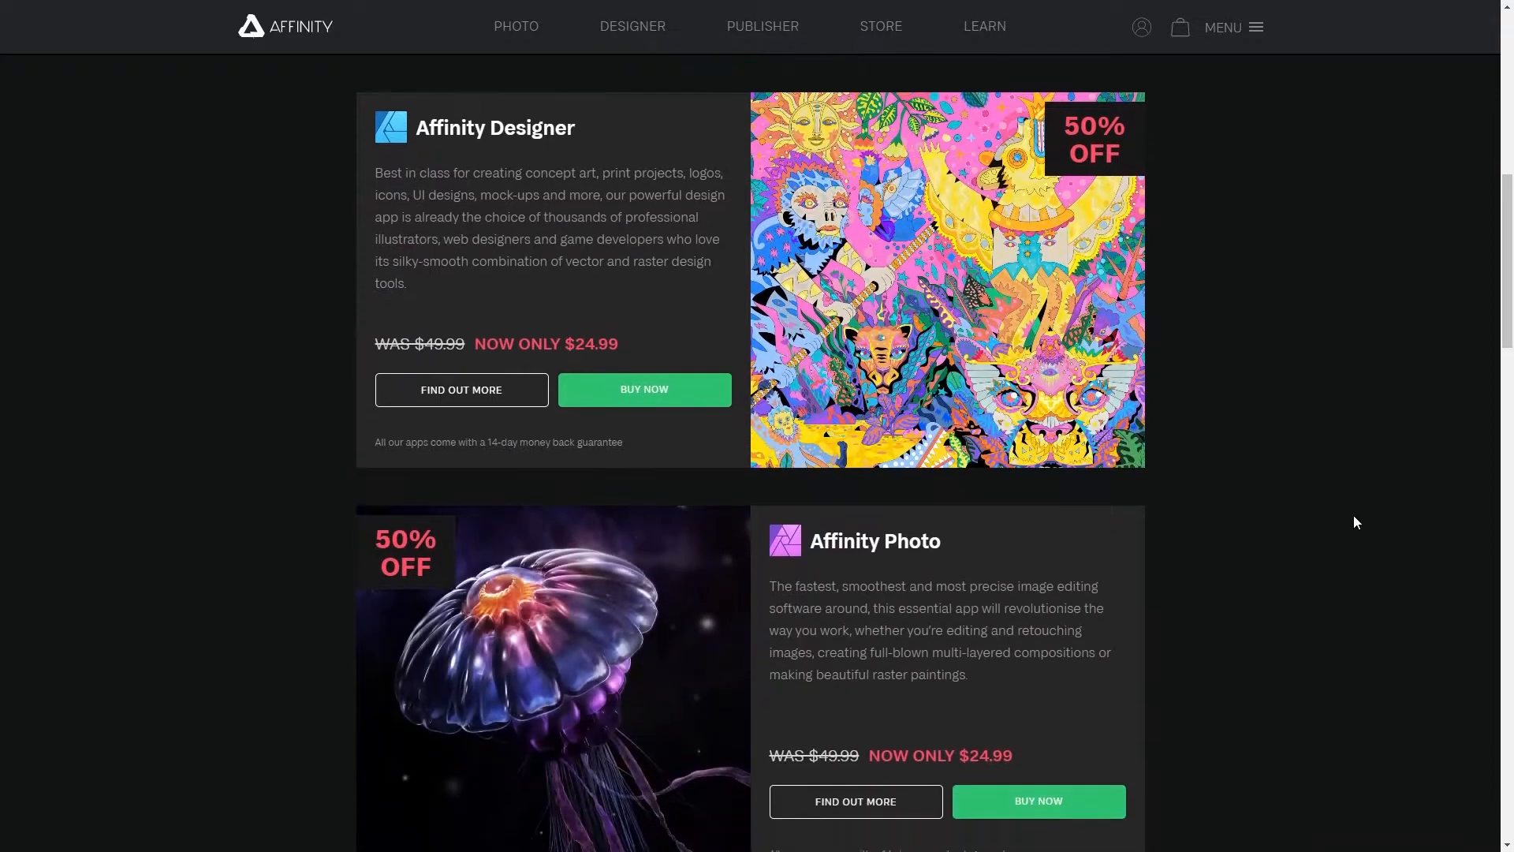
- Scroll through the Affinity Designer and Photo sale offers
{"action": "scroll", "scroll_direction": "down", "scroll_amount": 3}
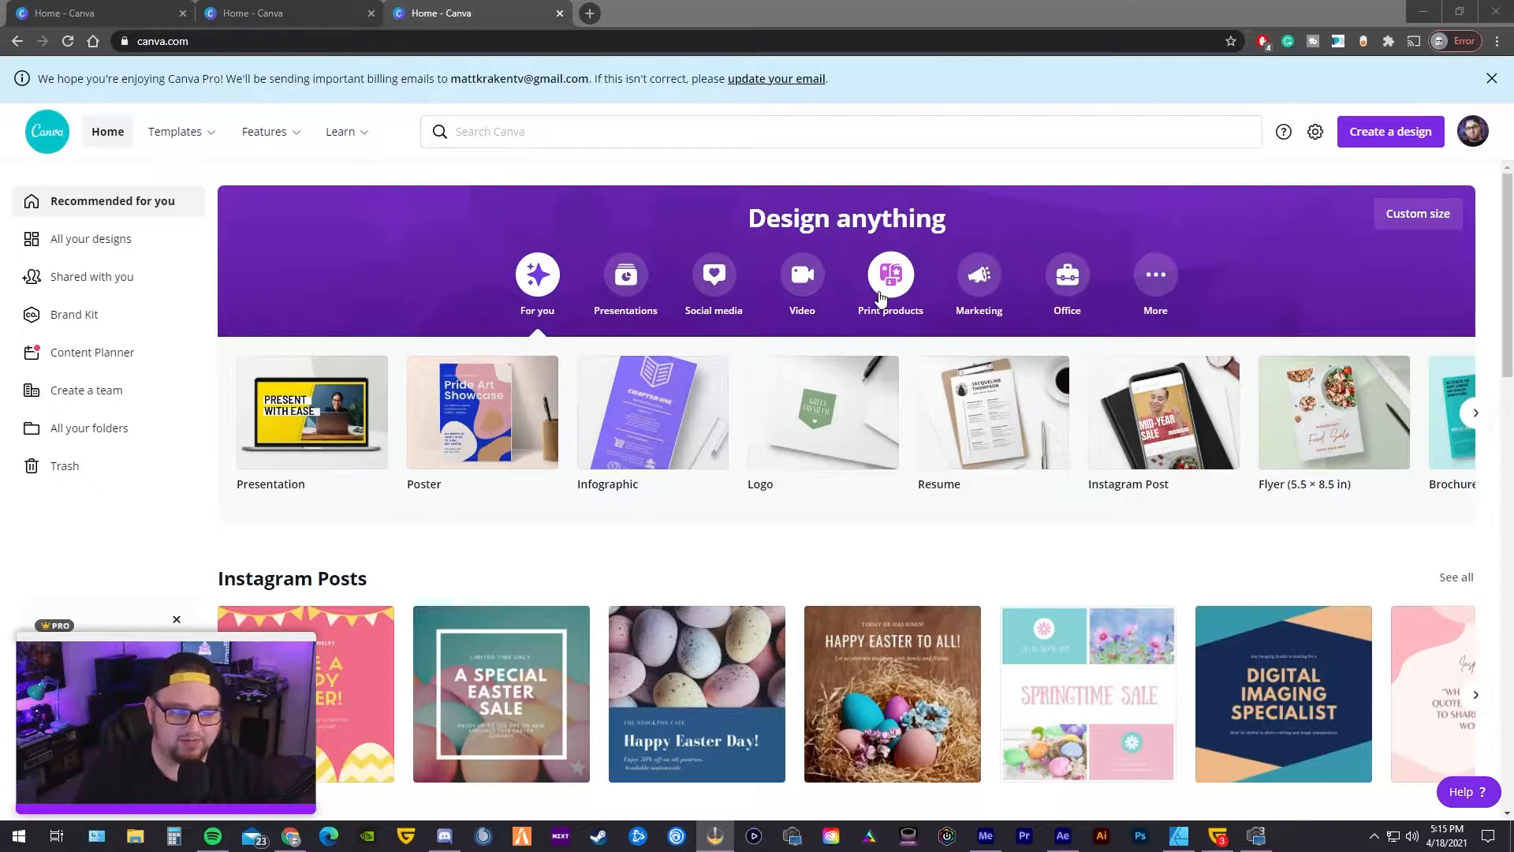
{"action": "mouse_move", "coordinate": [982, 415]}
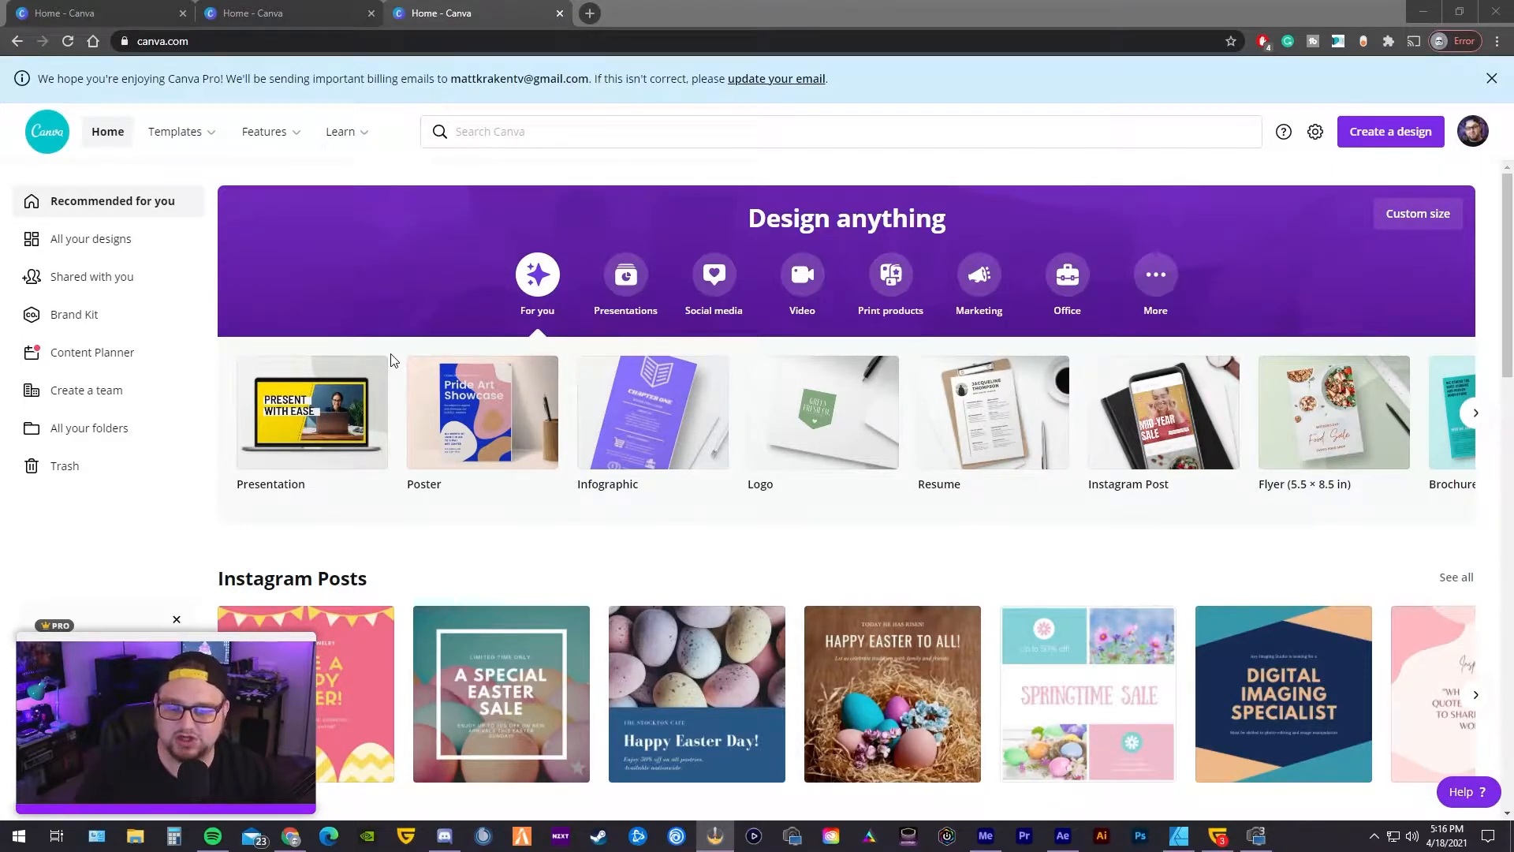
{"action": "mouse_move", "coordinate": [1111, 257]}
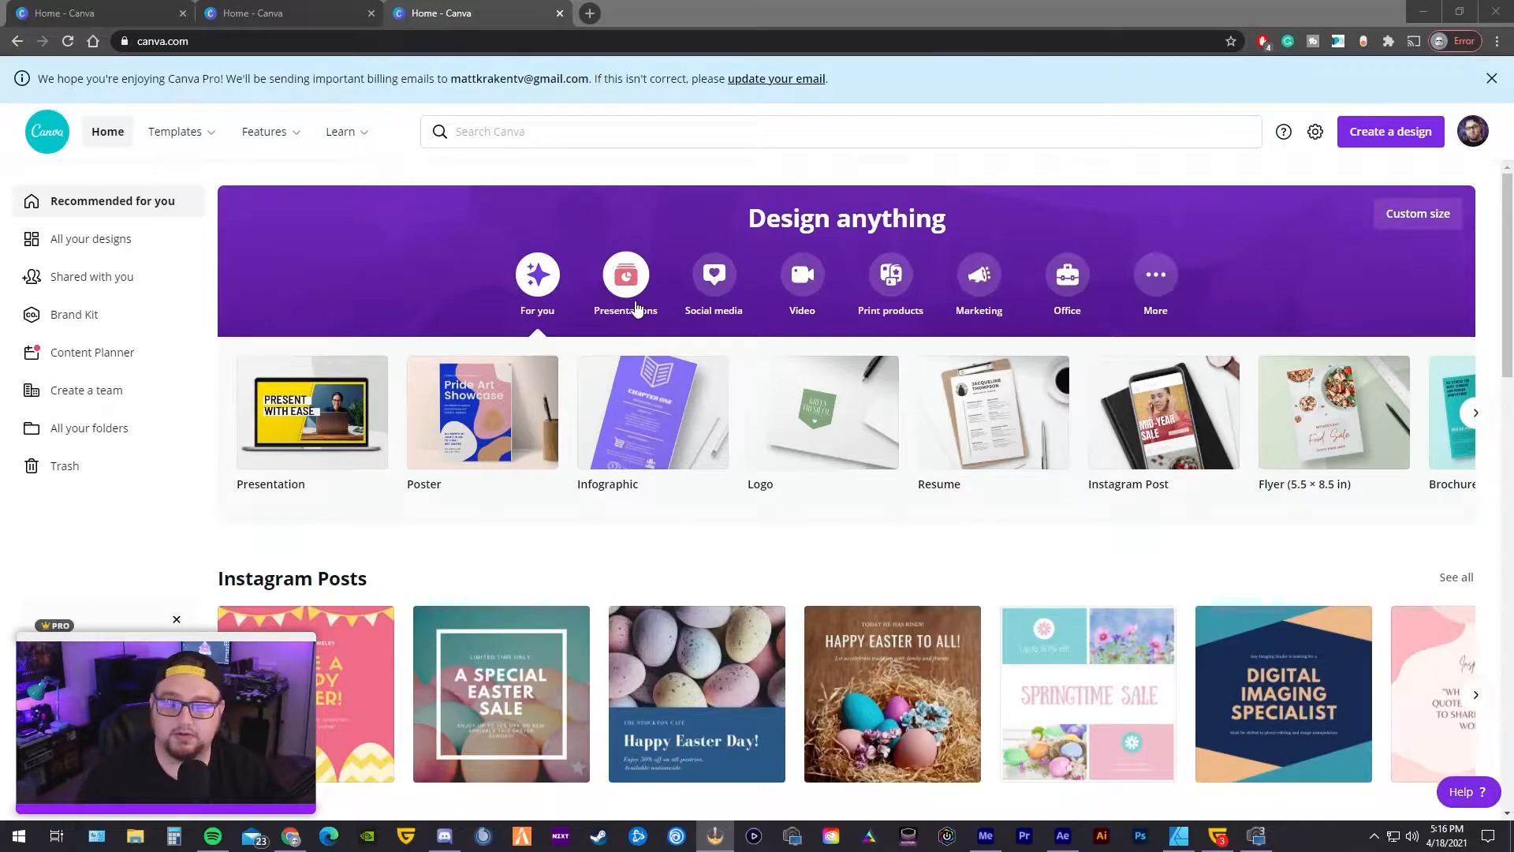
{"action": "mouse_move", "coordinate": [857, 164]}
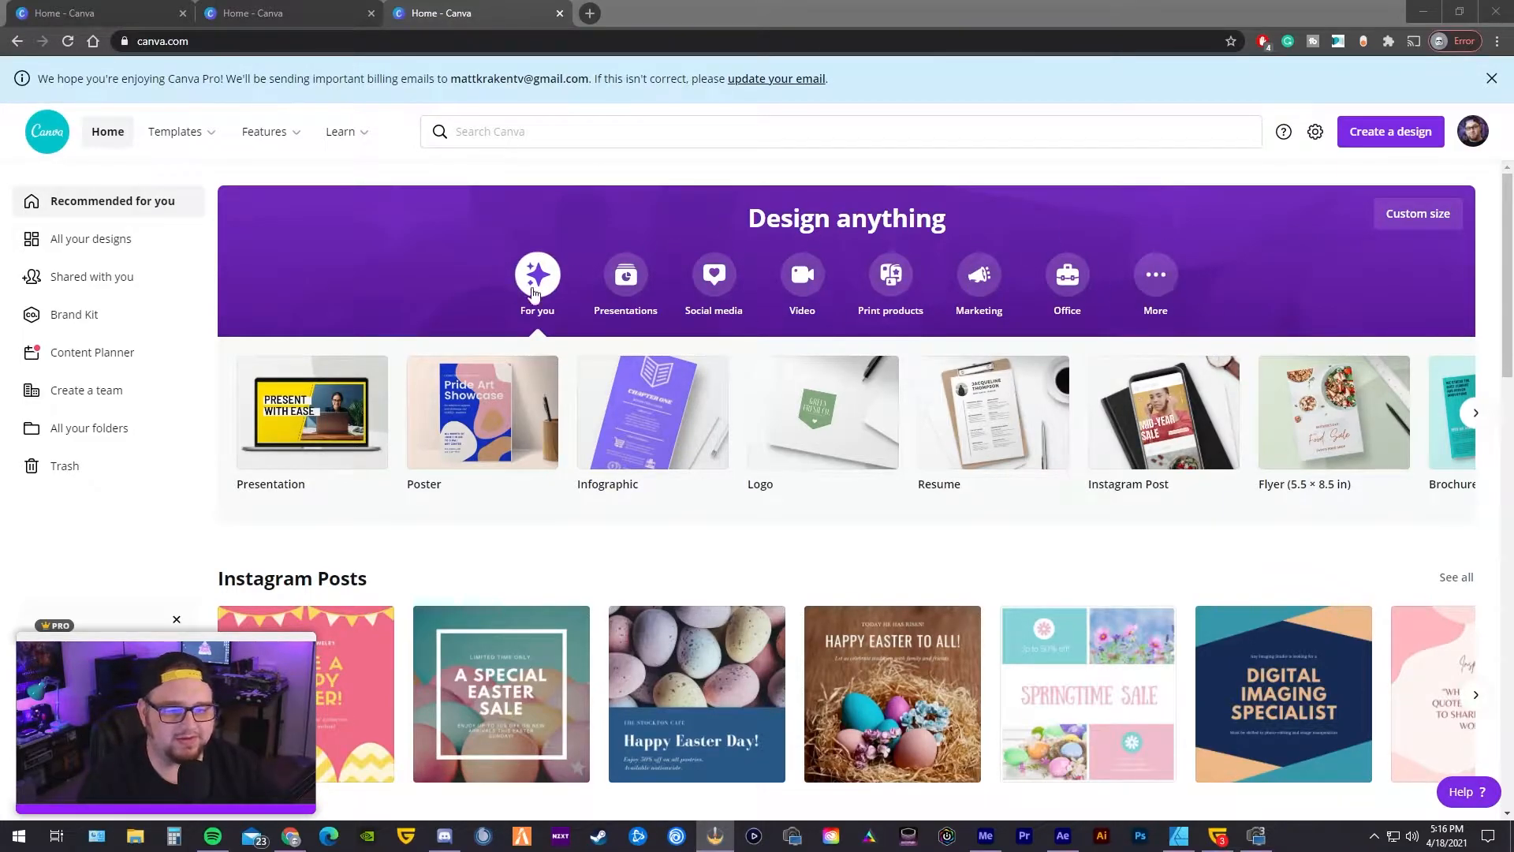
{"action": "mouse_move", "coordinate": [1155, 273]}
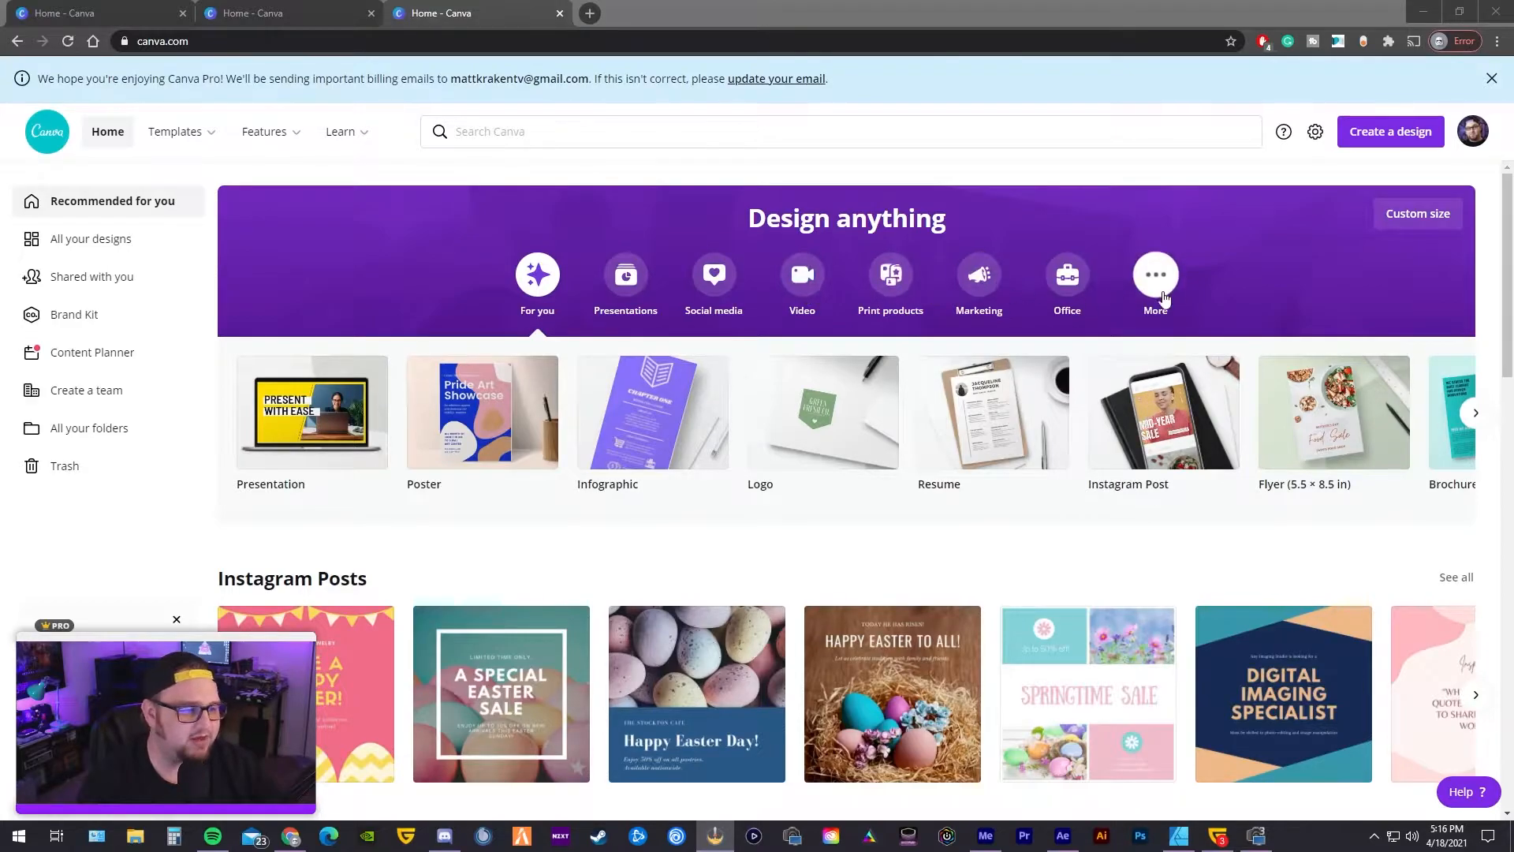
- Create a new blank Flyer (5.5 × 8.5 in) design from the Canva home page
{"action": "left_click", "coordinate": [1155, 280]}
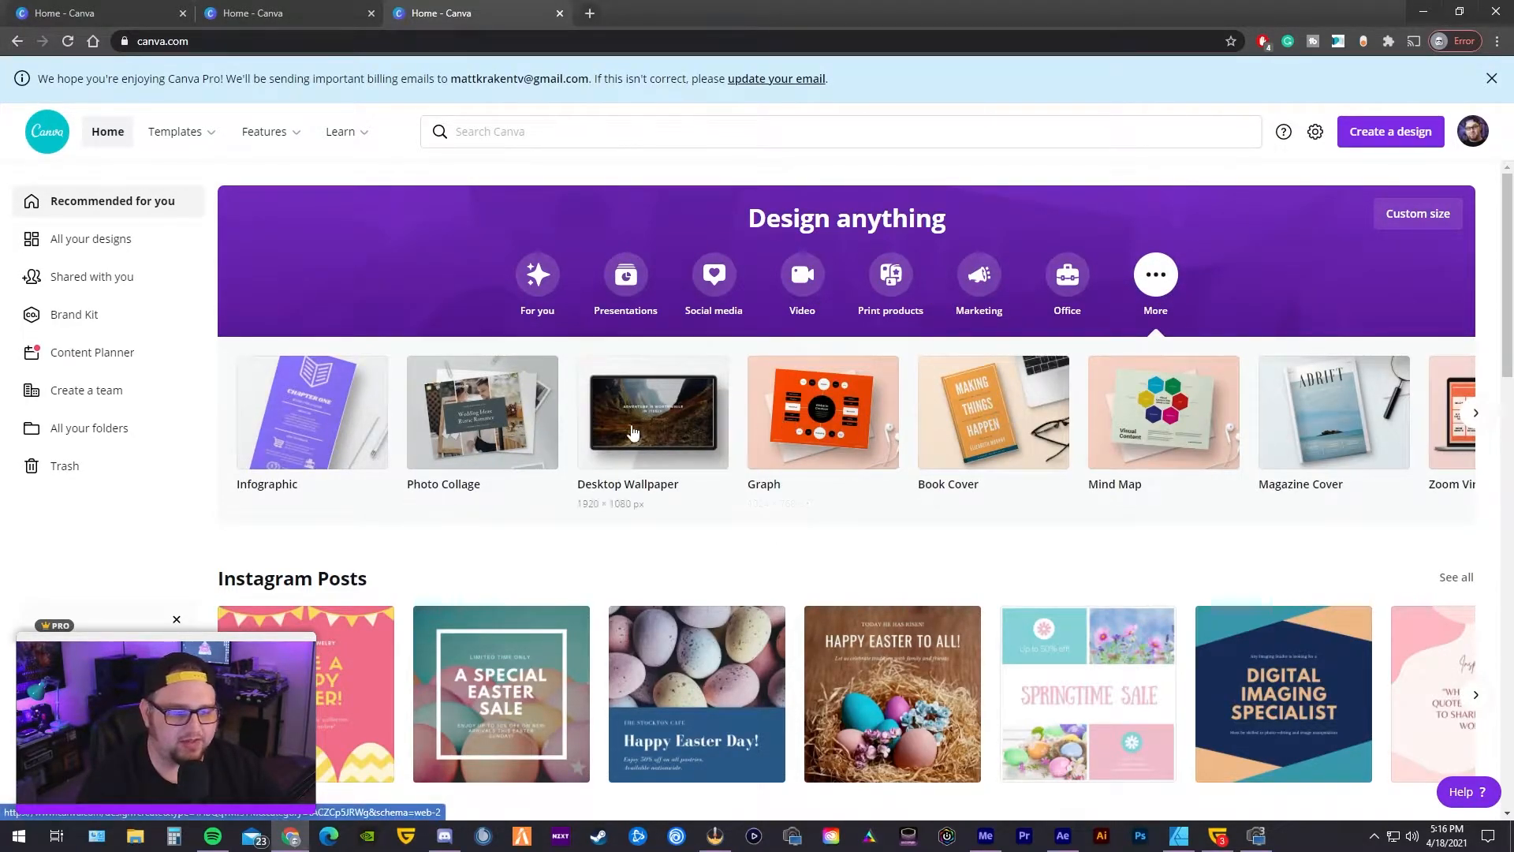
{"action": "mouse_move", "coordinate": [1369, 436]}
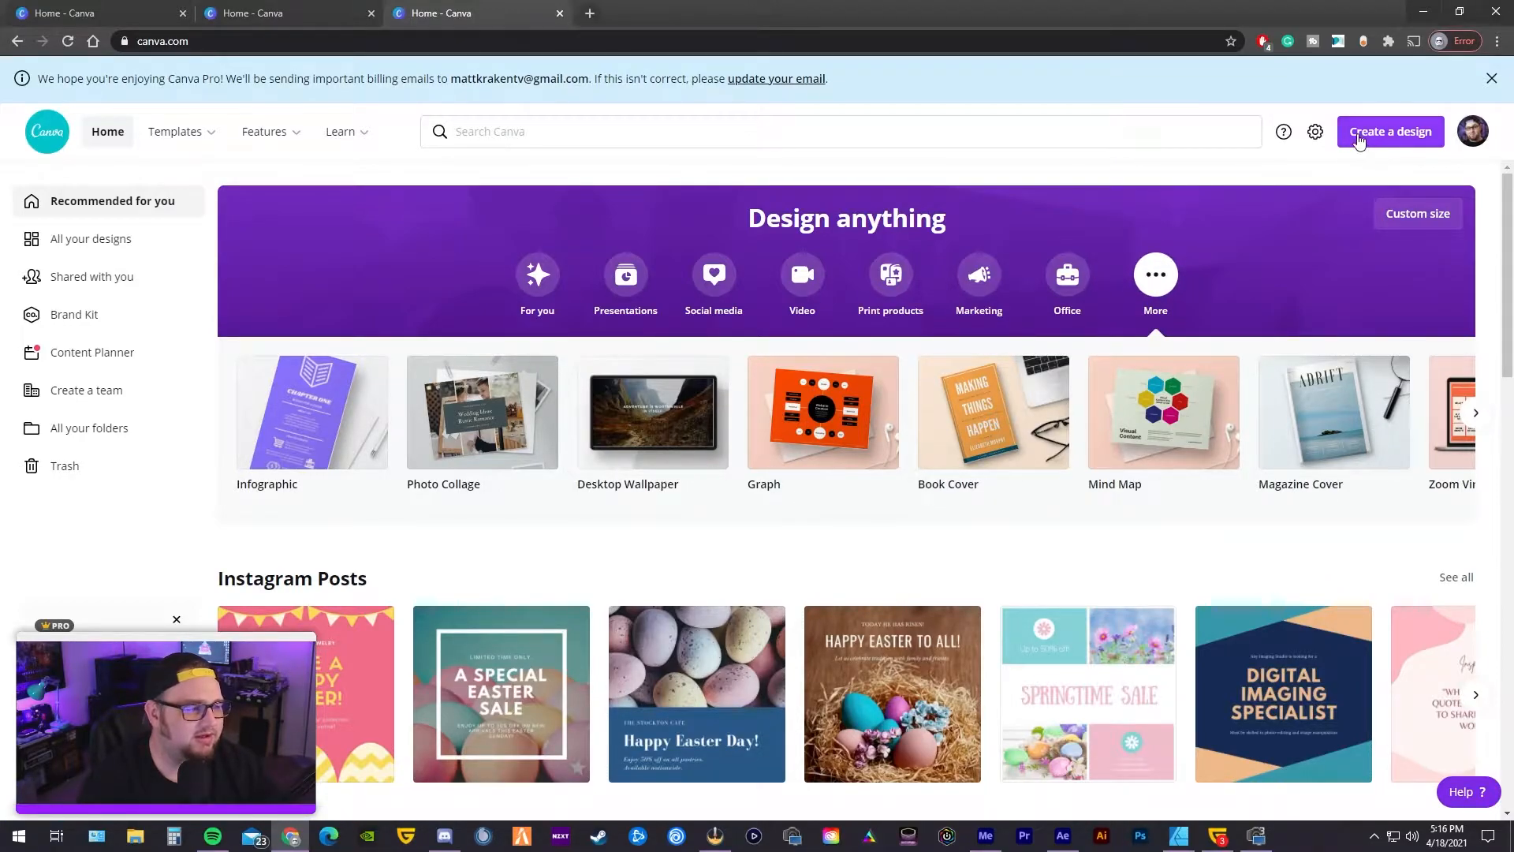
{"action": "left_click", "coordinate": [1390, 131]}
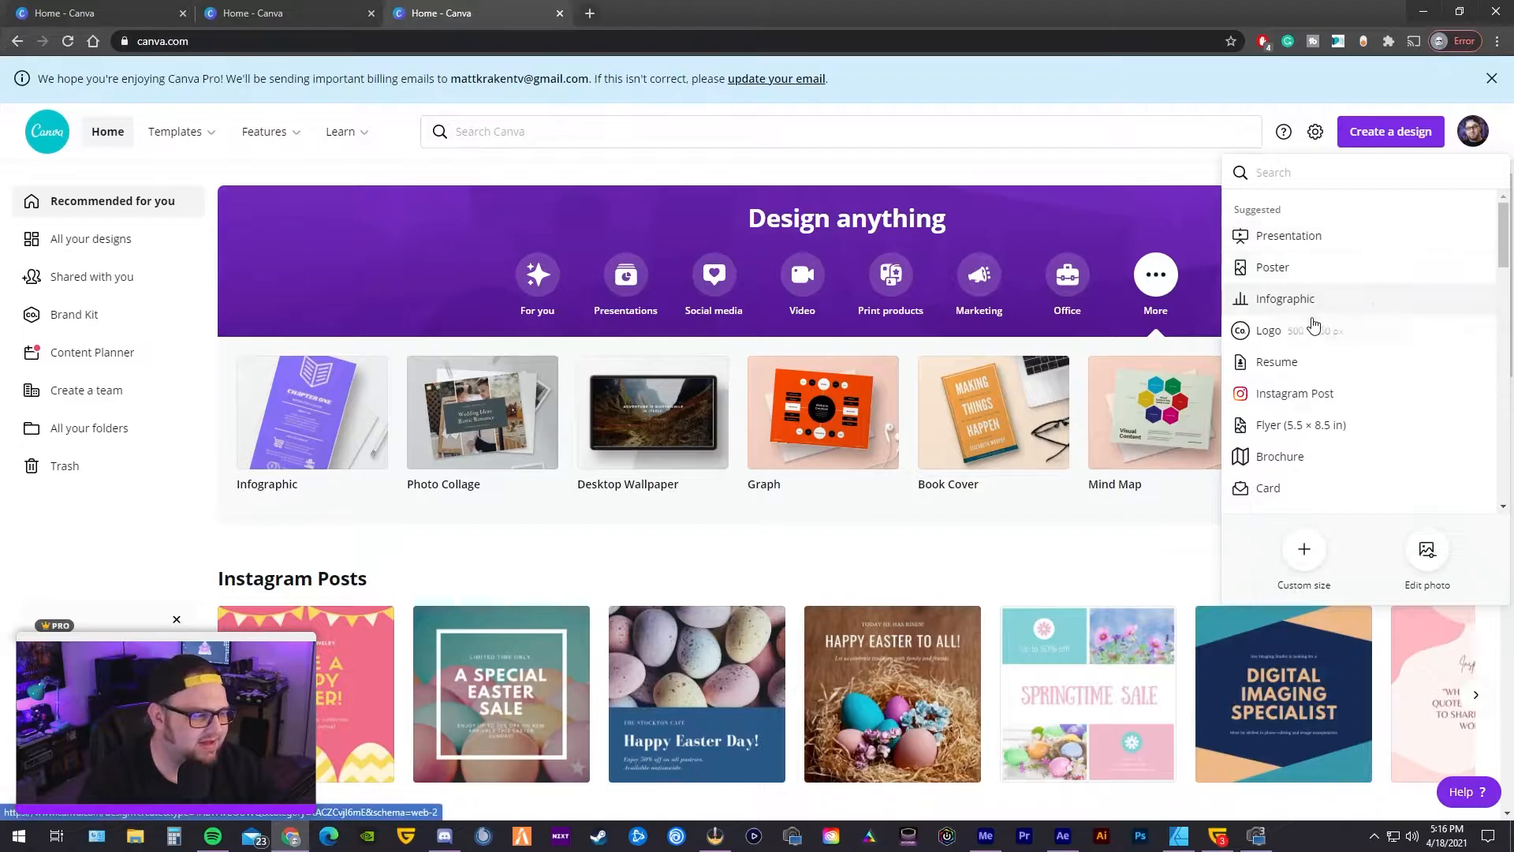
{"action": "mouse_move", "coordinate": [1284, 298]}
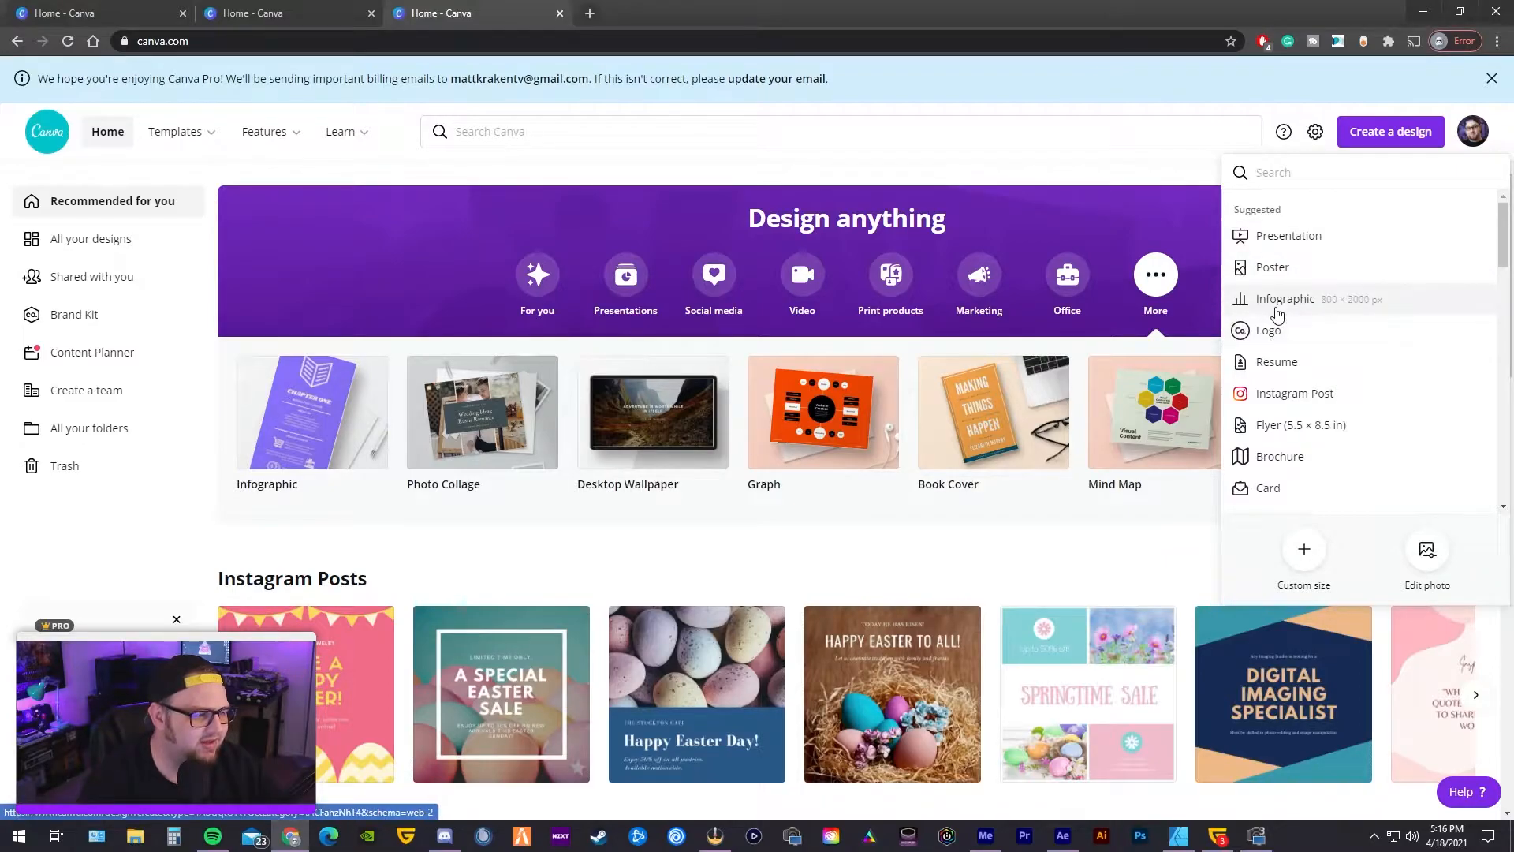
{"action": "mouse_move", "coordinate": [1271, 432]}
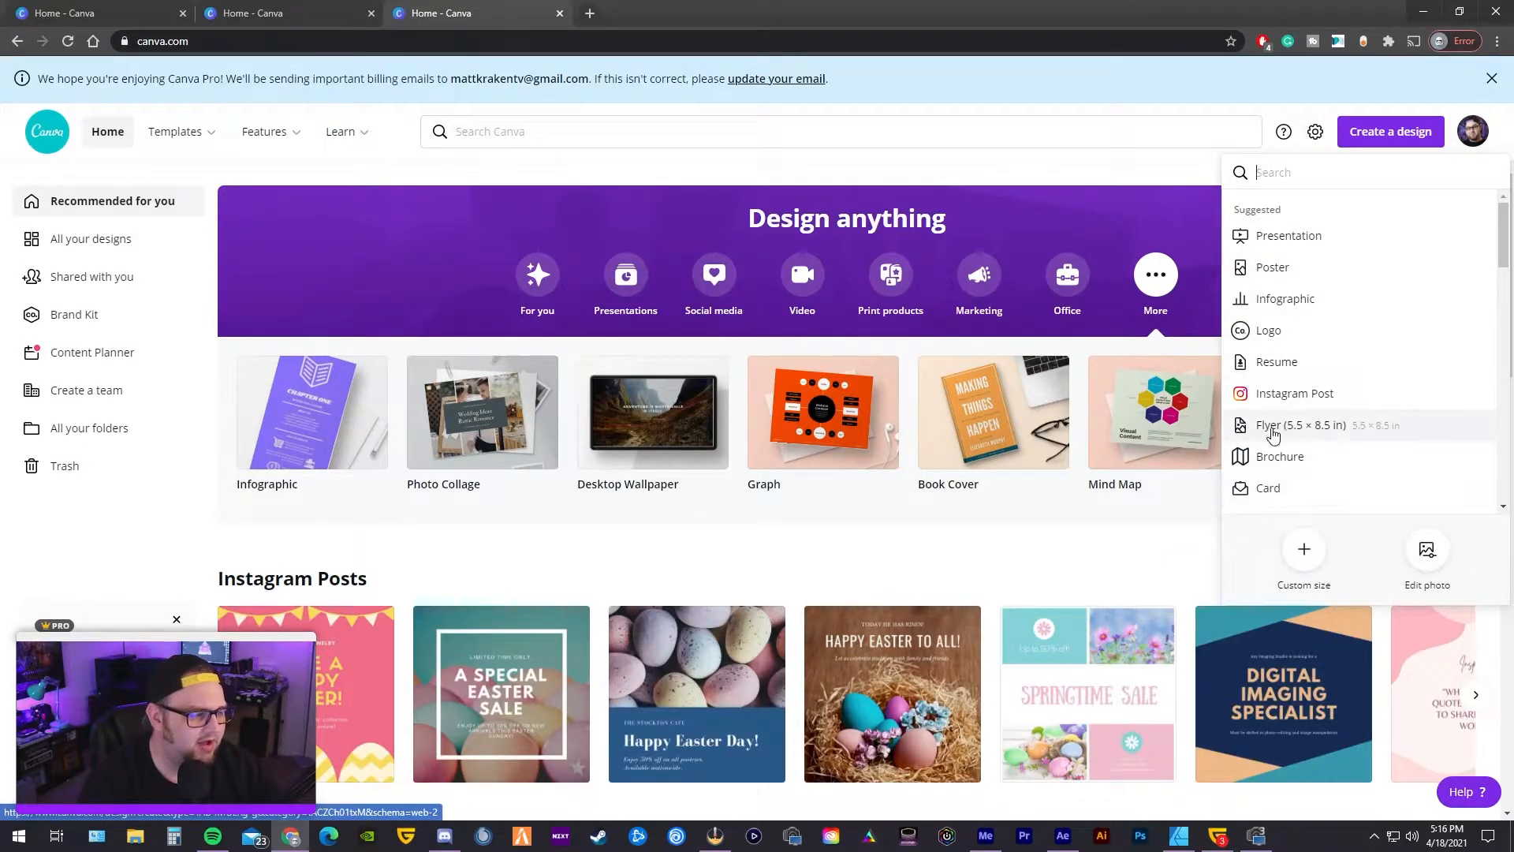
{"action": "left_click", "coordinate": [1301, 424]}
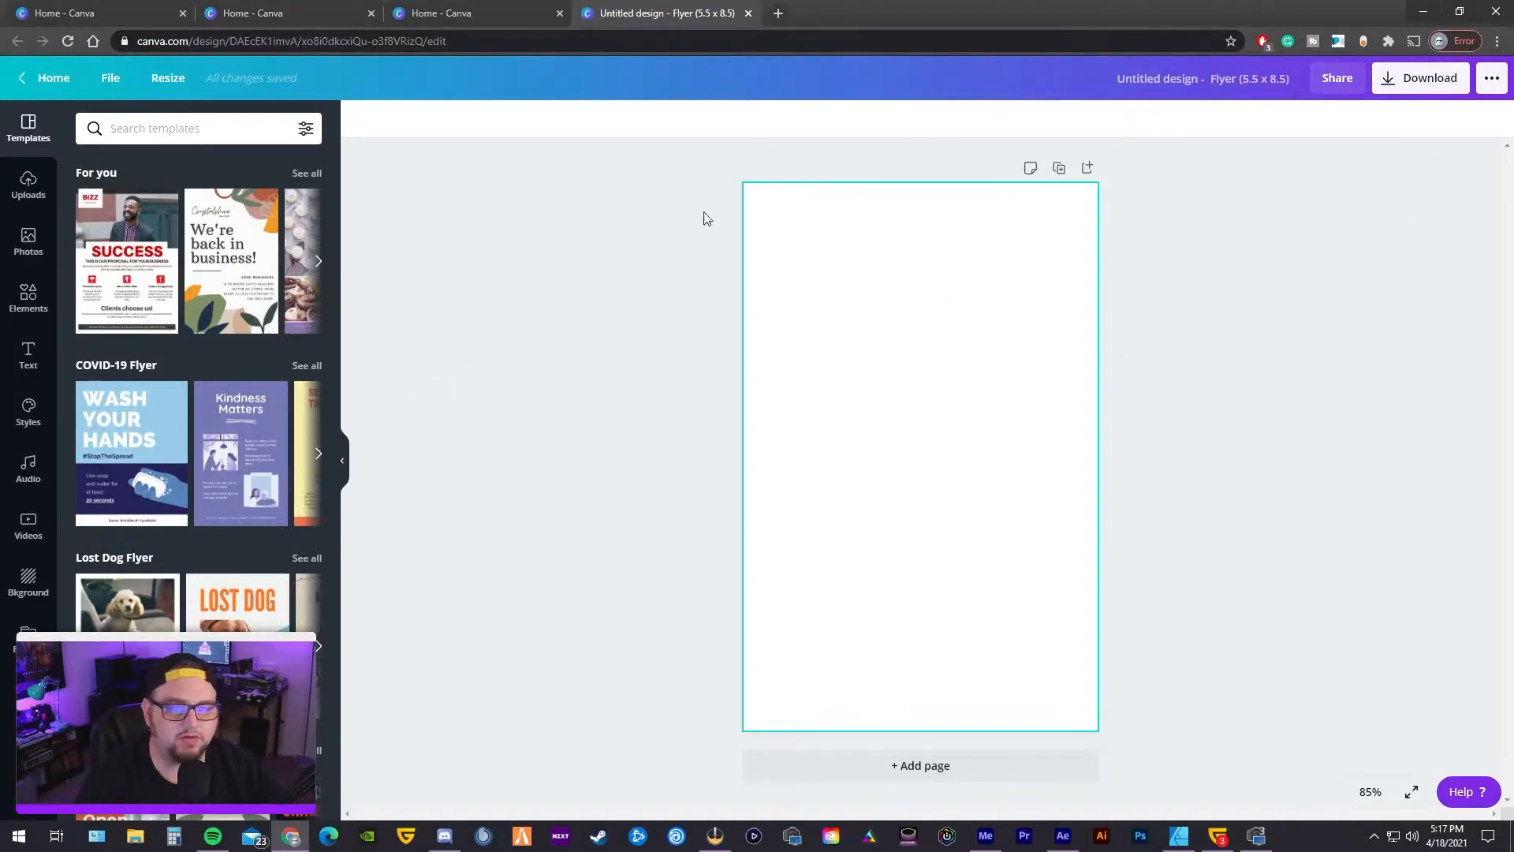
- Enter a custom design size of 320 px width by 100 px height in Resize
{"action": "left_click", "coordinate": [168, 79]}
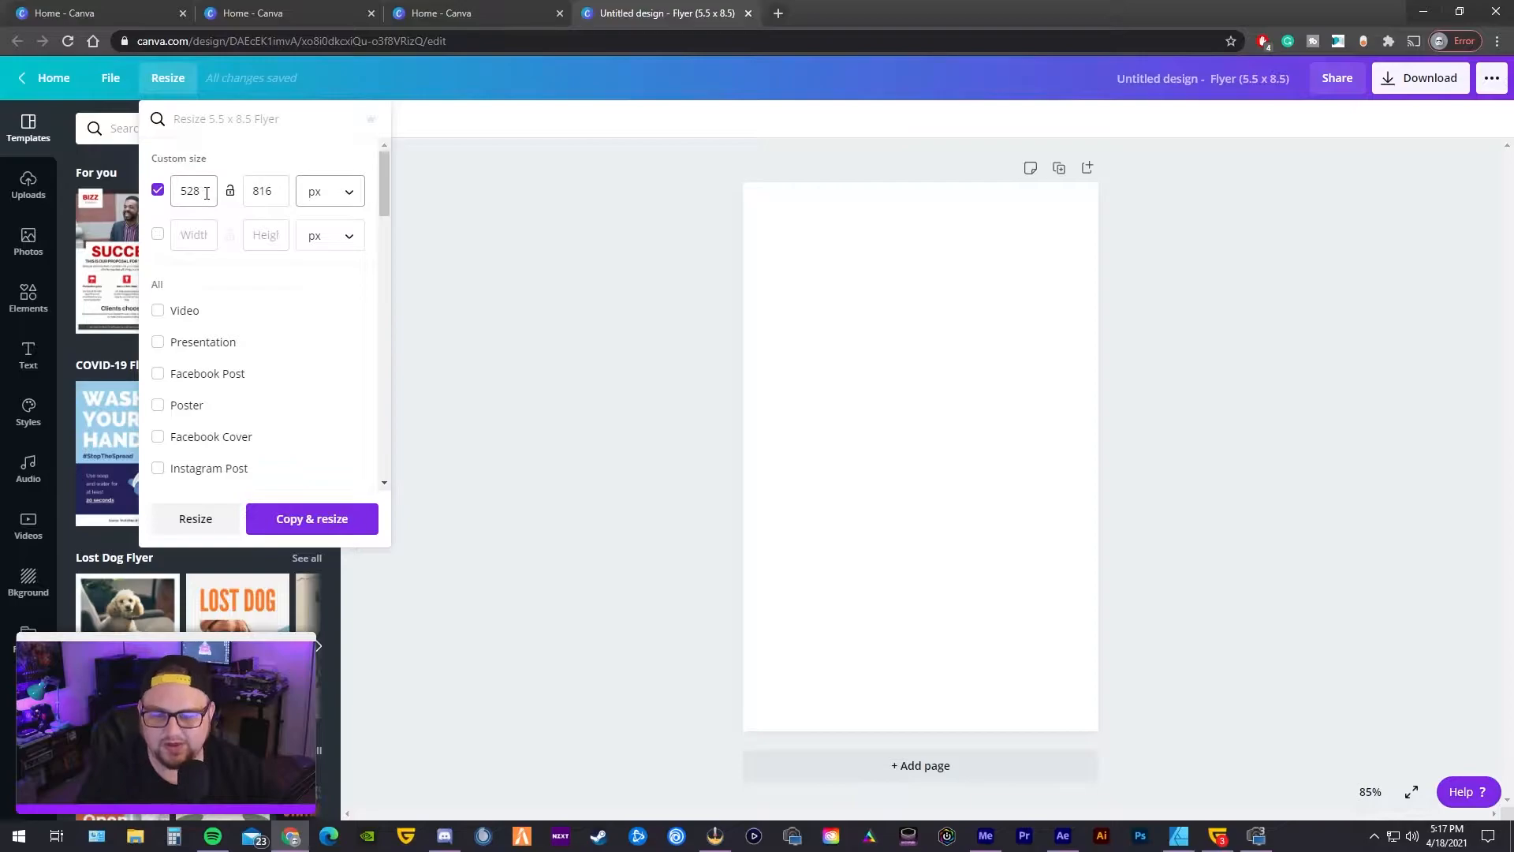
{"action": "triple_click", "coordinate": [192, 191]}
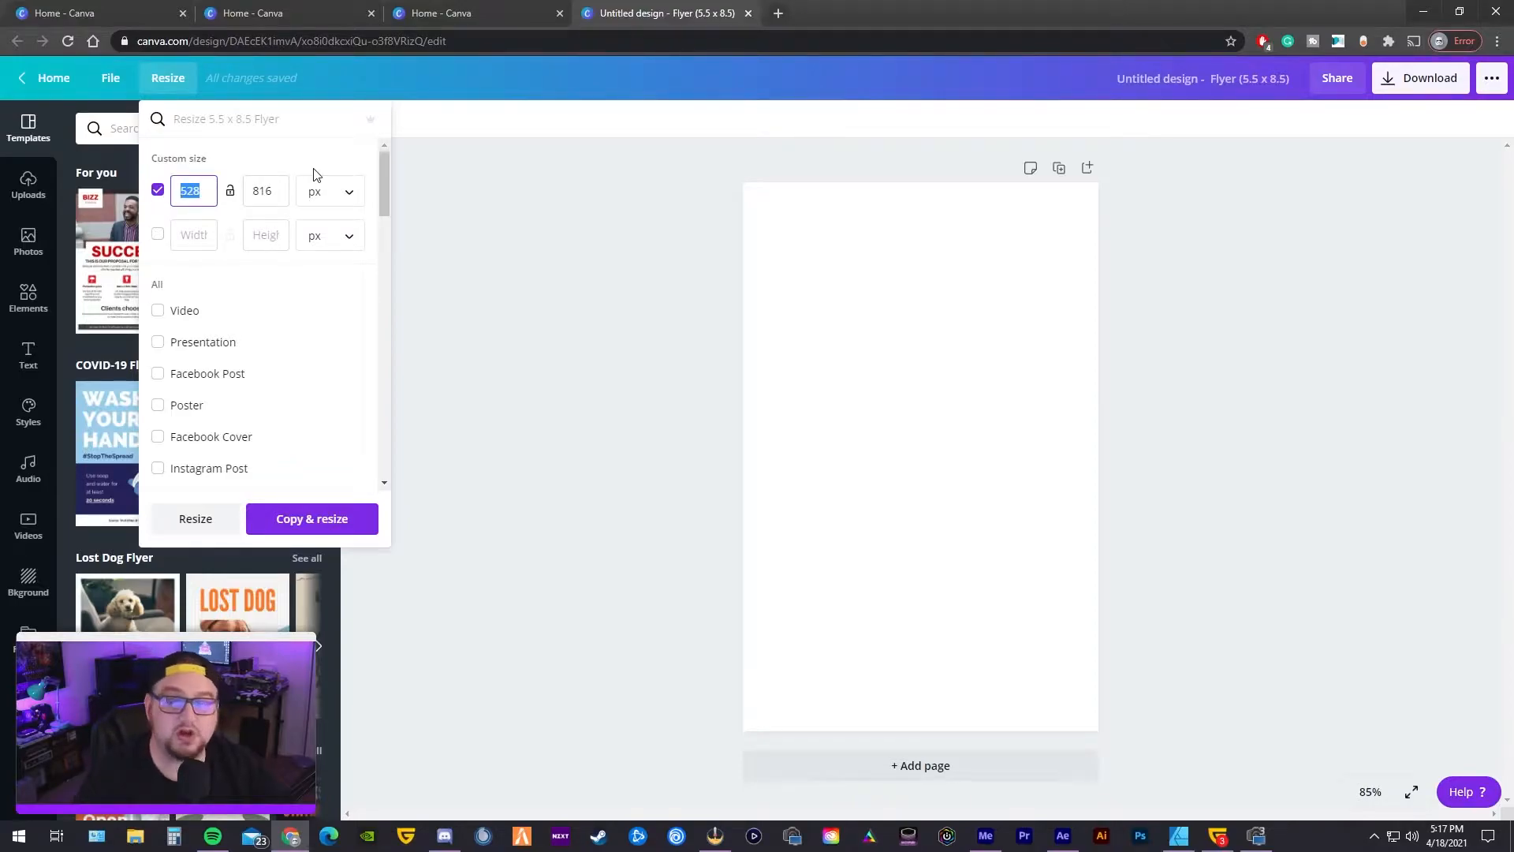
{"action": "type", "text": "320"}
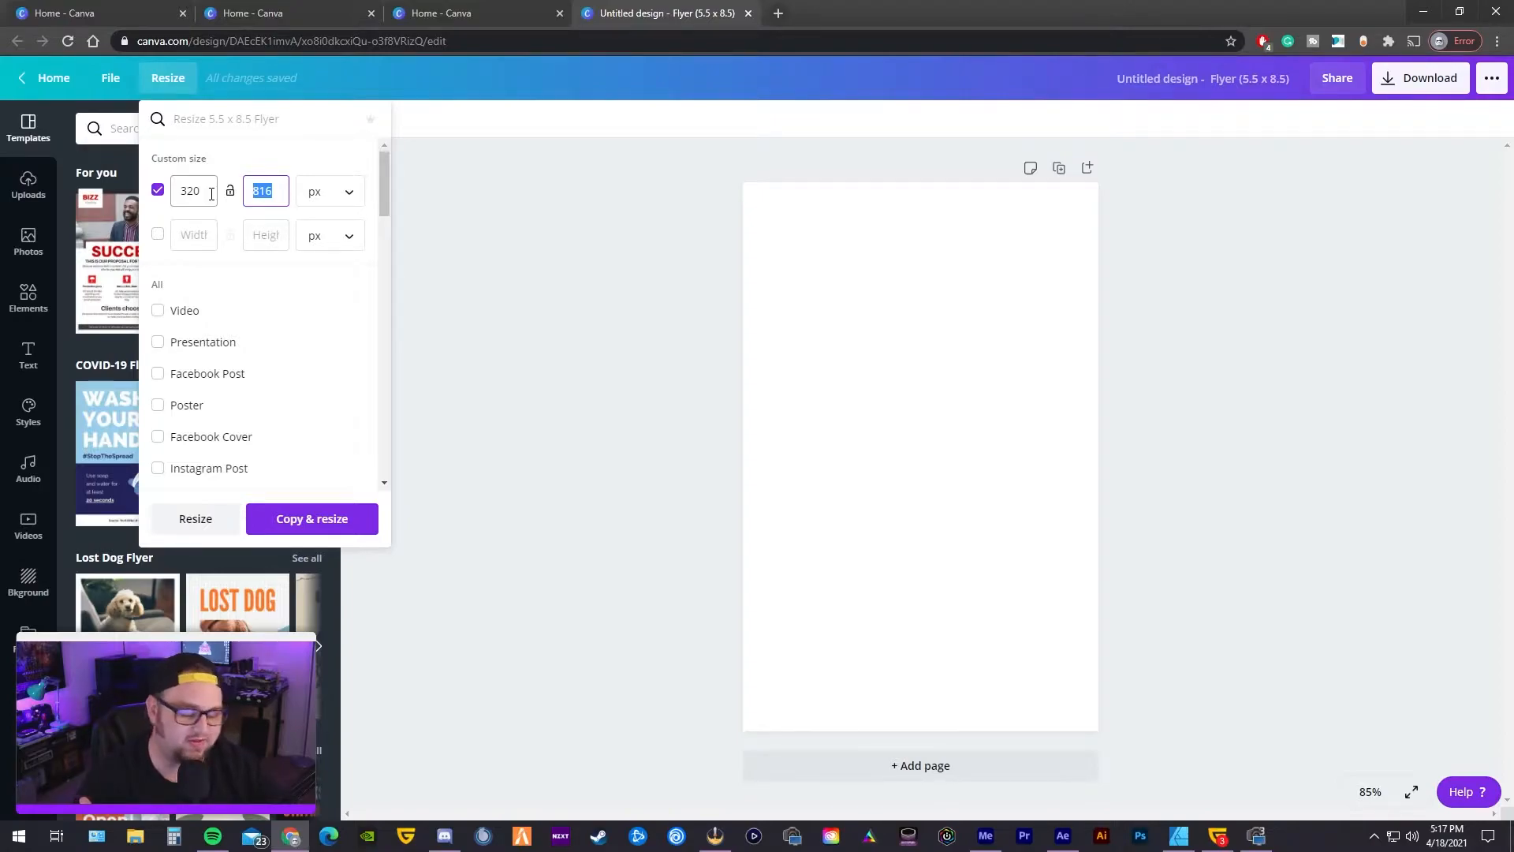
{"action": "type", "text": "100"}
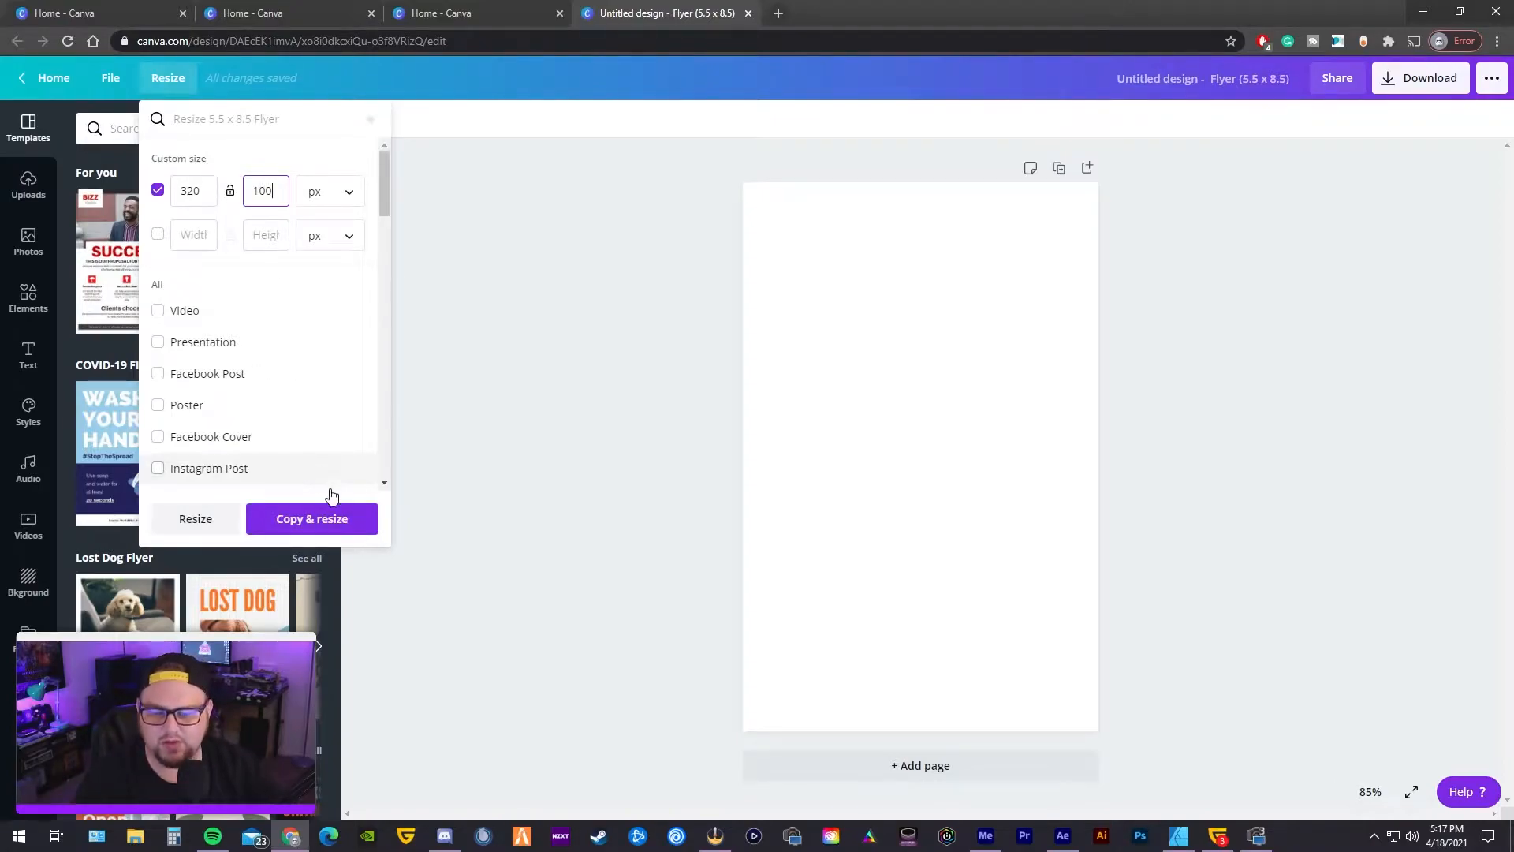
{"action": "mouse_move", "coordinate": [198, 347]}
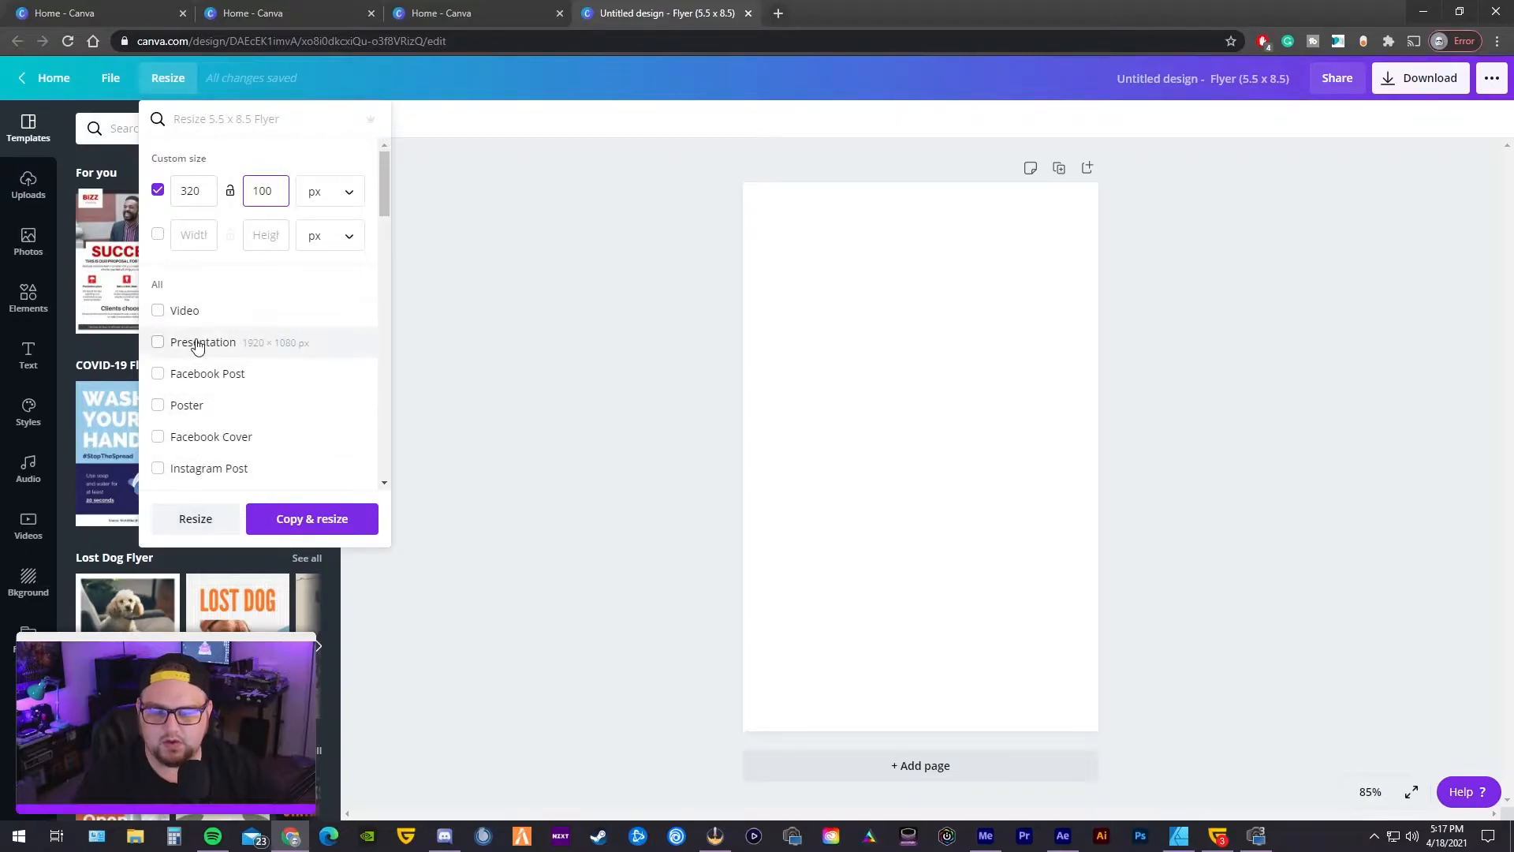
- Apply the 320 × 100 px size, then place a city skyline stock photo on the canvas
{"action": "left_click", "coordinate": [194, 519]}
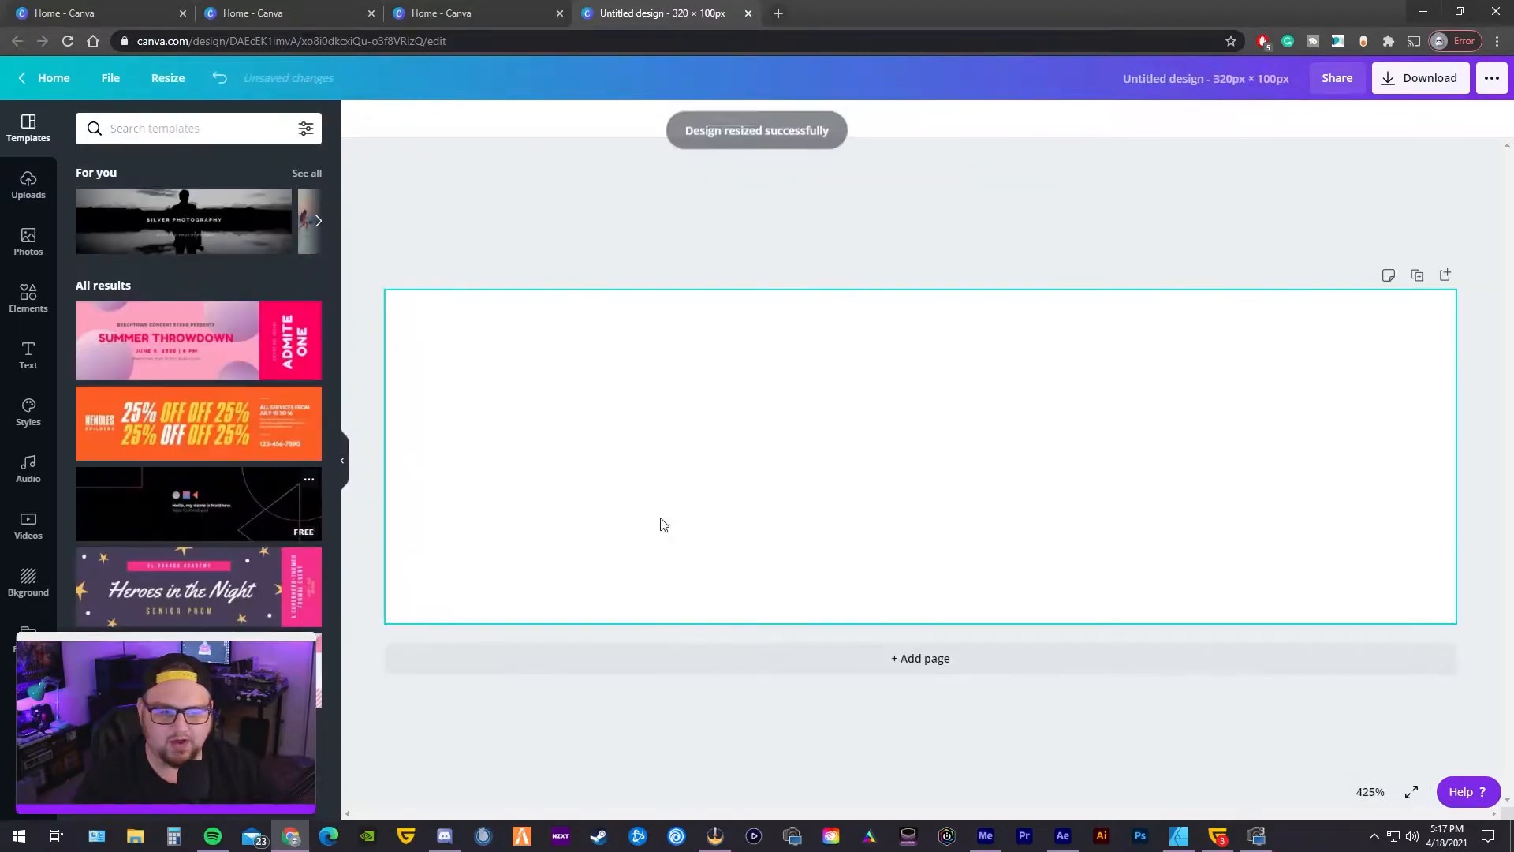
{"action": "mouse_move", "coordinate": [1010, 538]}
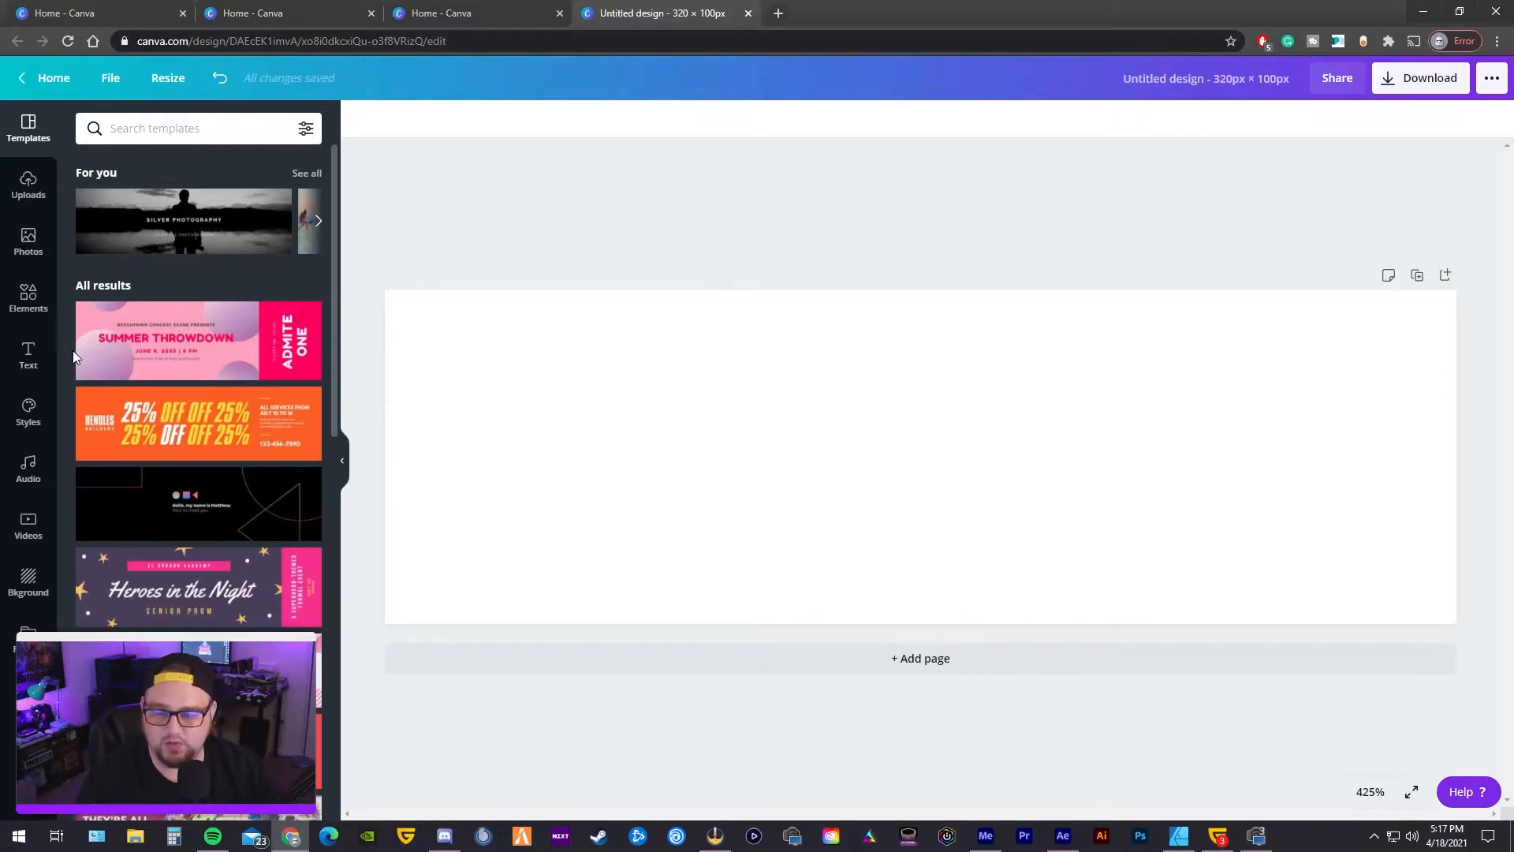
{"action": "left_click", "coordinate": [28, 241]}
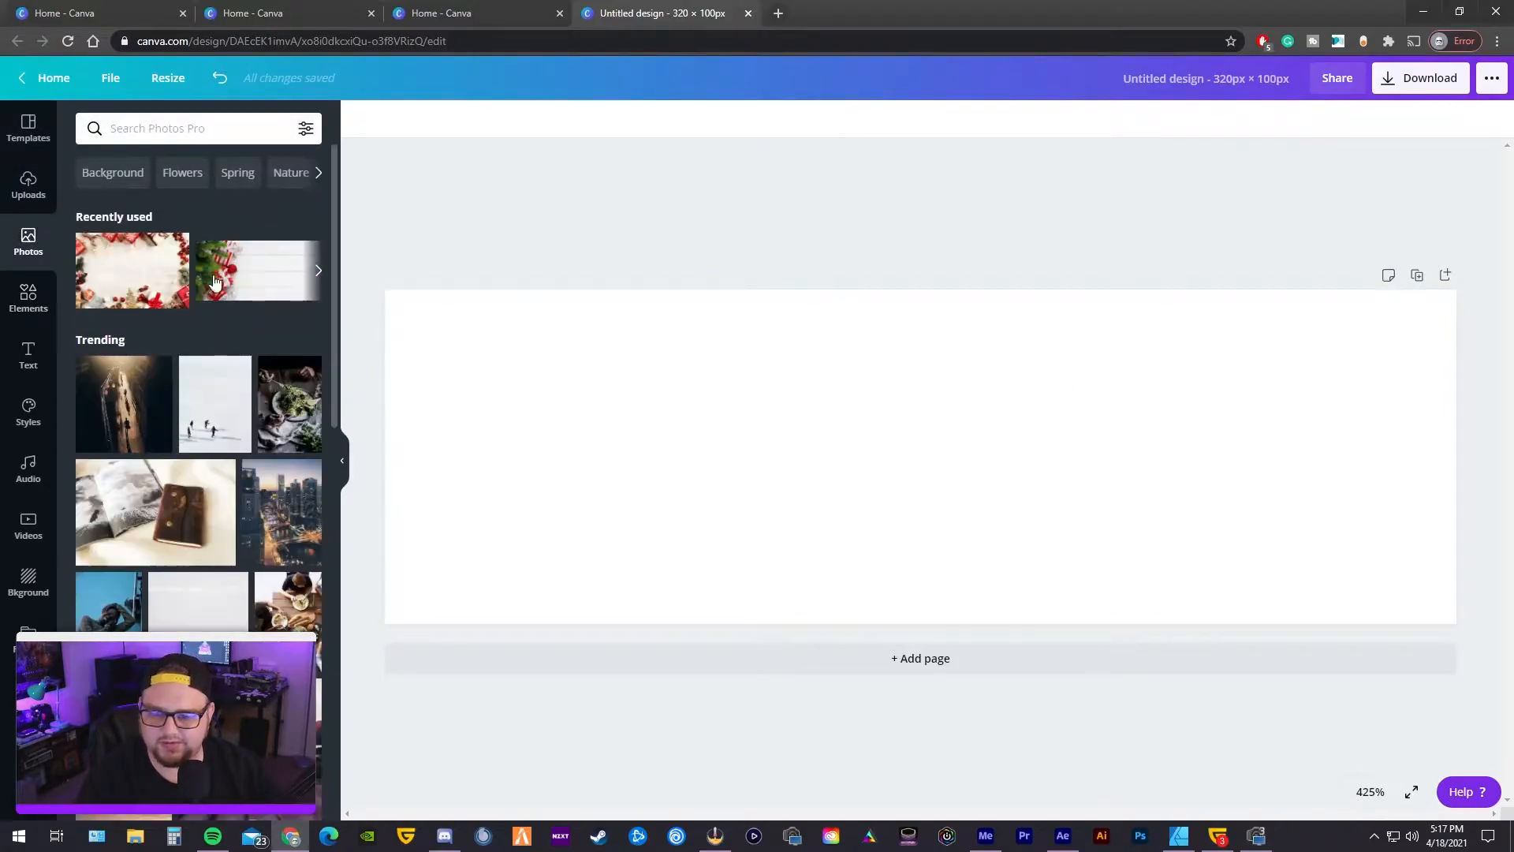
{"action": "scroll", "scroll_direction": "down", "scroll_amount": 3}
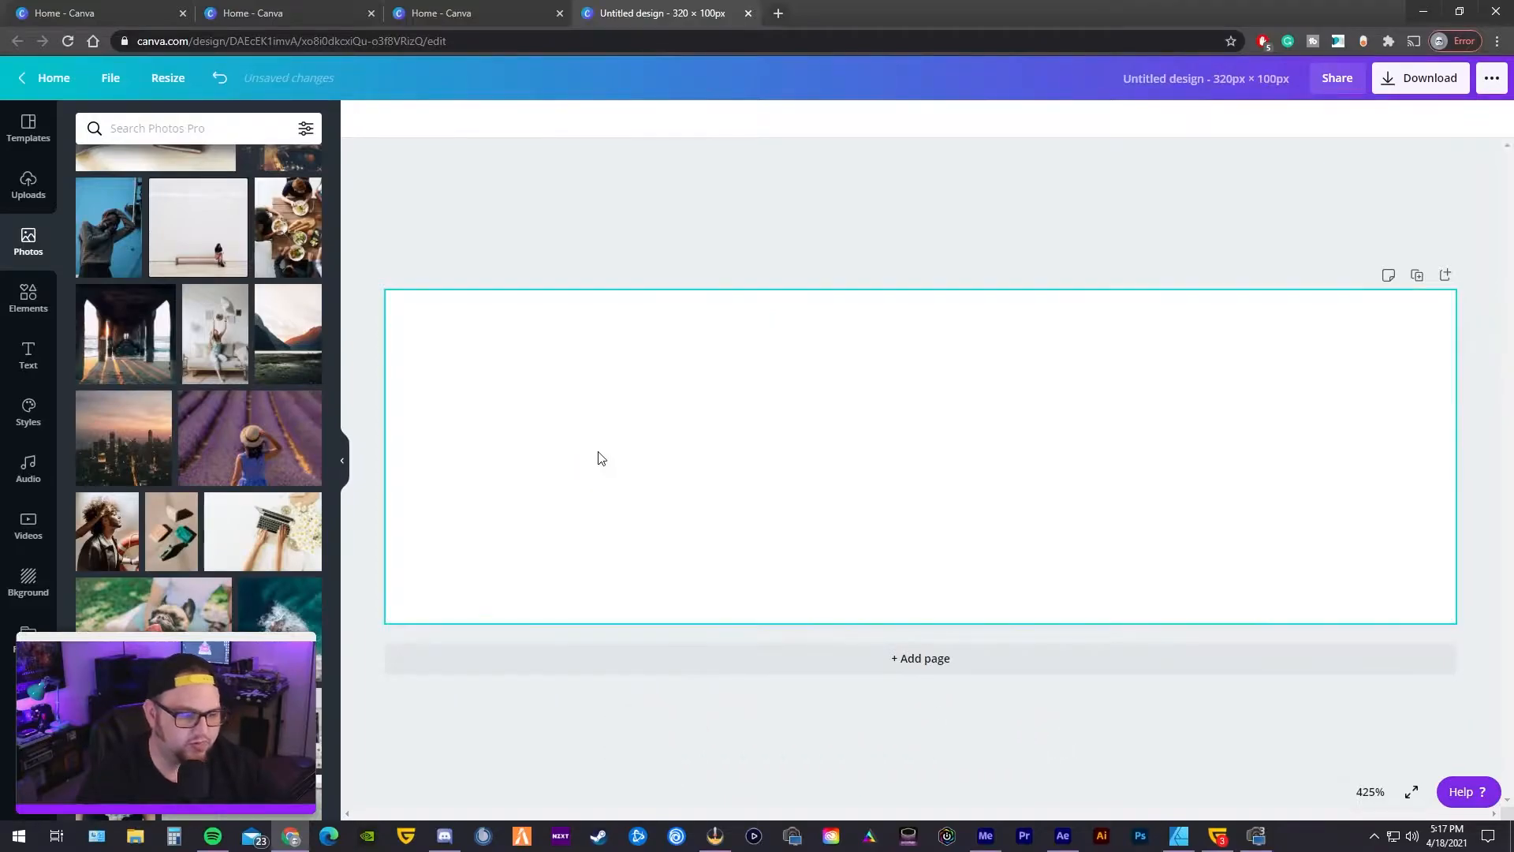
{"action": "scroll", "scroll_direction": "down", "scroll_amount": 3}
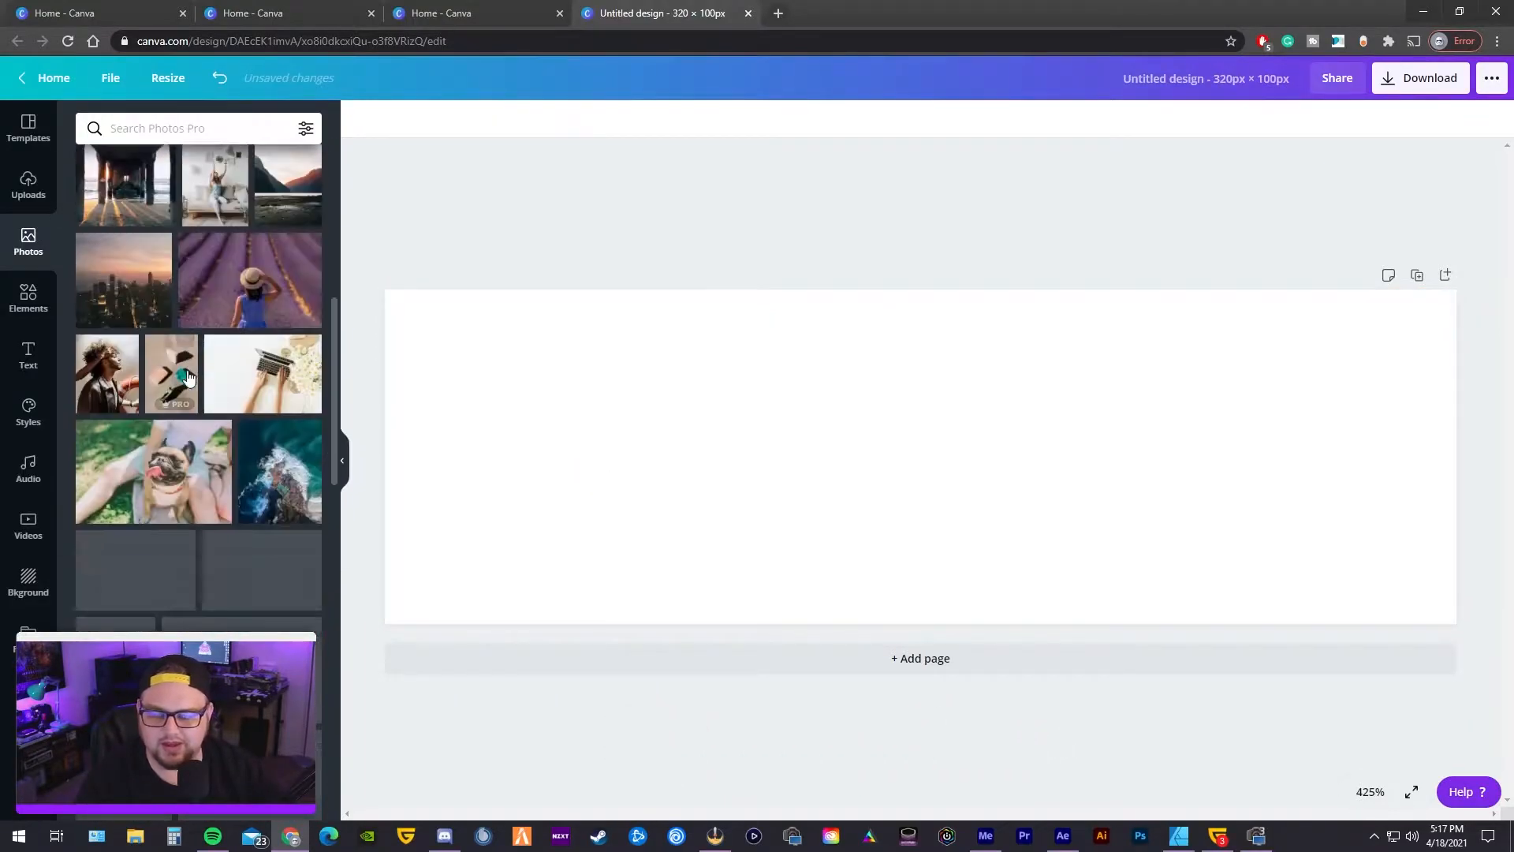
{"action": "left_click", "coordinate": [123, 281]}
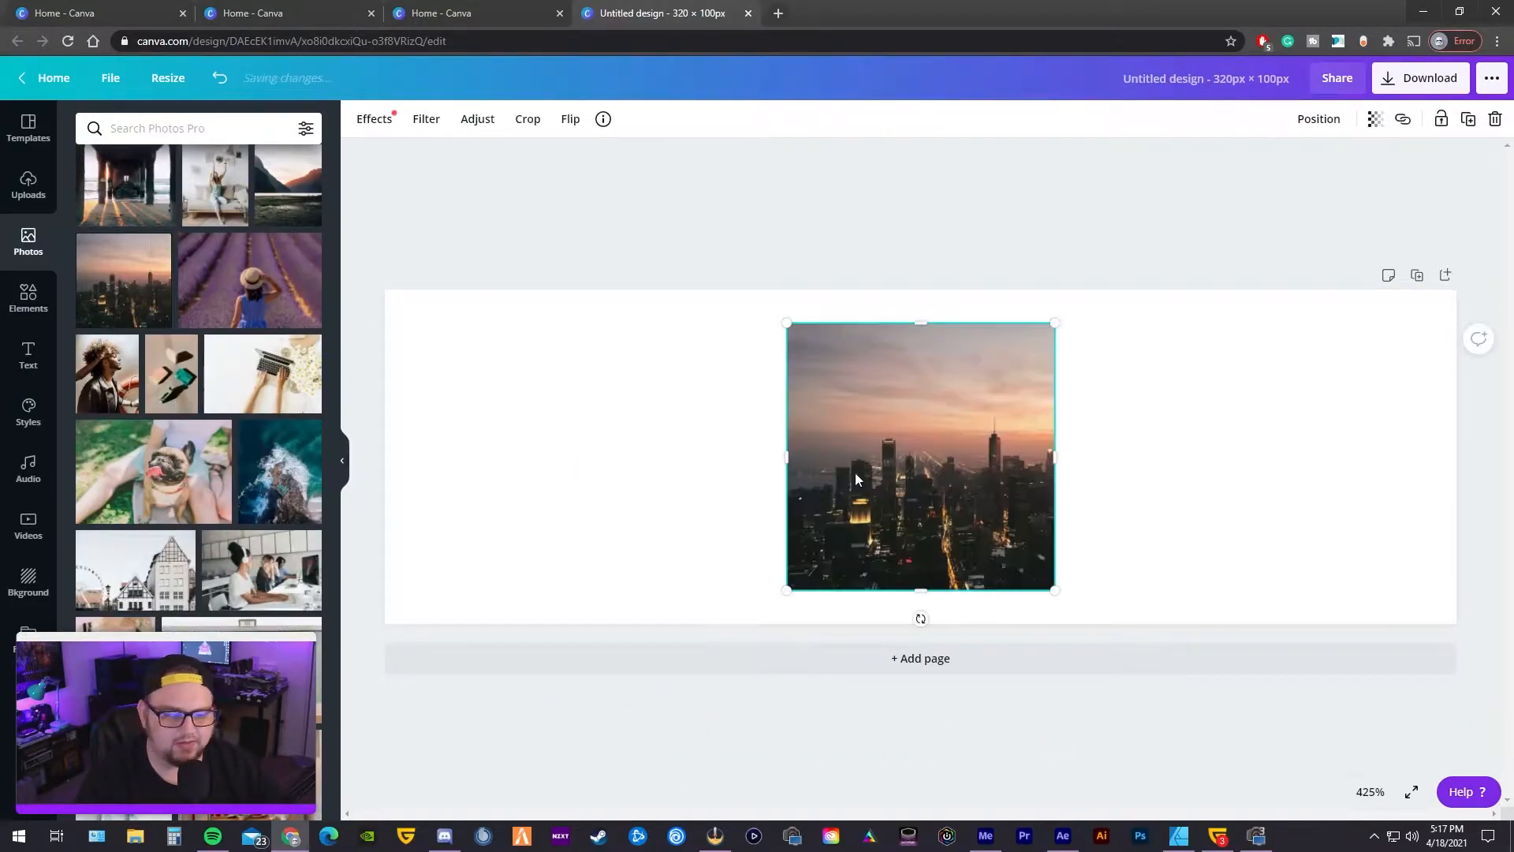
{"action": "left_click_drag", "start_coordinate": [787, 456], "coordinate": [509, 456]}
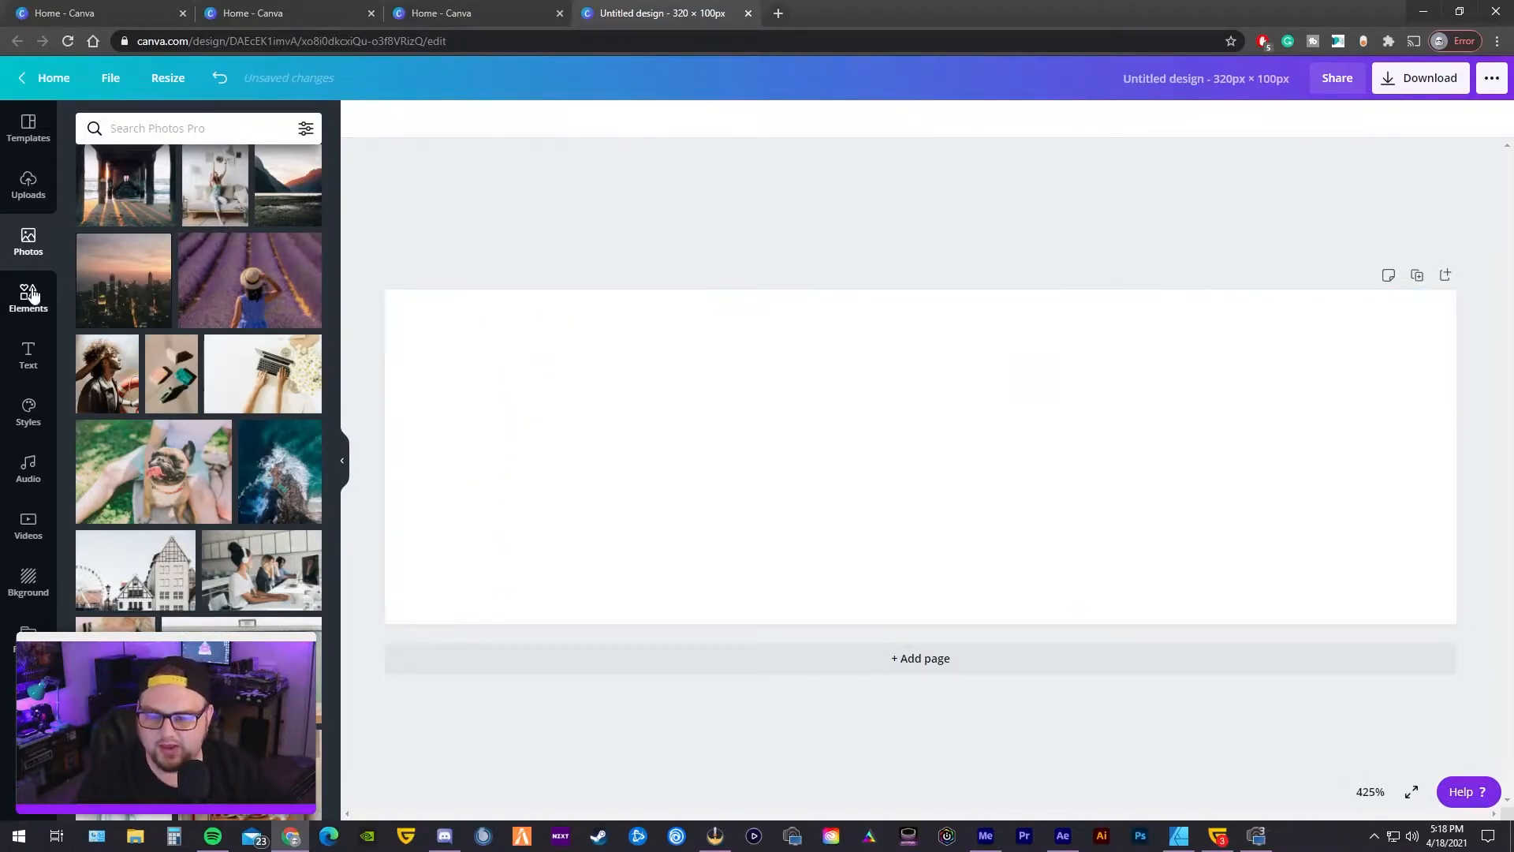
- Browse through the graphic elements library collections
{"action": "left_click", "coordinate": [29, 298]}
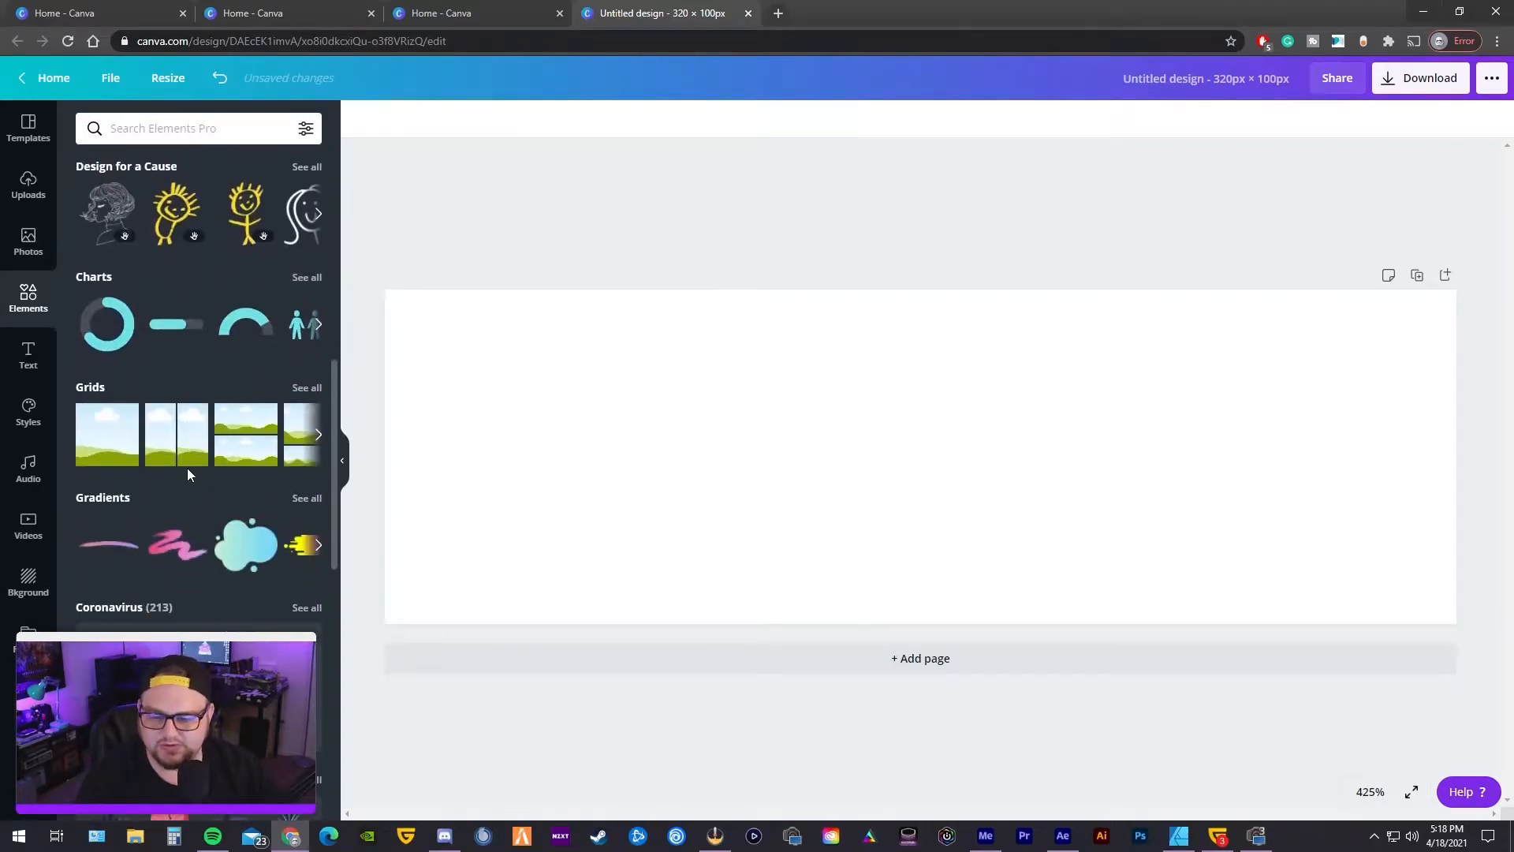
{"action": "scroll", "scroll_direction": "down", "scroll_amount": 3}
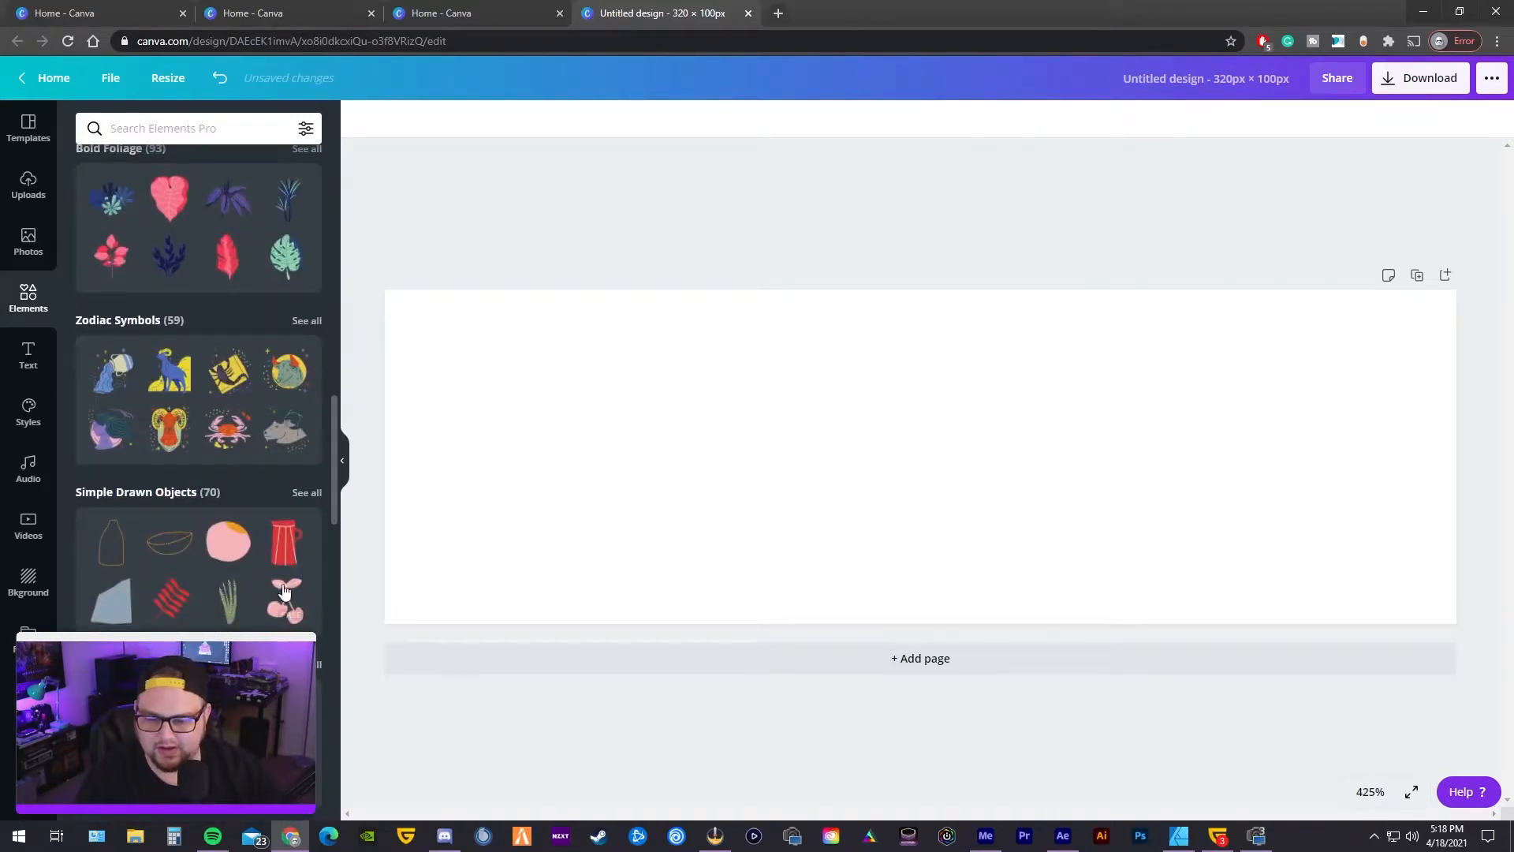
{"action": "scroll", "scroll_direction": "down", "scroll_amount": 3}
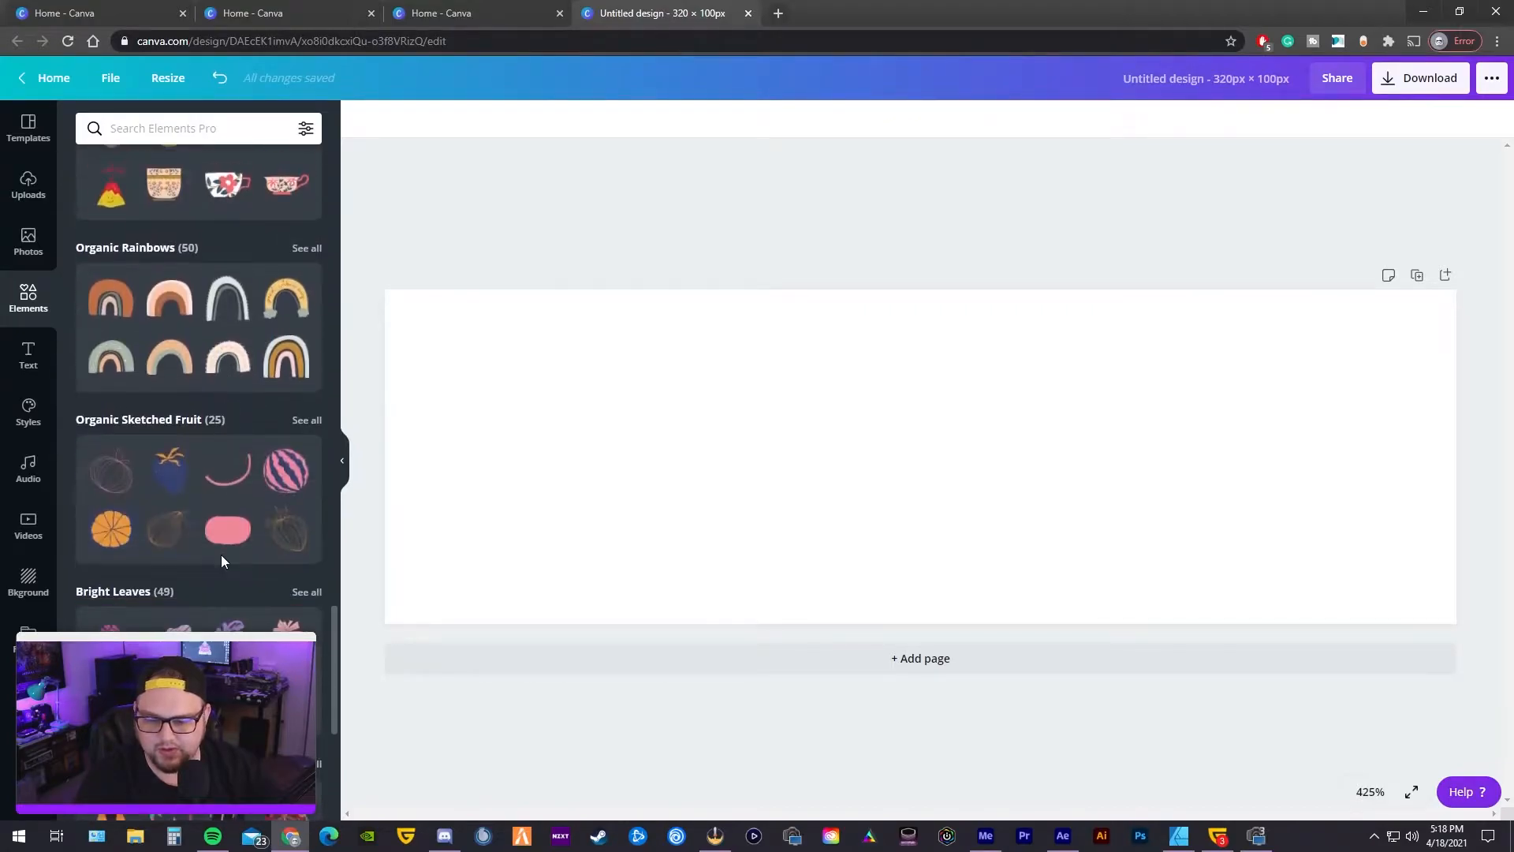
{"action": "left_click", "coordinate": [29, 354]}
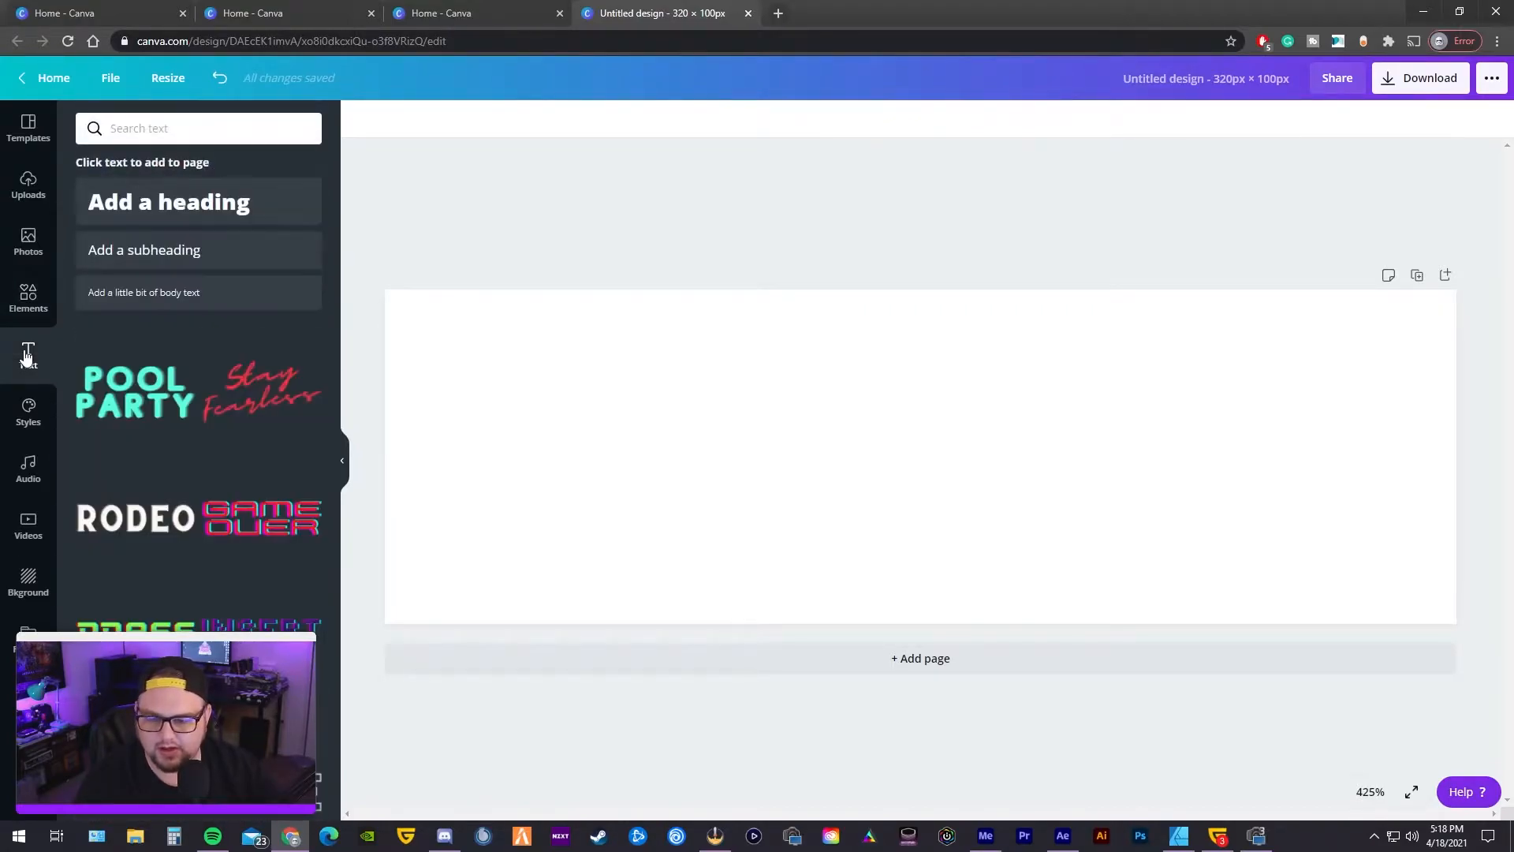
{"action": "left_click", "coordinate": [168, 202]}
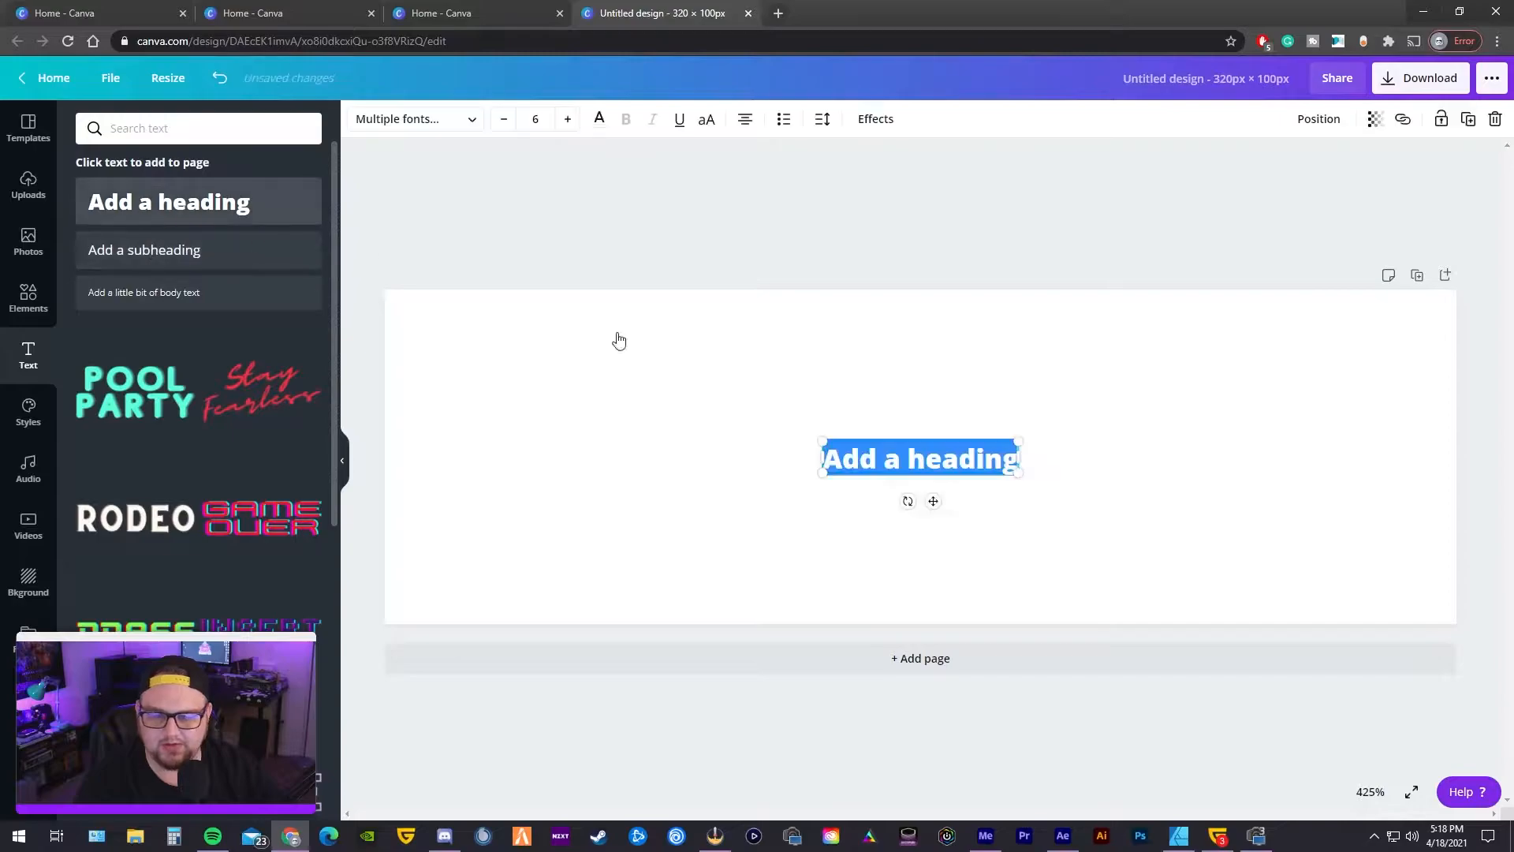
{"action": "type", "text": "TW"}
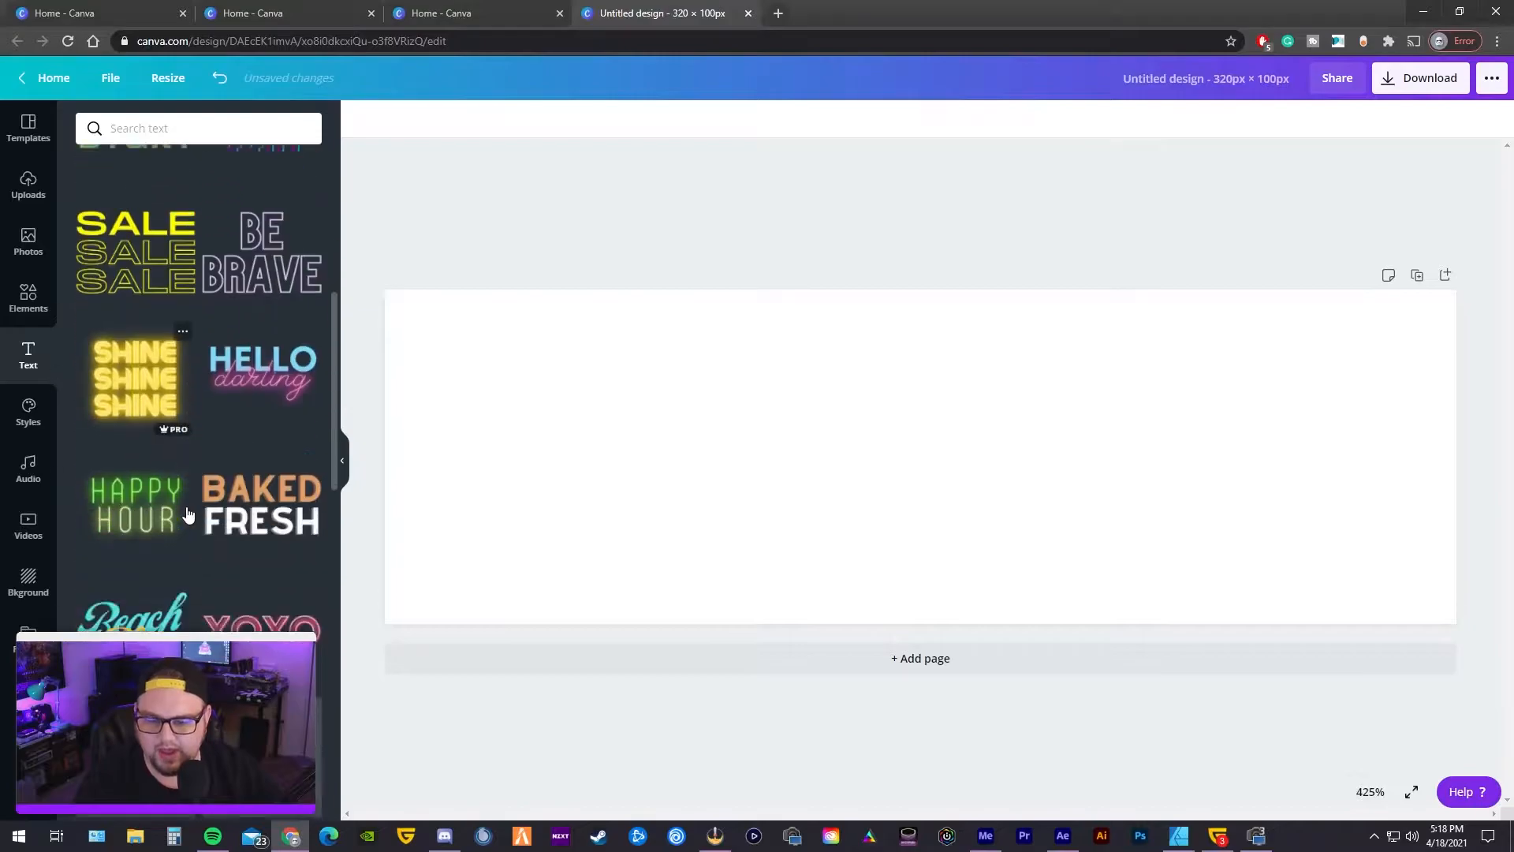
{"action": "left_click", "coordinate": [28, 410]}
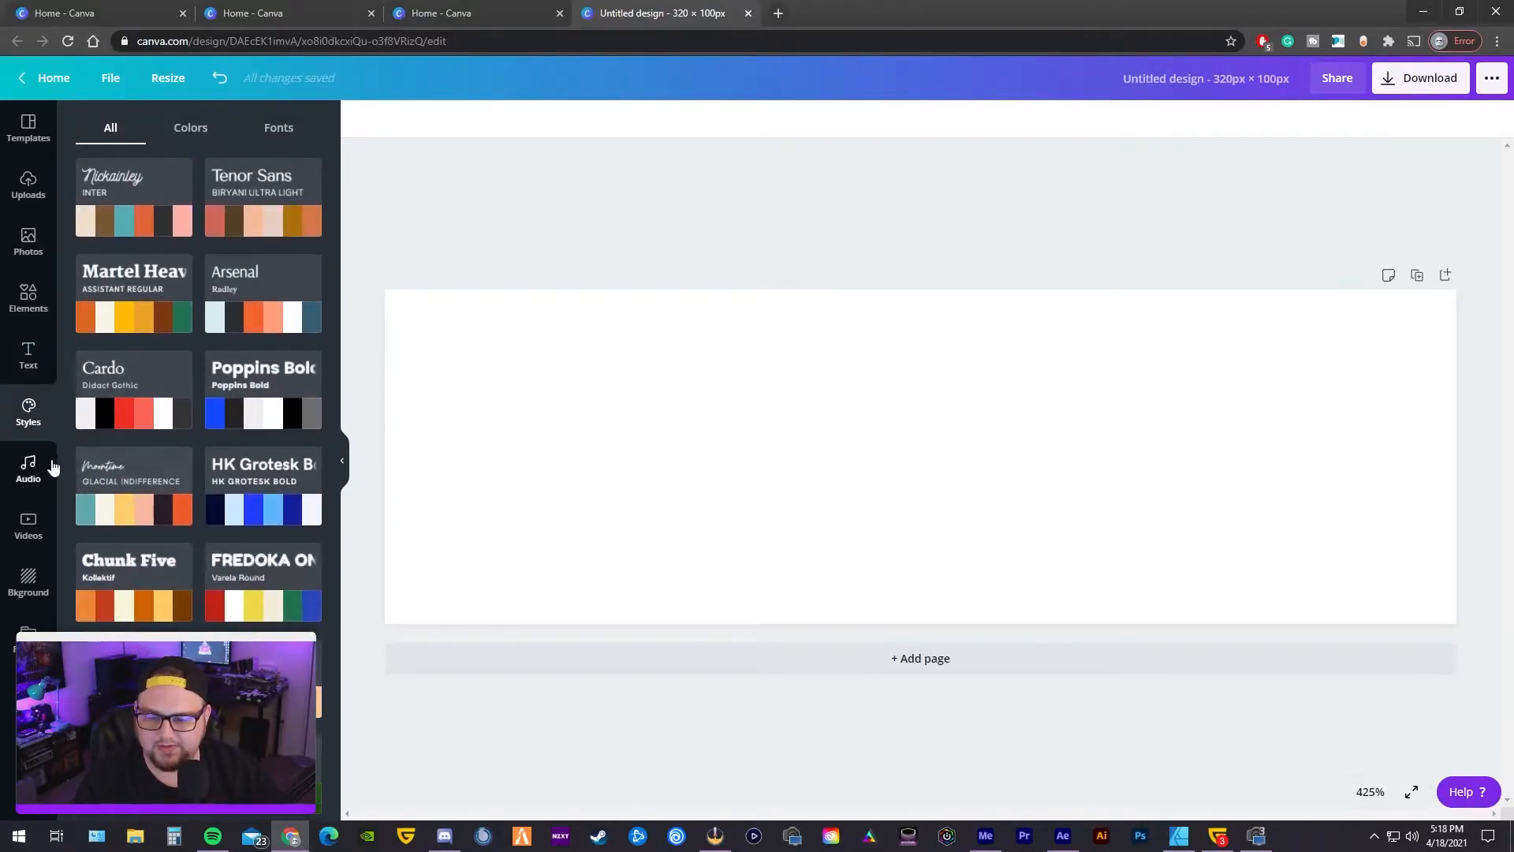
{"action": "left_click", "coordinate": [28, 468]}
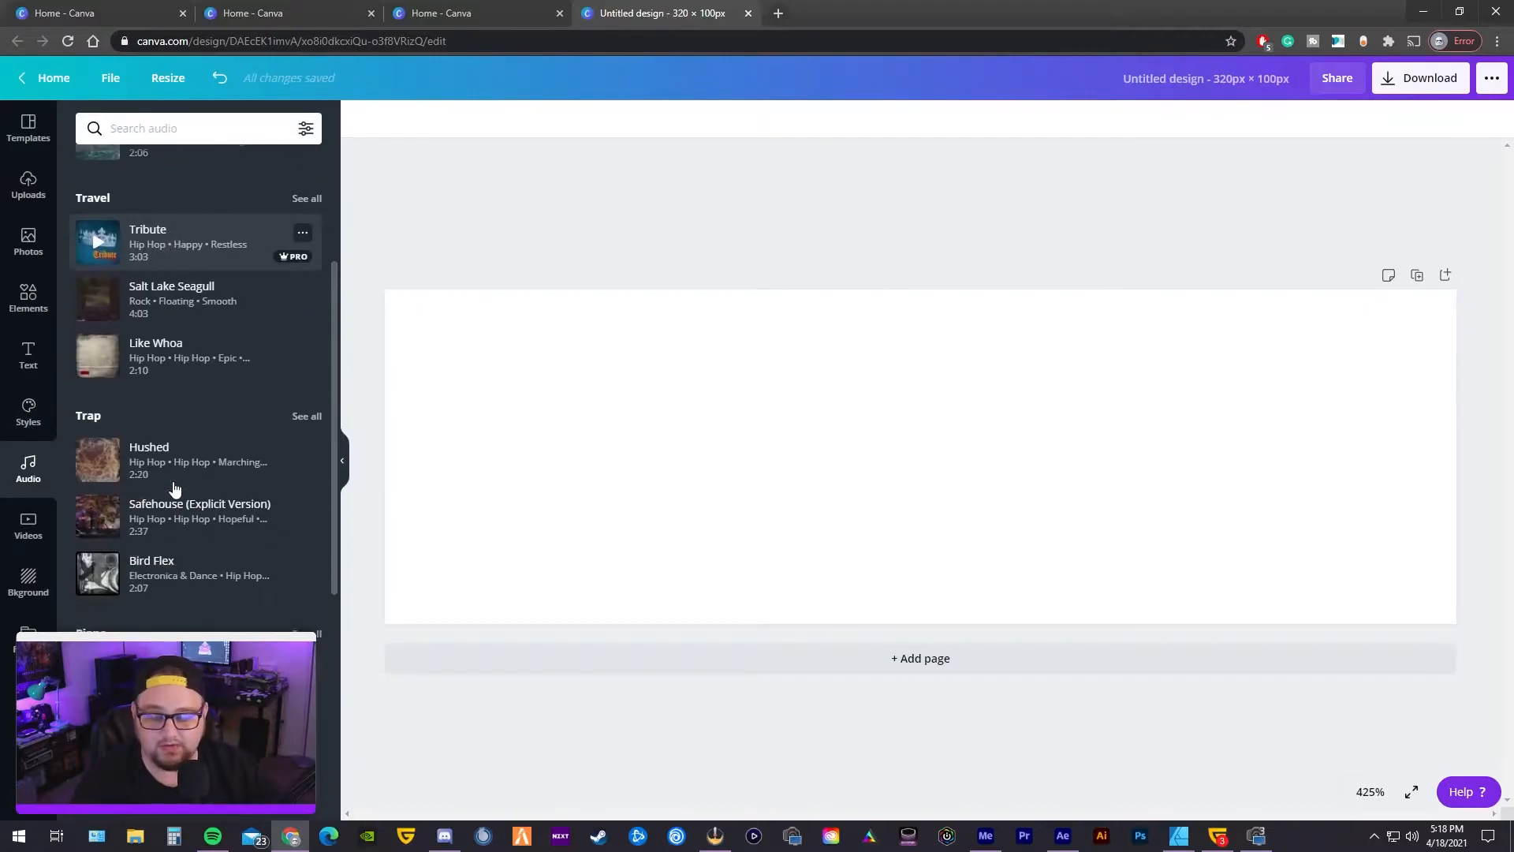
{"action": "scroll", "scroll_direction": "down", "scroll_amount": 3}
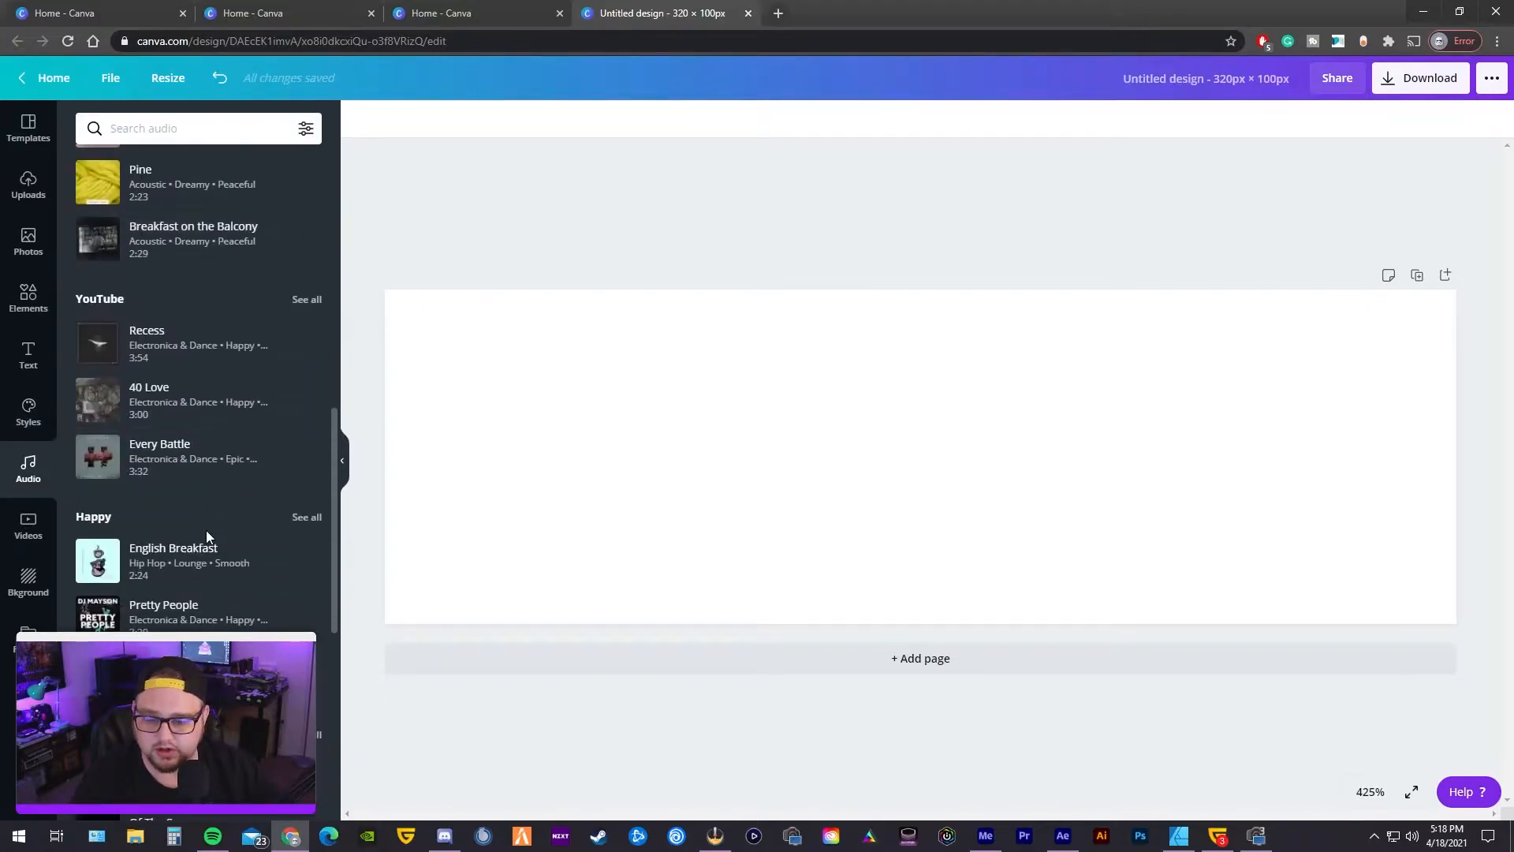
{"action": "left_click", "coordinate": [28, 525]}
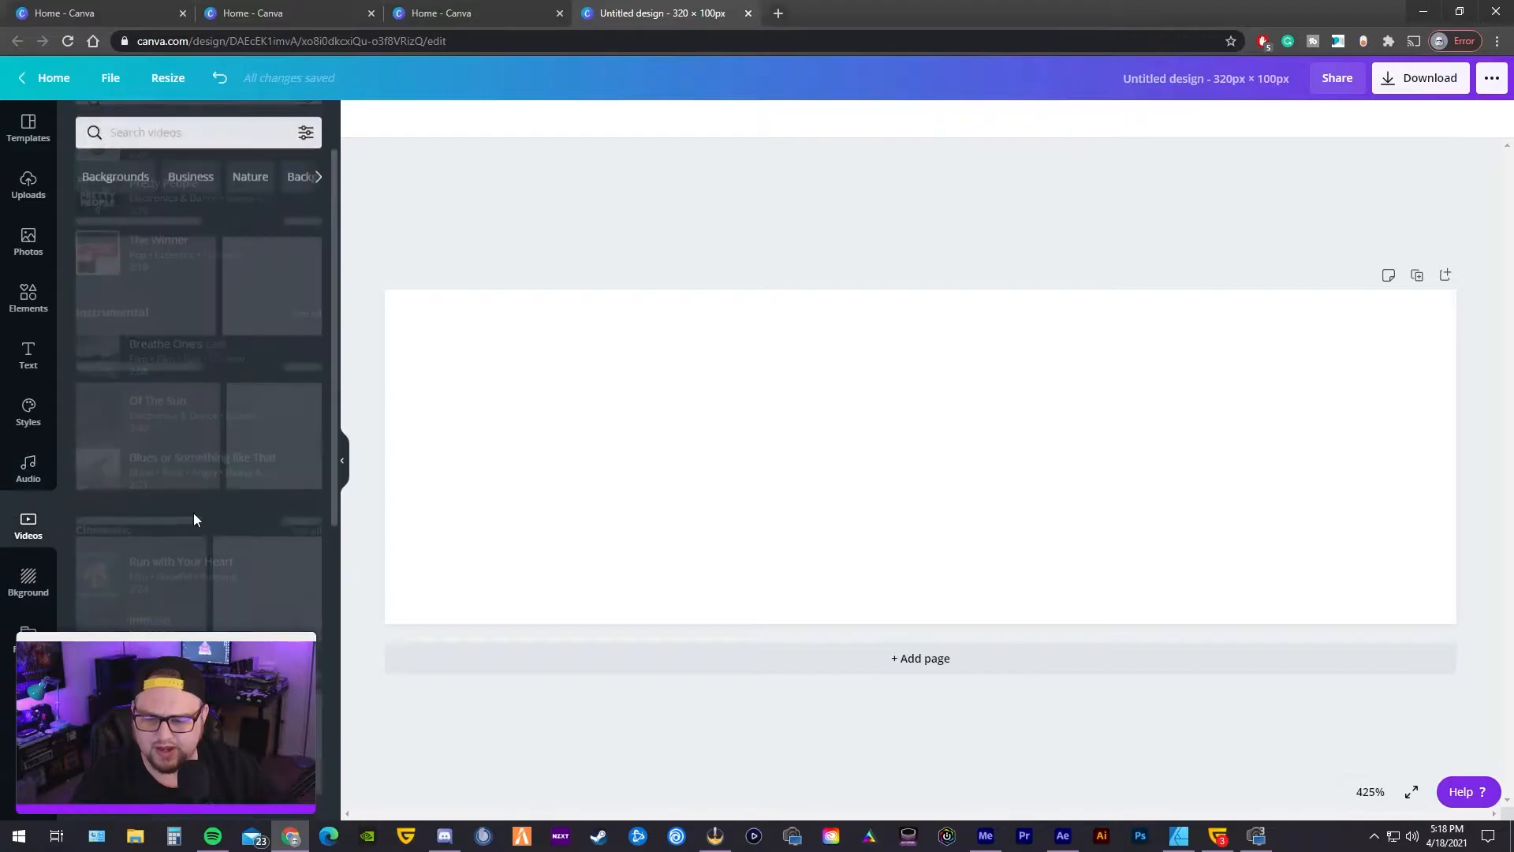
{"action": "scroll", "scroll_direction": "down", "scroll_amount": 3}
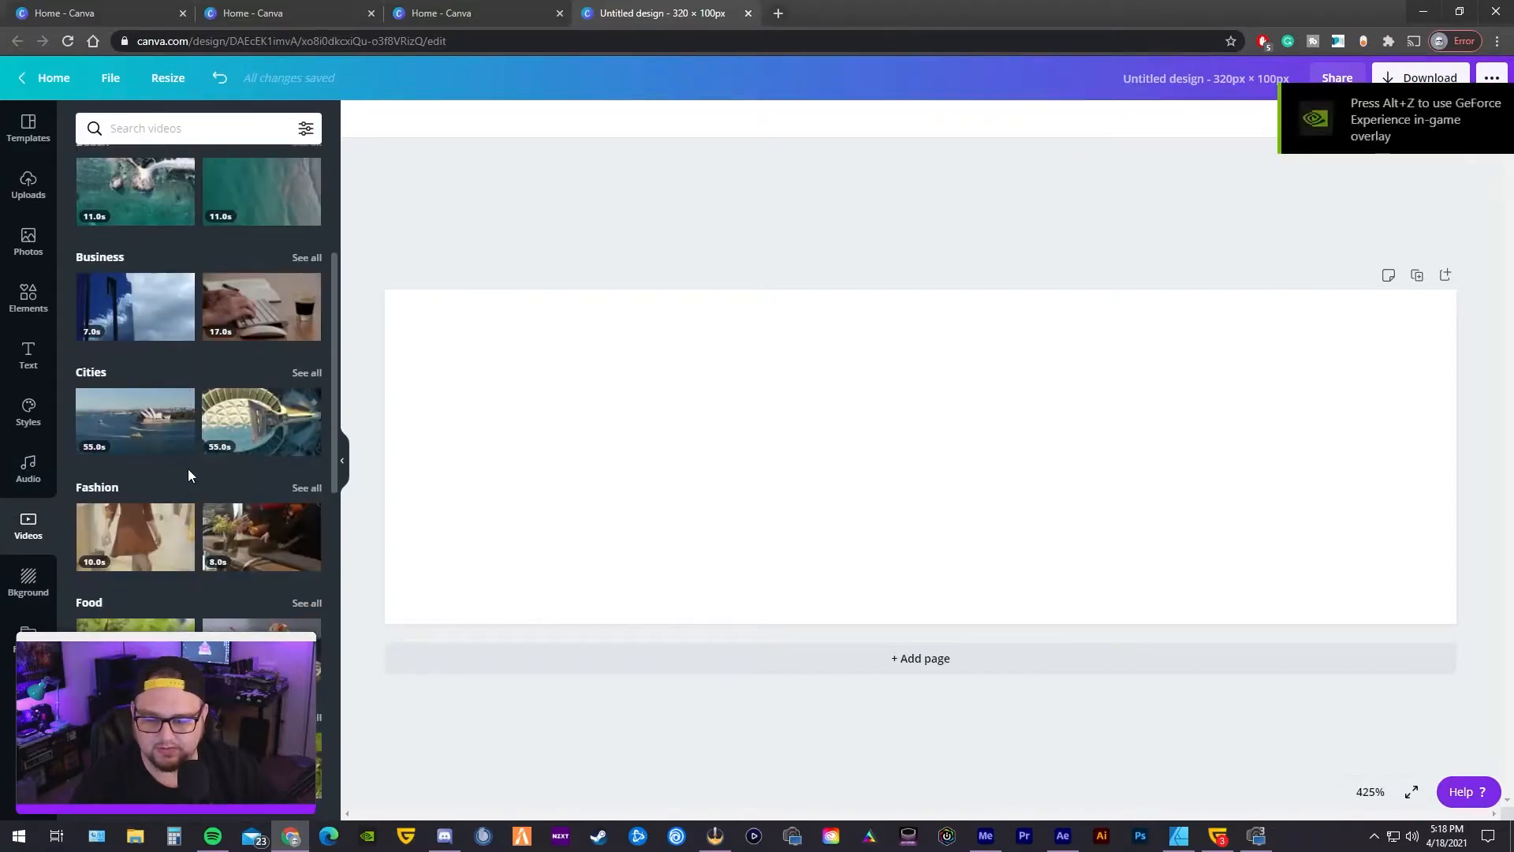
{"action": "left_click", "coordinate": [28, 579]}
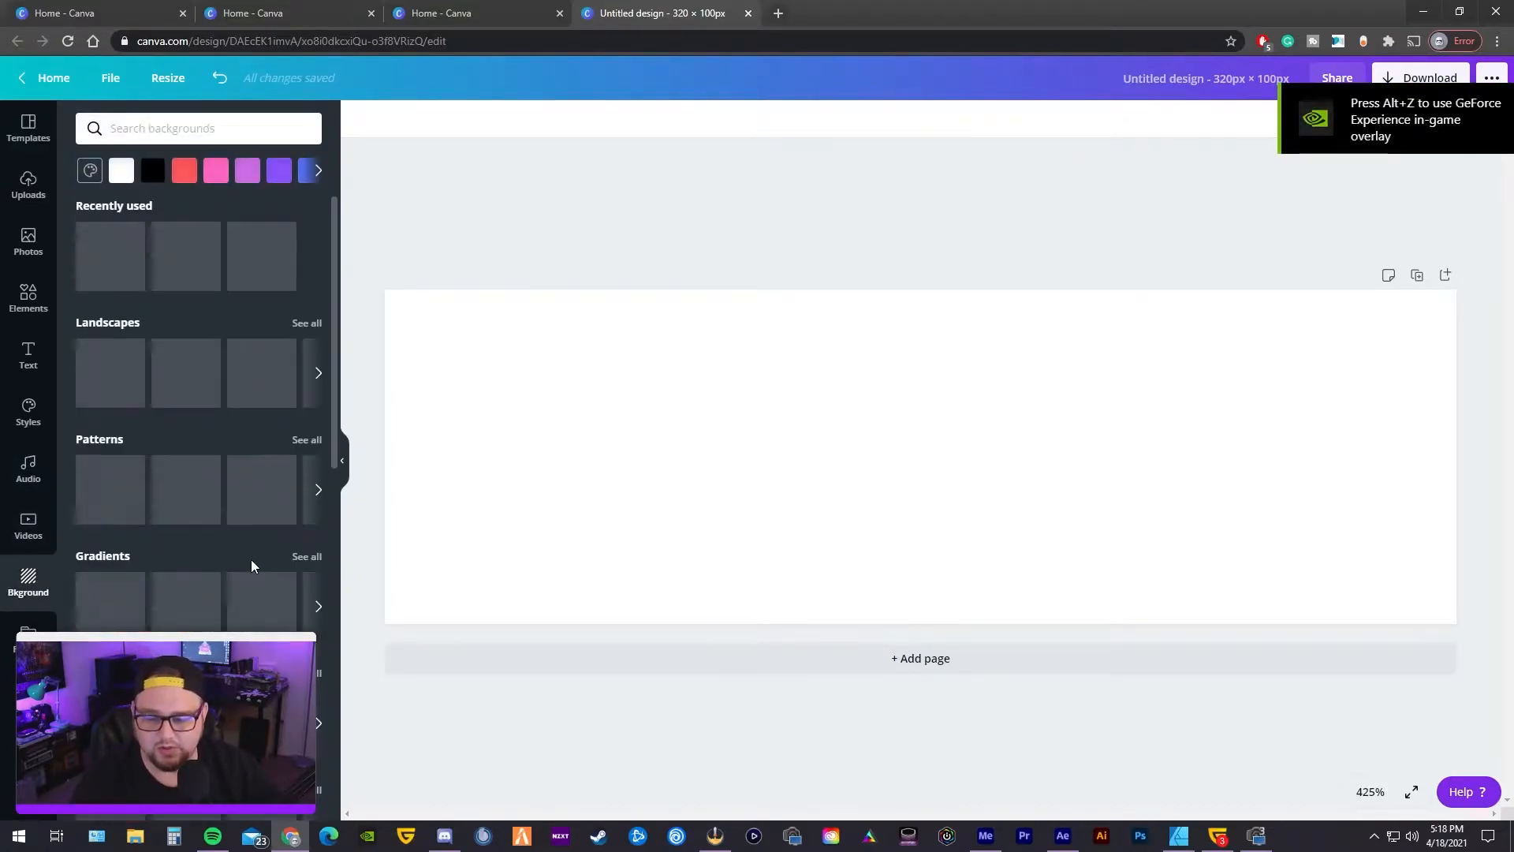
{"action": "scroll", "scroll_direction": "down", "scroll_amount": 3}
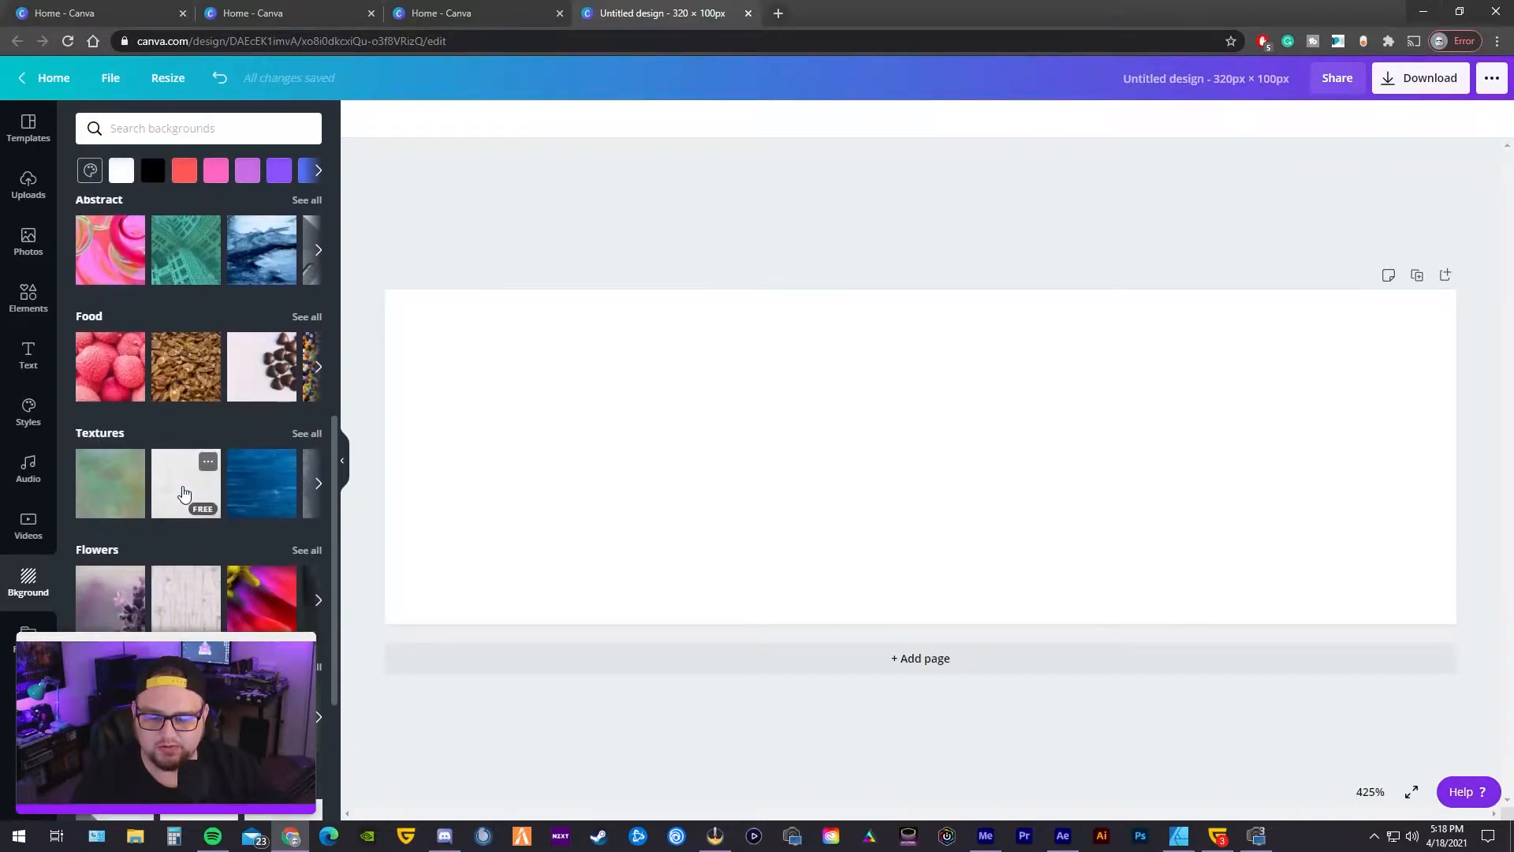
{"action": "scroll", "scroll_direction": "down", "scroll_amount": 3}
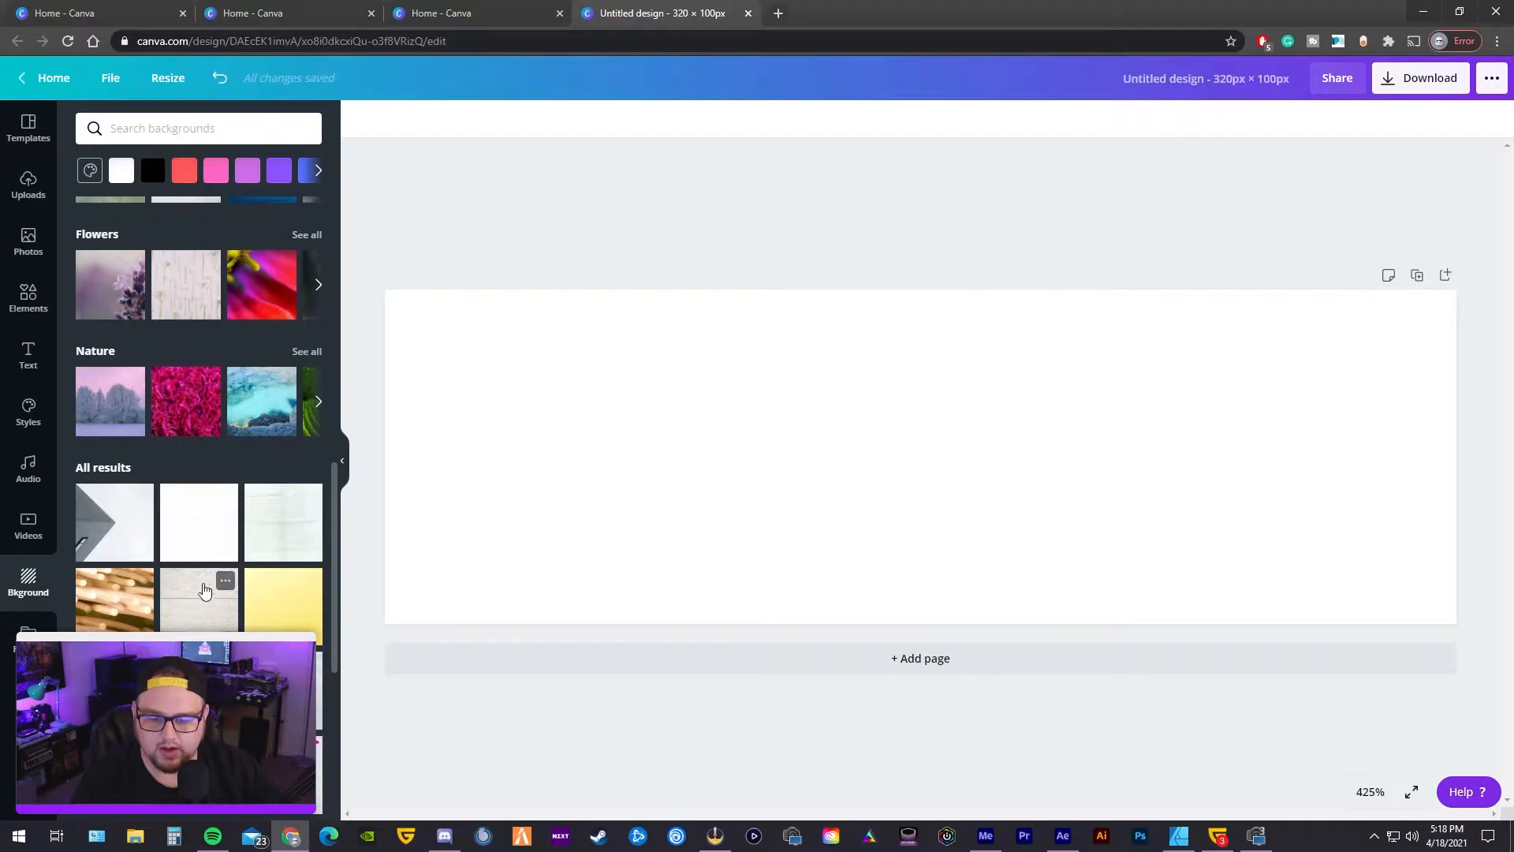
{"action": "scroll", "scroll_direction": "down", "scroll_amount": 3}
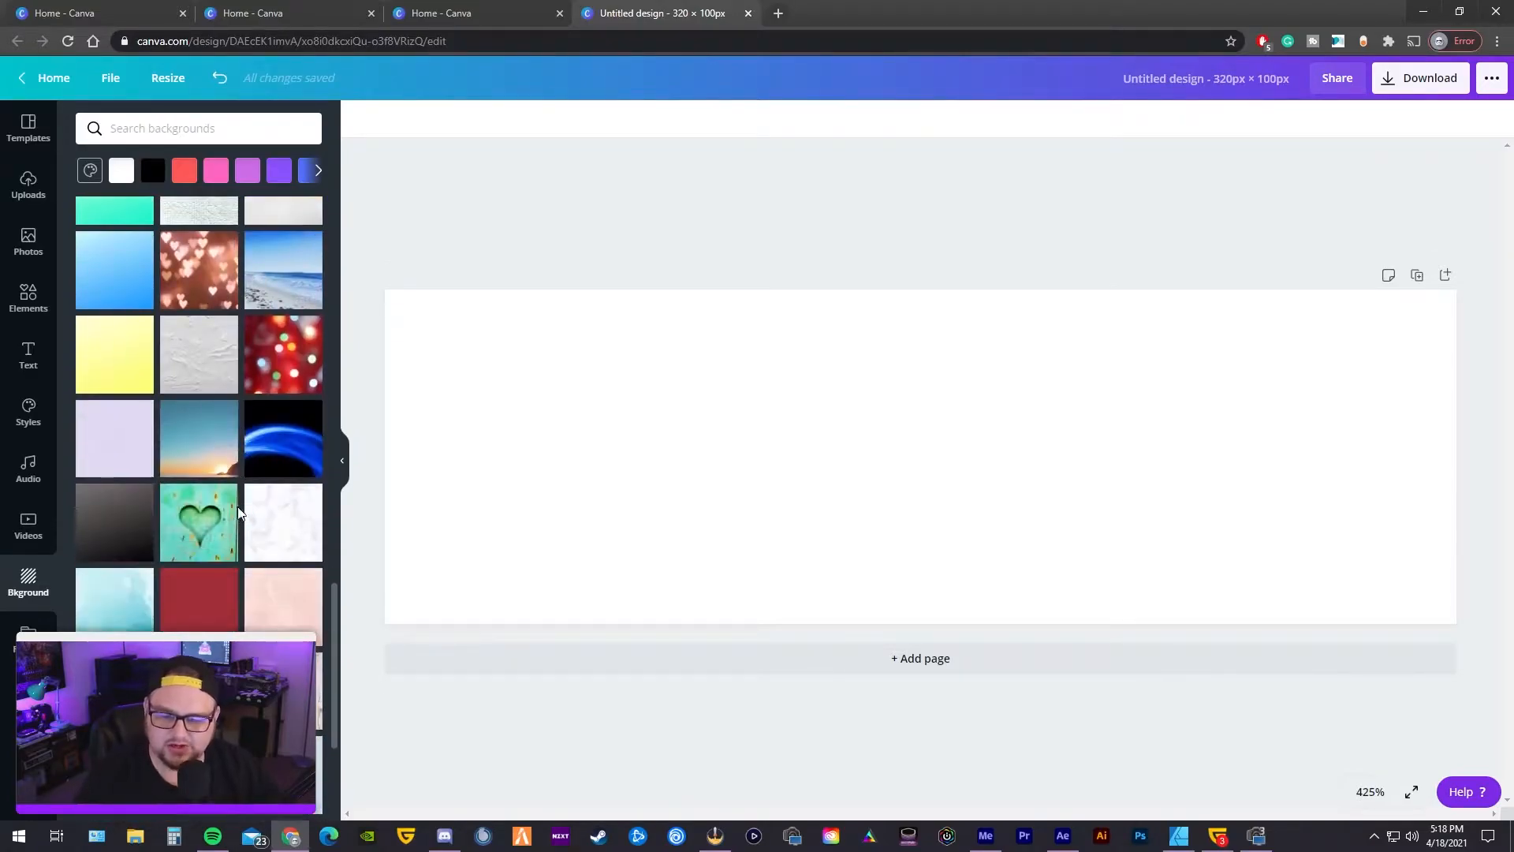
{"action": "scroll", "scroll_direction": "down", "scroll_amount": 3}
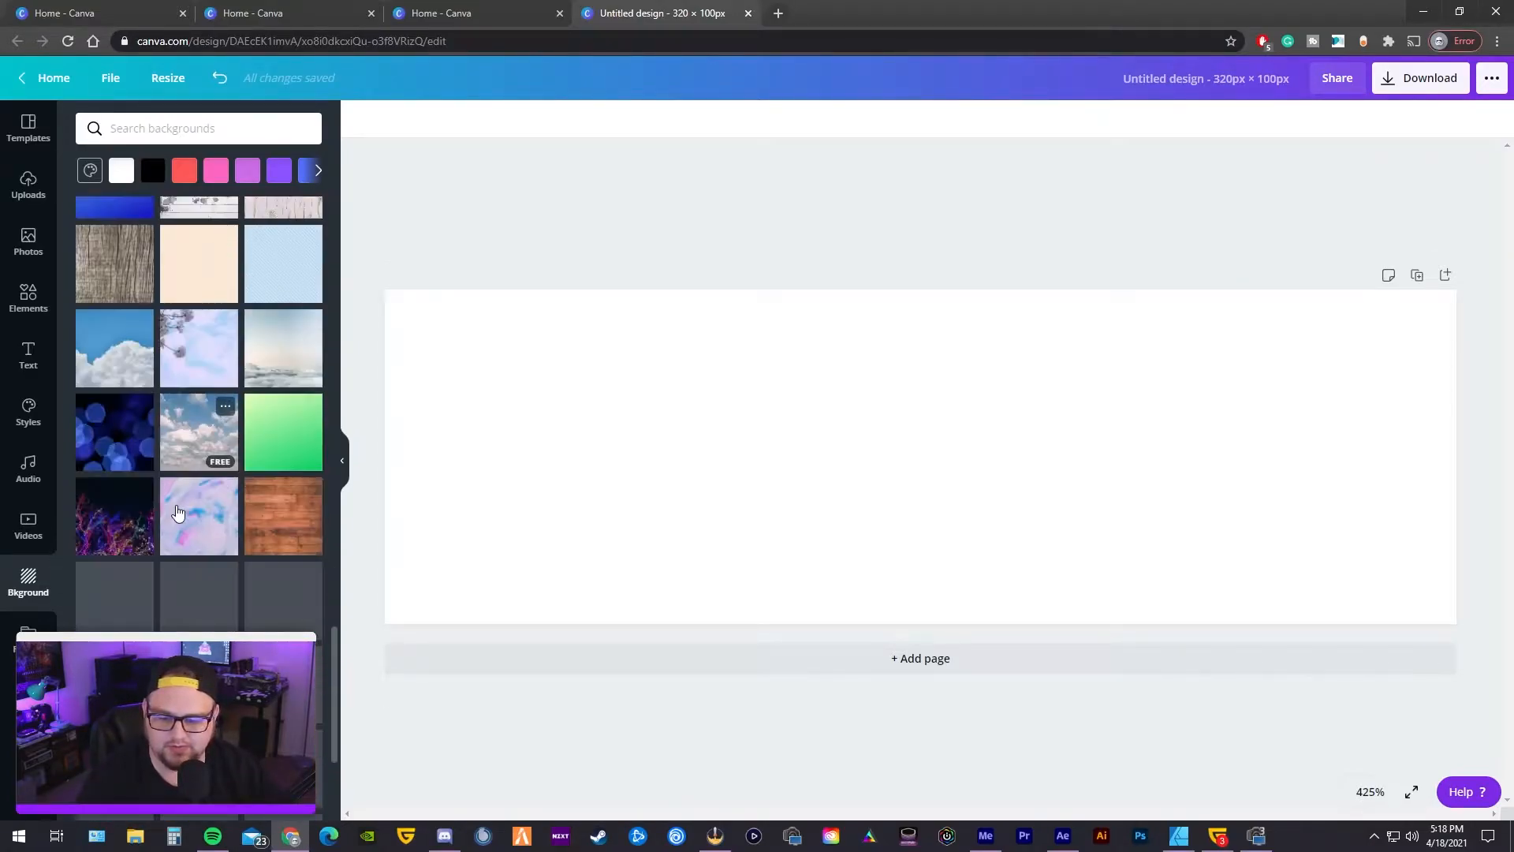
{"action": "scroll", "scroll_direction": "down", "scroll_amount": 3}
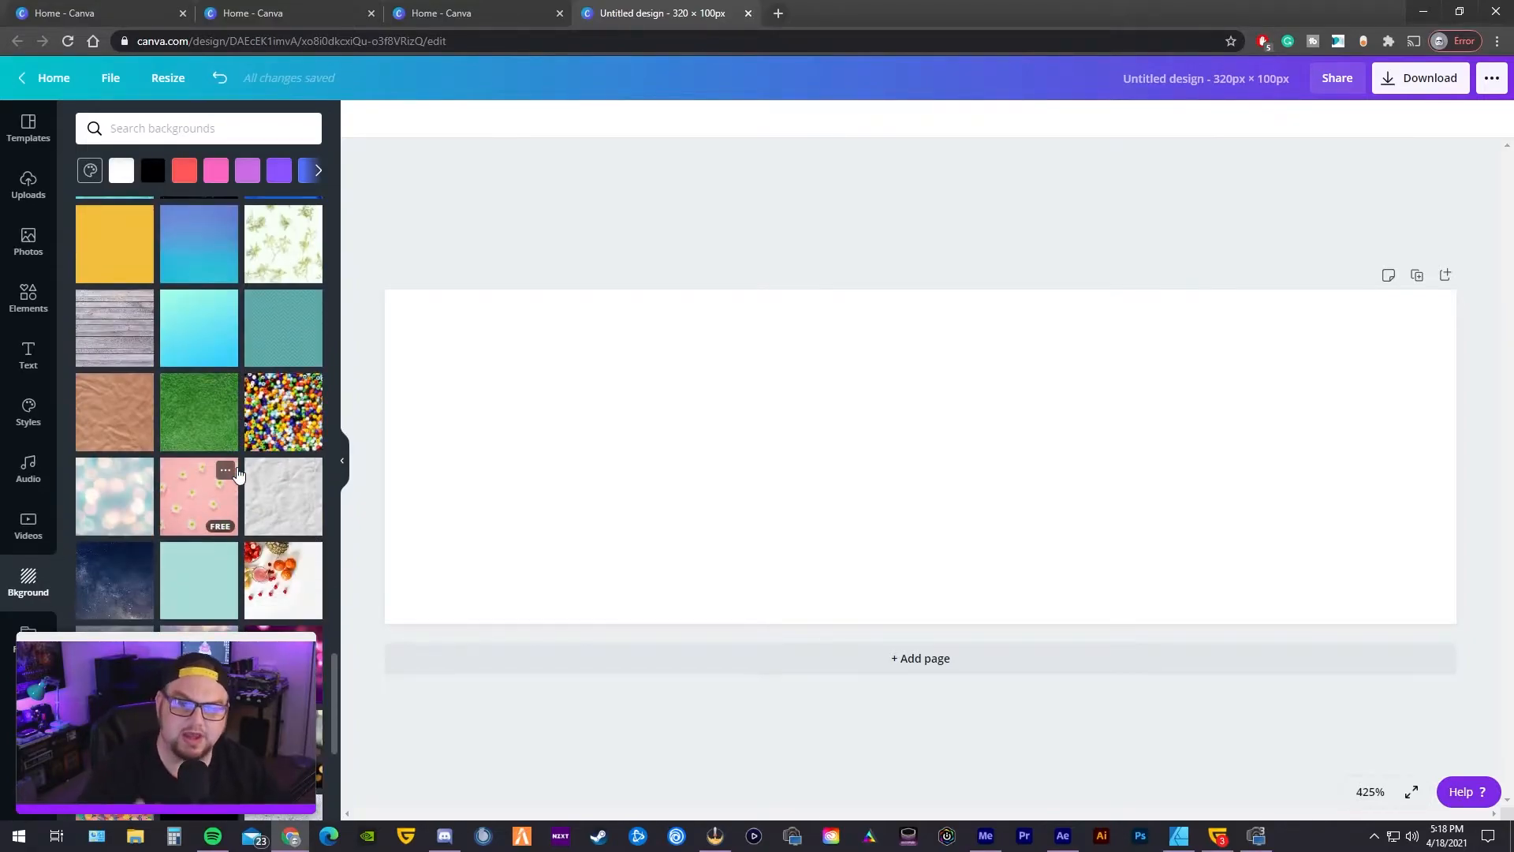
{"action": "left_click", "coordinate": [114, 581]}
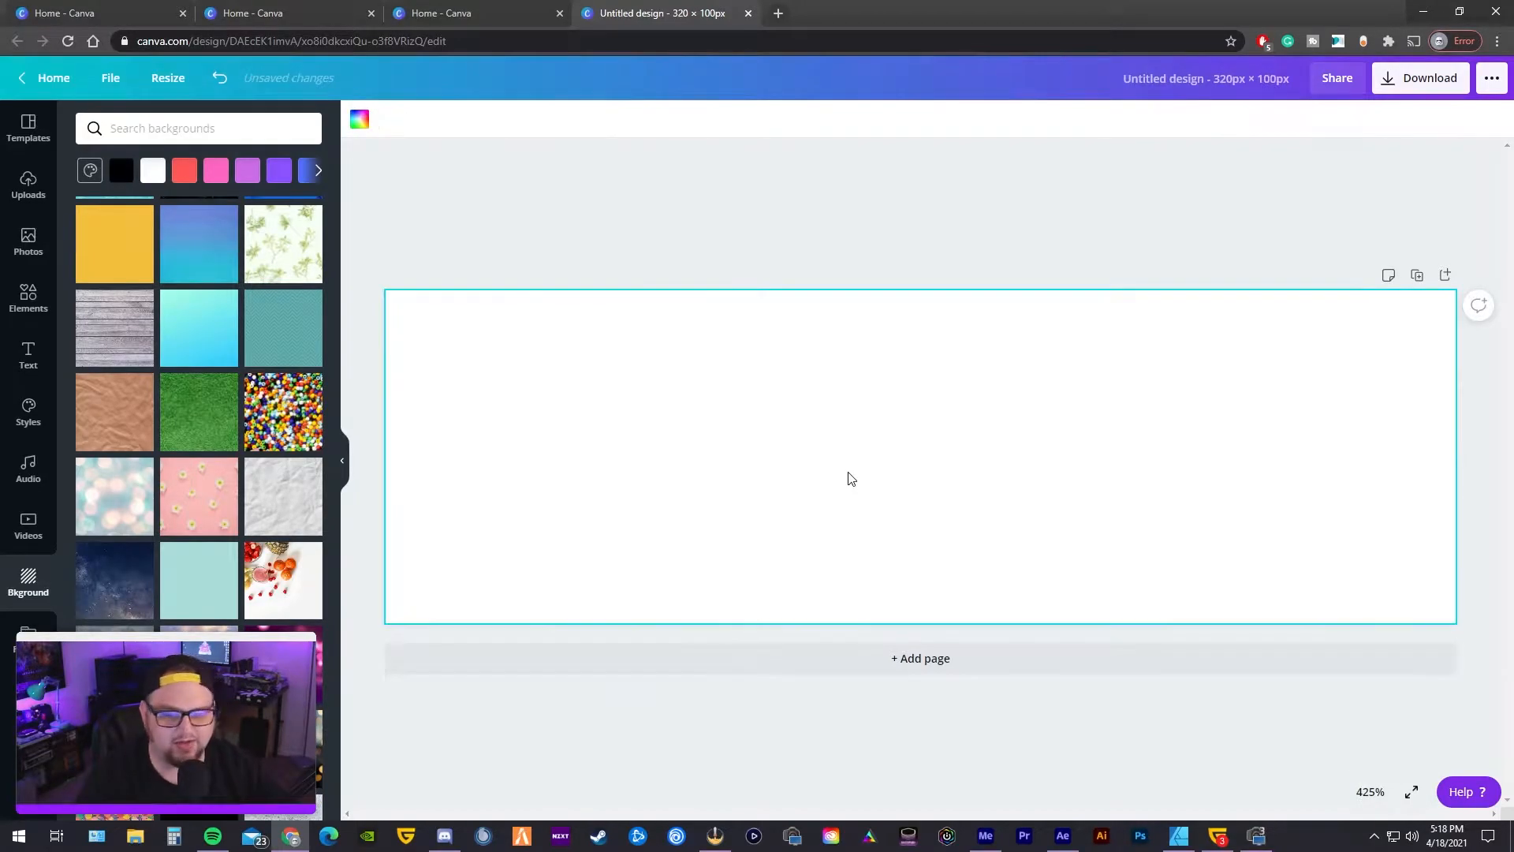
{"action": "scroll", "scroll_direction": "down", "scroll_amount": 3}
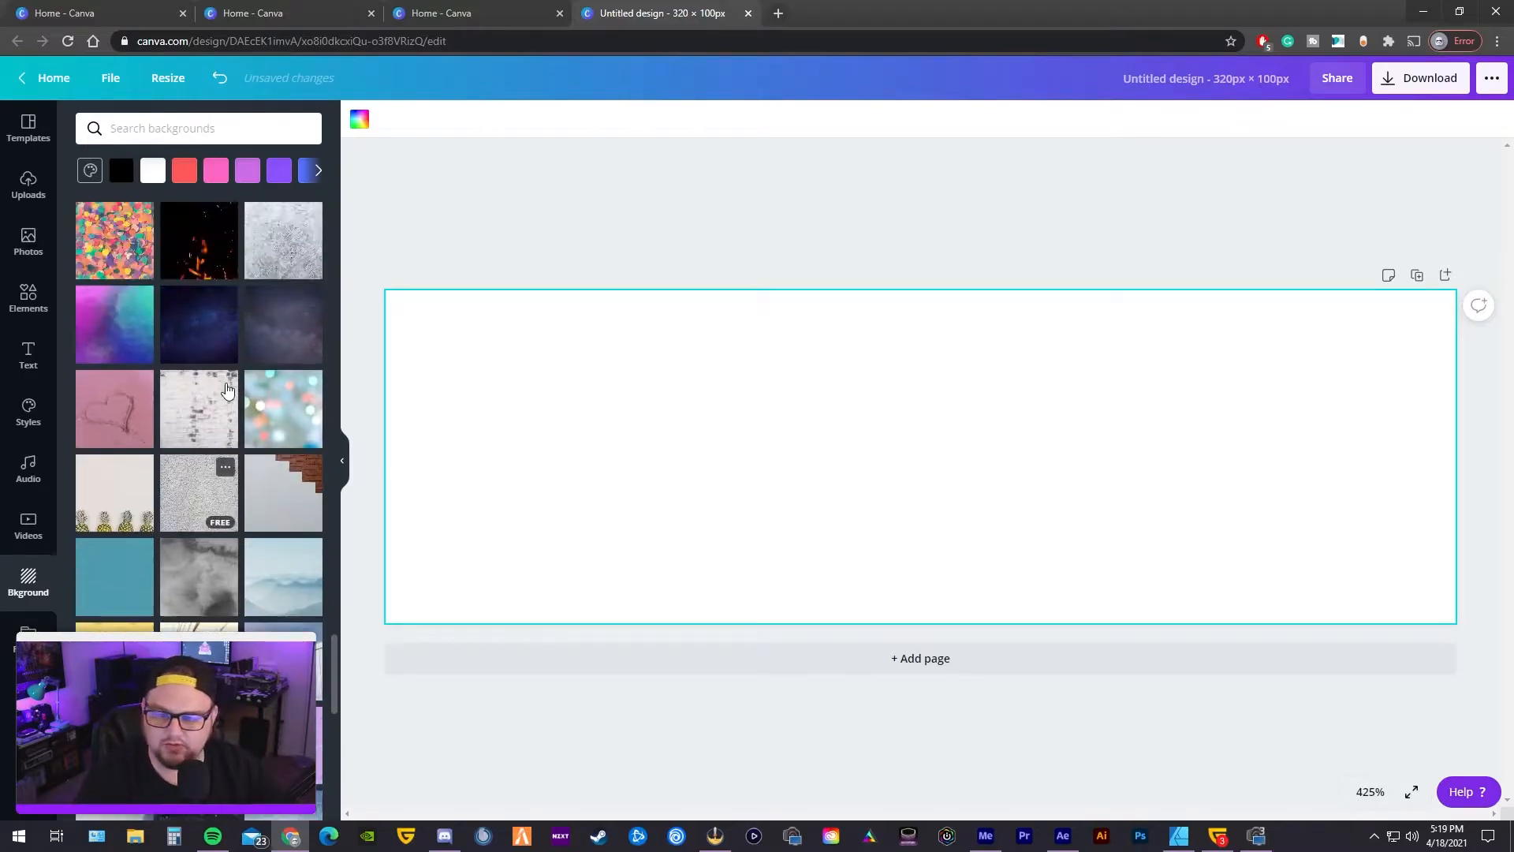
{"action": "scroll", "scroll_direction": "down", "scroll_amount": 3}
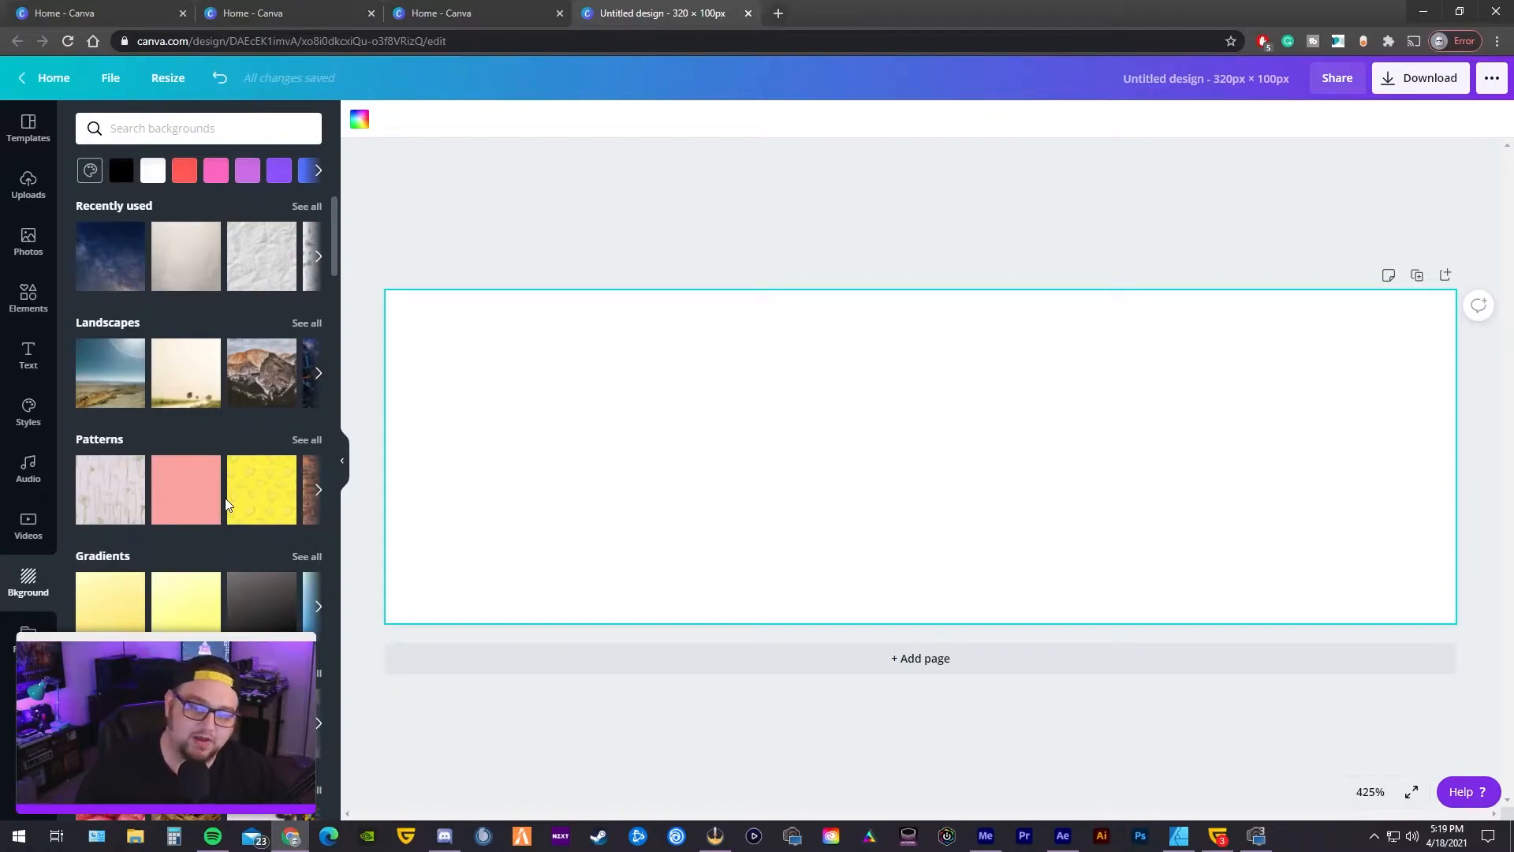
{"action": "mouse_move", "coordinate": [186, 489]}
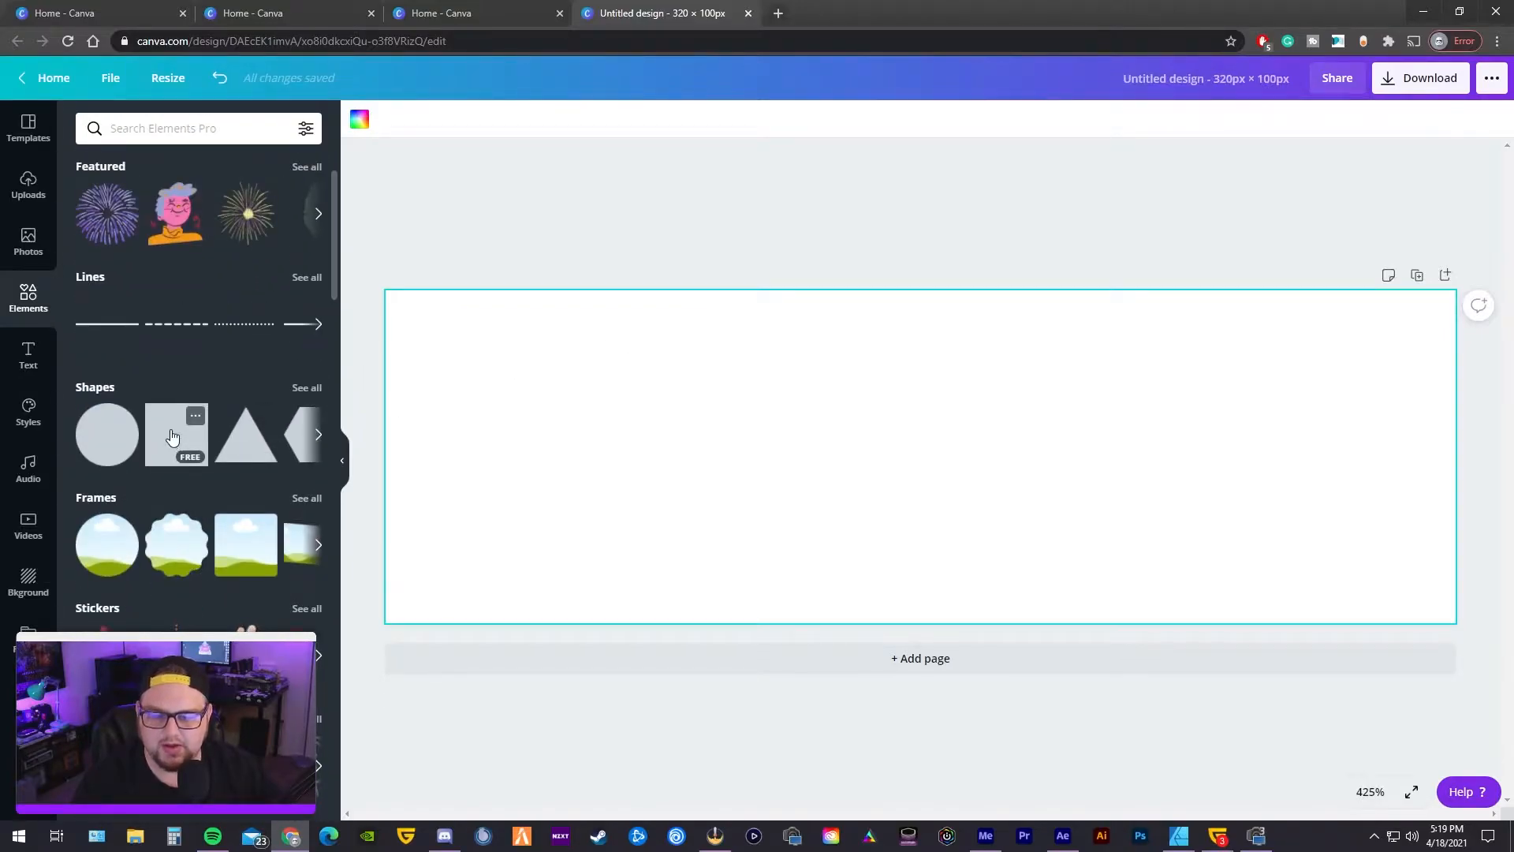
- Add a grey square and fit it as a full-height block at the left edge
{"action": "left_click", "coordinate": [175, 434]}
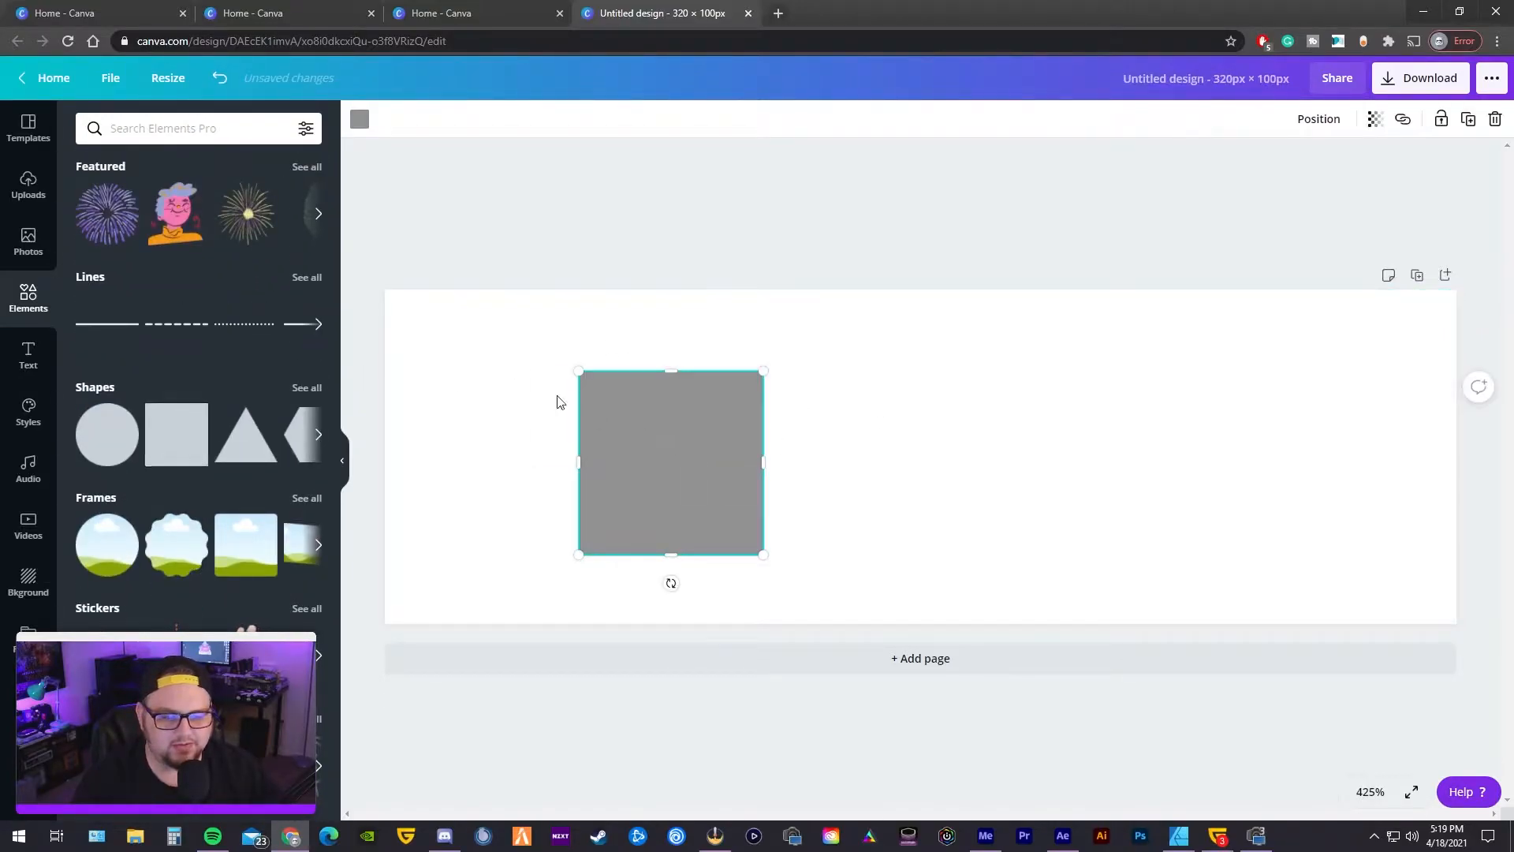
{"action": "left_click_drag", "start_coordinate": [764, 553], "coordinate": [702, 599]}
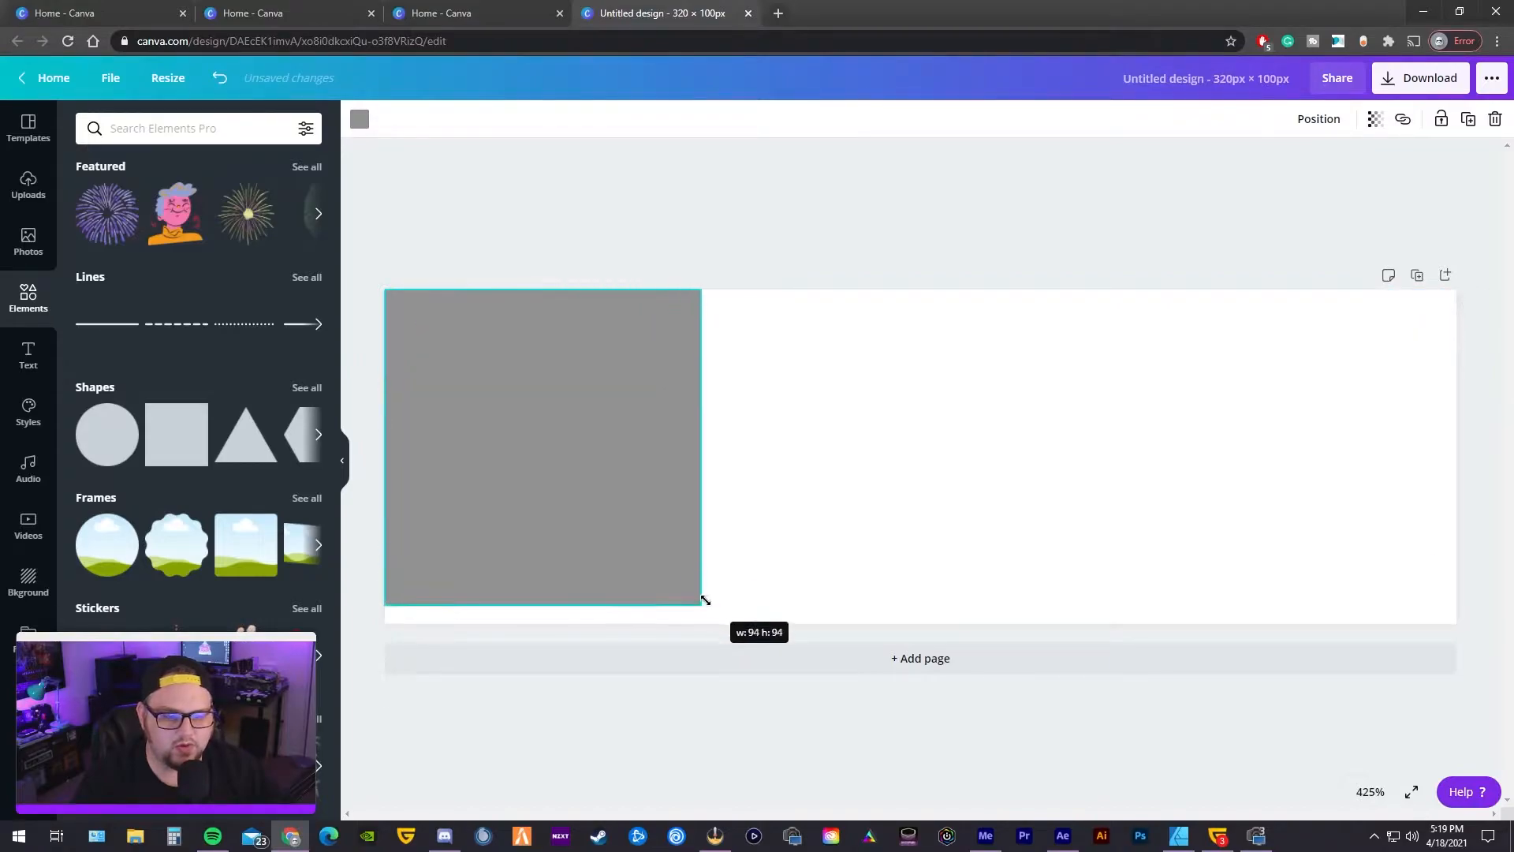
{"action": "left_click_drag", "start_coordinate": [703, 599], "coordinate": [720, 622]}
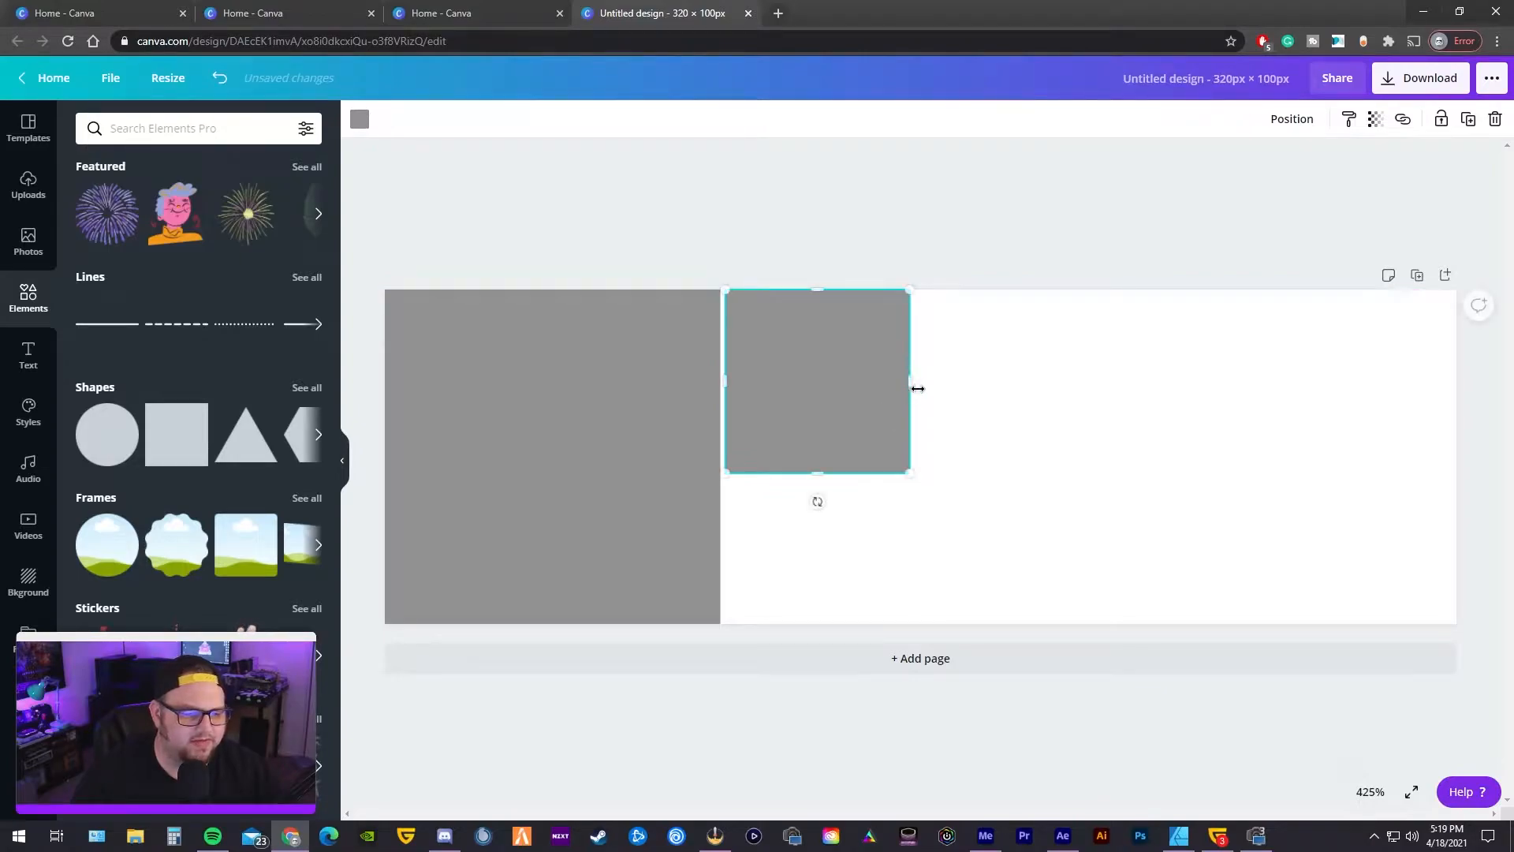
- Add a second square and stretch it into a wide block filling the right side
{"action": "left_click_drag", "start_coordinate": [909, 388], "coordinate": [1453, 468]}
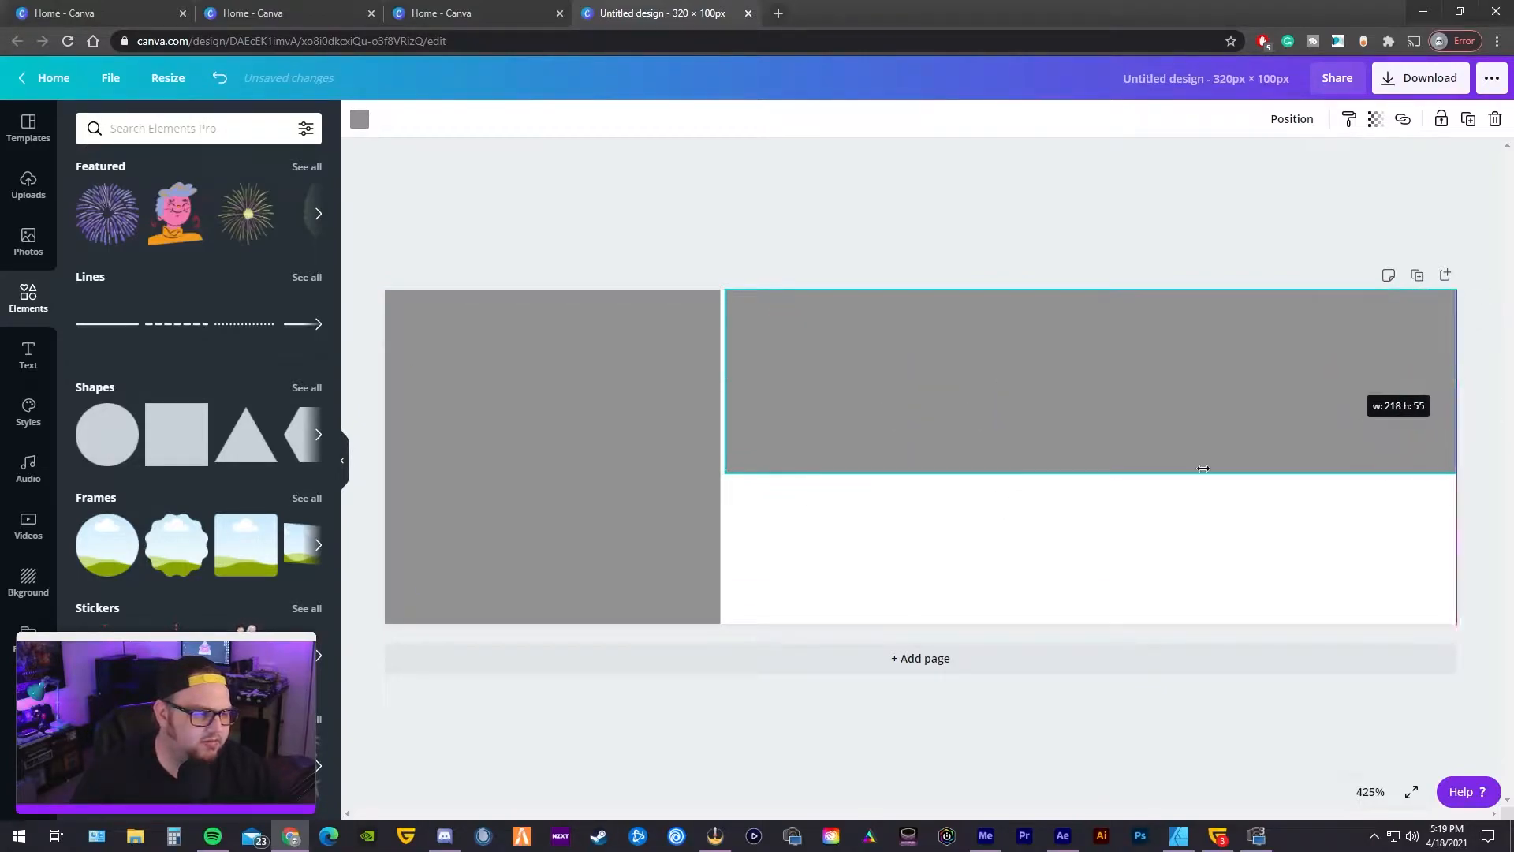
{"action": "left_click_drag", "start_coordinate": [1202, 468], "coordinate": [1081, 621]}
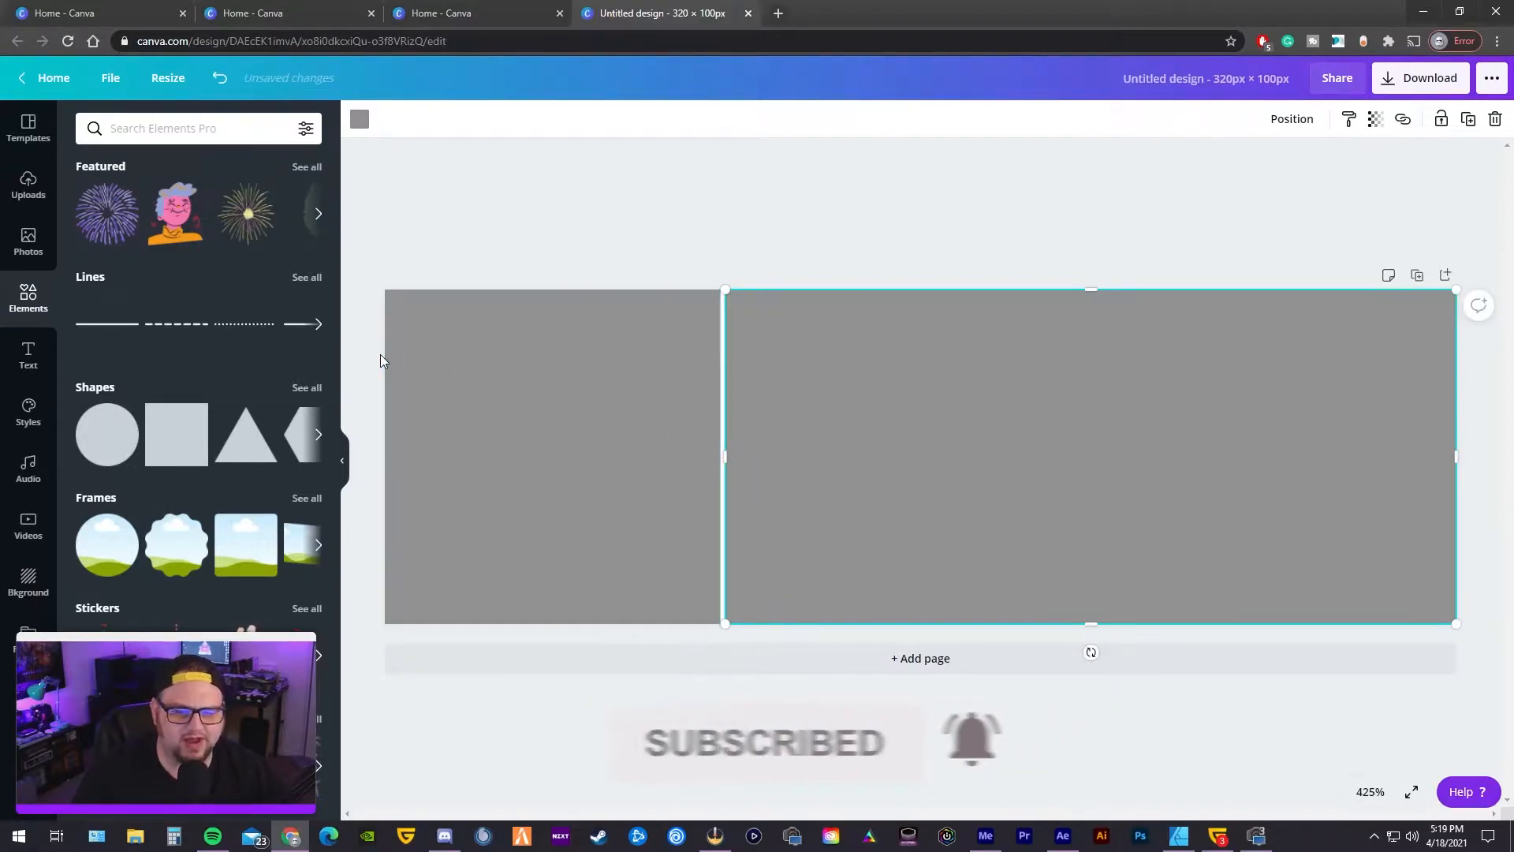
{"action": "left_click", "coordinate": [552, 387]}
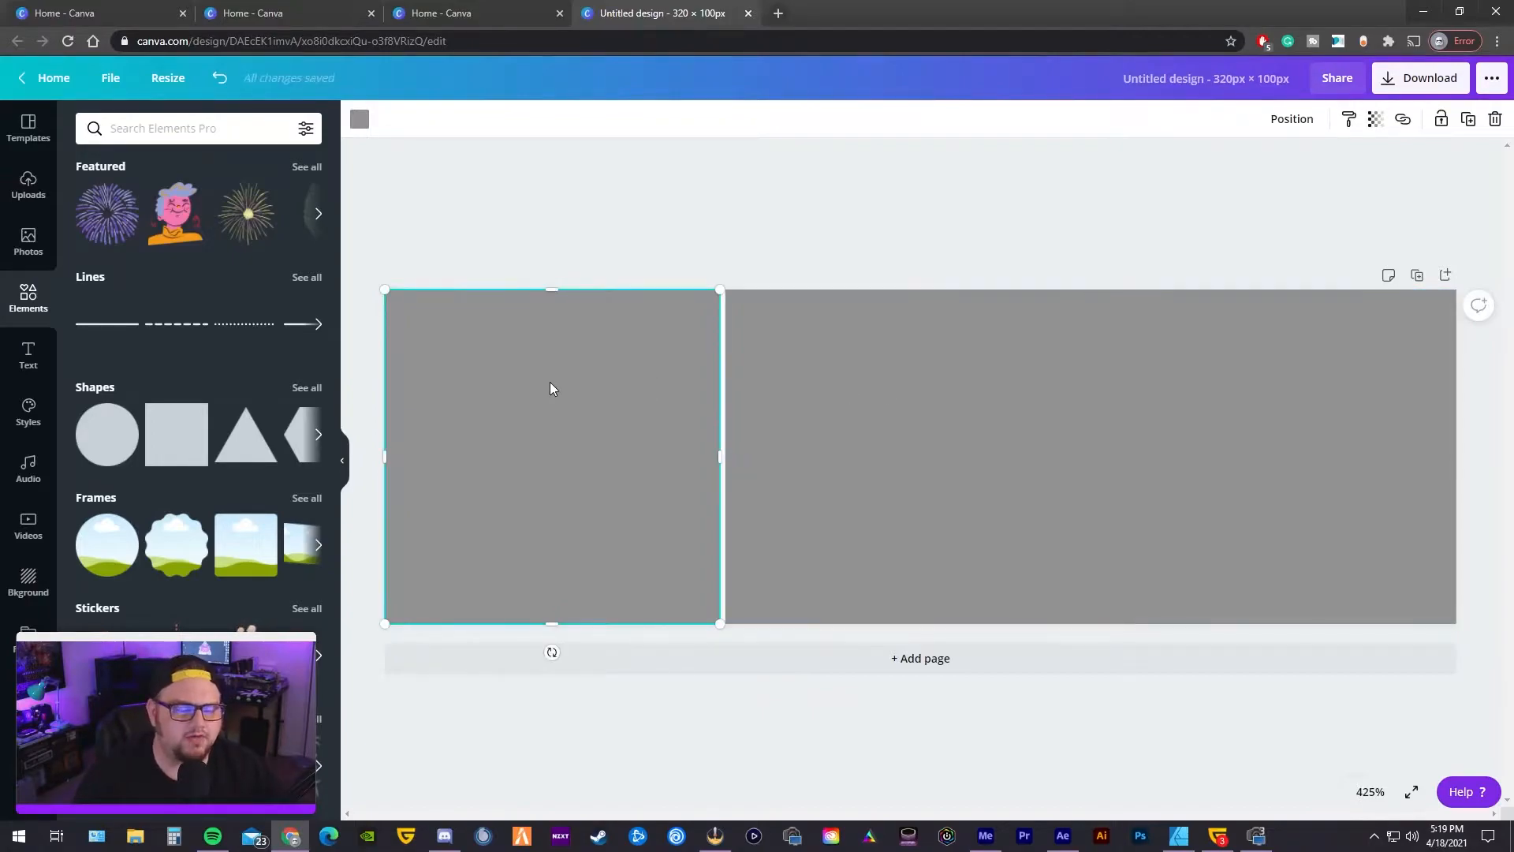
{"action": "mouse_move", "coordinate": [645, 387]}
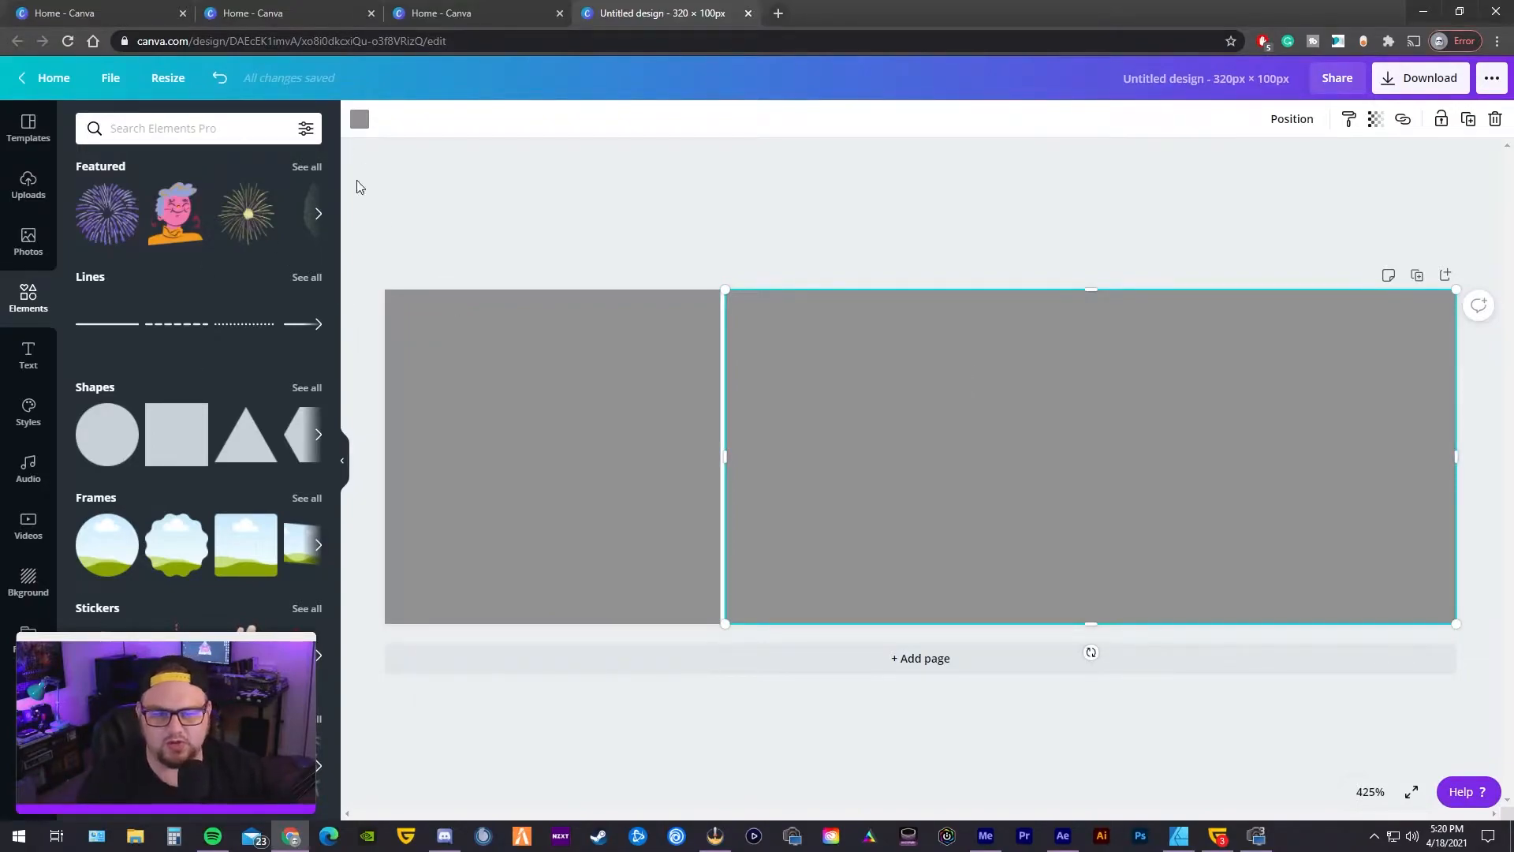
- Colour the left square bright blue and show the Uploads images with the Twitch logo
{"action": "left_click", "coordinate": [553, 455]}
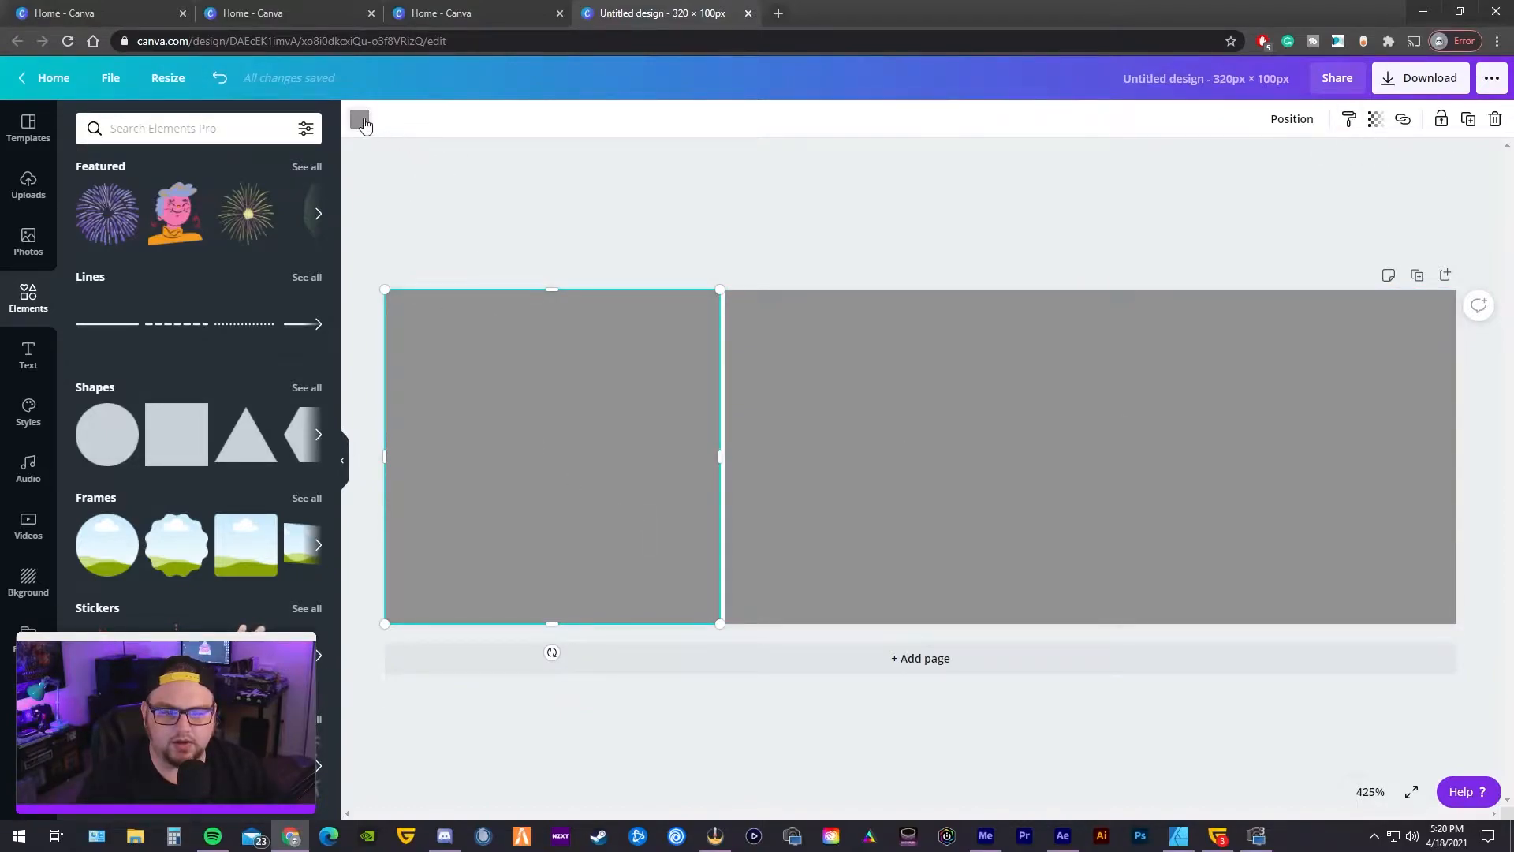
{"action": "left_click", "coordinate": [360, 119]}
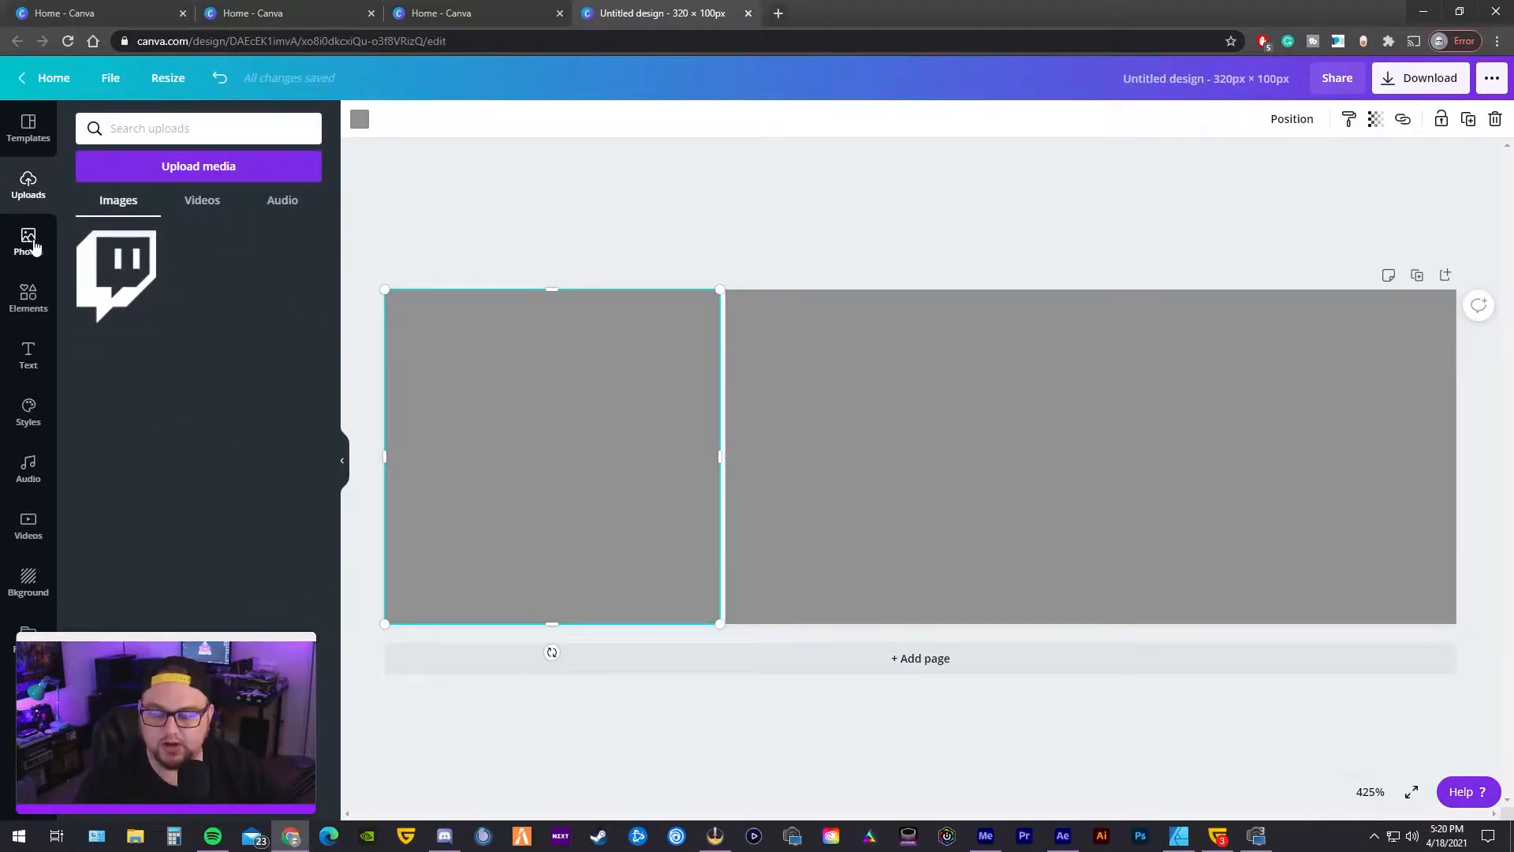
{"action": "mouse_move", "coordinate": [463, 204]}
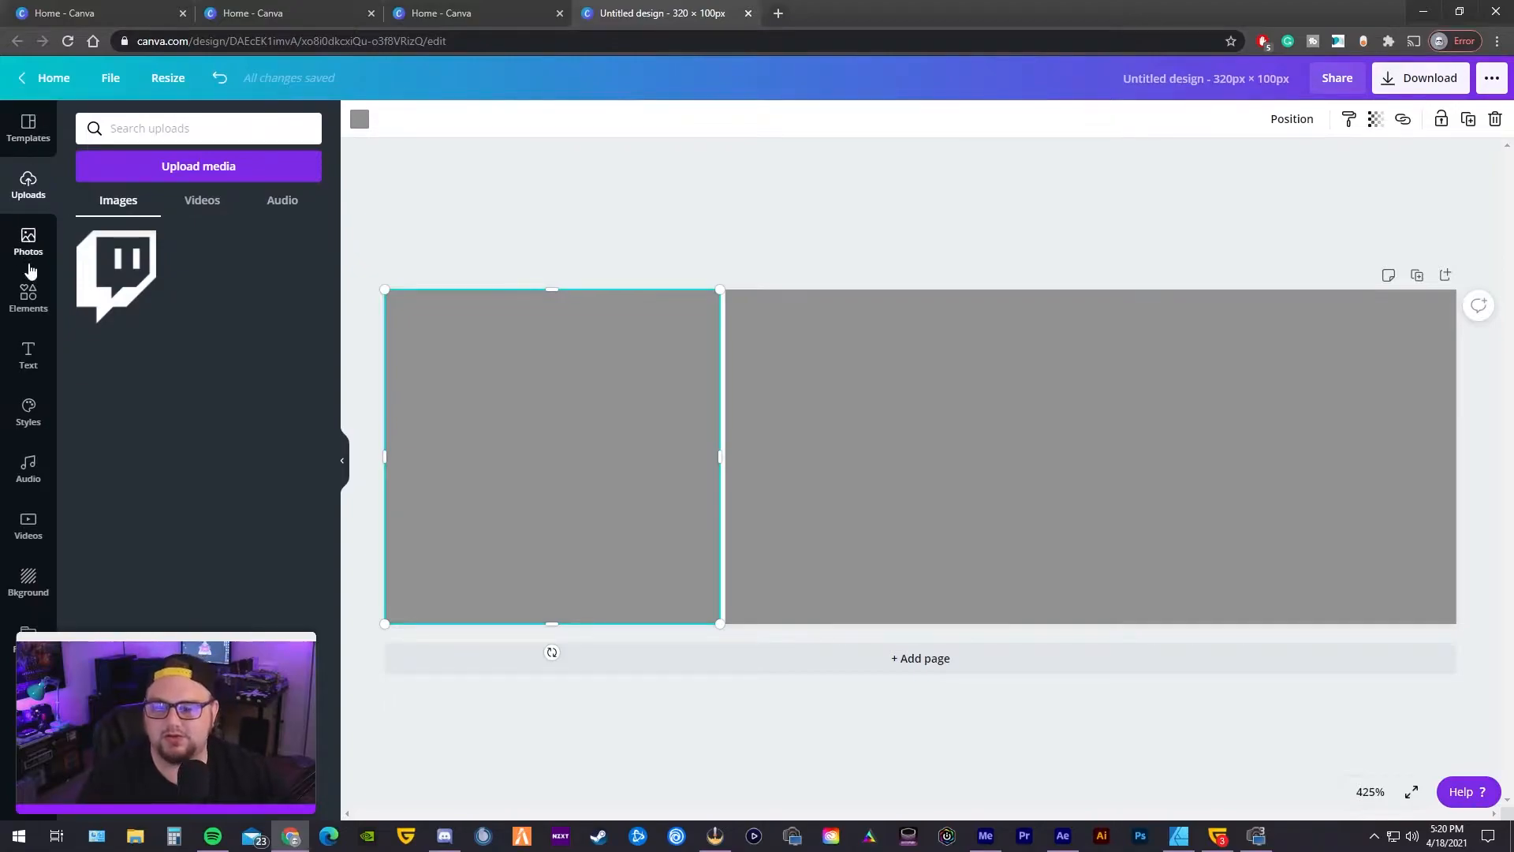
{"action": "left_click", "coordinate": [28, 299]}
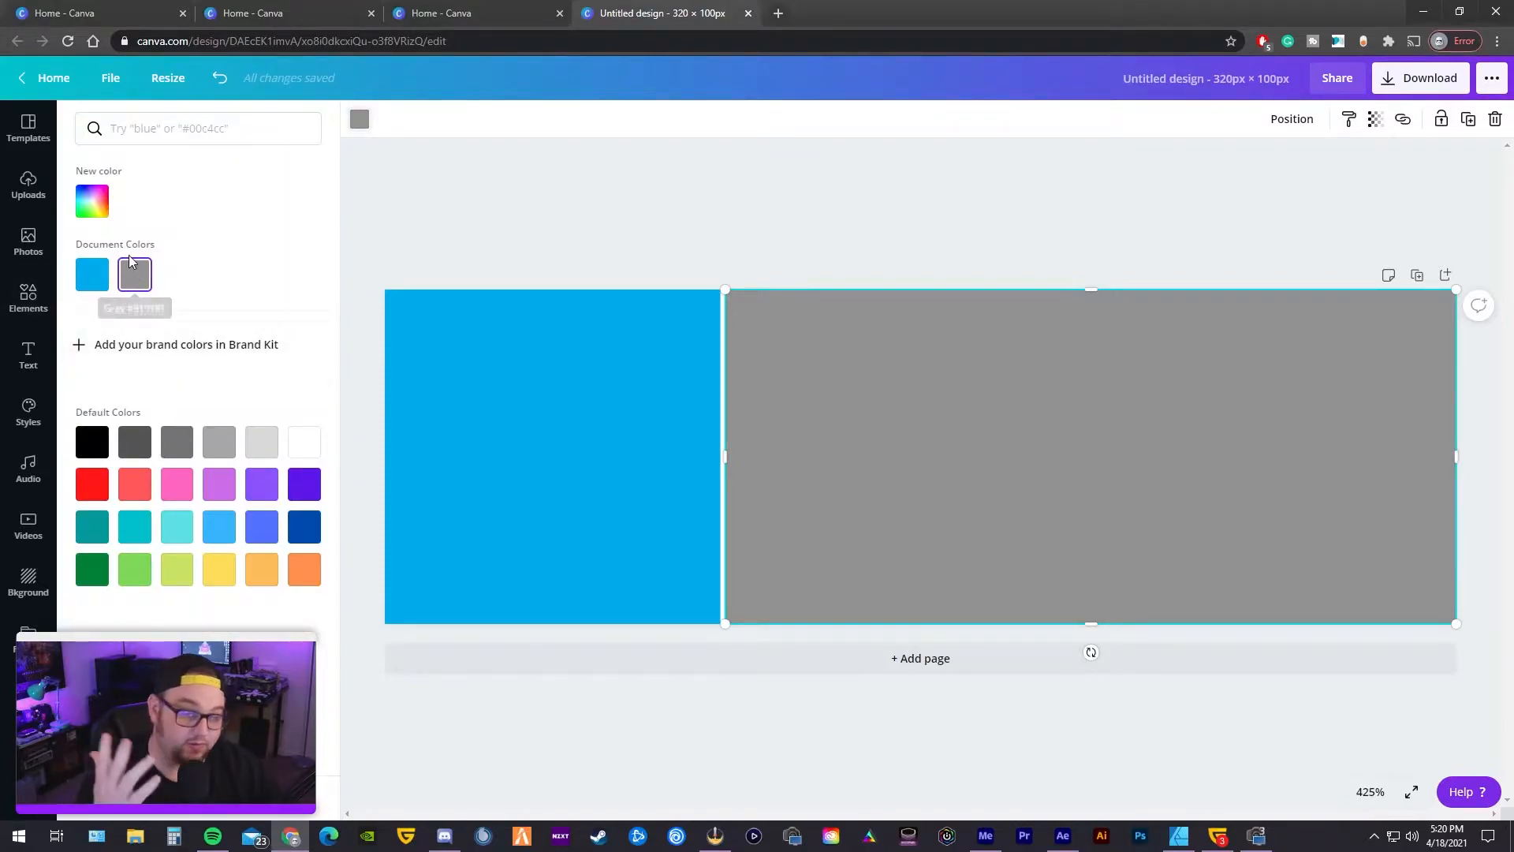
- Recolour the wide right rectangle to light grey #E2E2E2
{"action": "left_click", "coordinate": [199, 128]}
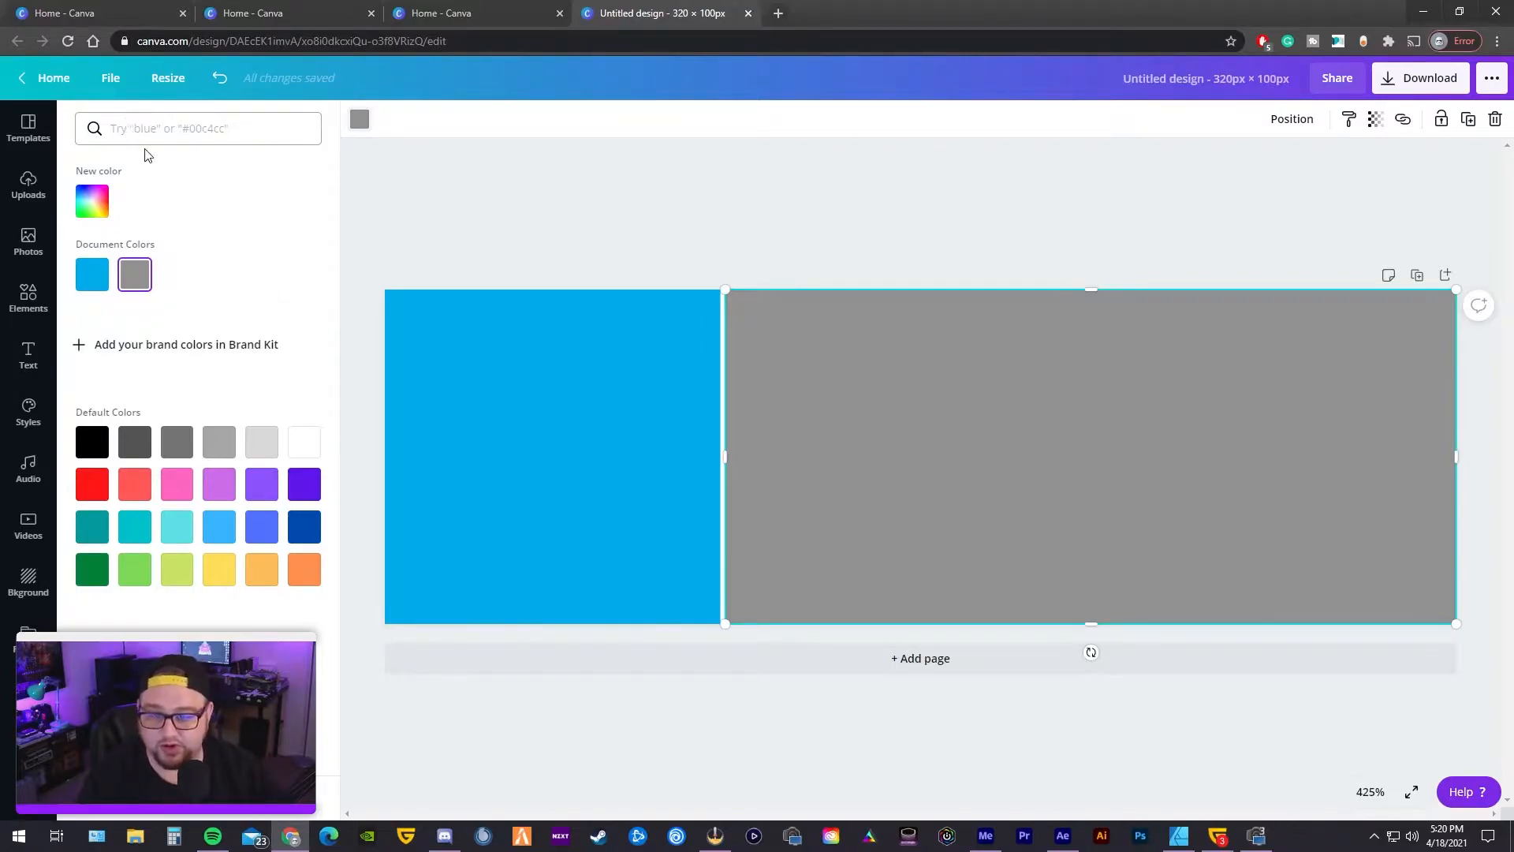
{"action": "mouse_move", "coordinate": [148, 385]}
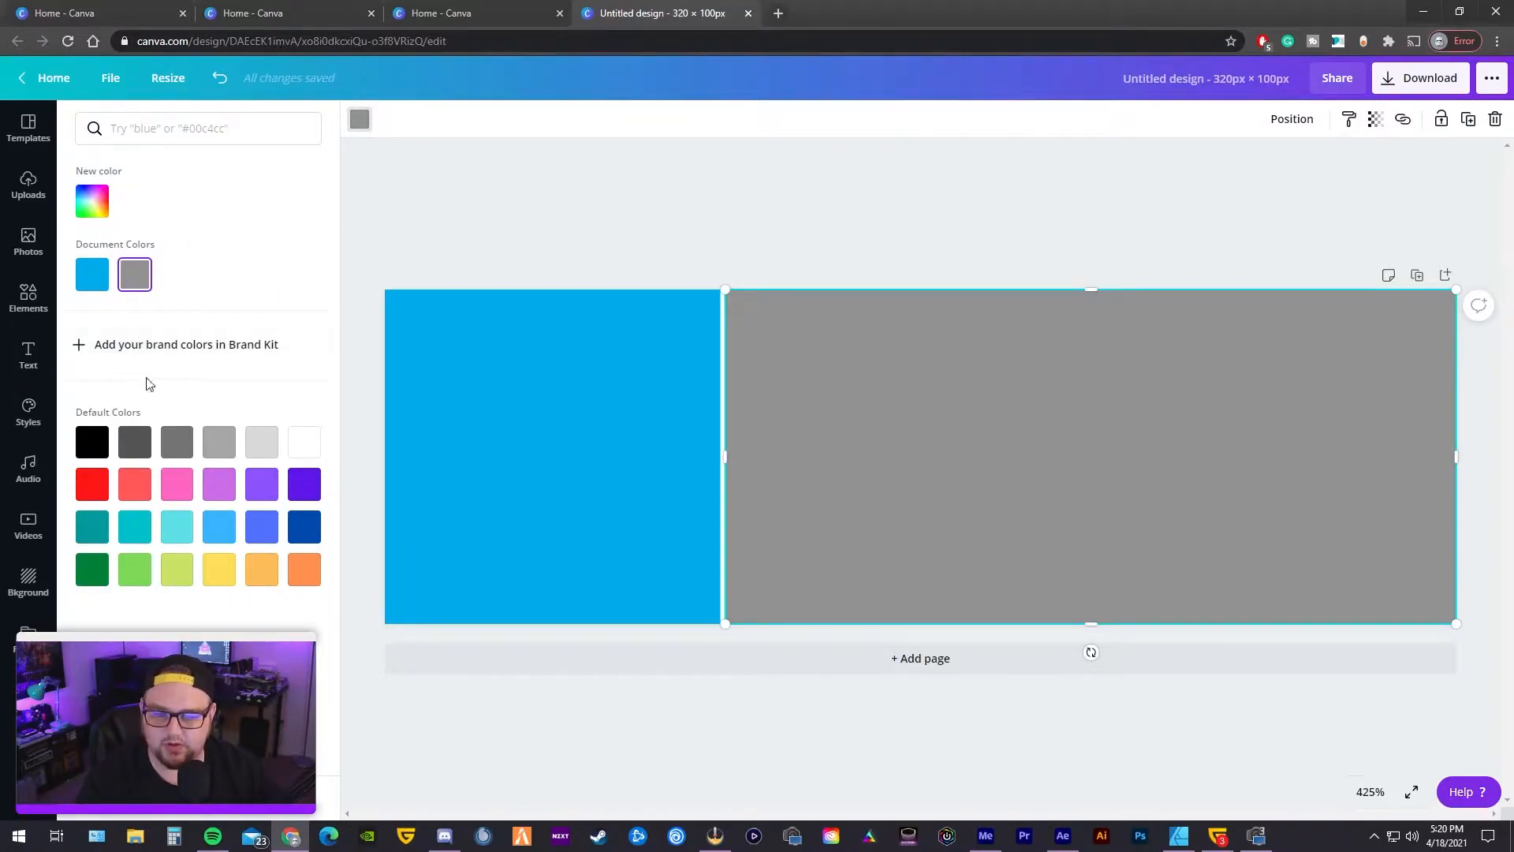
{"action": "left_click", "coordinate": [92, 200]}
{"action": "type", "text": "#EFEF"}
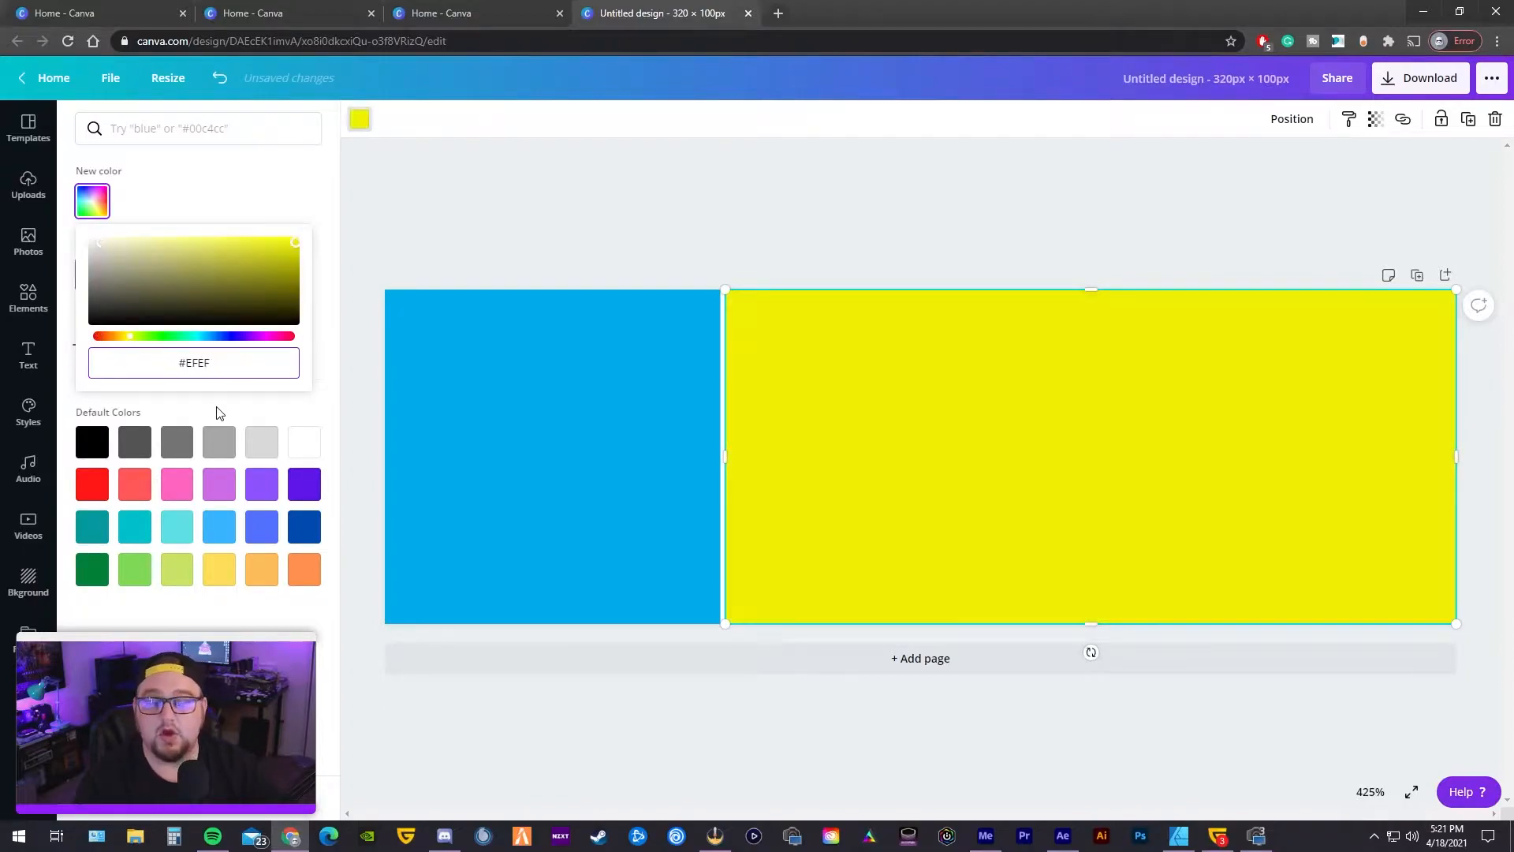
{"action": "type", "text": "E2"}
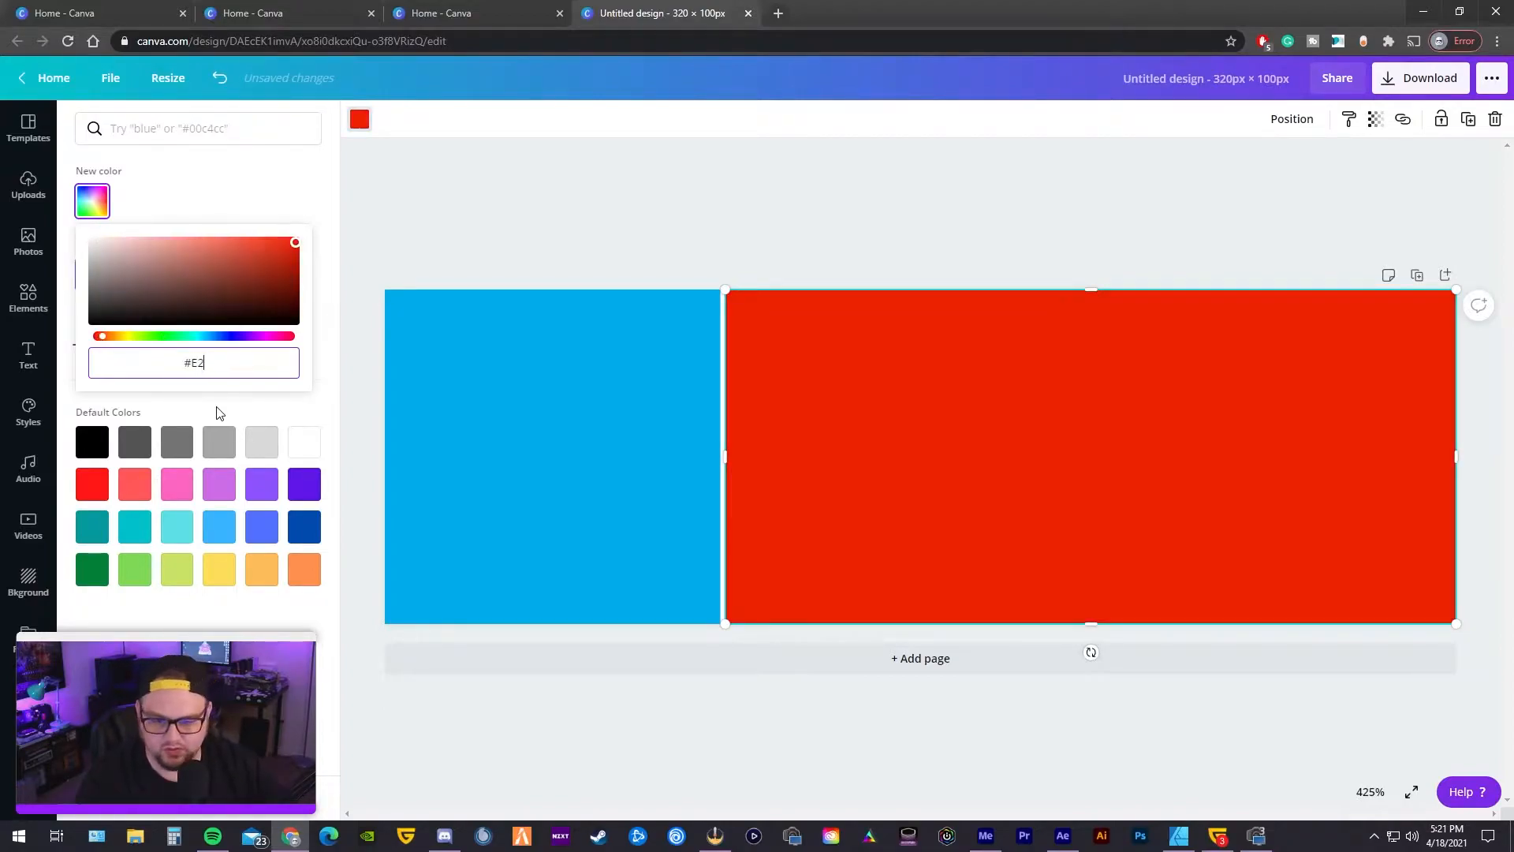
{"action": "type", "text": "E2E2E2"}
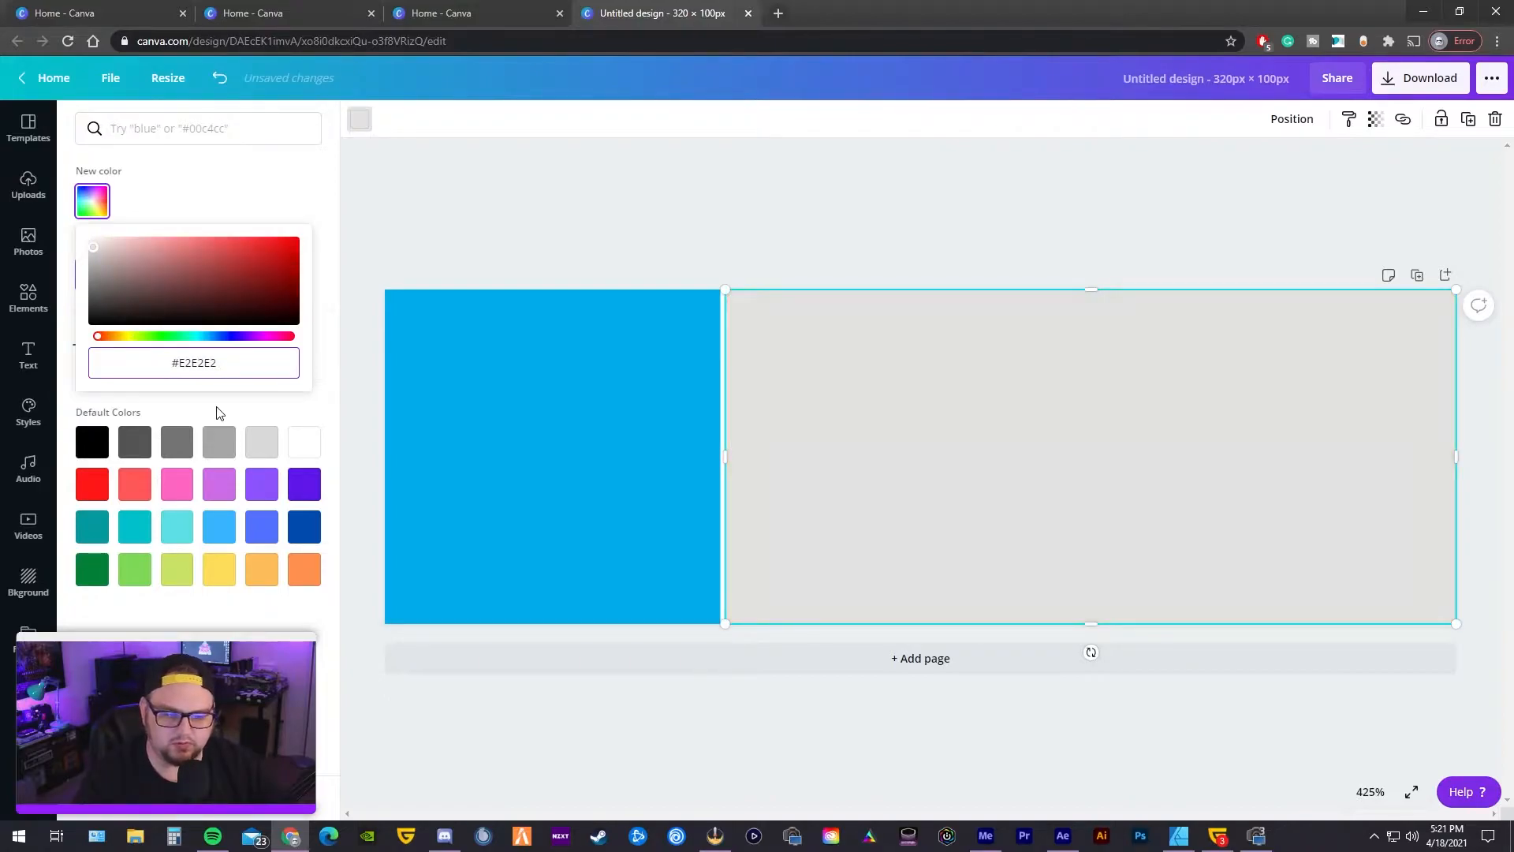
{"action": "left_click", "coordinate": [28, 300]}
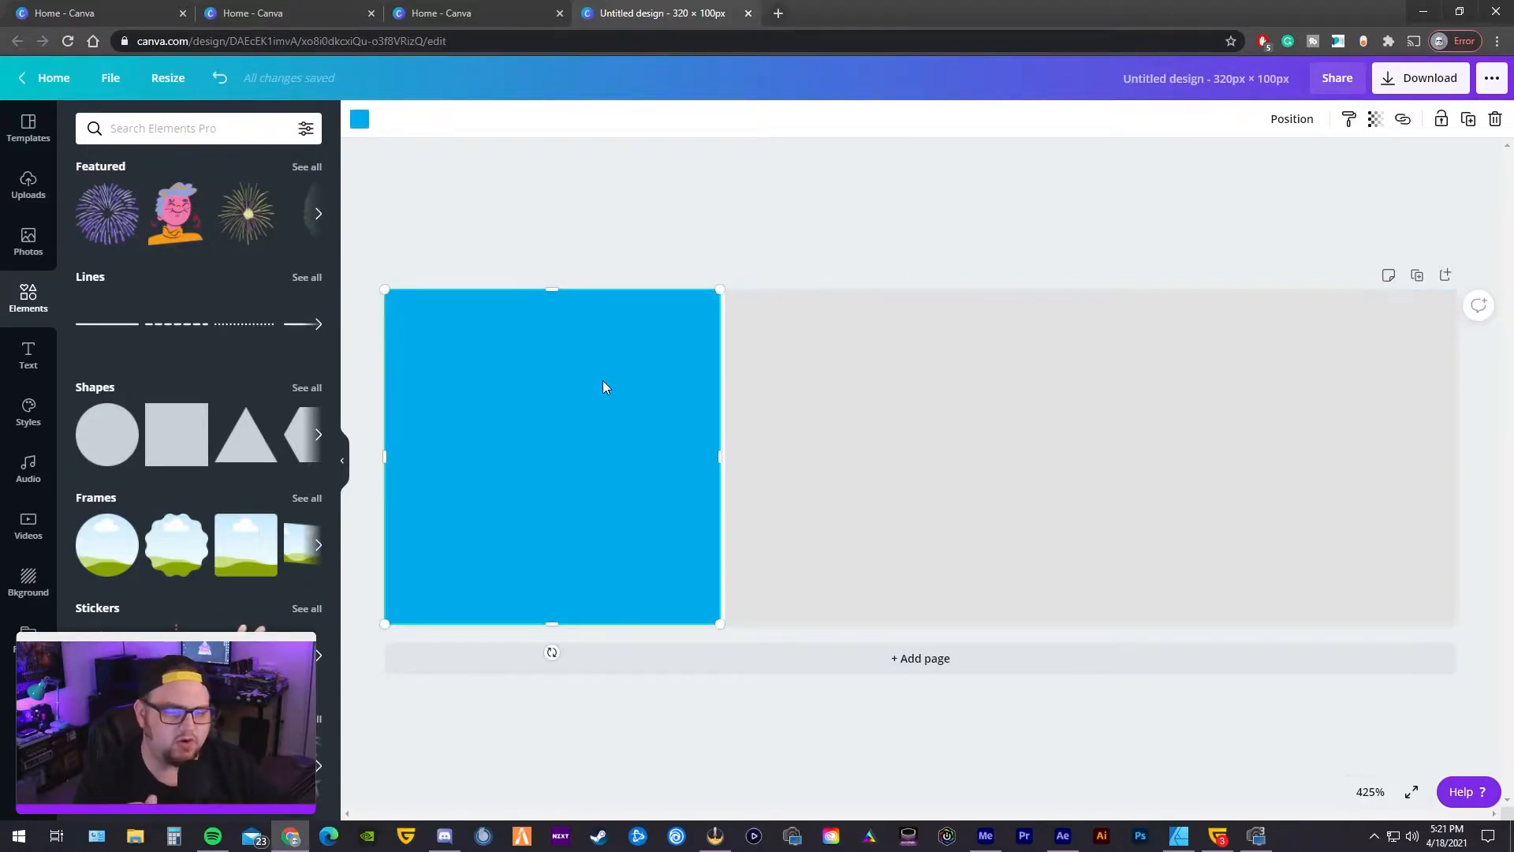
{"action": "mouse_move", "coordinate": [648, 389]}
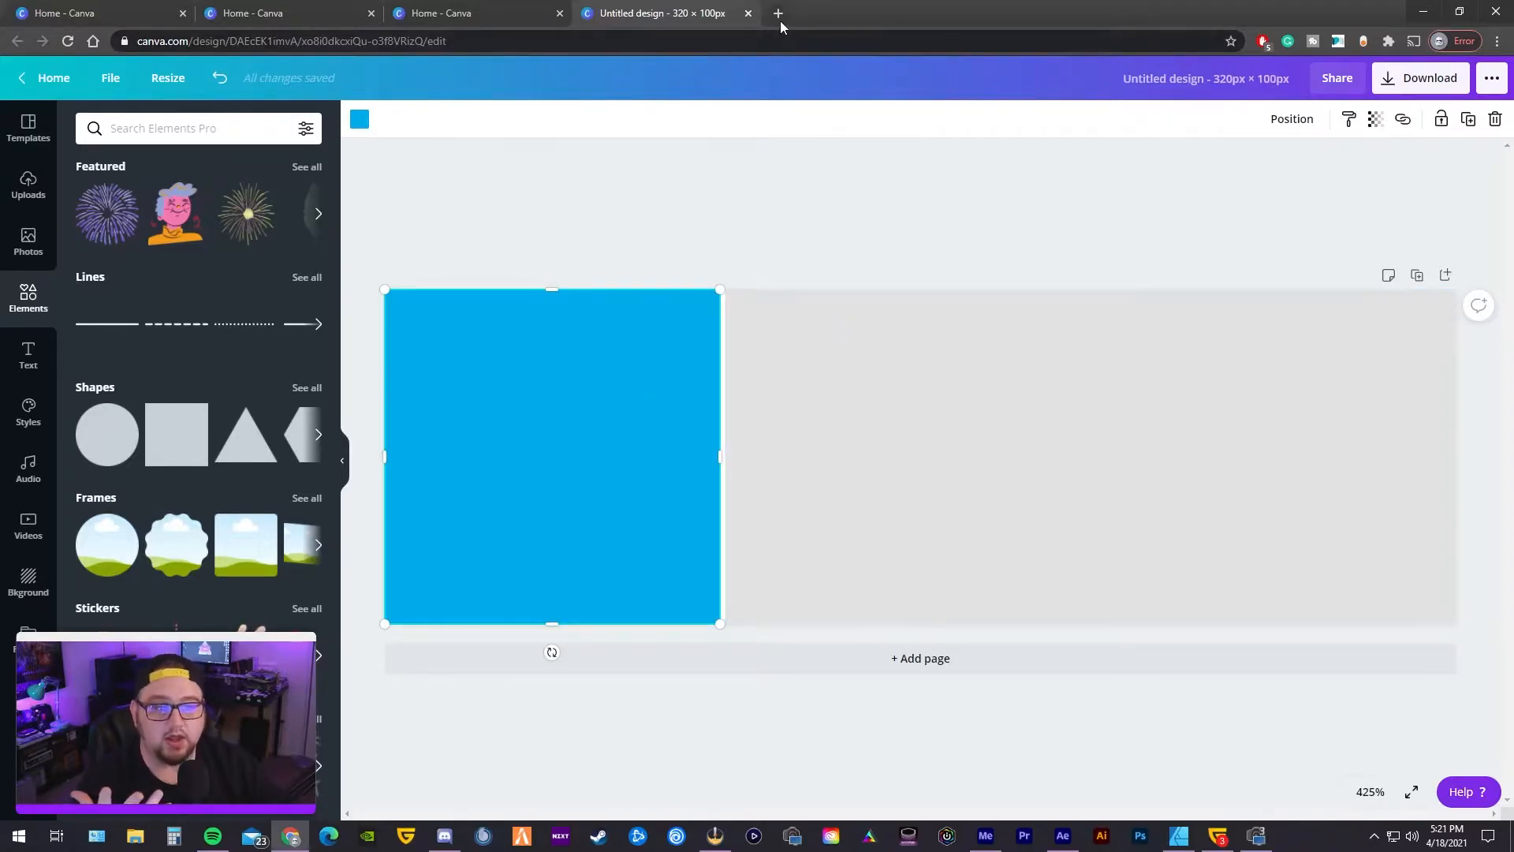
{"action": "left_click", "coordinate": [777, 13]}
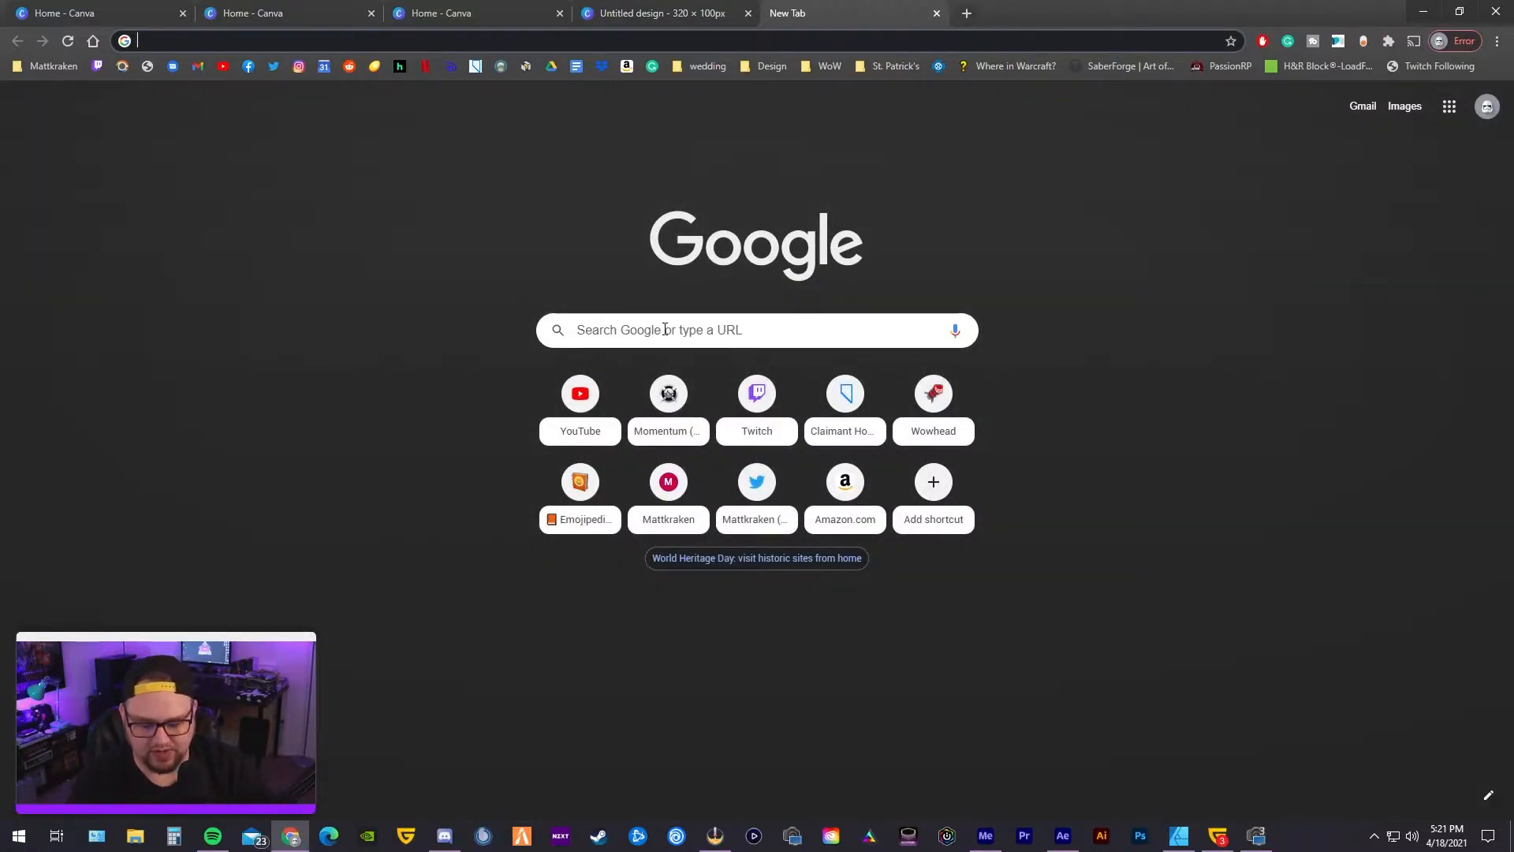
{"action": "type", "text": "twitter logo"}
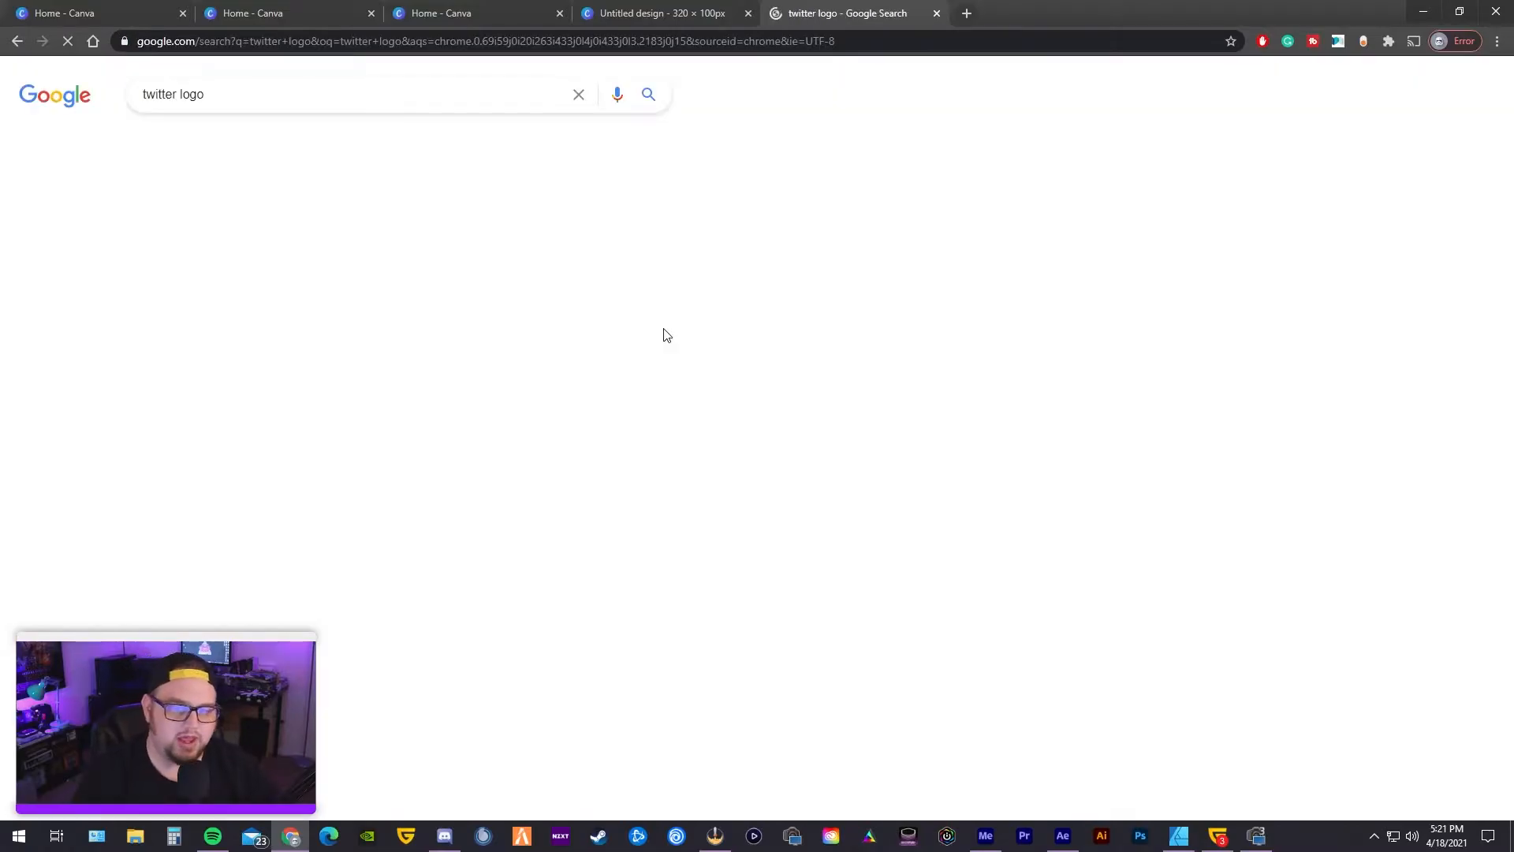
{"action": "left_click", "coordinate": [221, 132]}
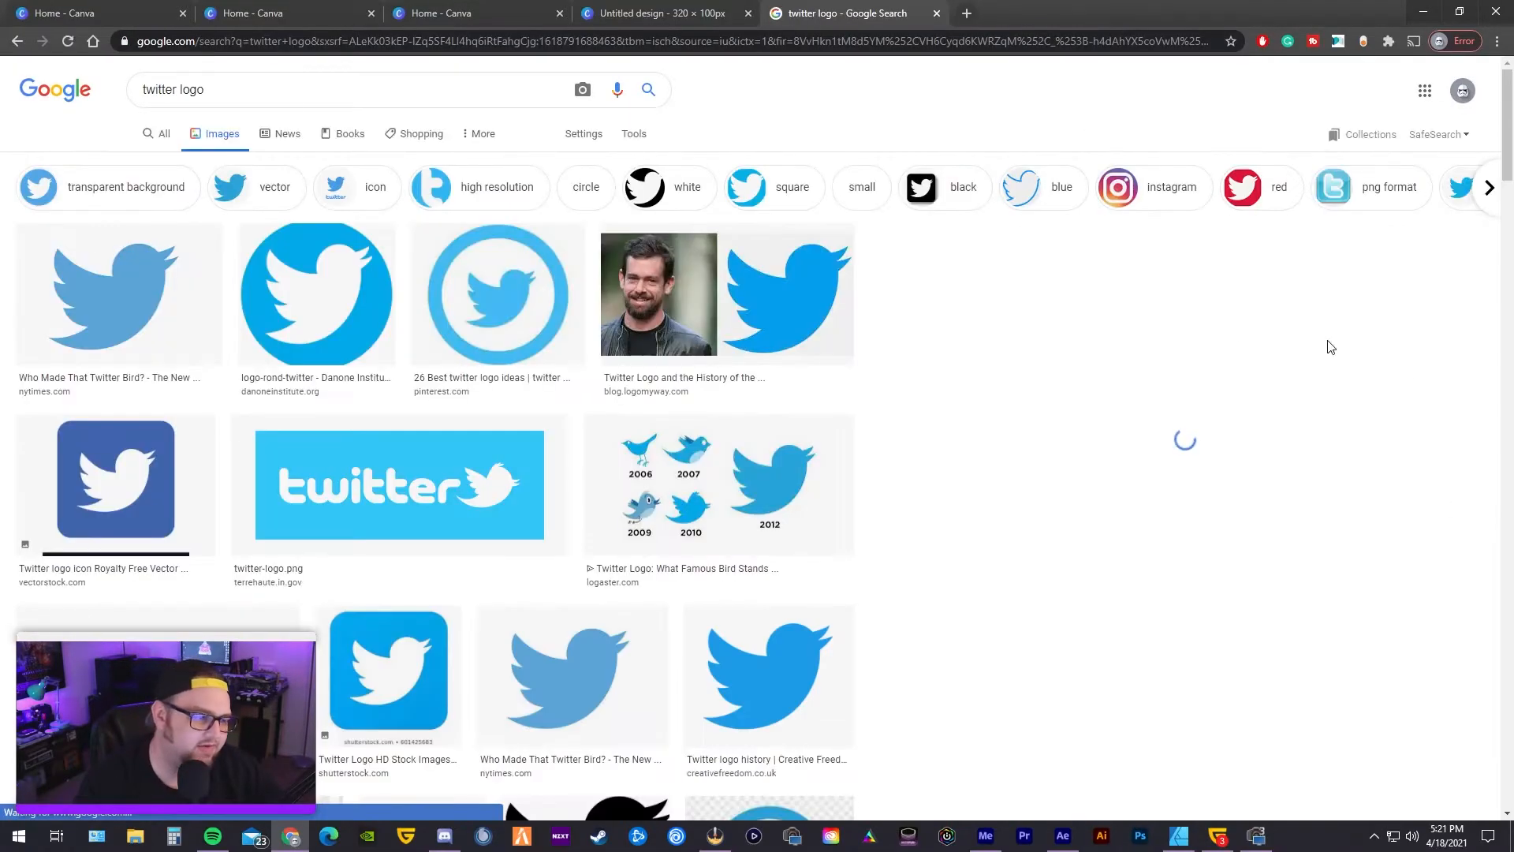
{"action": "left_click", "coordinate": [315, 295]}
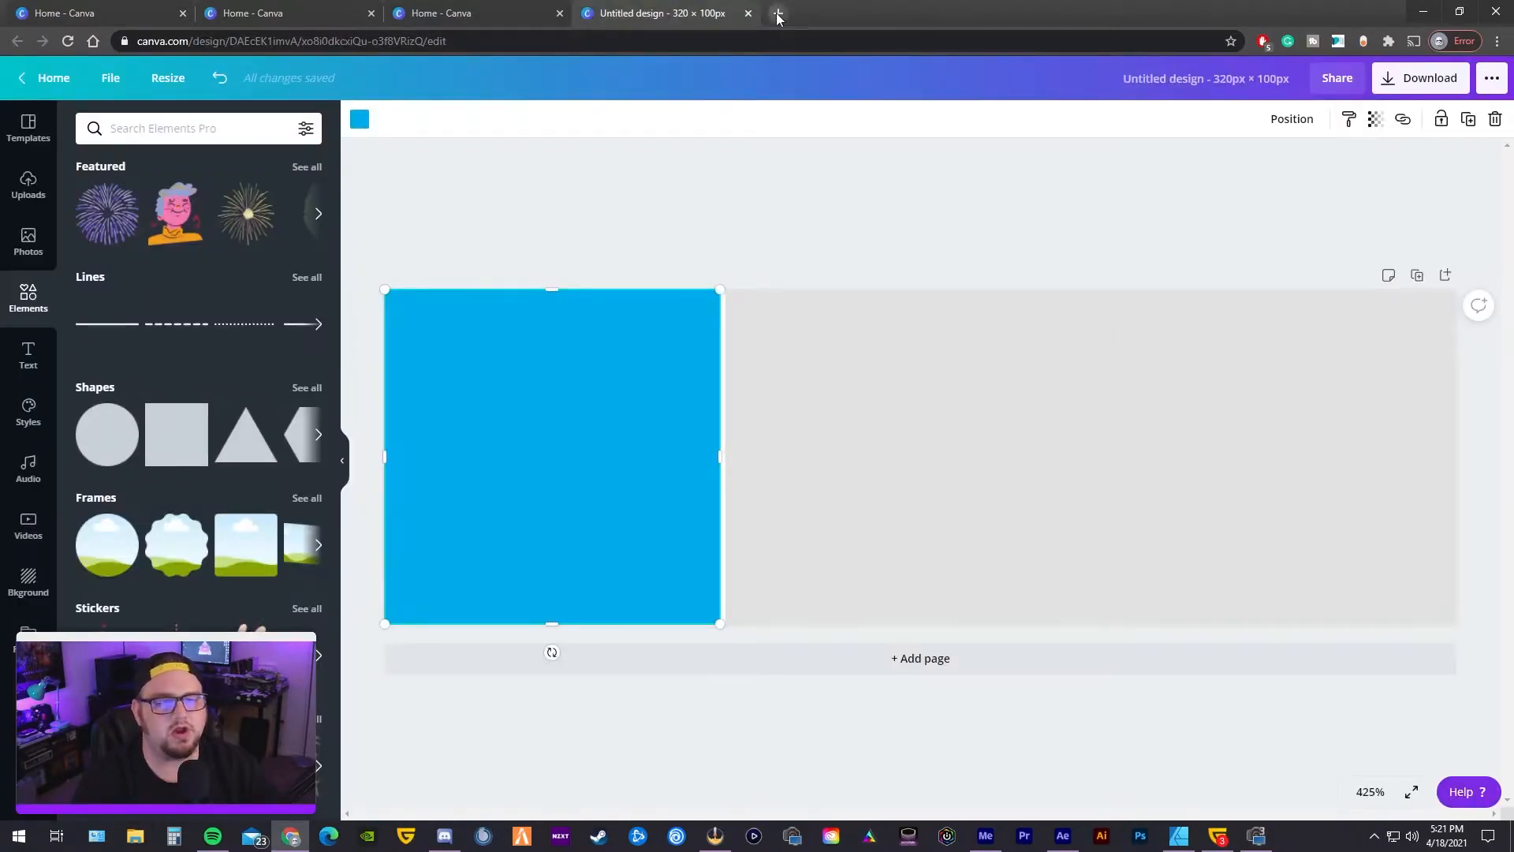
- Bring up Flaticon's Twitter icon search results in a new browser tab
{"action": "left_click", "coordinate": [778, 18]}
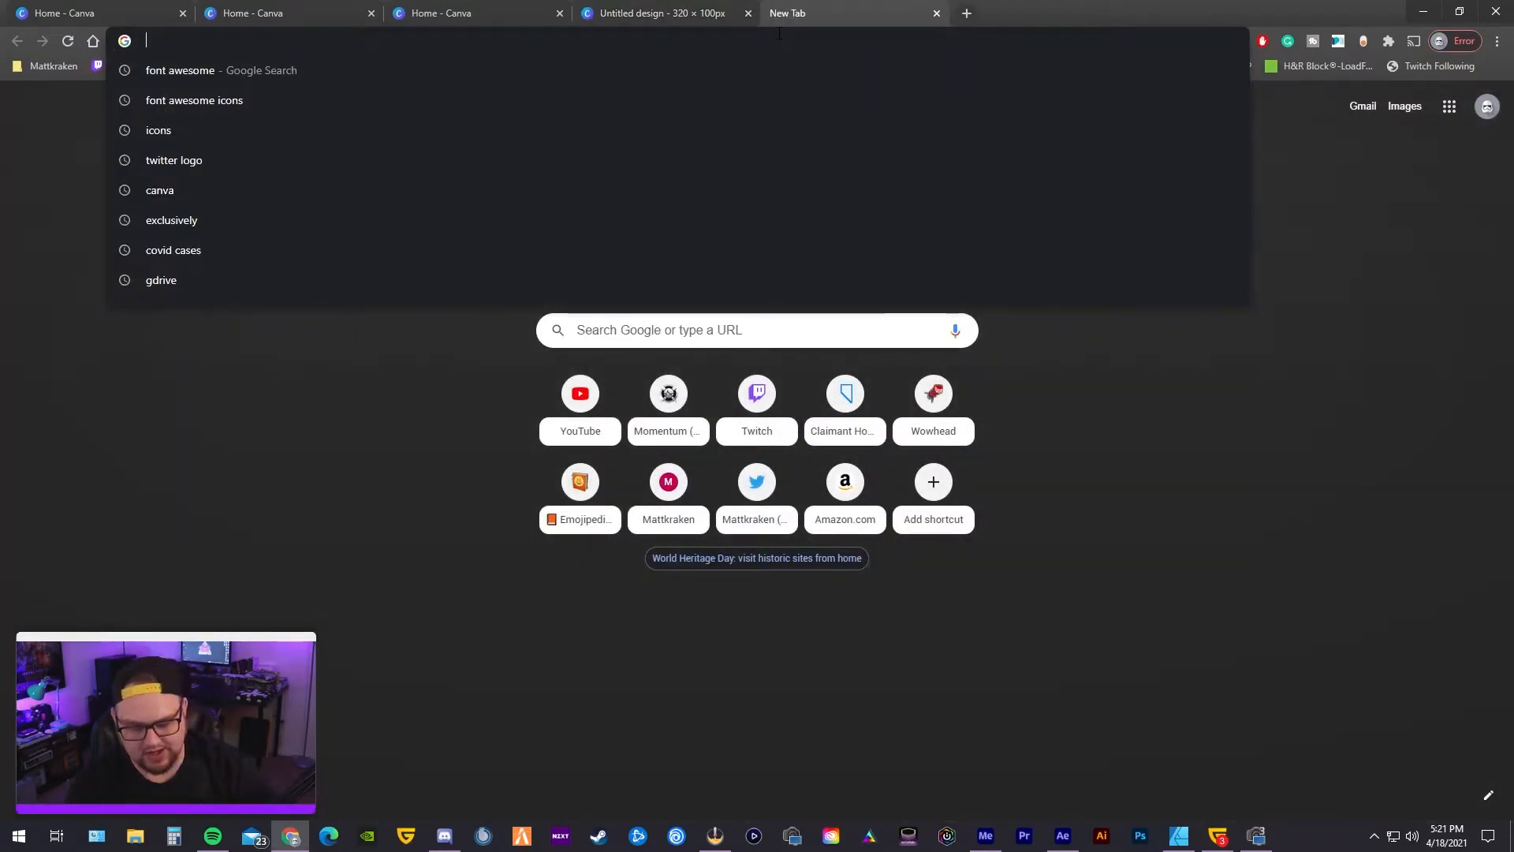
{"action": "type", "text": "flaticon"}
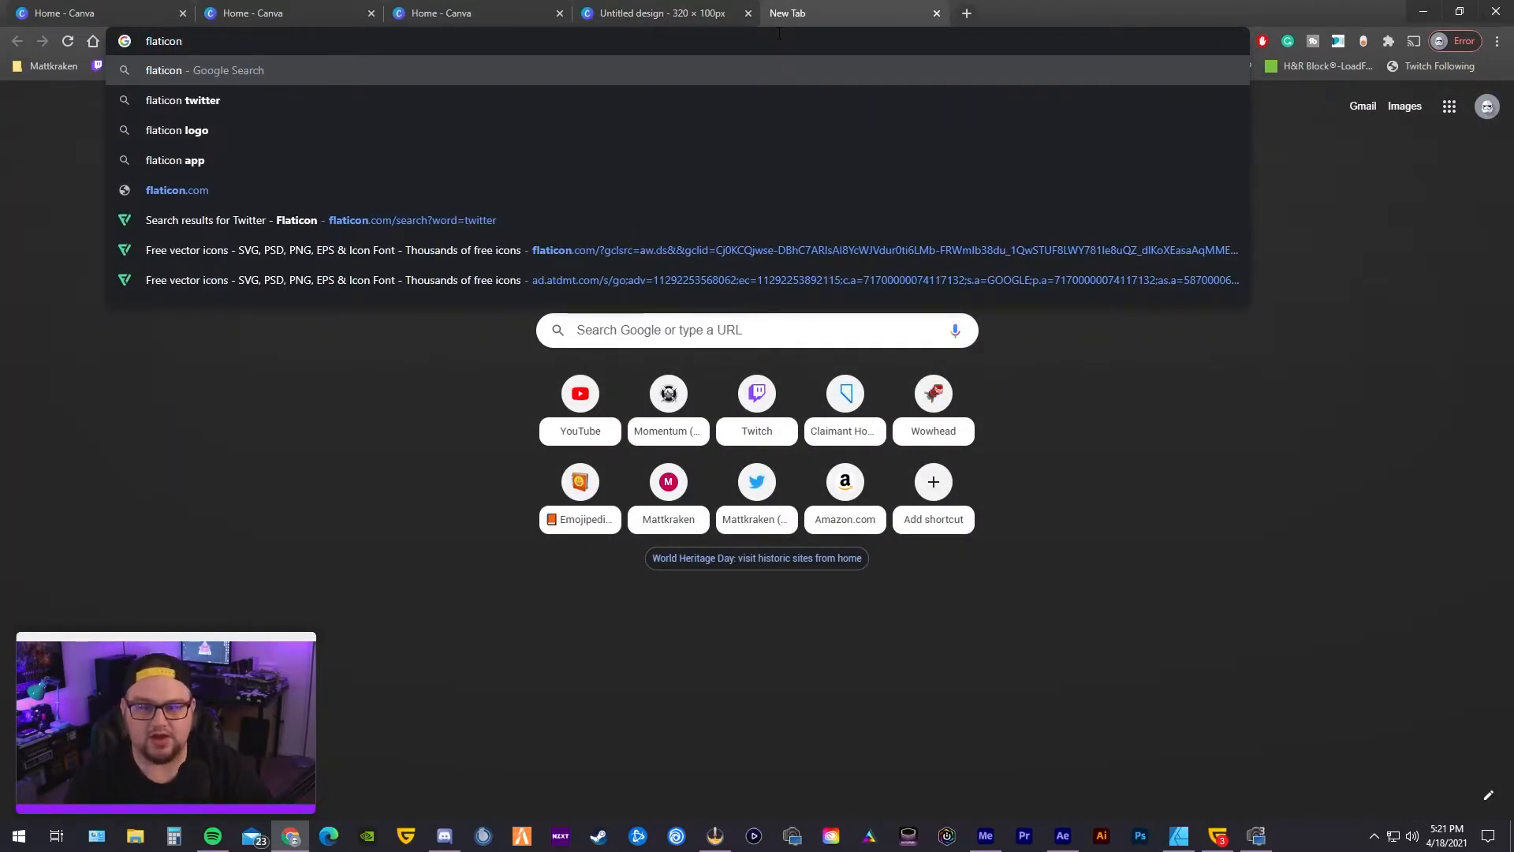
{"action": "left_click", "coordinate": [178, 189]}
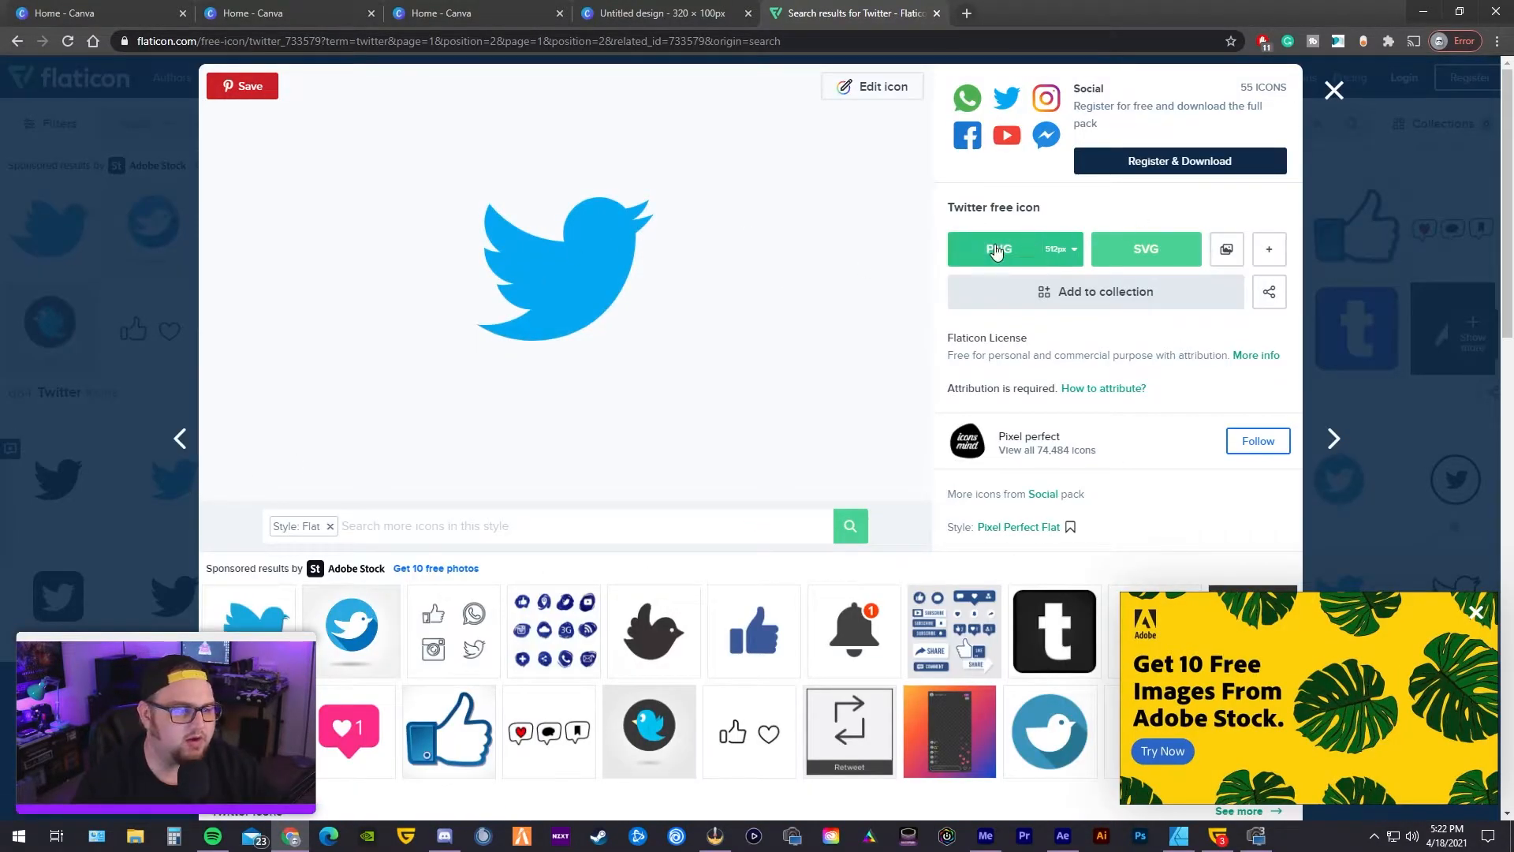
- Download the blue Twitter bird icon as a free PNG and return to the Canva design
{"action": "left_click", "coordinate": [997, 247]}
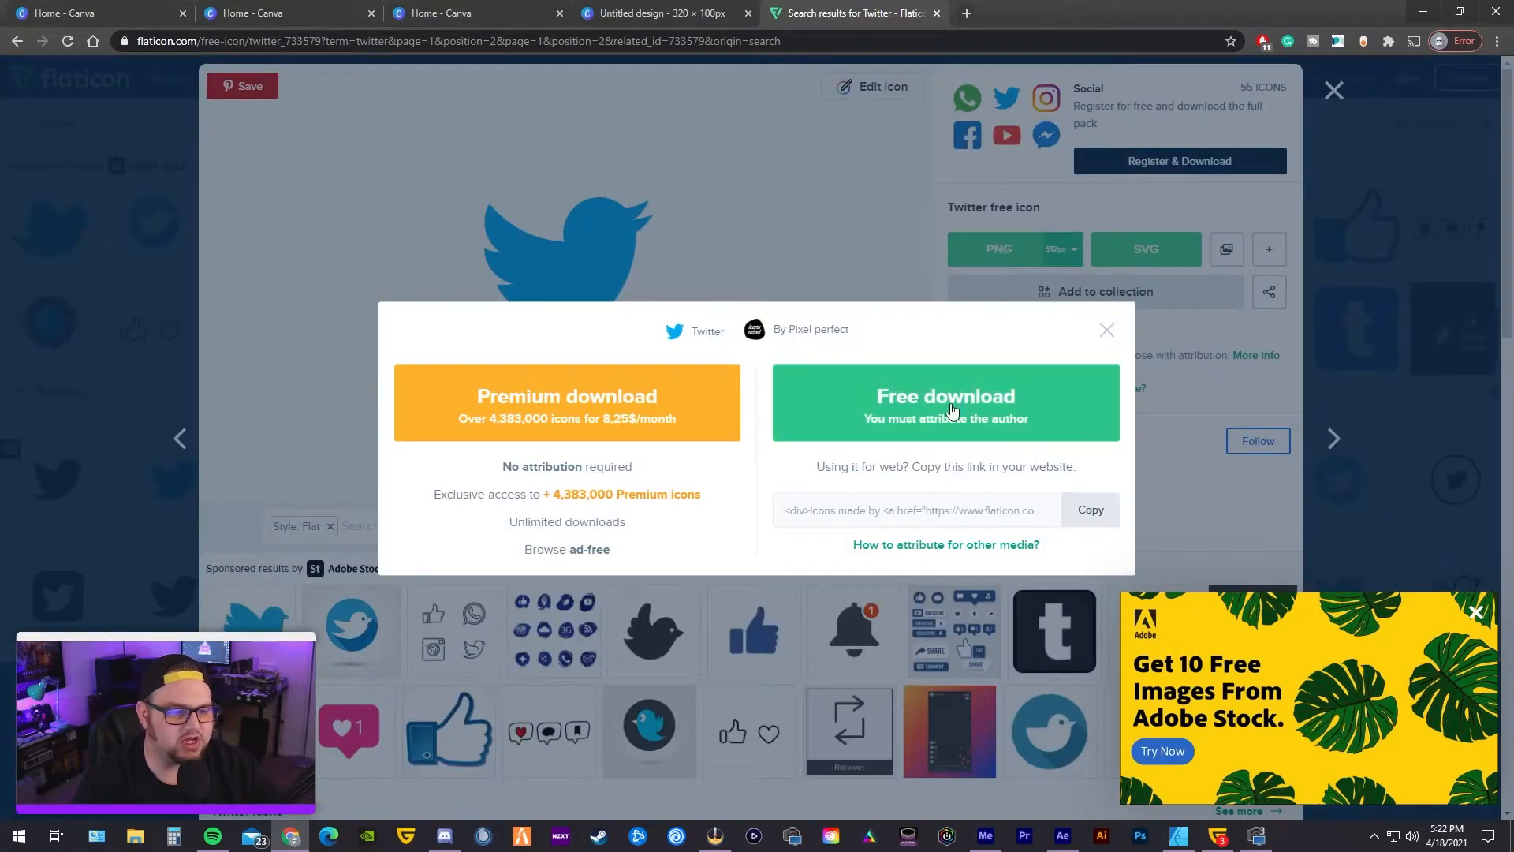
{"action": "left_click", "coordinate": [945, 396]}
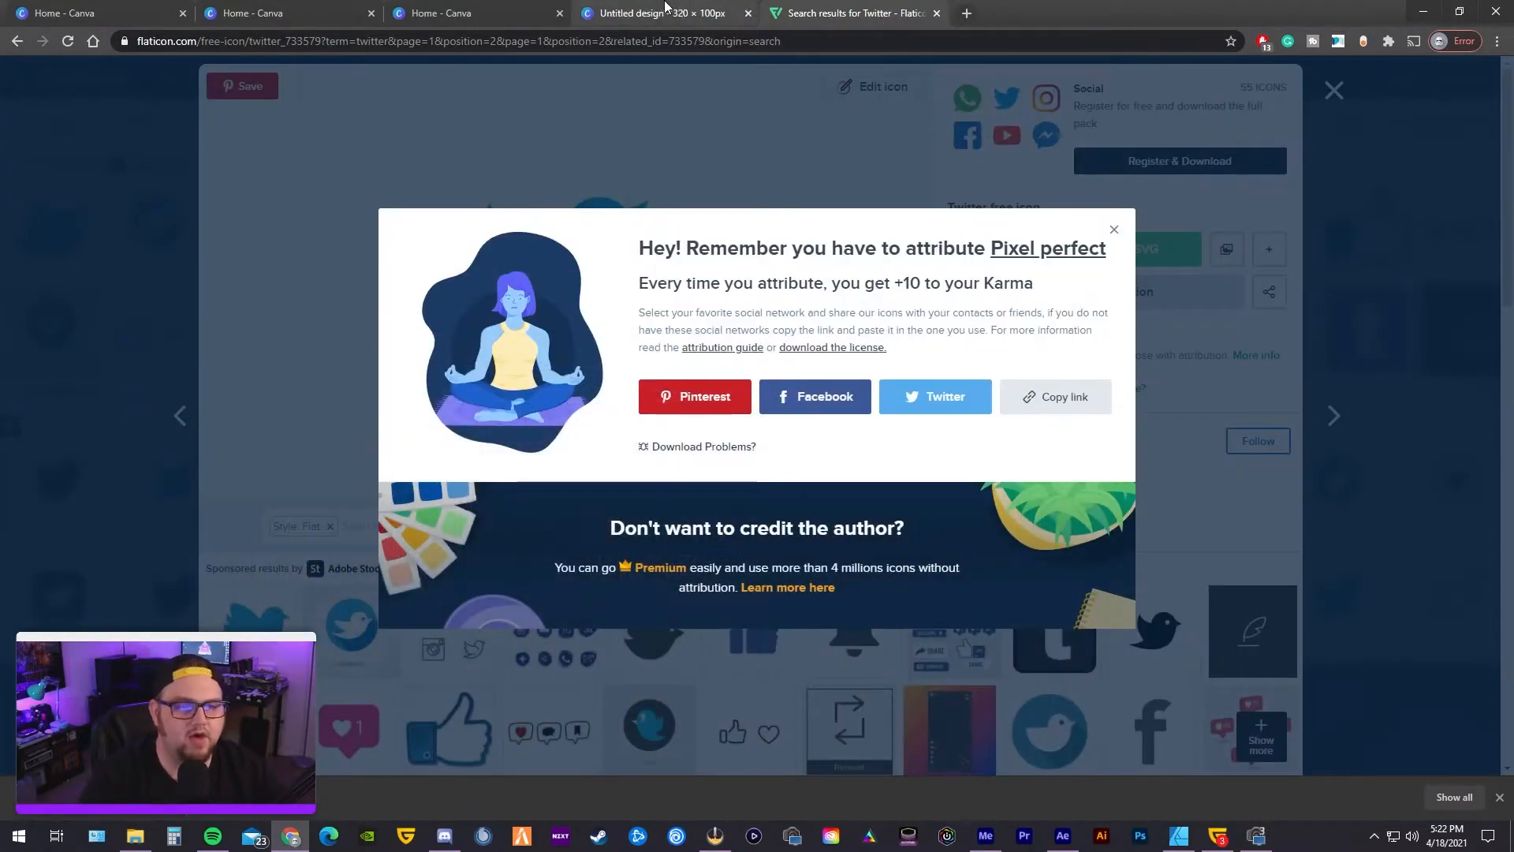
{"action": "left_click", "coordinate": [661, 12]}
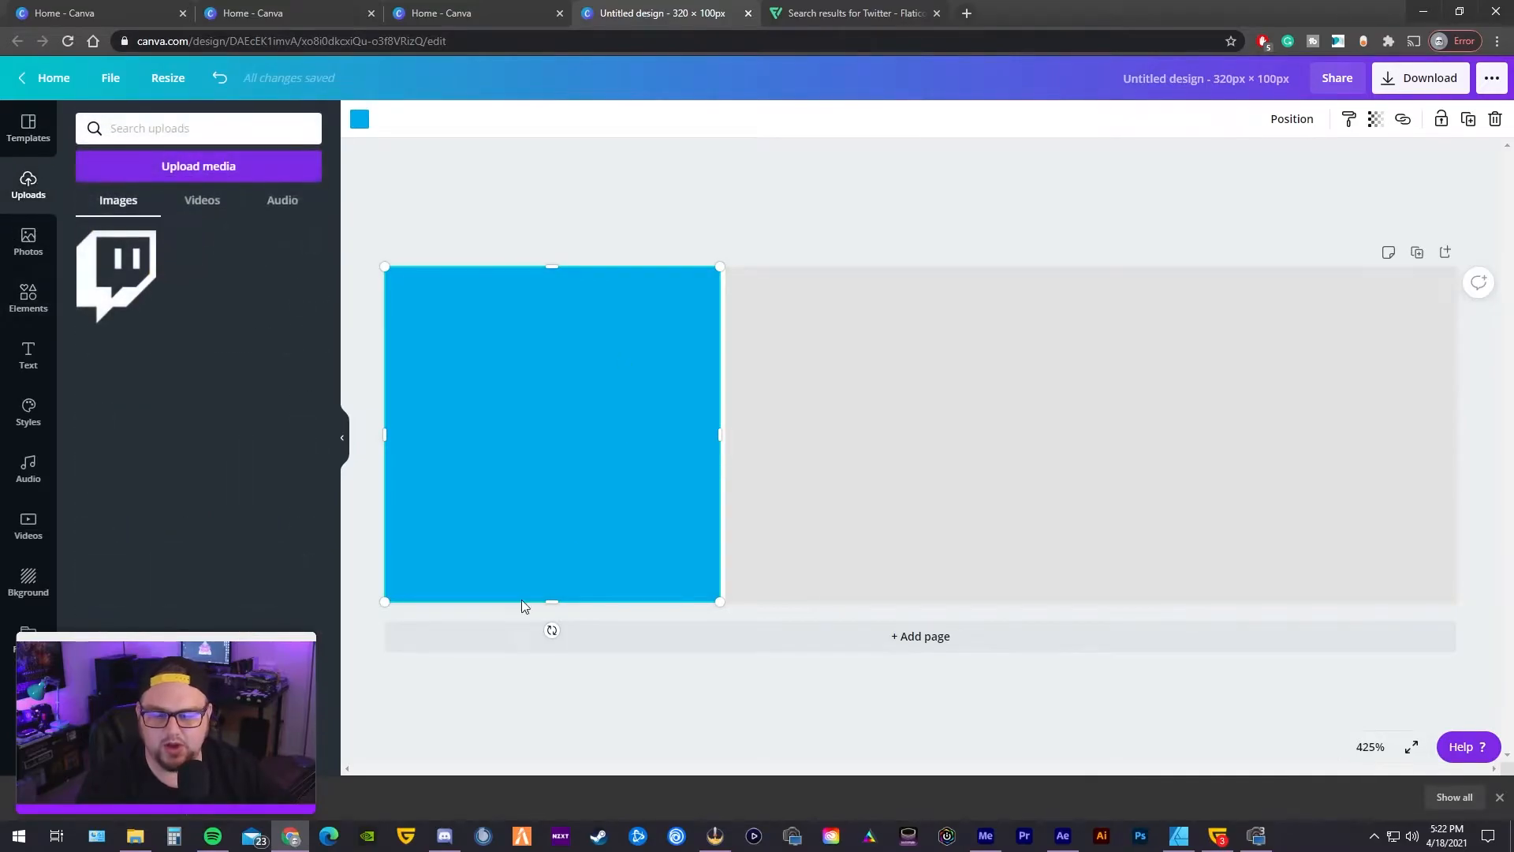
- Upload the Twitter bird PNG from the device and enlarge it on the grey rectangle
{"action": "left_click", "coordinate": [198, 166]}
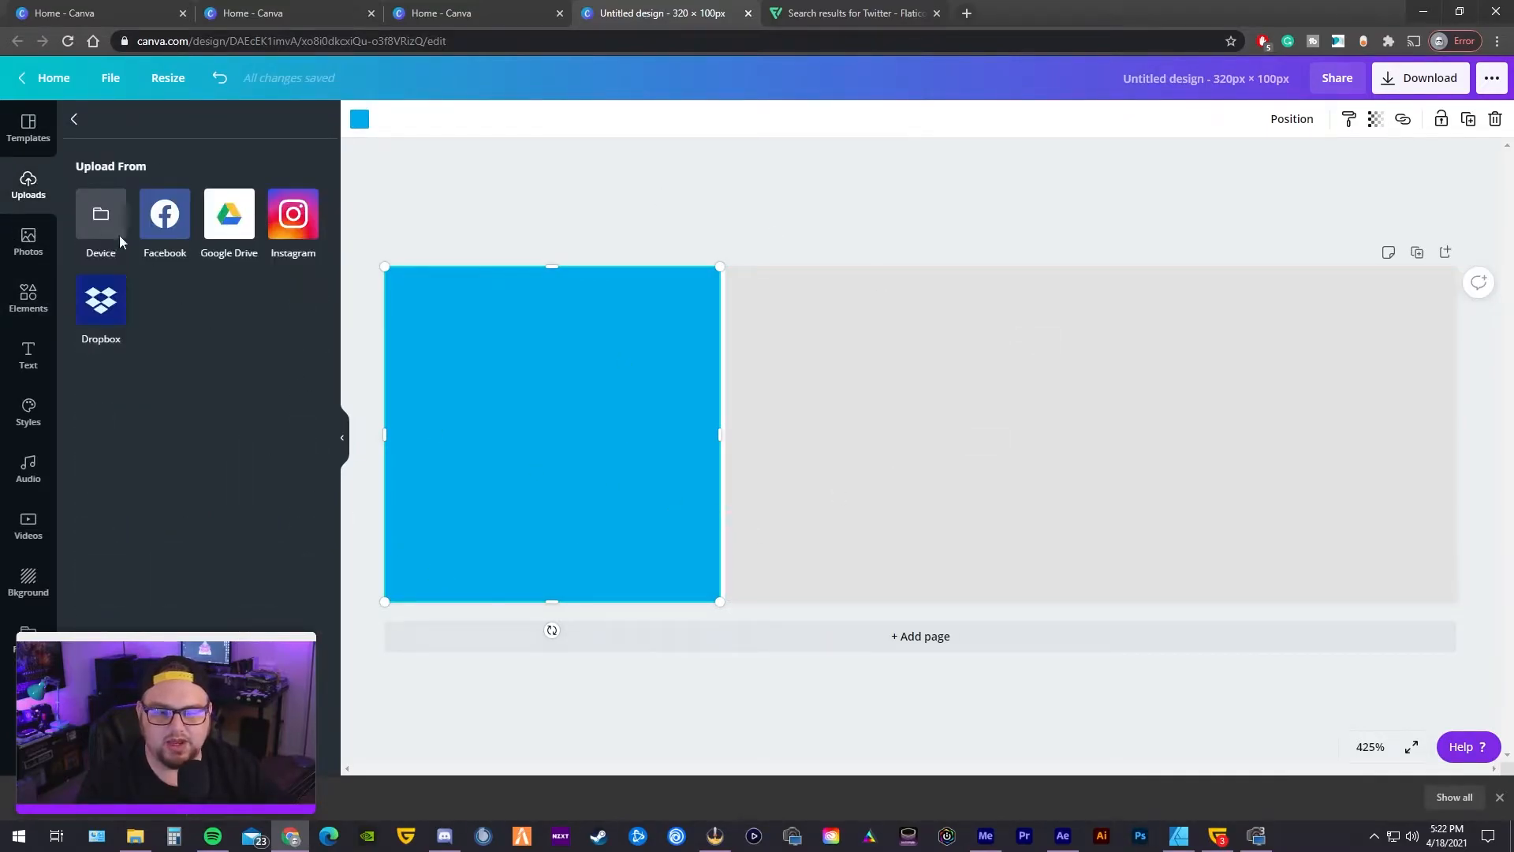
{"action": "left_click", "coordinate": [101, 221]}
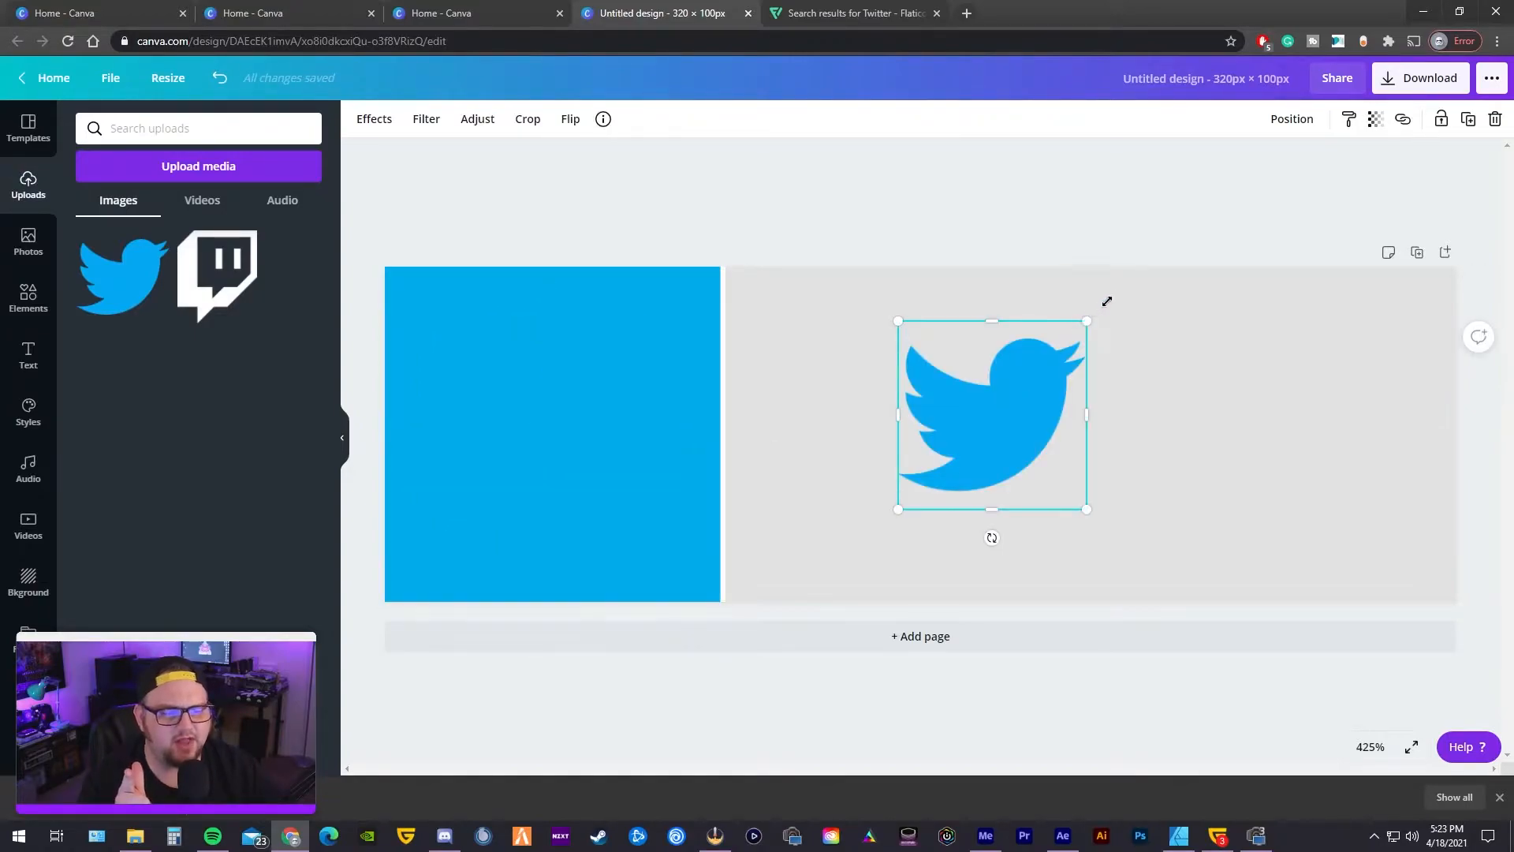
{"action": "left_click_drag", "start_coordinate": [990, 415], "coordinate": [1008, 405]}
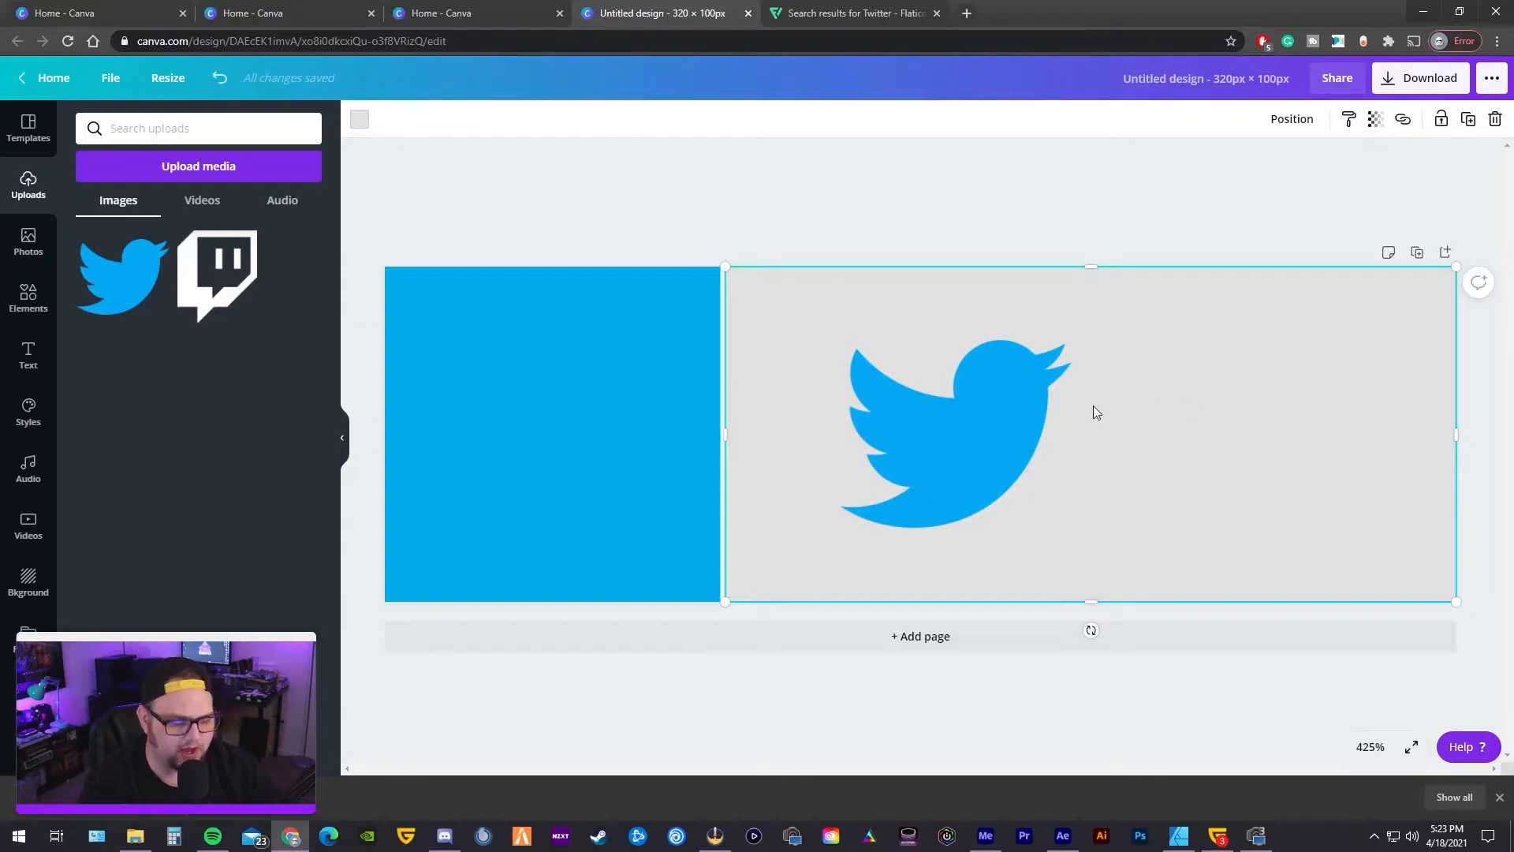
- Recolour the left square to light grey and the wide right panel to blue
{"action": "left_click", "coordinate": [358, 118]}
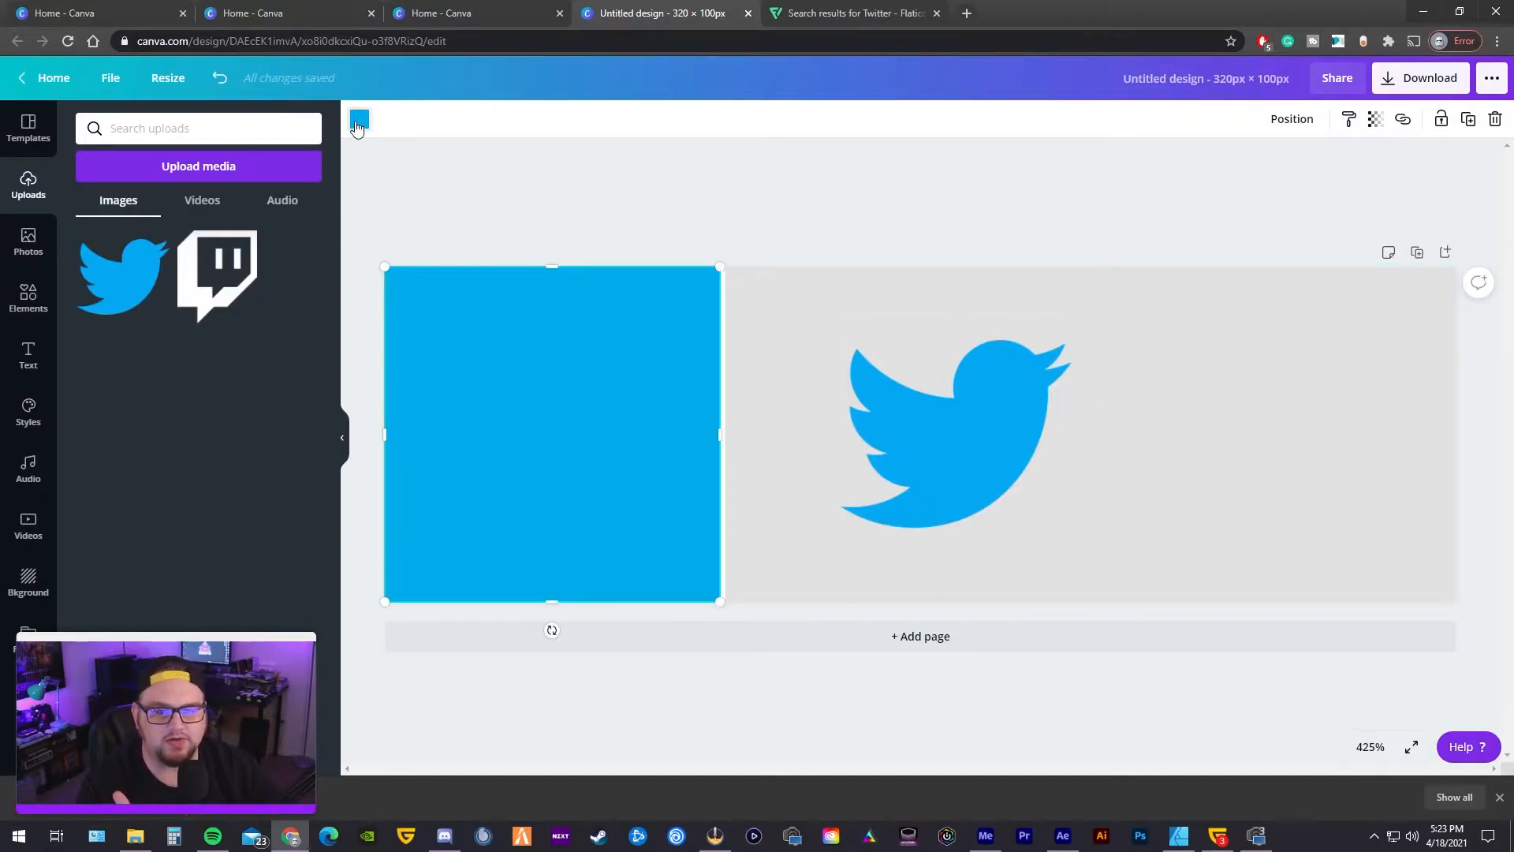
{"action": "left_click", "coordinate": [360, 118]}
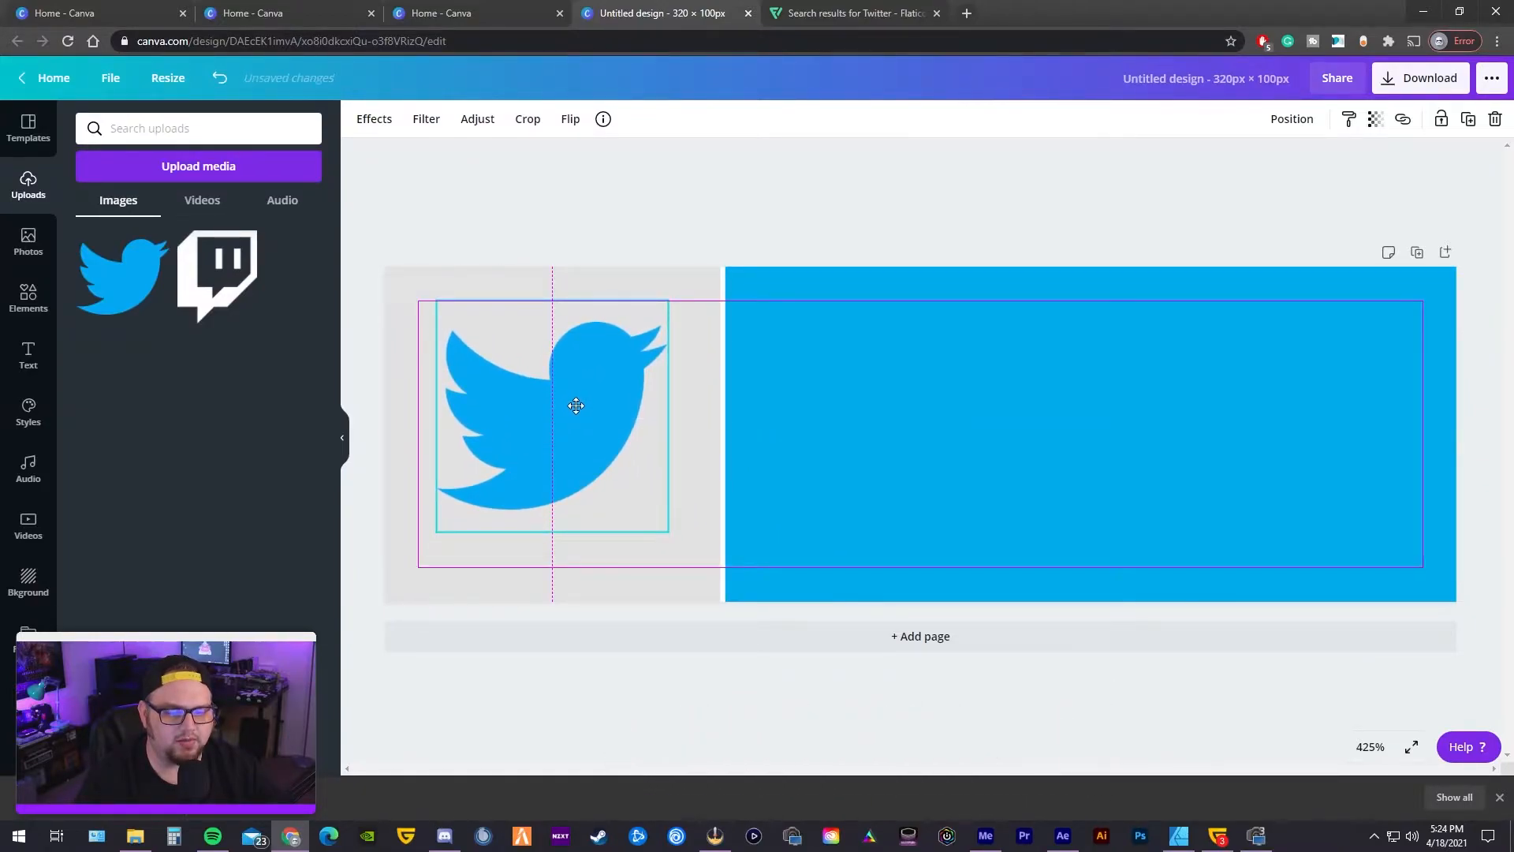
{"action": "right_click", "coordinate": [576, 406]}
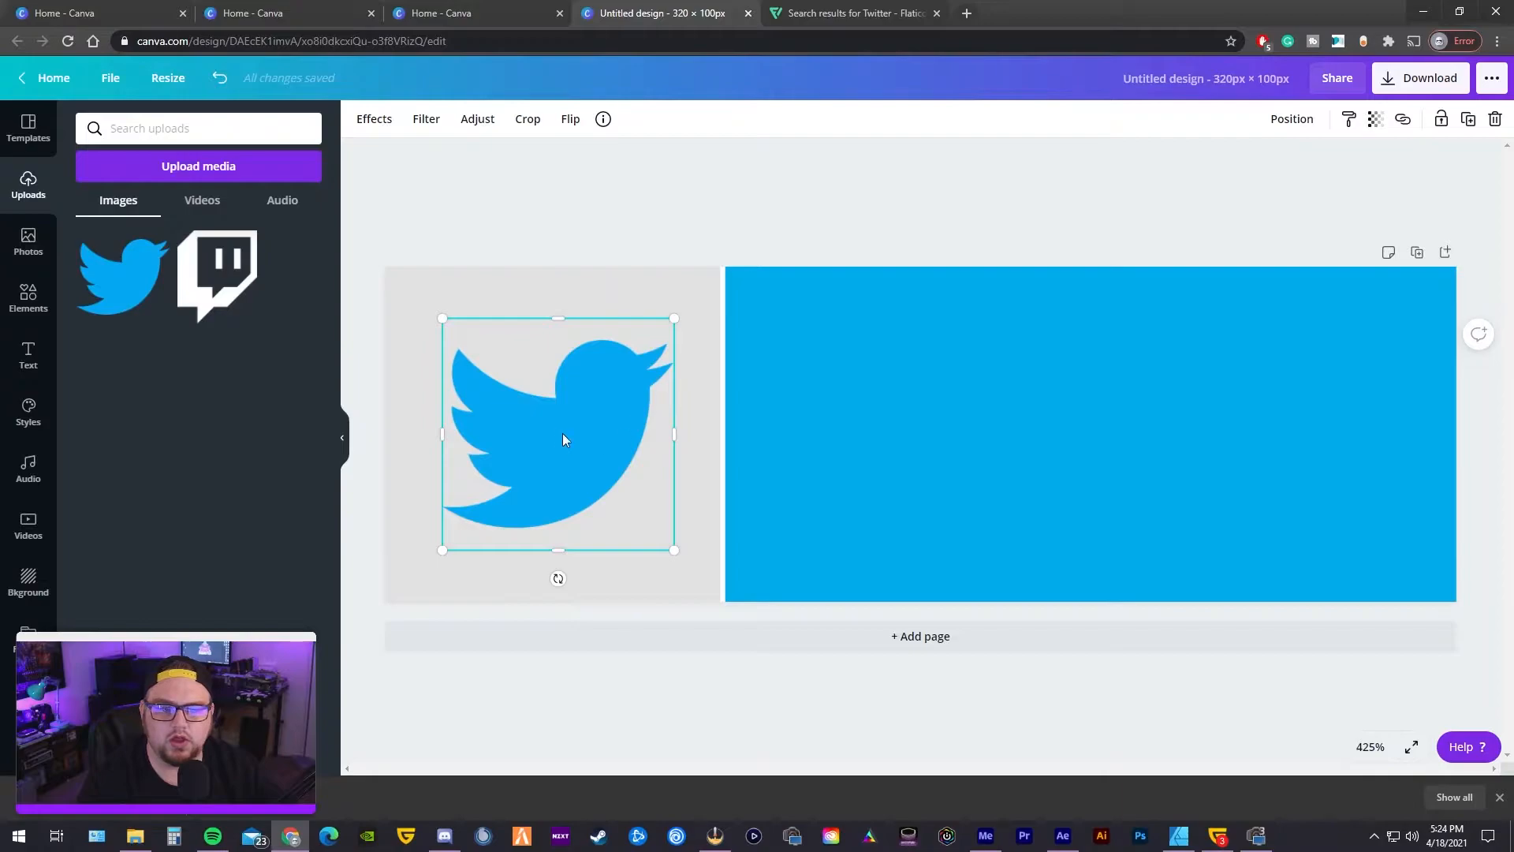
- Centre the Twitter bird within the grey left square
{"action": "left_click_drag", "start_coordinate": [560, 437], "coordinate": [541, 430]}
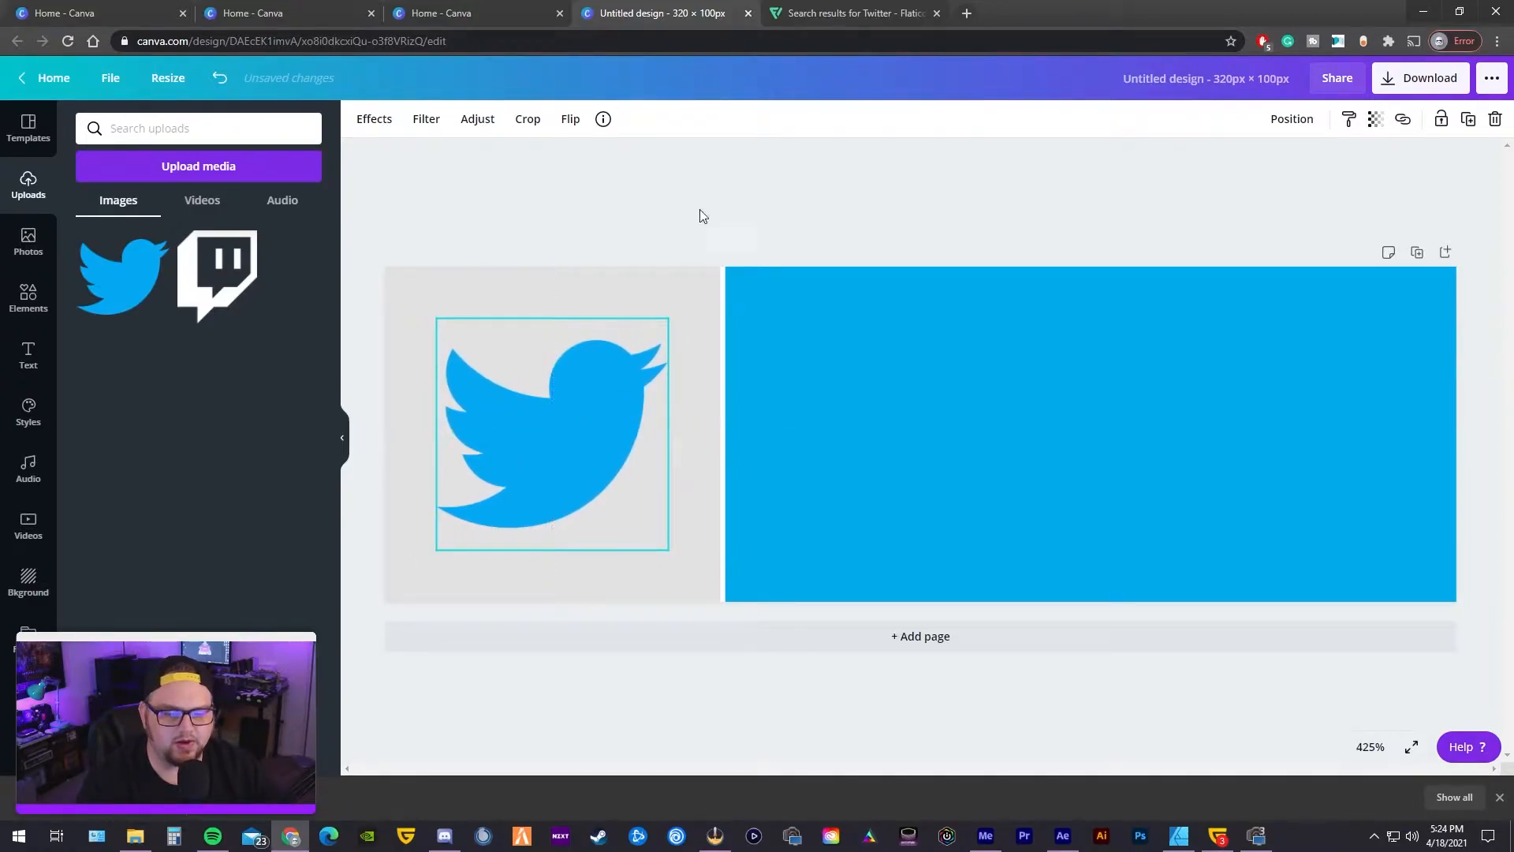
{"action": "left_click", "coordinate": [1061, 436]}
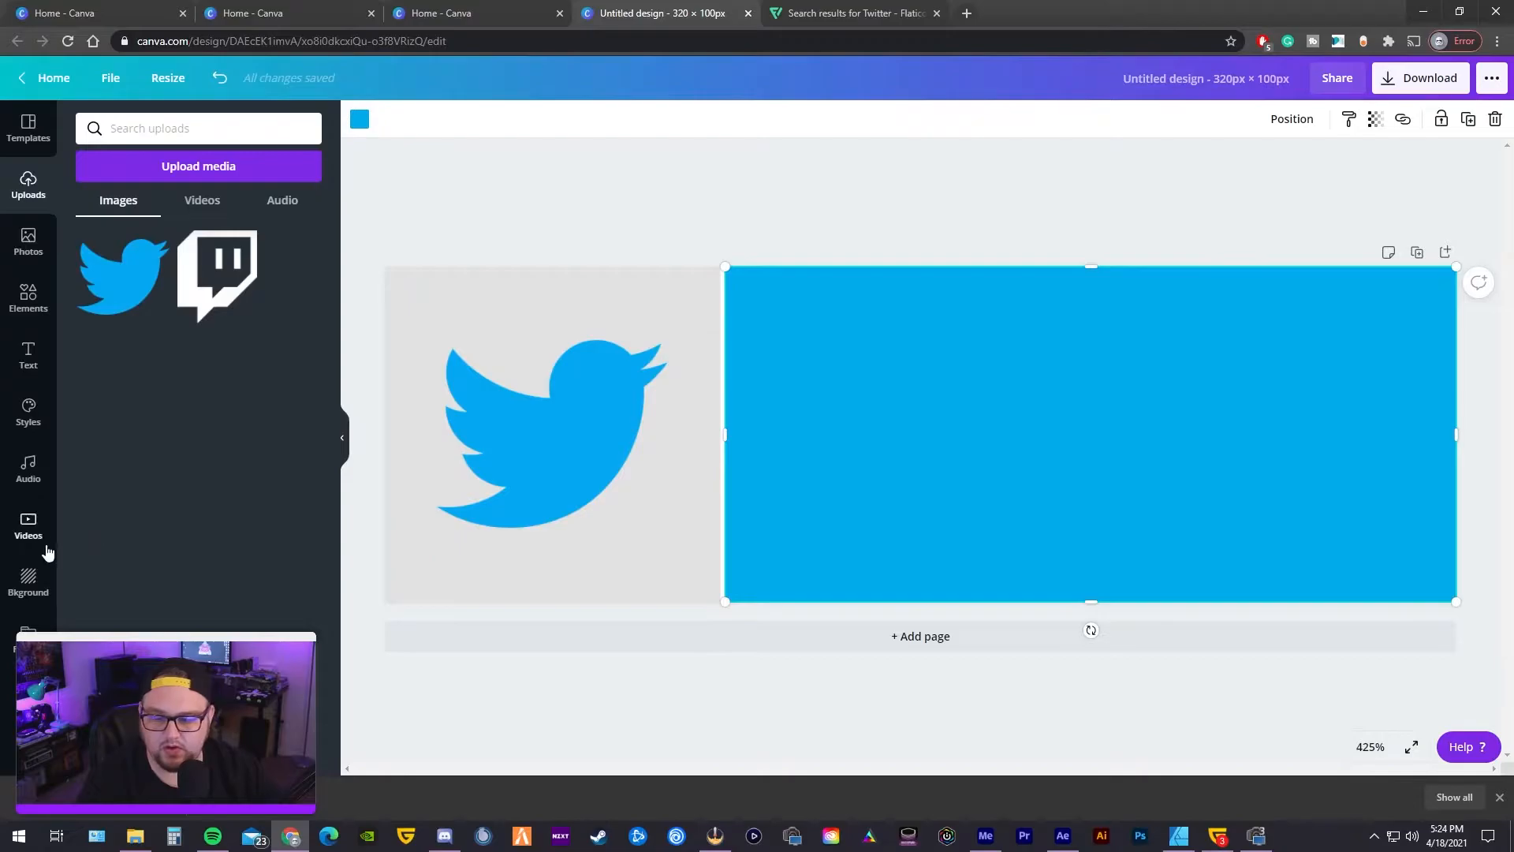
- Add the word TWITTER on the blue block and centre it vertically
{"action": "type", "text": "TWITTER"}
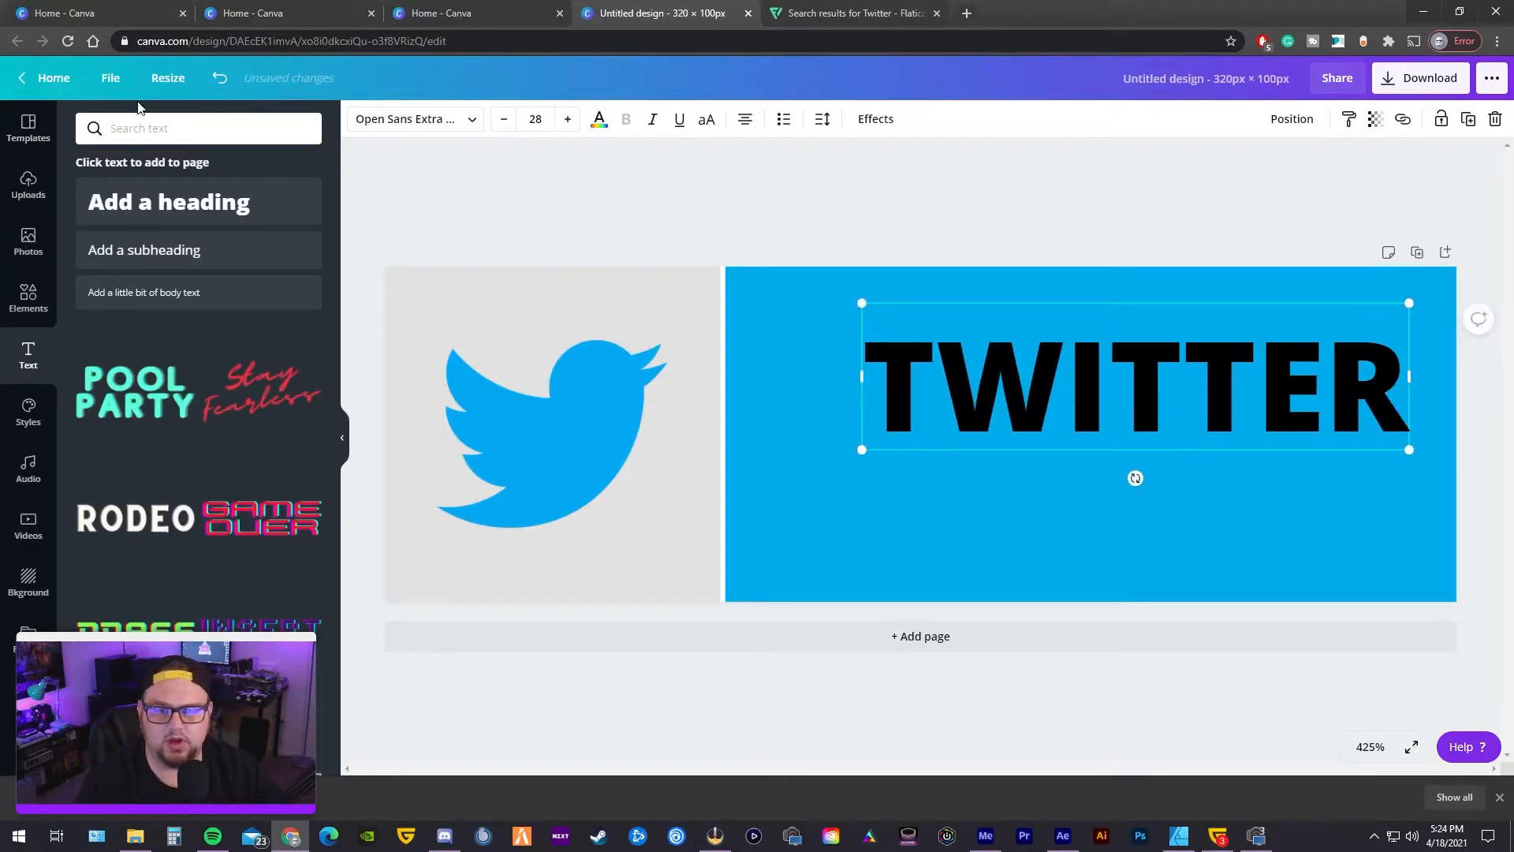
{"action": "left_click", "coordinate": [552, 434]}
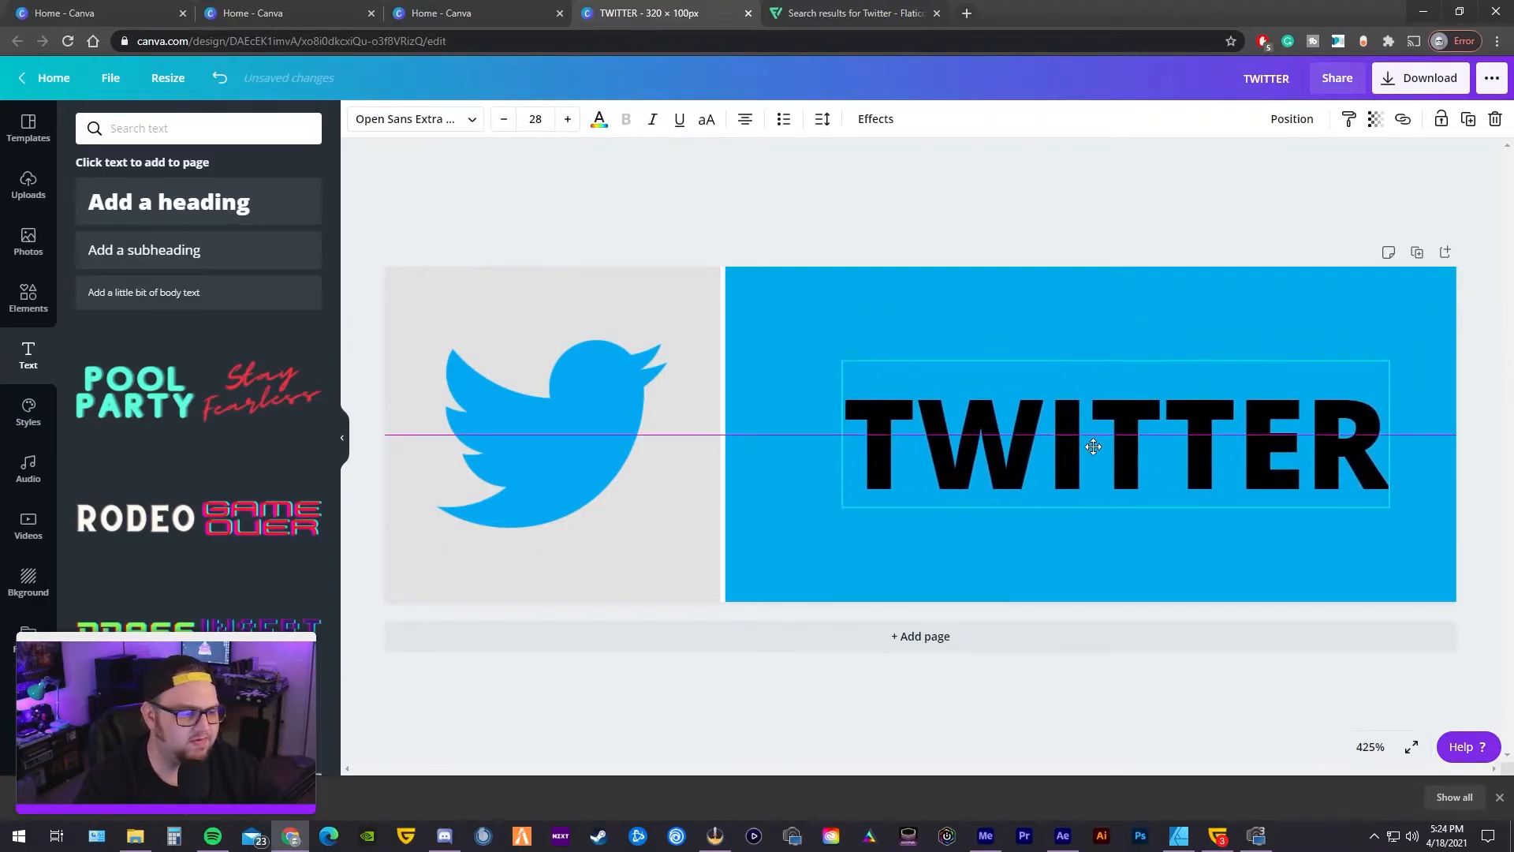
{"action": "left_click_drag", "start_coordinate": [1093, 446], "coordinate": [1069, 441]}
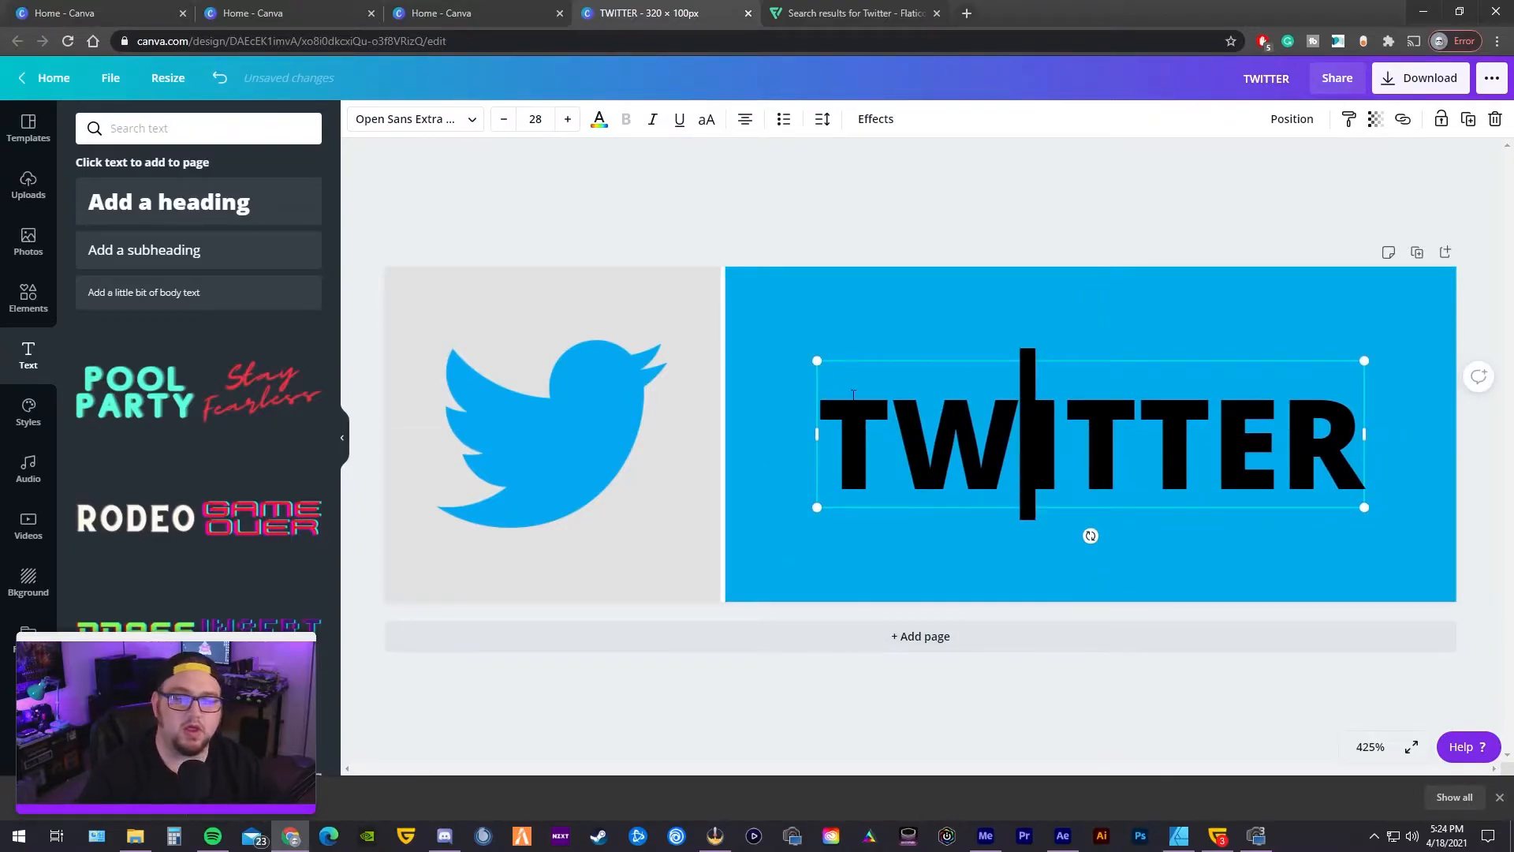
- Make the TWITTER text light grey, matching the square beside the bird
{"action": "left_click", "coordinate": [598, 119]}
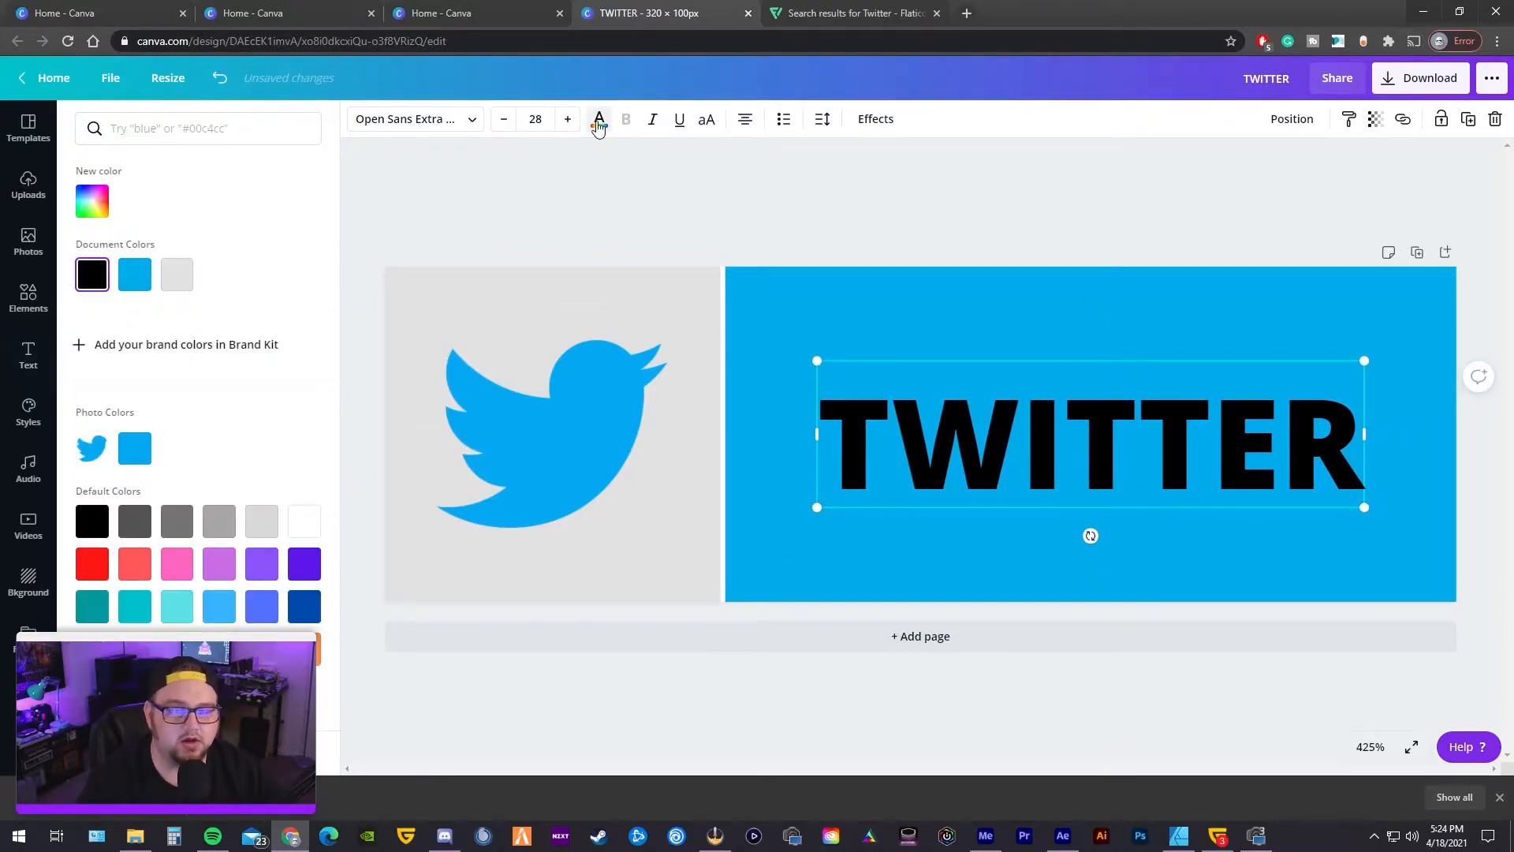
{"action": "left_click", "coordinate": [177, 272]}
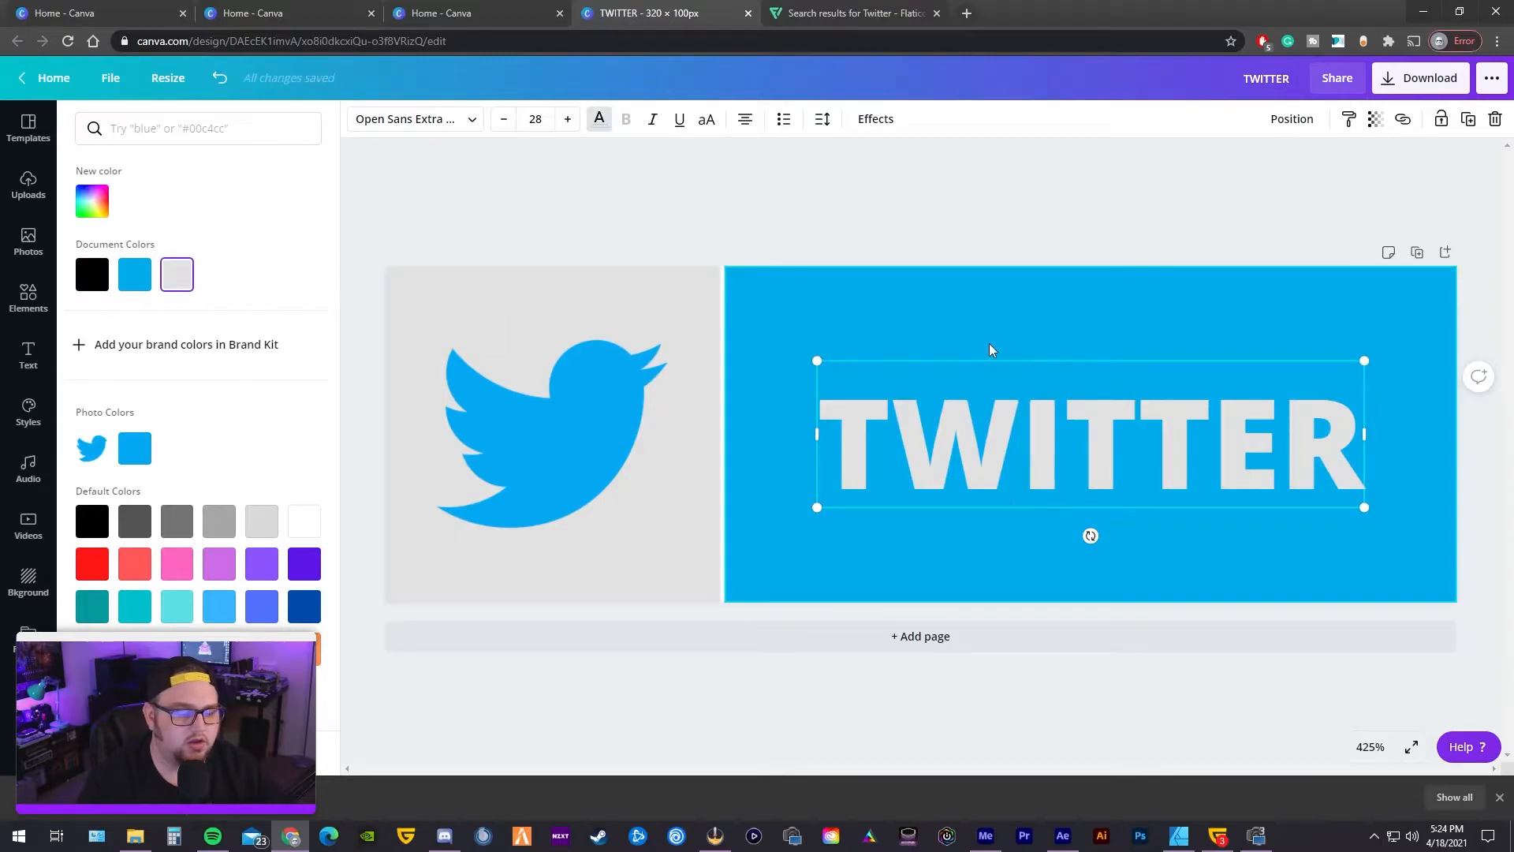
{"action": "left_click", "coordinate": [29, 355]}
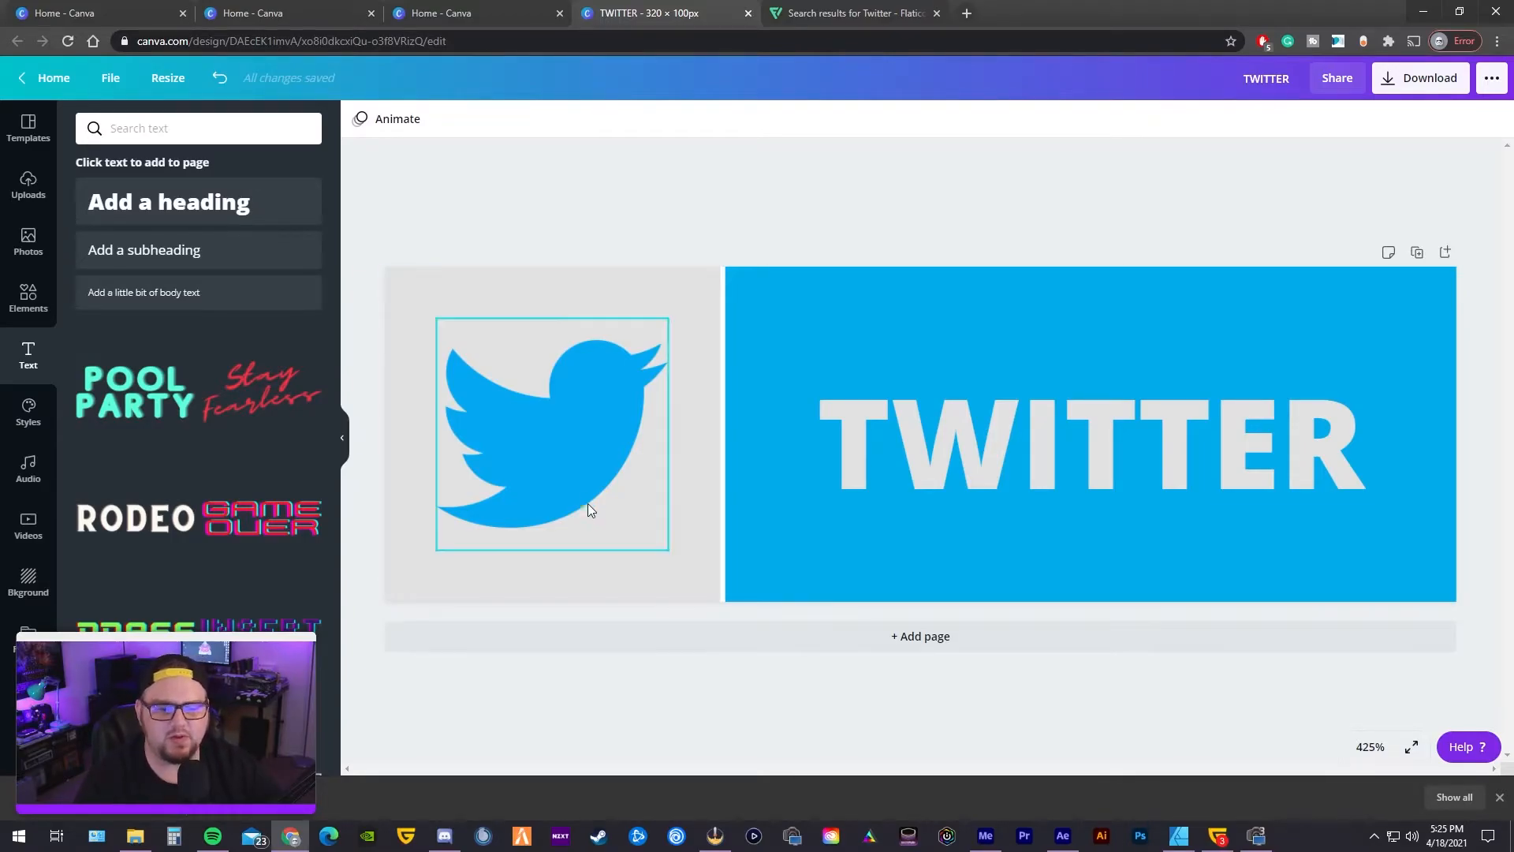
{"action": "left_click", "coordinate": [1090, 436]}
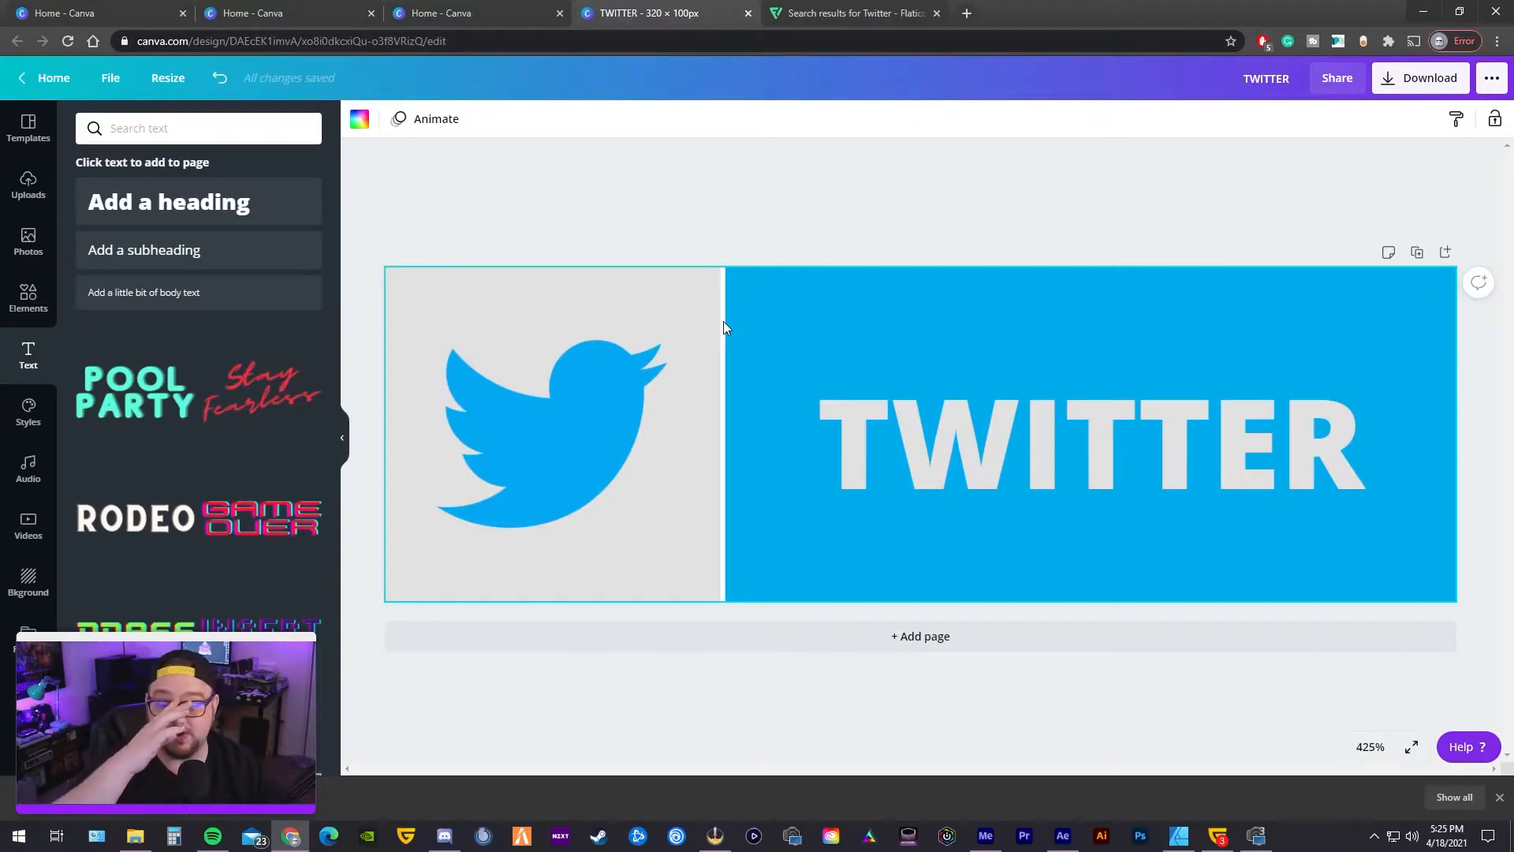
{"action": "mouse_move", "coordinate": [1244, 206]}
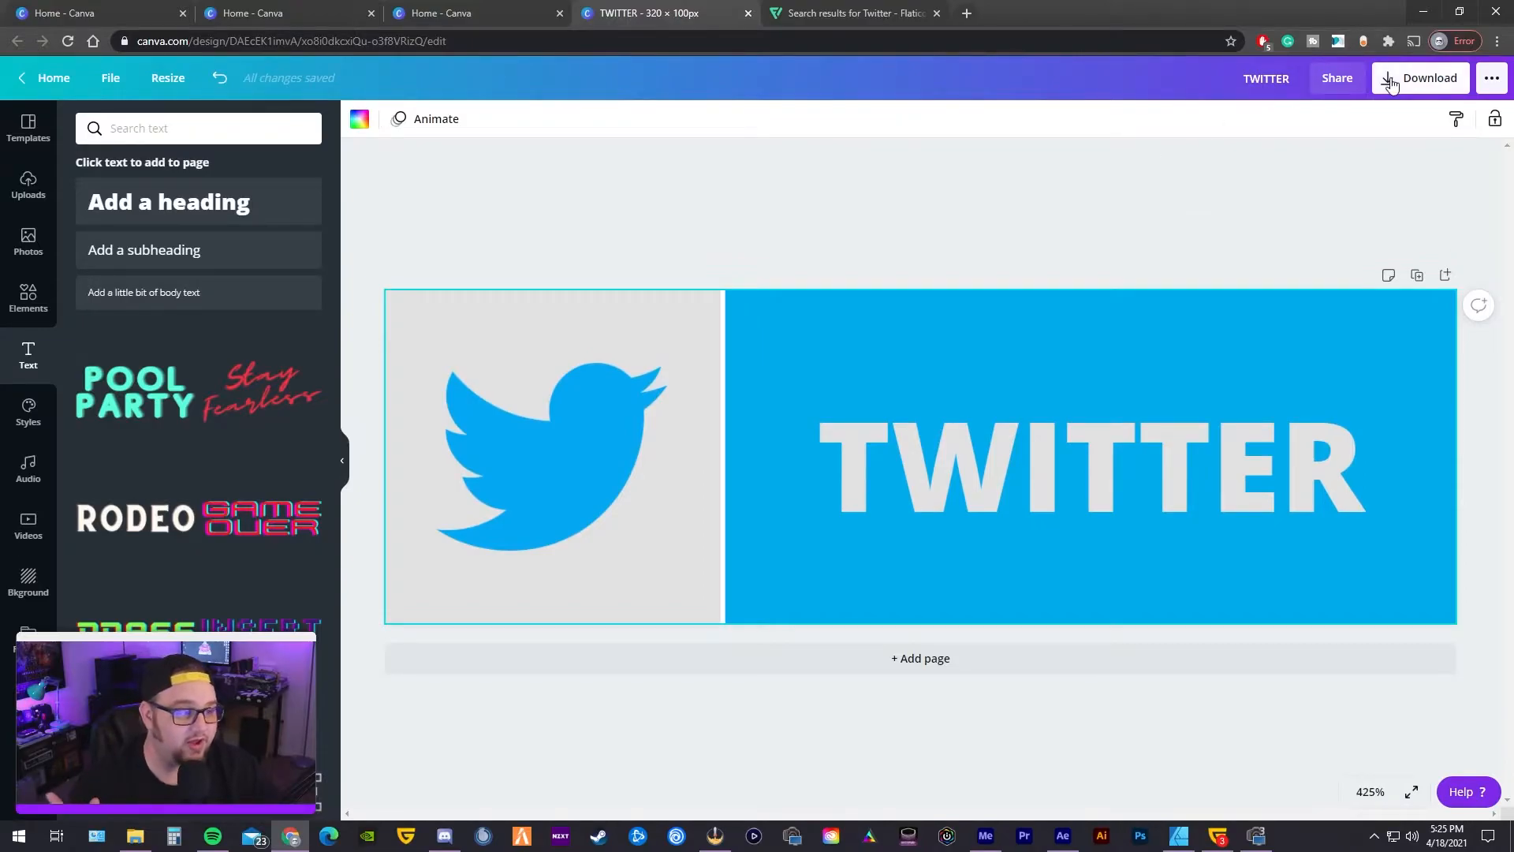
- In the download options keep PNG and settle the export size at 1× (320 × 100 px)
{"action": "left_click", "coordinate": [1420, 77]}
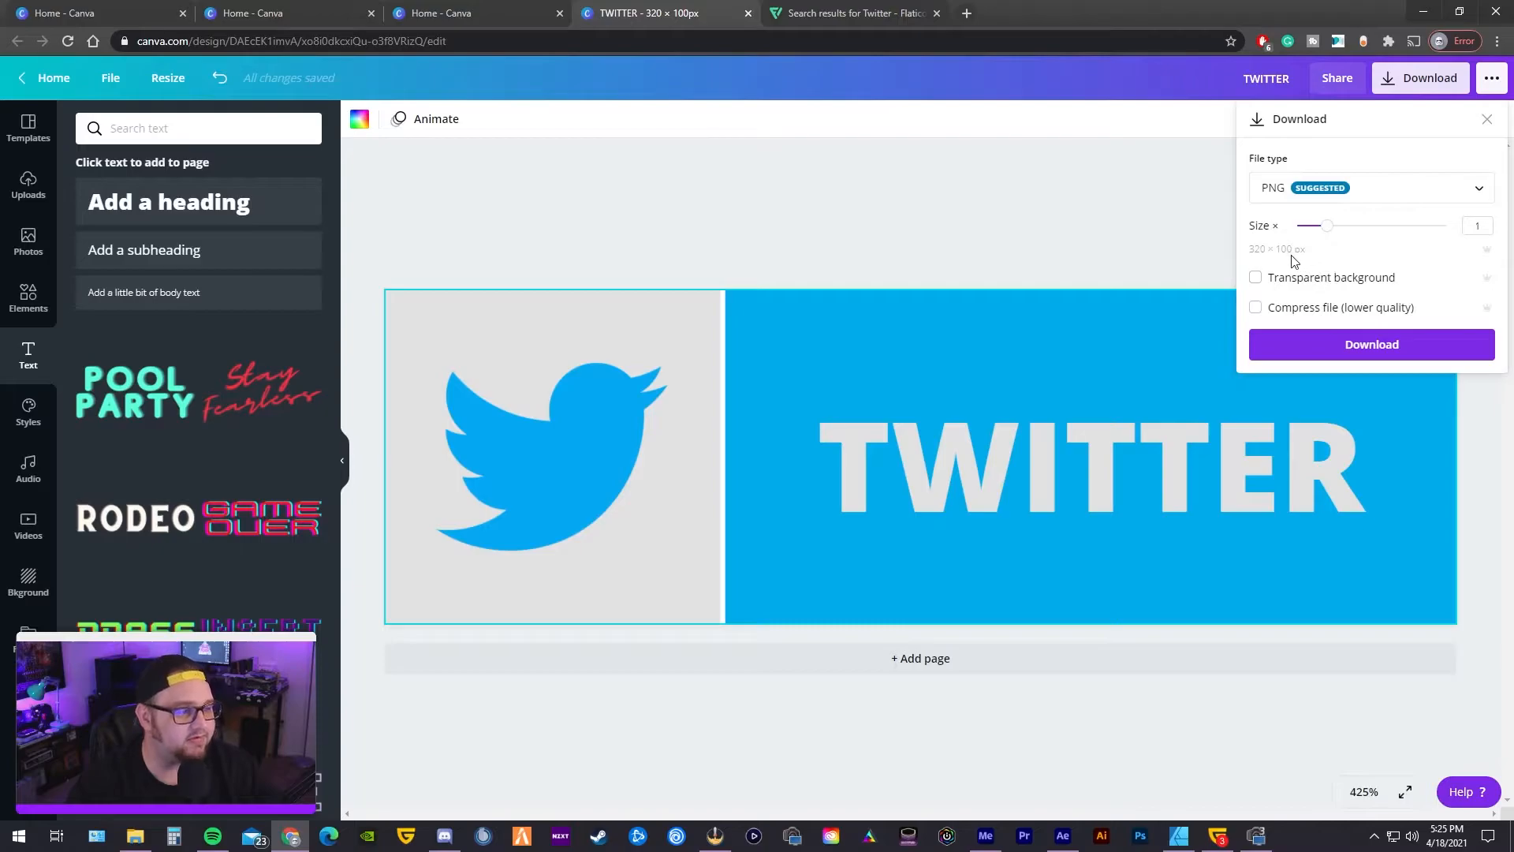
{"action": "left_click_drag", "start_coordinate": [1328, 225], "coordinate": [1416, 225]}
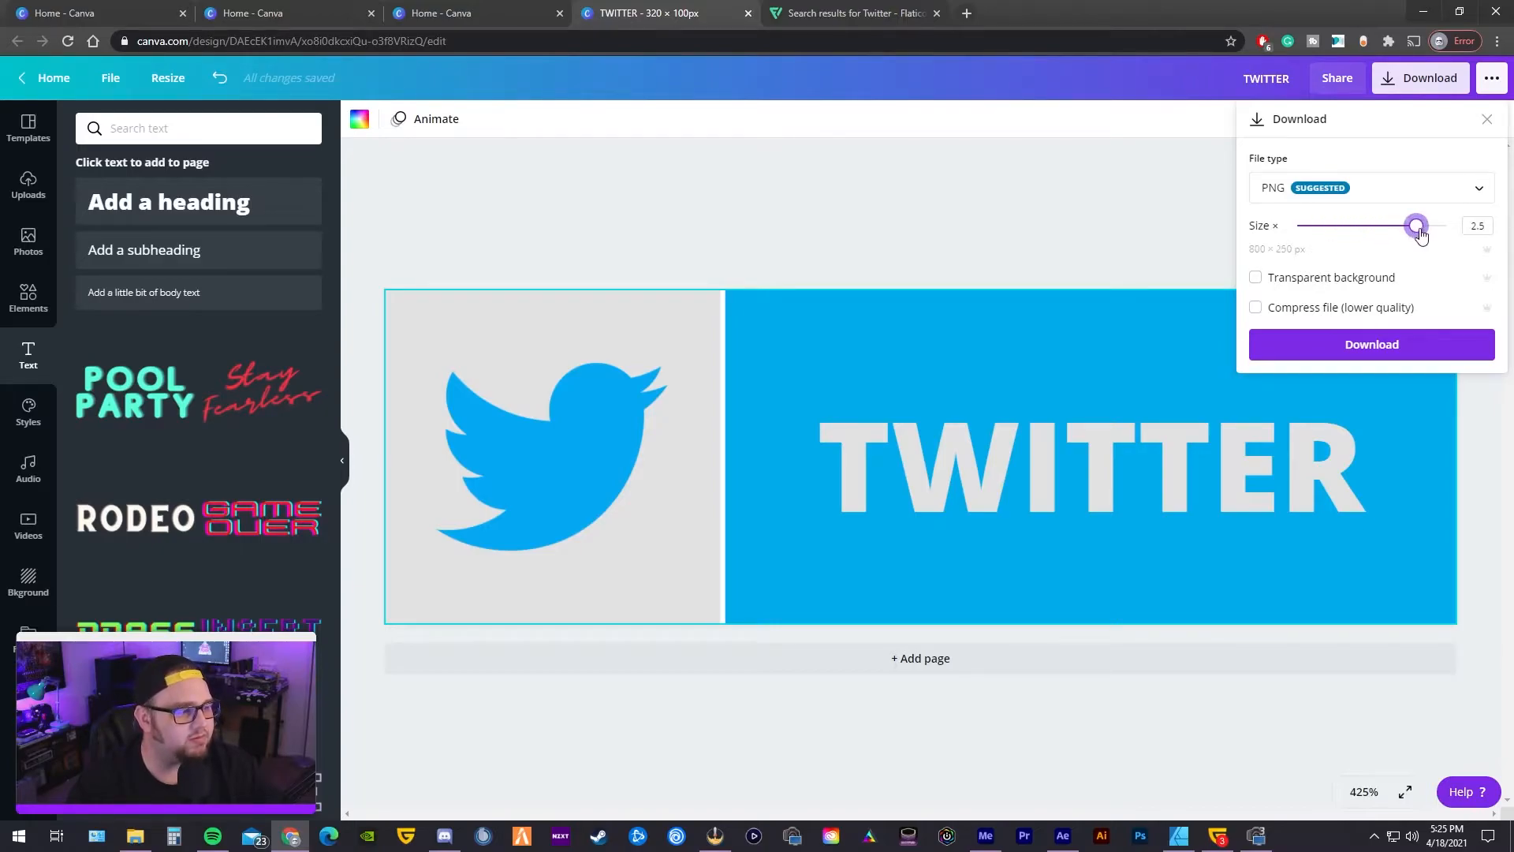
{"action": "left_click_drag", "start_coordinate": [1417, 226], "coordinate": [1356, 226]}
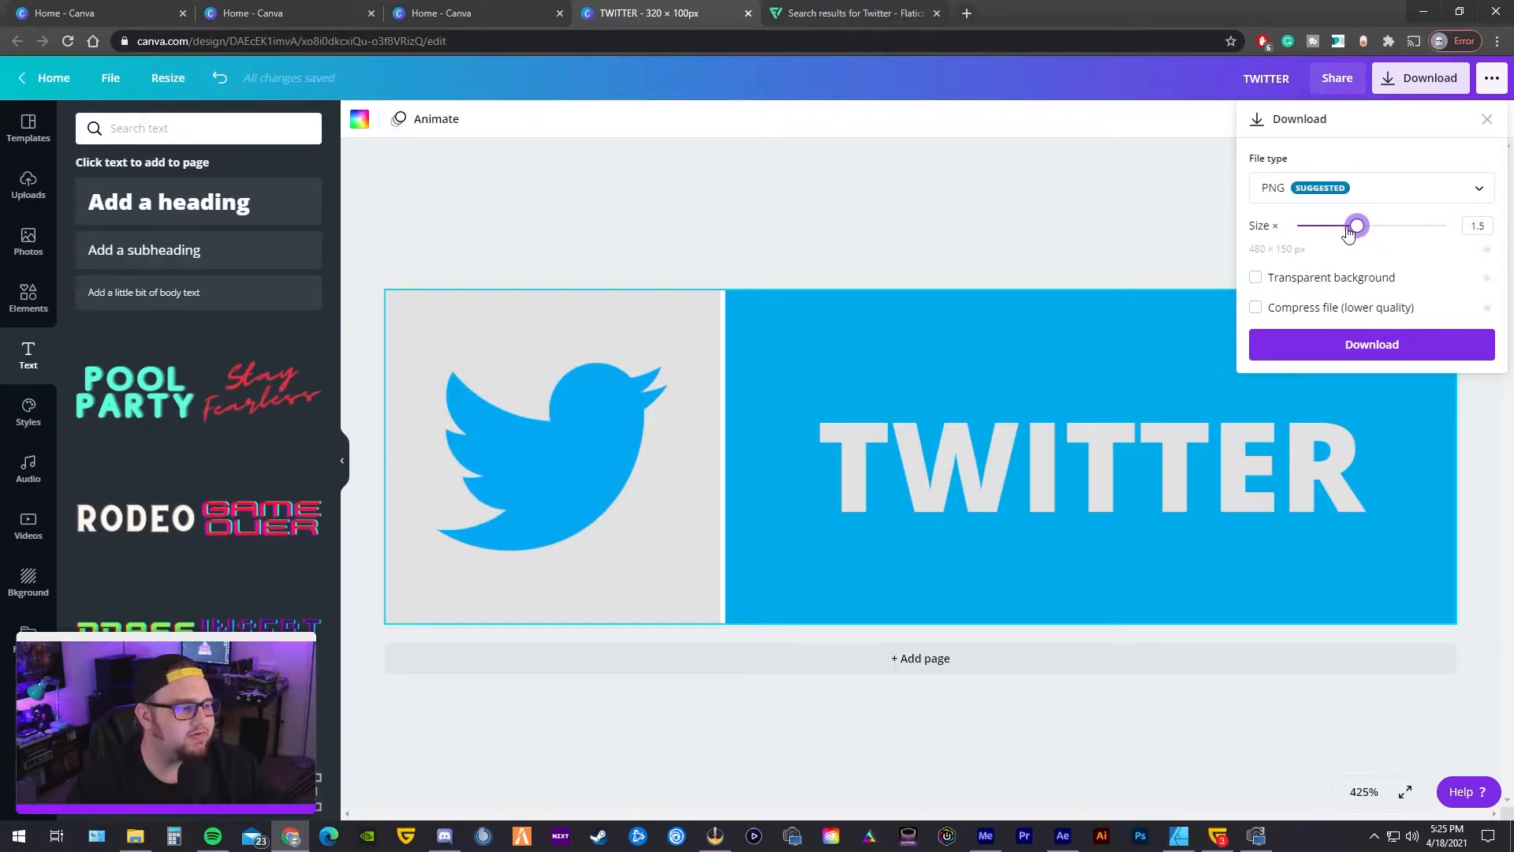
{"action": "left_click_drag", "start_coordinate": [1357, 226], "coordinate": [1388, 225]}
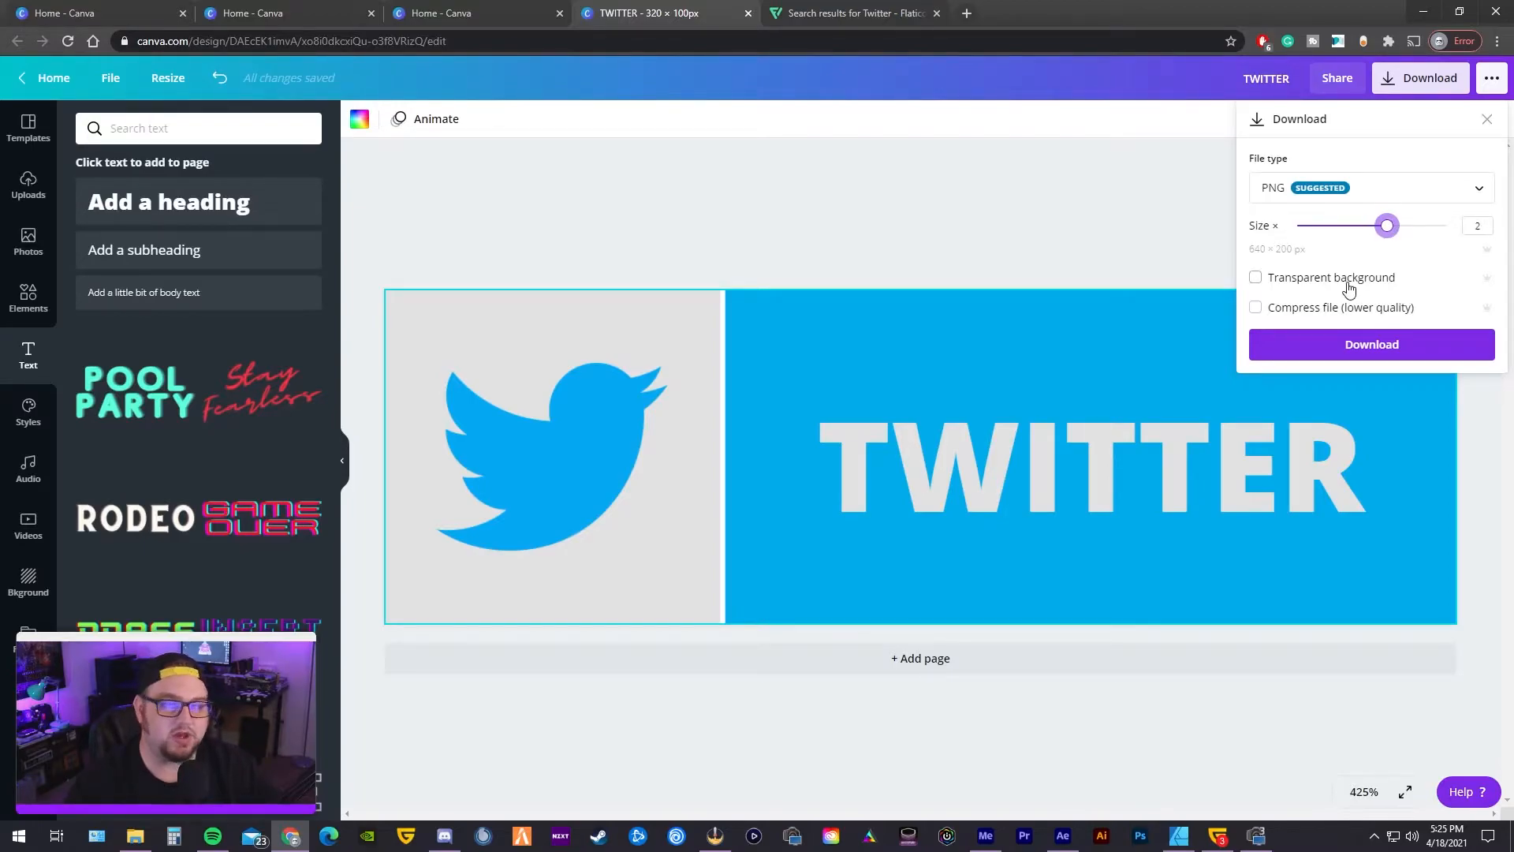
{"action": "left_click_drag", "start_coordinate": [1387, 225], "coordinate": [1327, 226]}
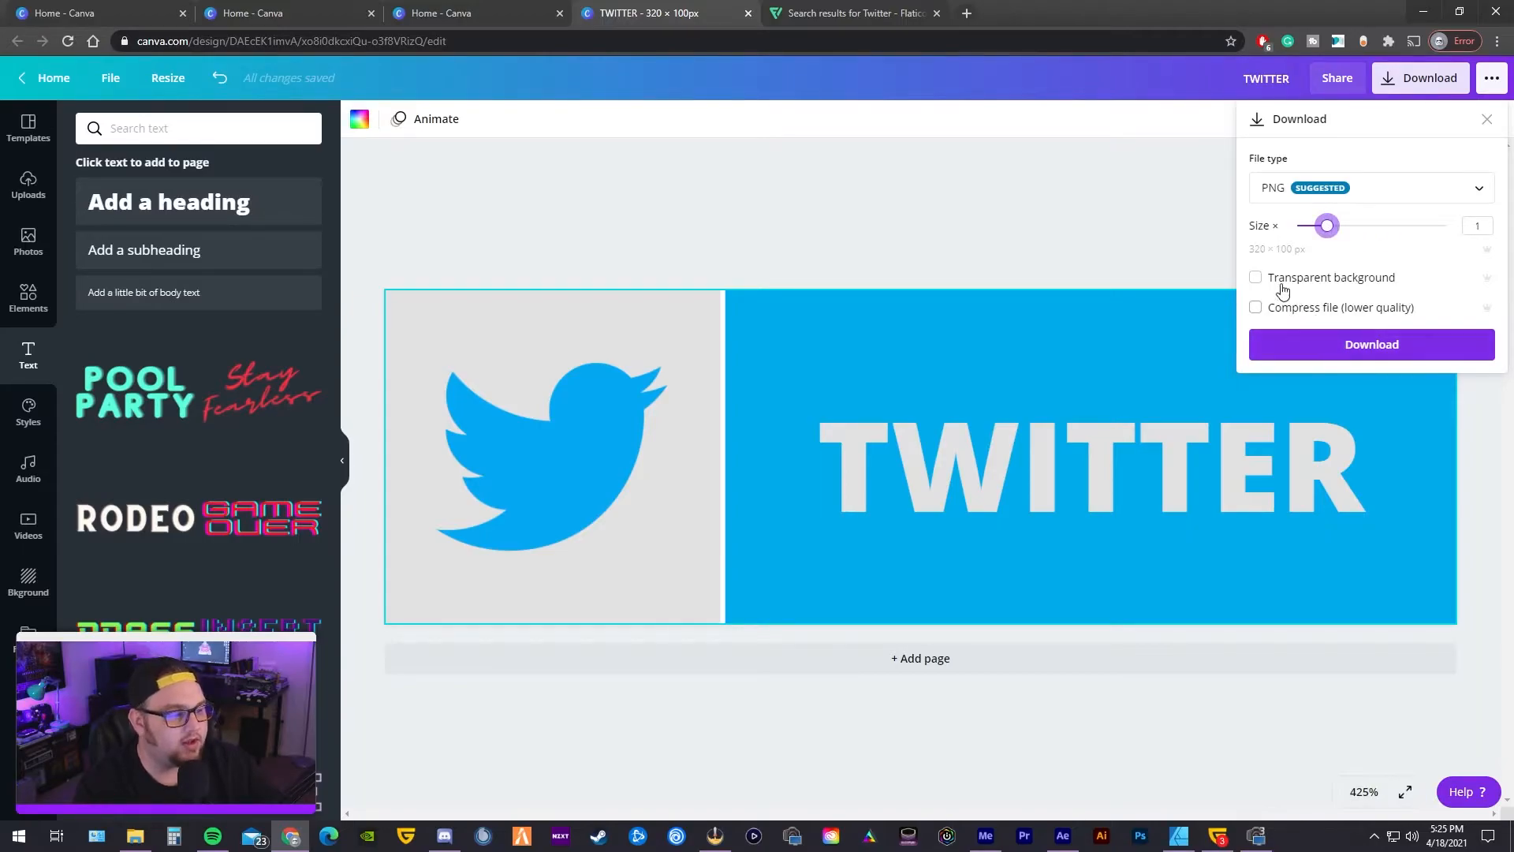
- Enable a transparent background and download the Twitter panel as a PNG
{"action": "left_click", "coordinate": [1256, 278]}
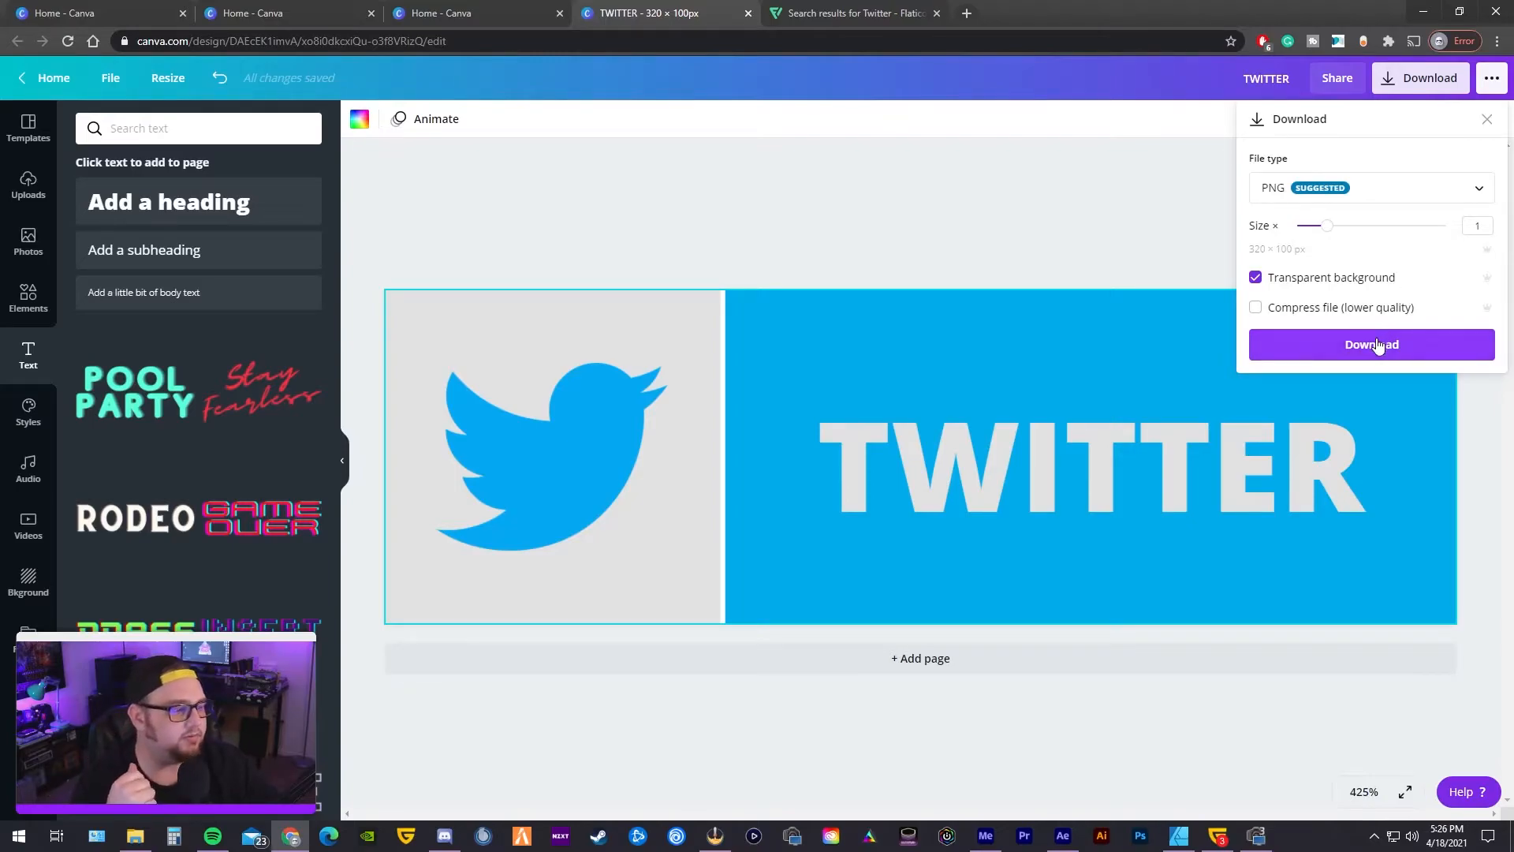
{"action": "mouse_move", "coordinate": [1341, 350]}
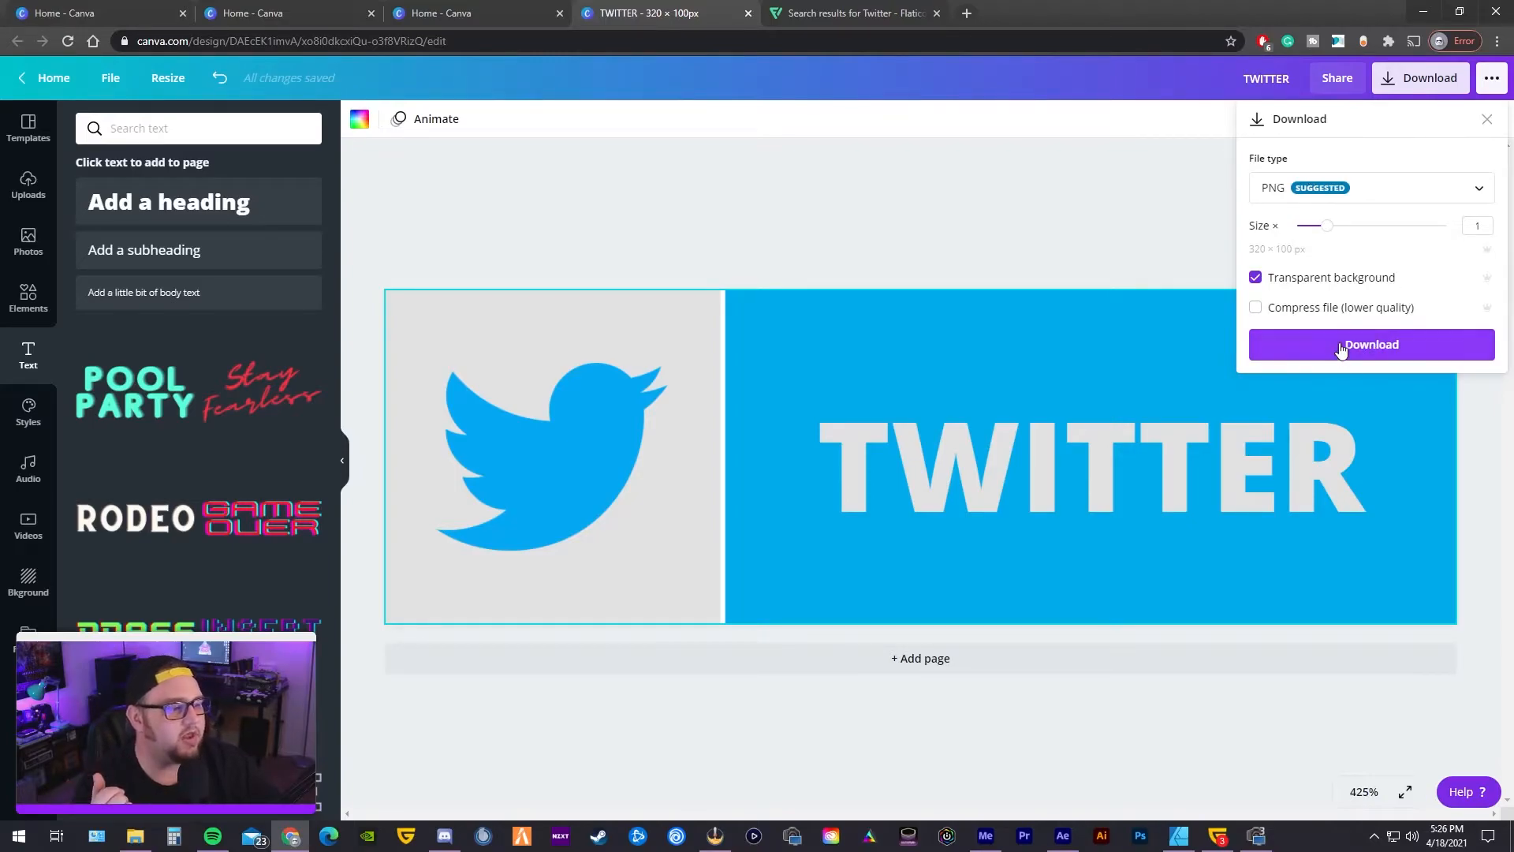
{"action": "left_click", "coordinate": [1370, 344]}
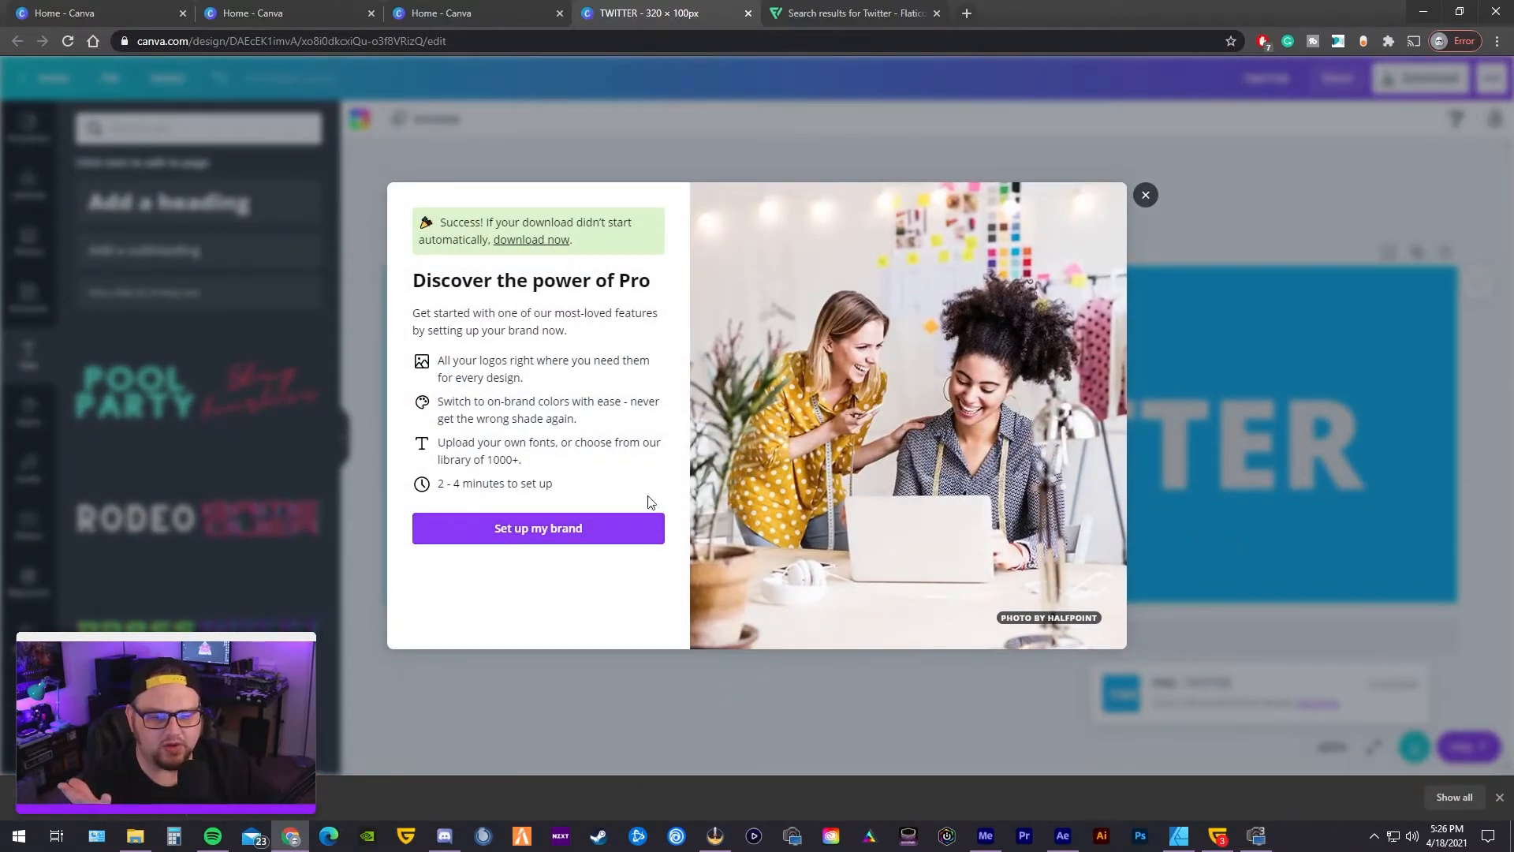
- Open the downloaded TWITTER.png from the Downloads folder in Windows Photos
{"action": "left_click", "coordinate": [1147, 196]}
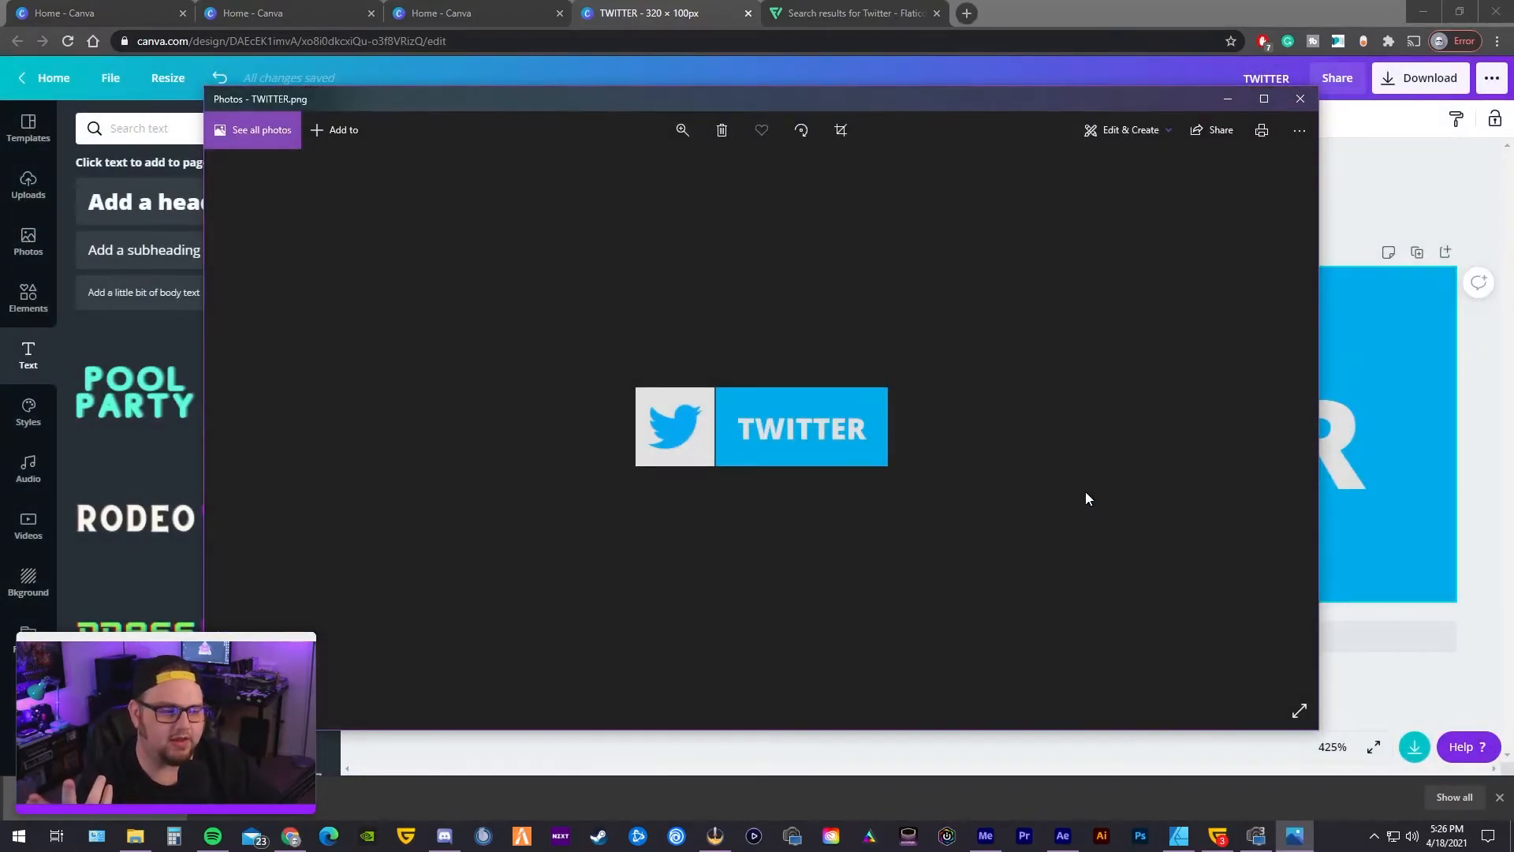
{"action": "mouse_move", "coordinate": [706, 440]}
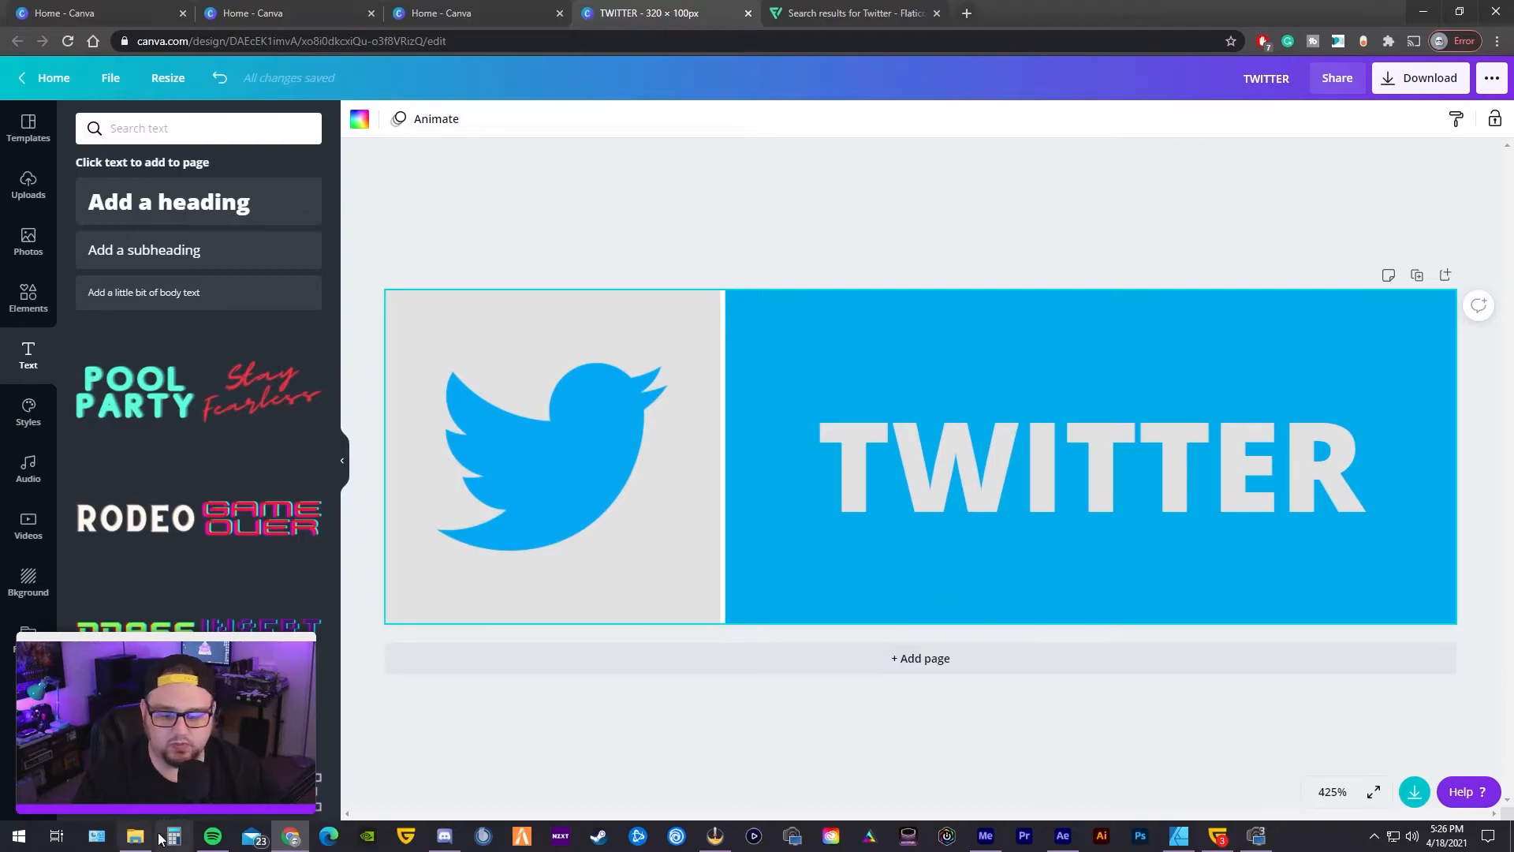
{"action": "left_click", "coordinate": [136, 836]}
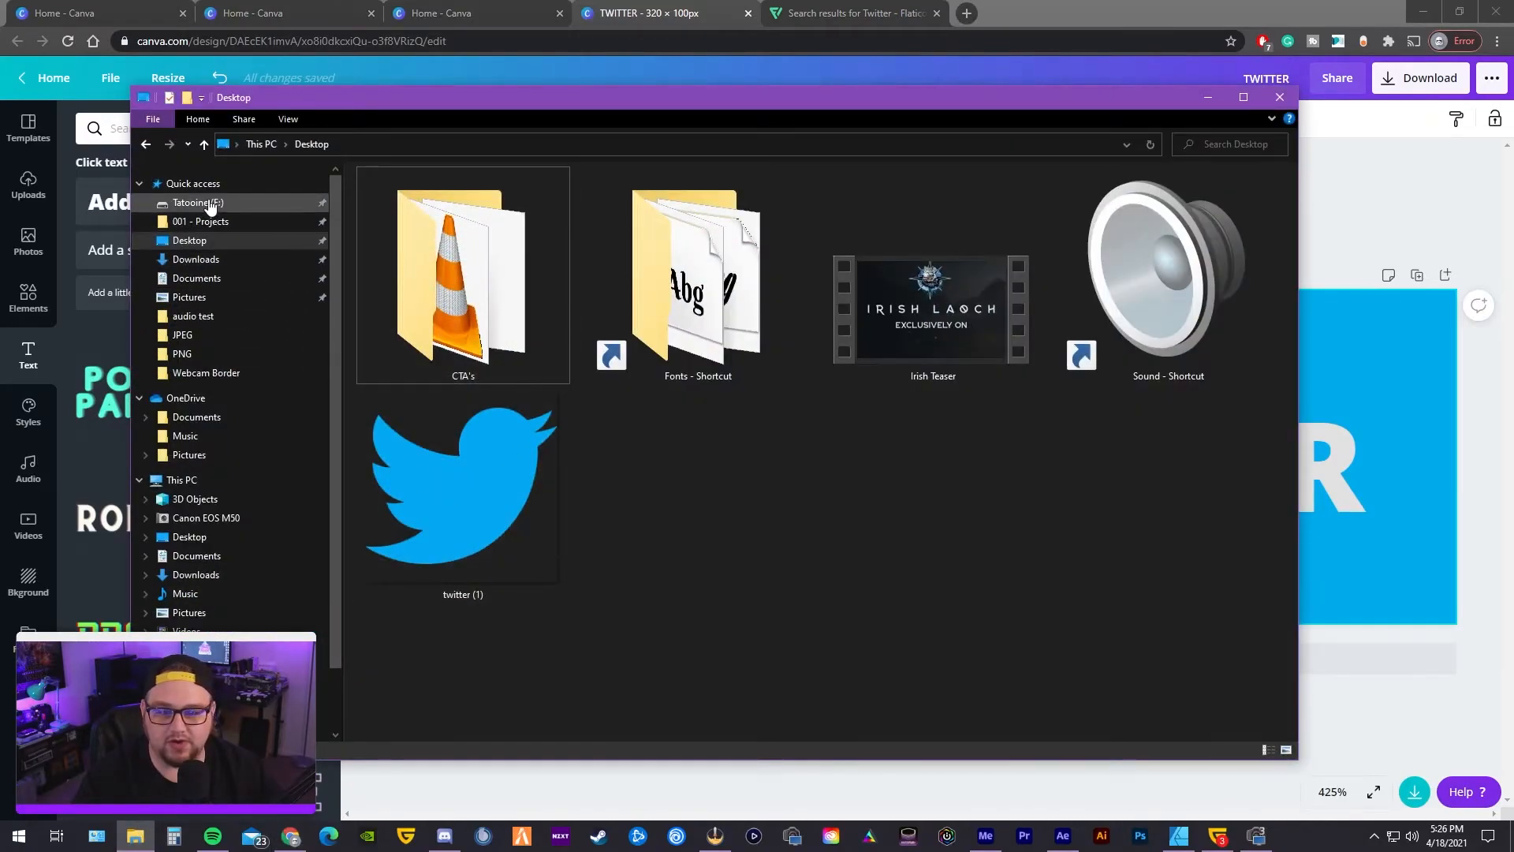
{"action": "left_click", "coordinate": [196, 259]}
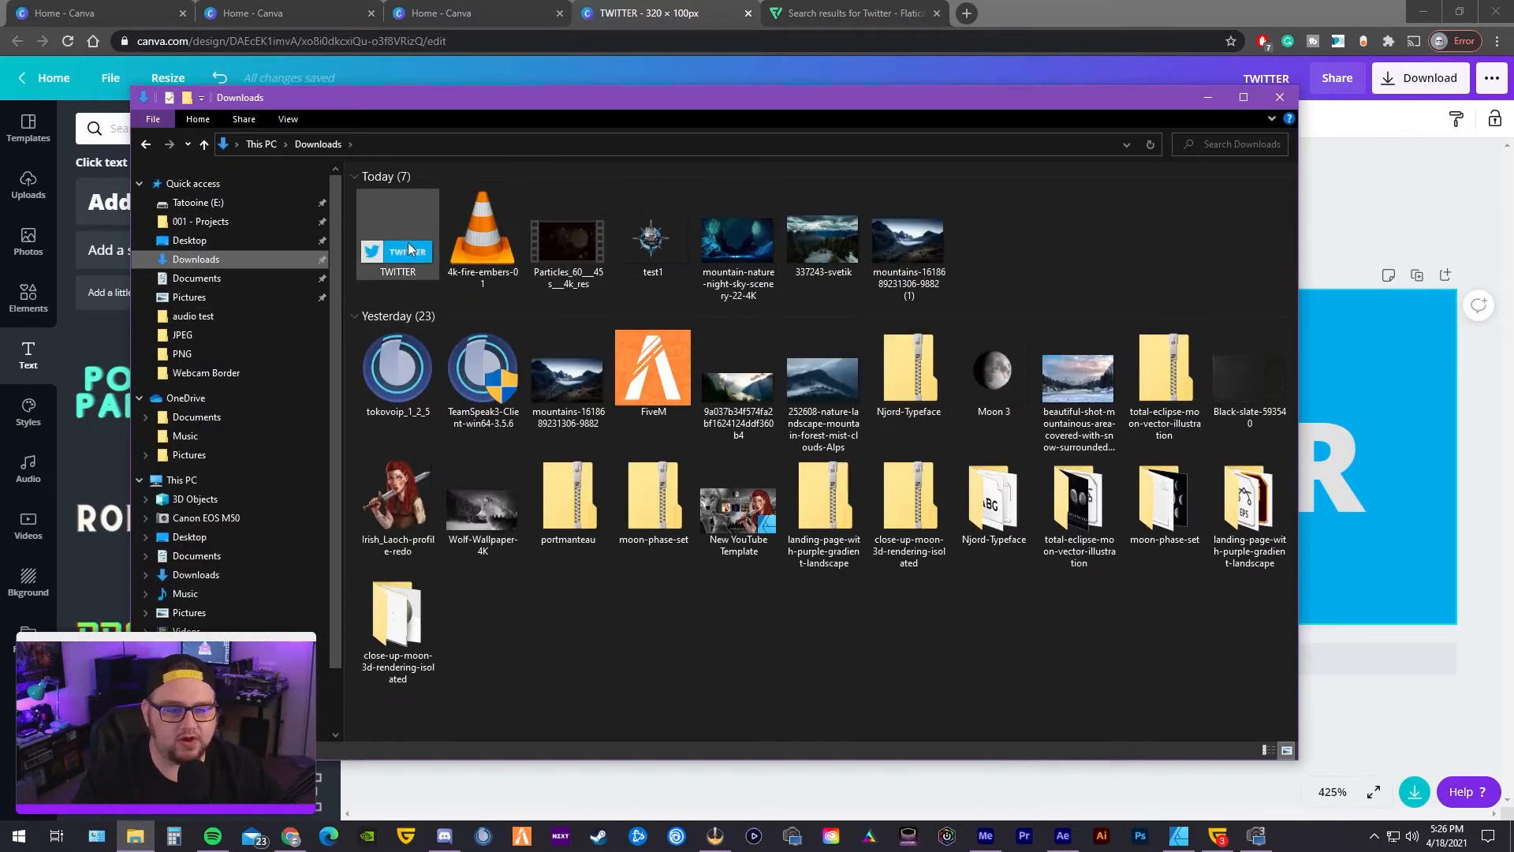
{"action": "double_click", "coordinate": [398, 240]}
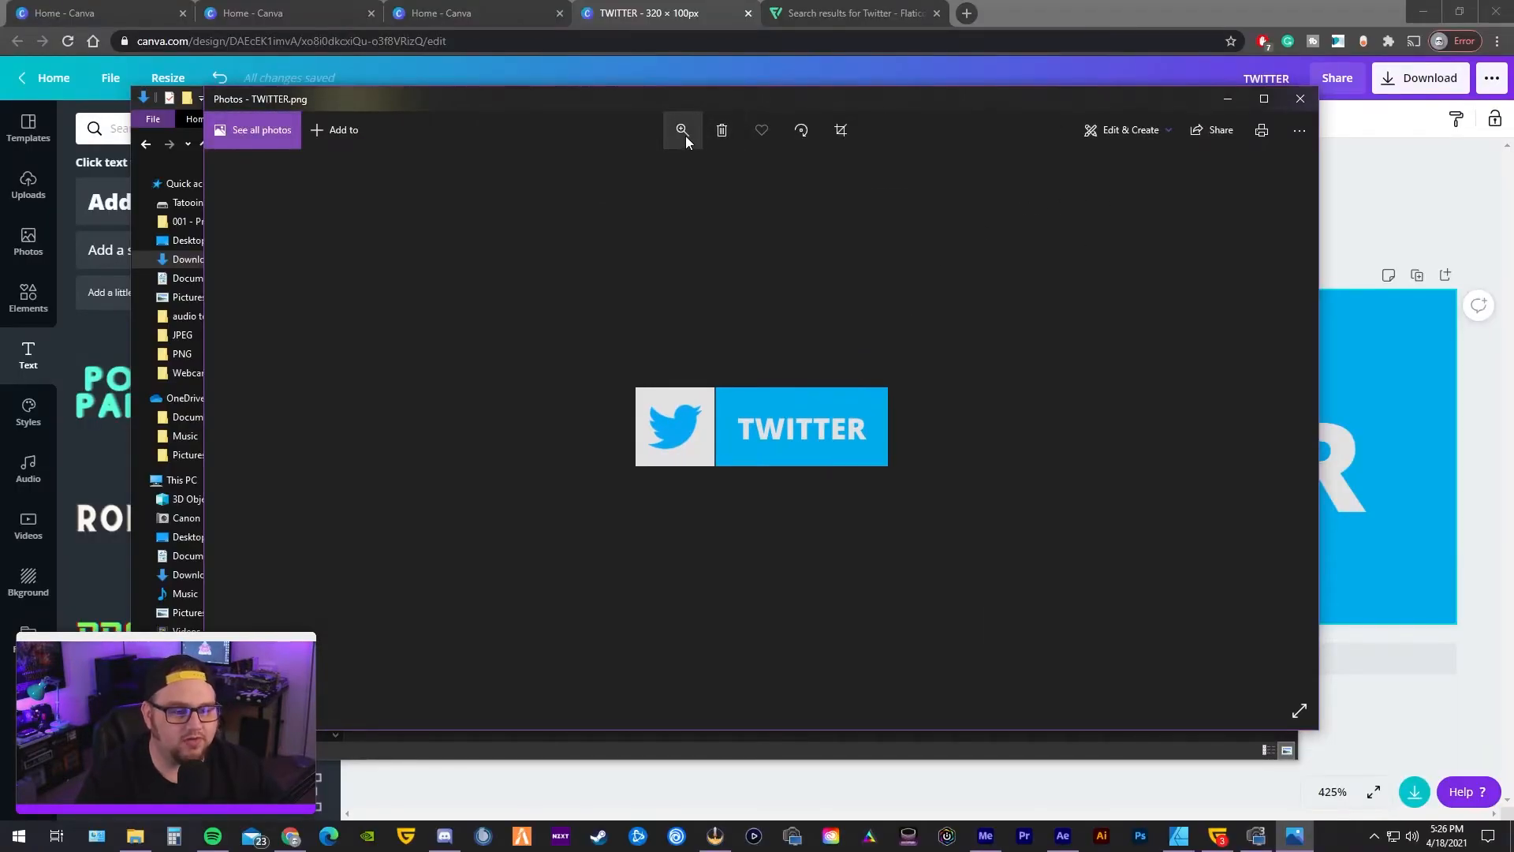
- Zoom into the image to check its sharpness, then close the viewer
{"action": "left_click", "coordinate": [681, 130]}
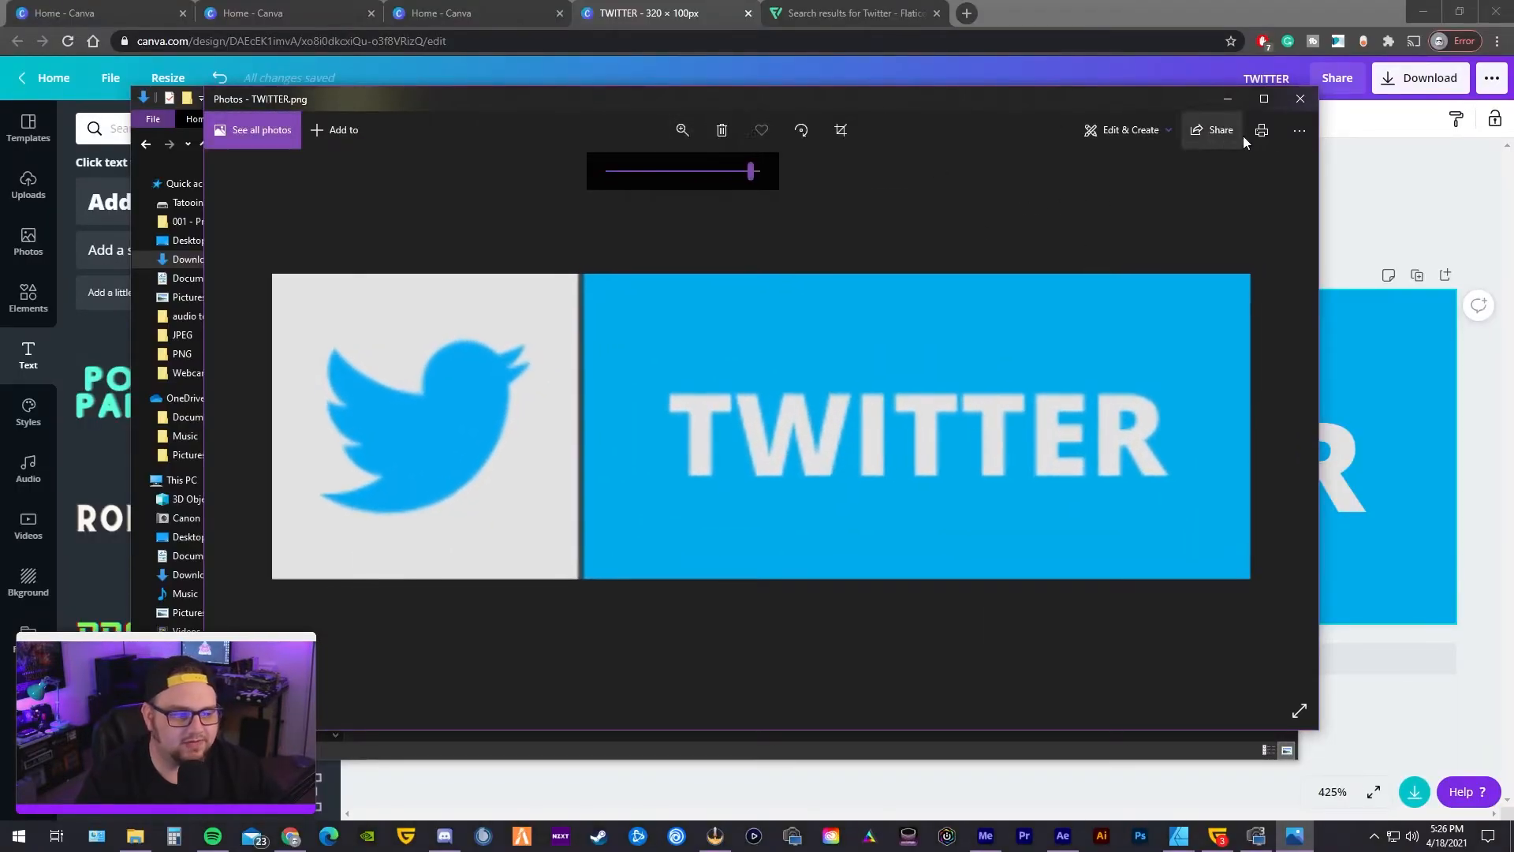
{"action": "left_click", "coordinate": [1298, 98]}
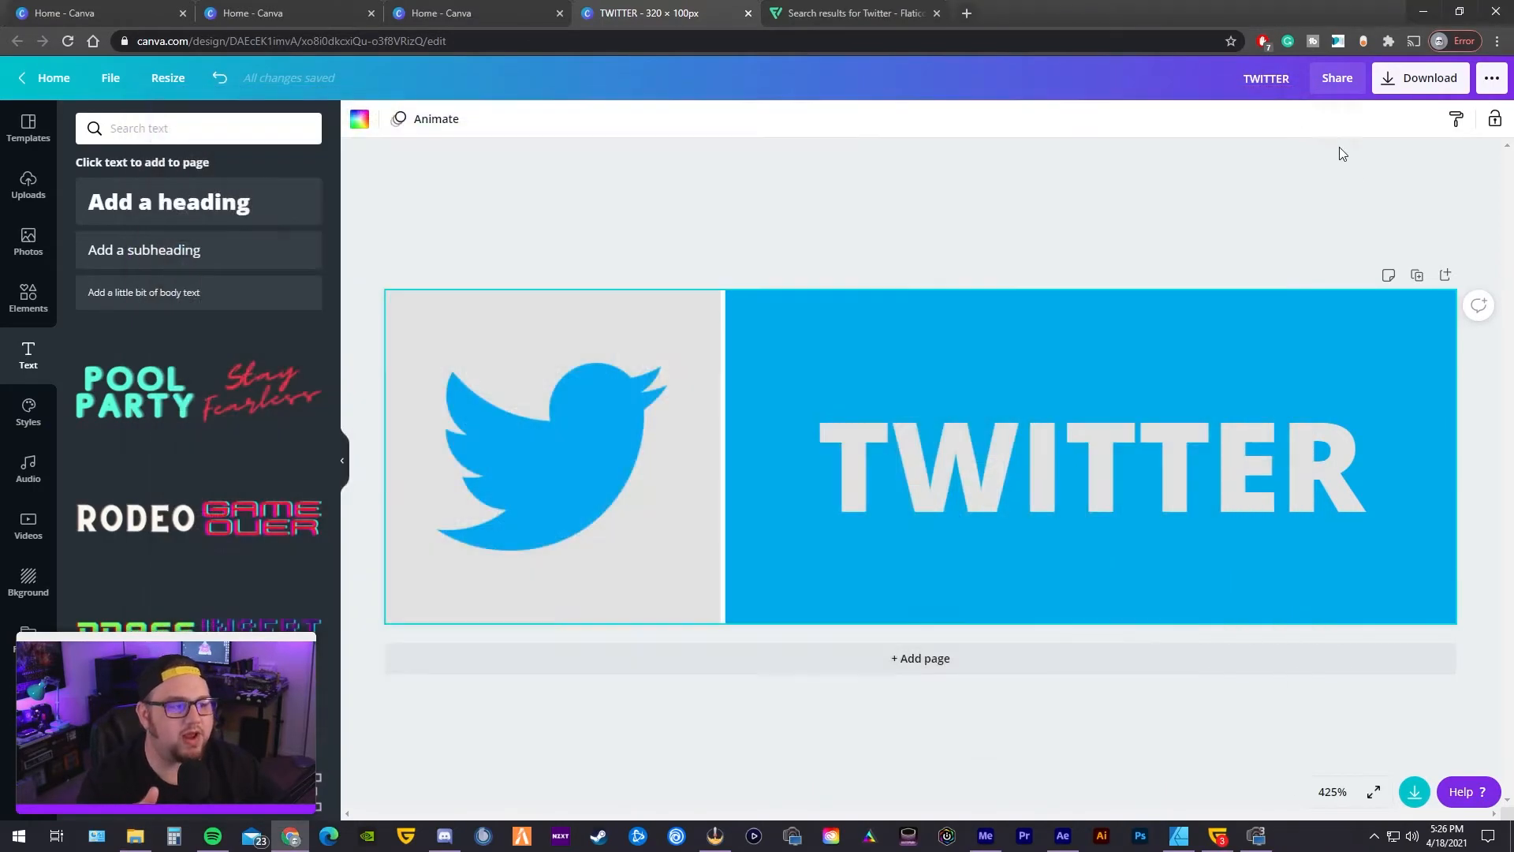
{"action": "mouse_move", "coordinate": [1378, 251]}
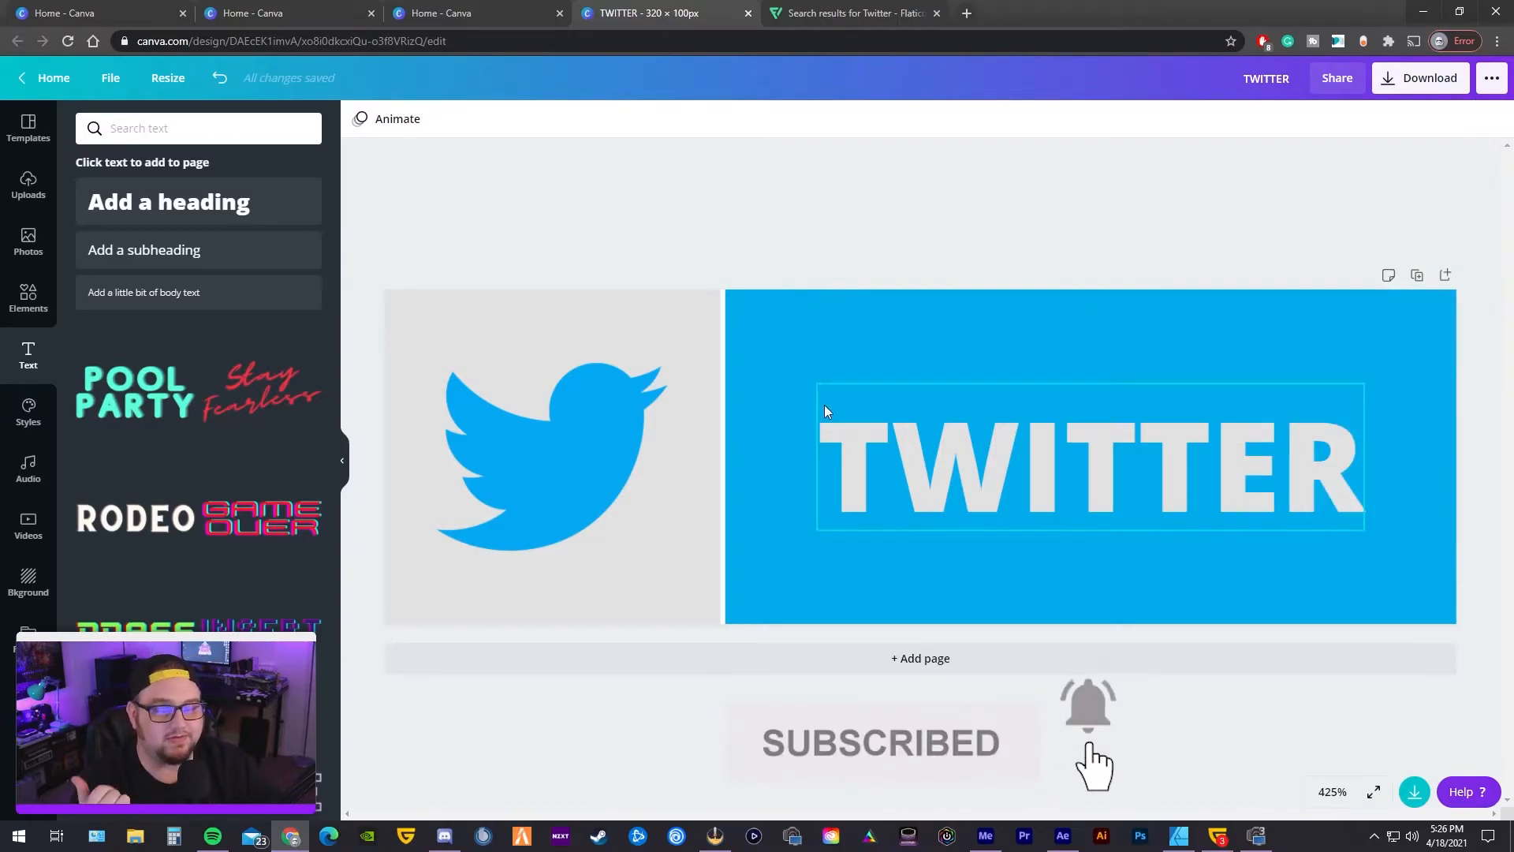
- Reopen the download options and raise the PNG export size to 3× (960 × 300 px)
{"action": "left_click", "coordinate": [704, 347]}
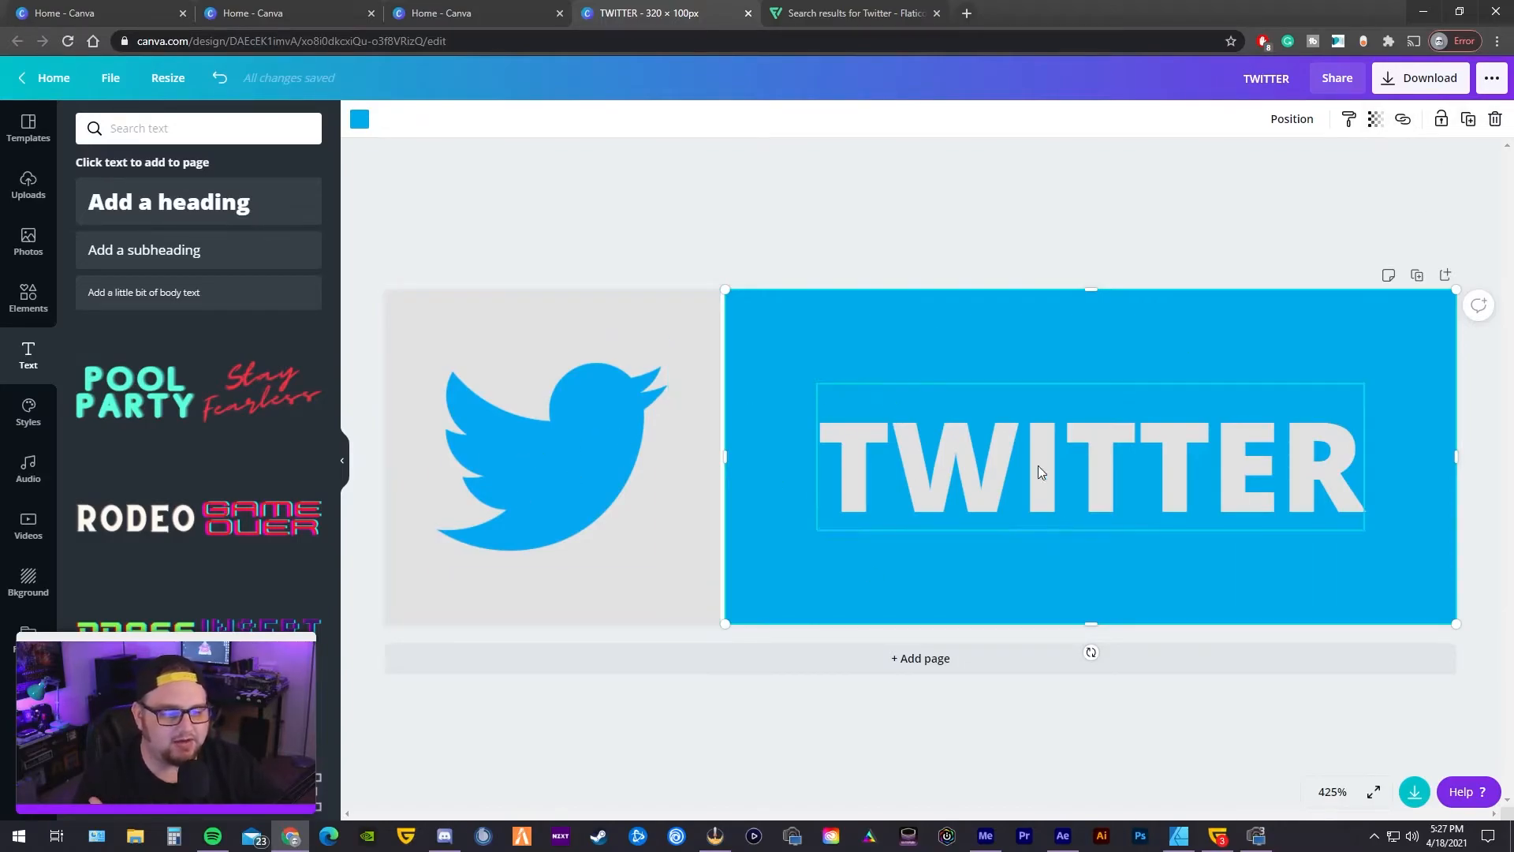
{"action": "left_click", "coordinate": [1038, 472]}
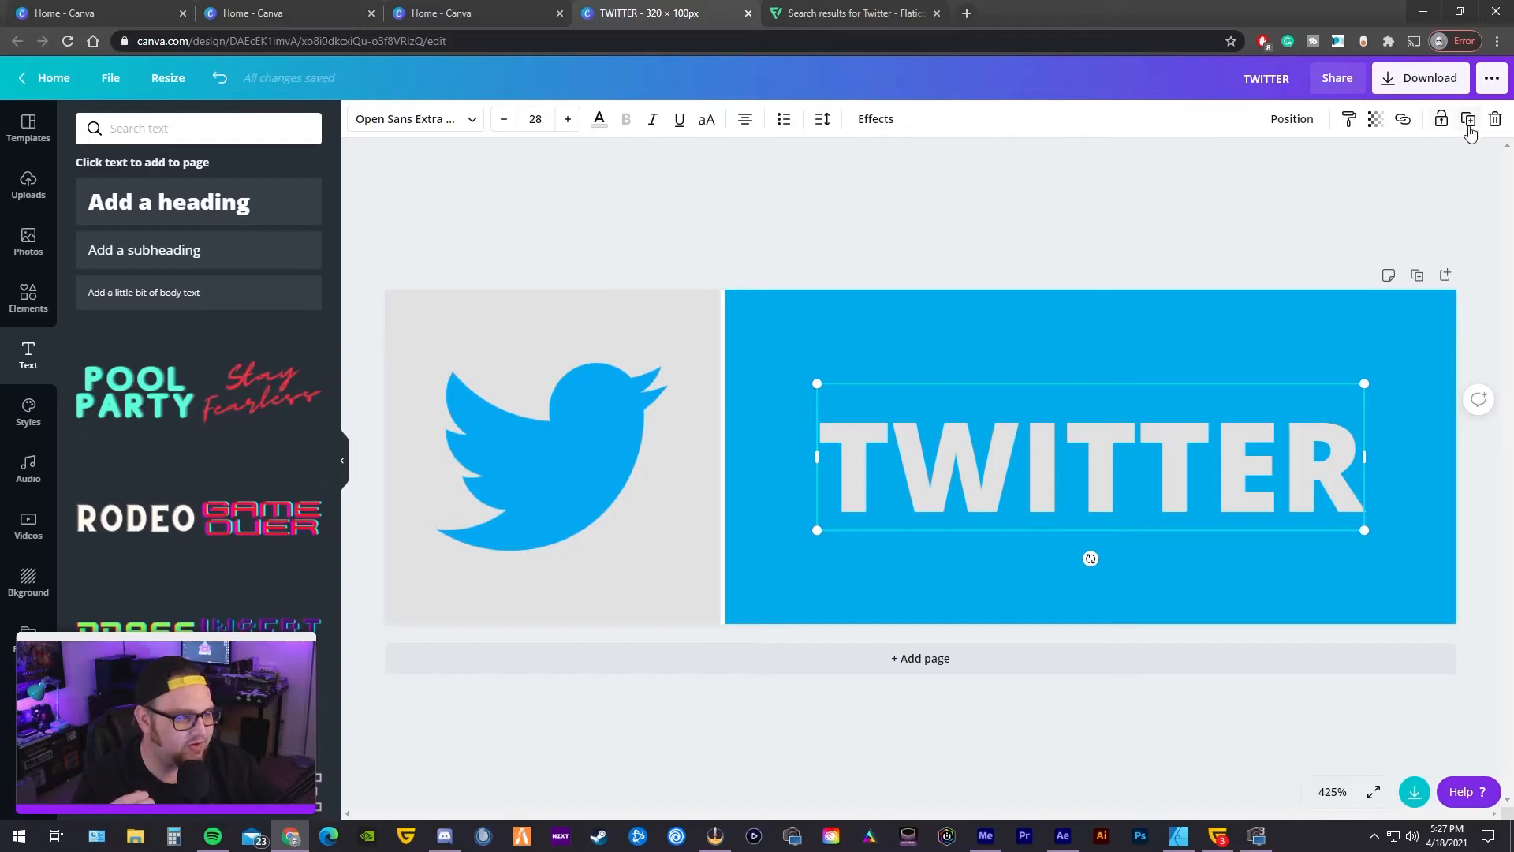
{"action": "left_click", "coordinate": [1420, 77]}
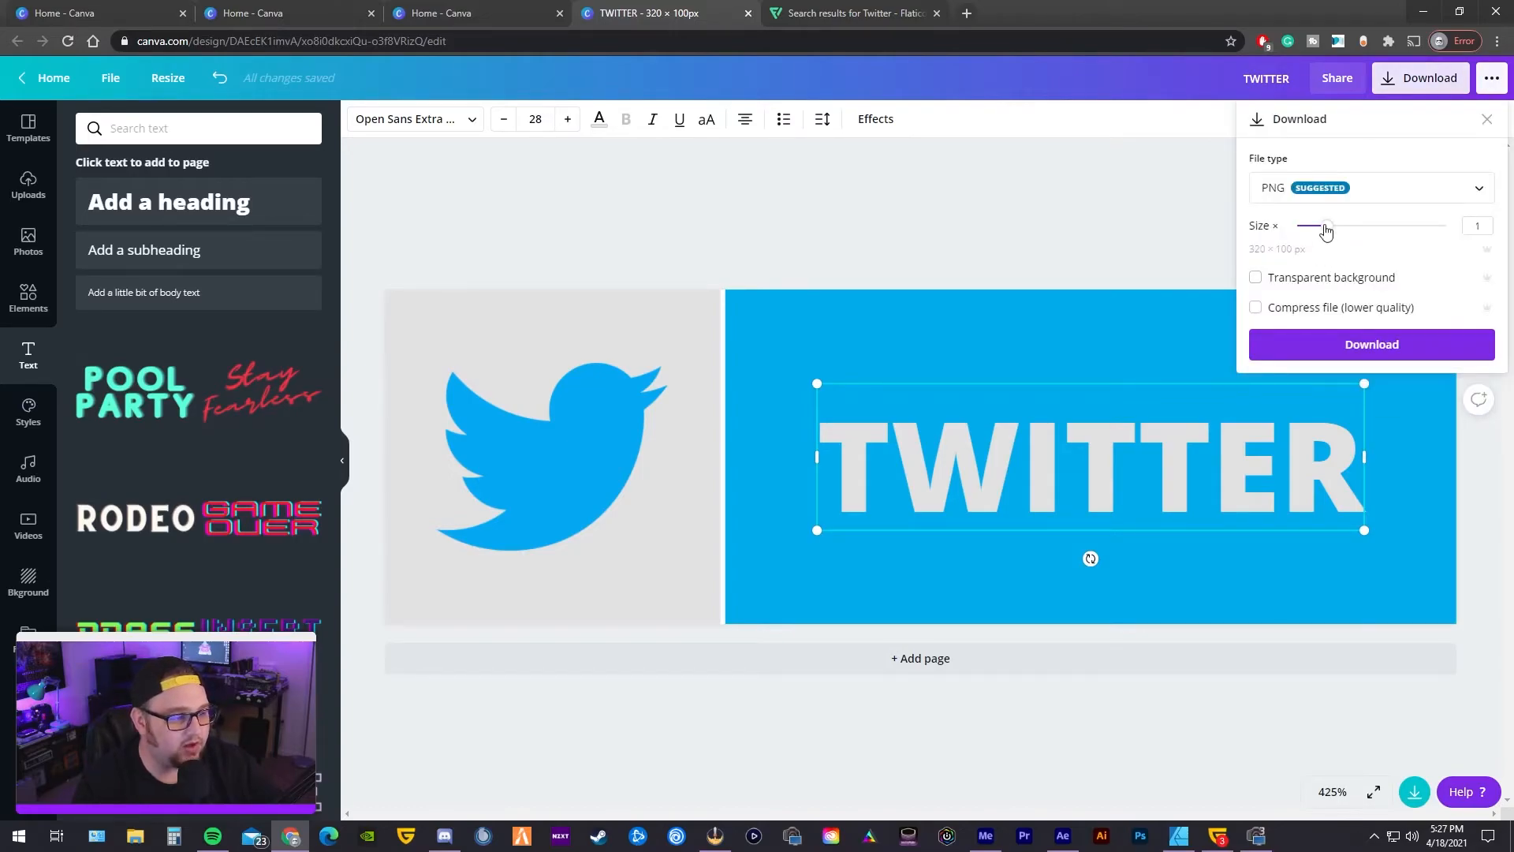
{"action": "left_click_drag", "start_coordinate": [1323, 225], "coordinate": [1388, 226]}
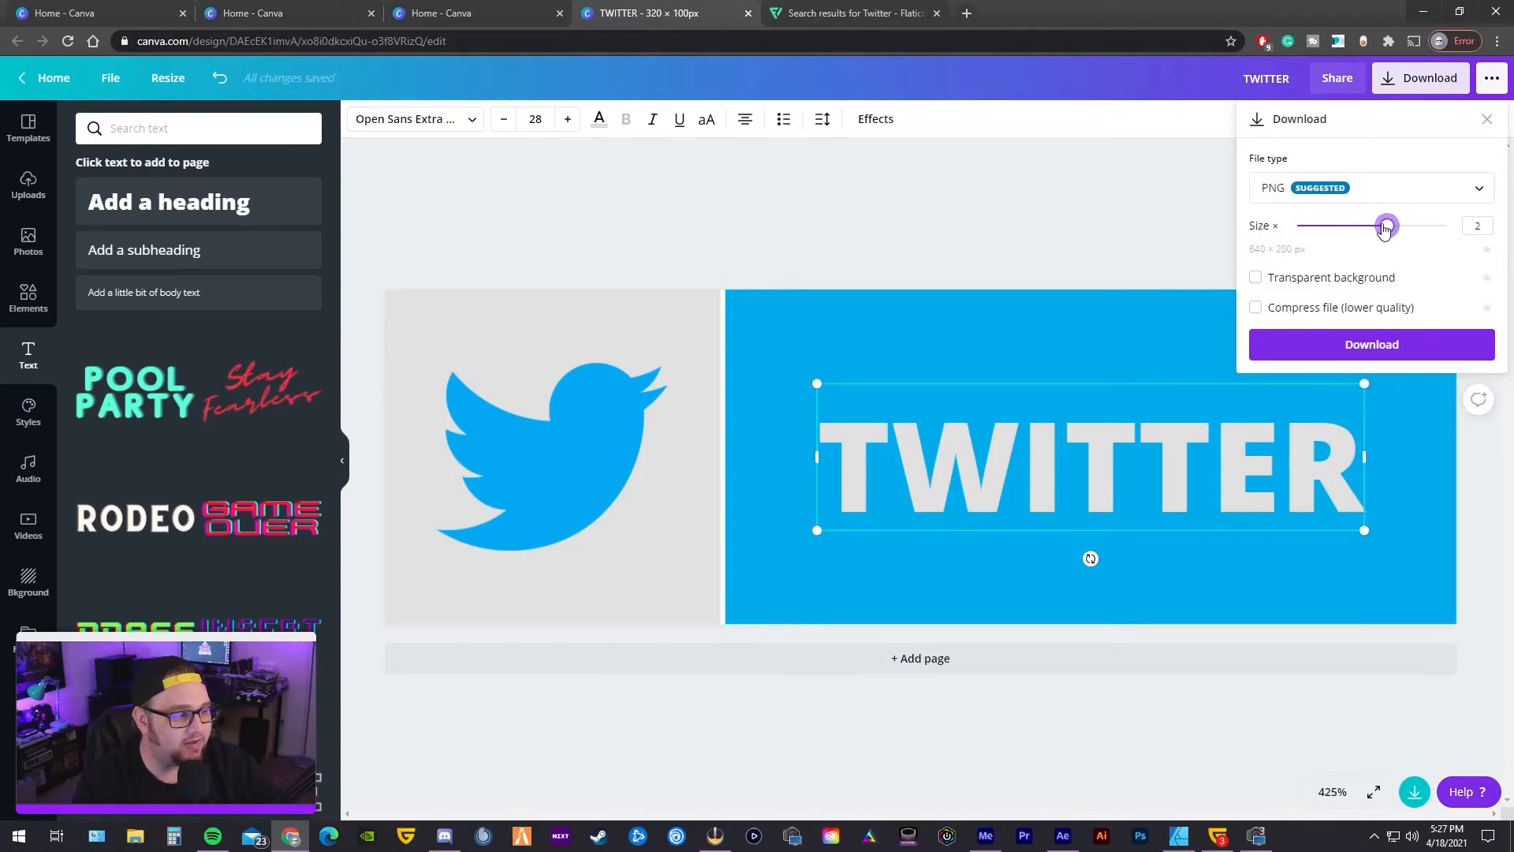
{"action": "left_click_drag", "start_coordinate": [1386, 225], "coordinate": [1447, 225]}
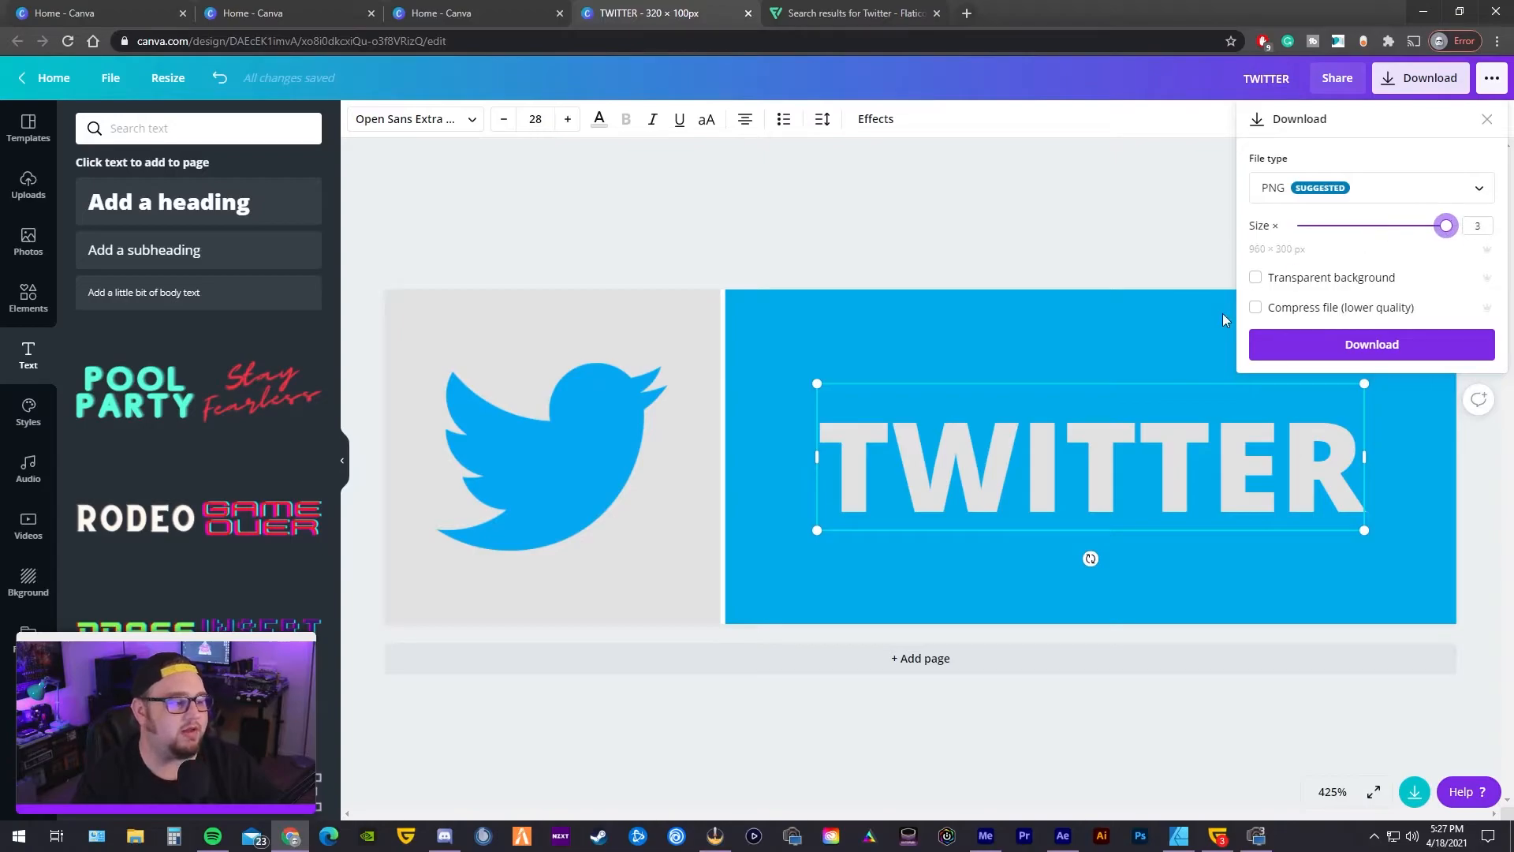
- Download the 3× PNG, zoom into it in Photos to confirm sharpness, then close the viewer and pop-up
{"action": "left_click", "coordinate": [1370, 344]}
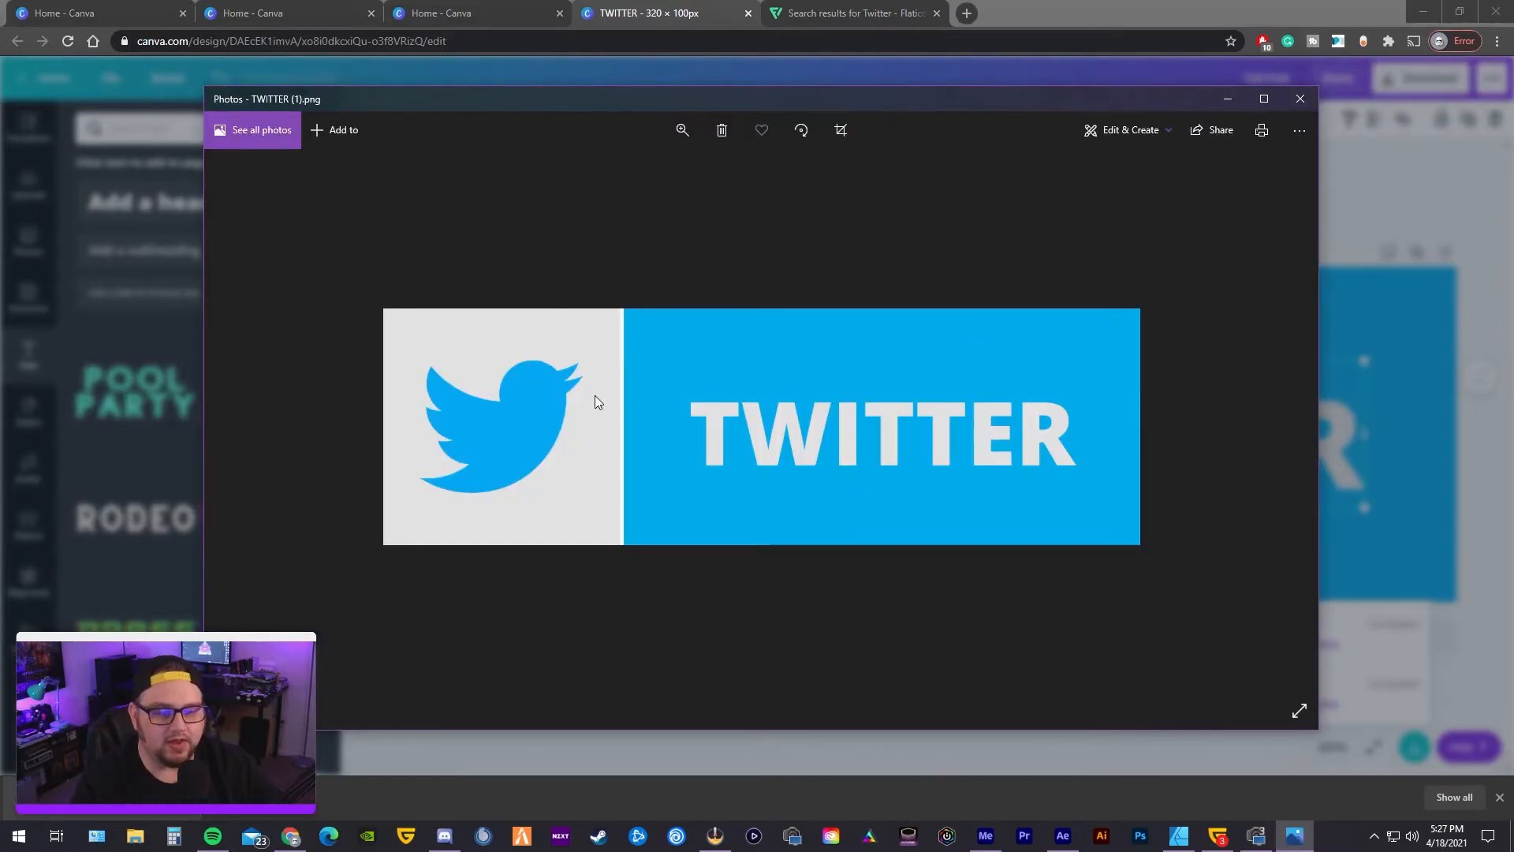
{"action": "mouse_move", "coordinate": [629, 351]}
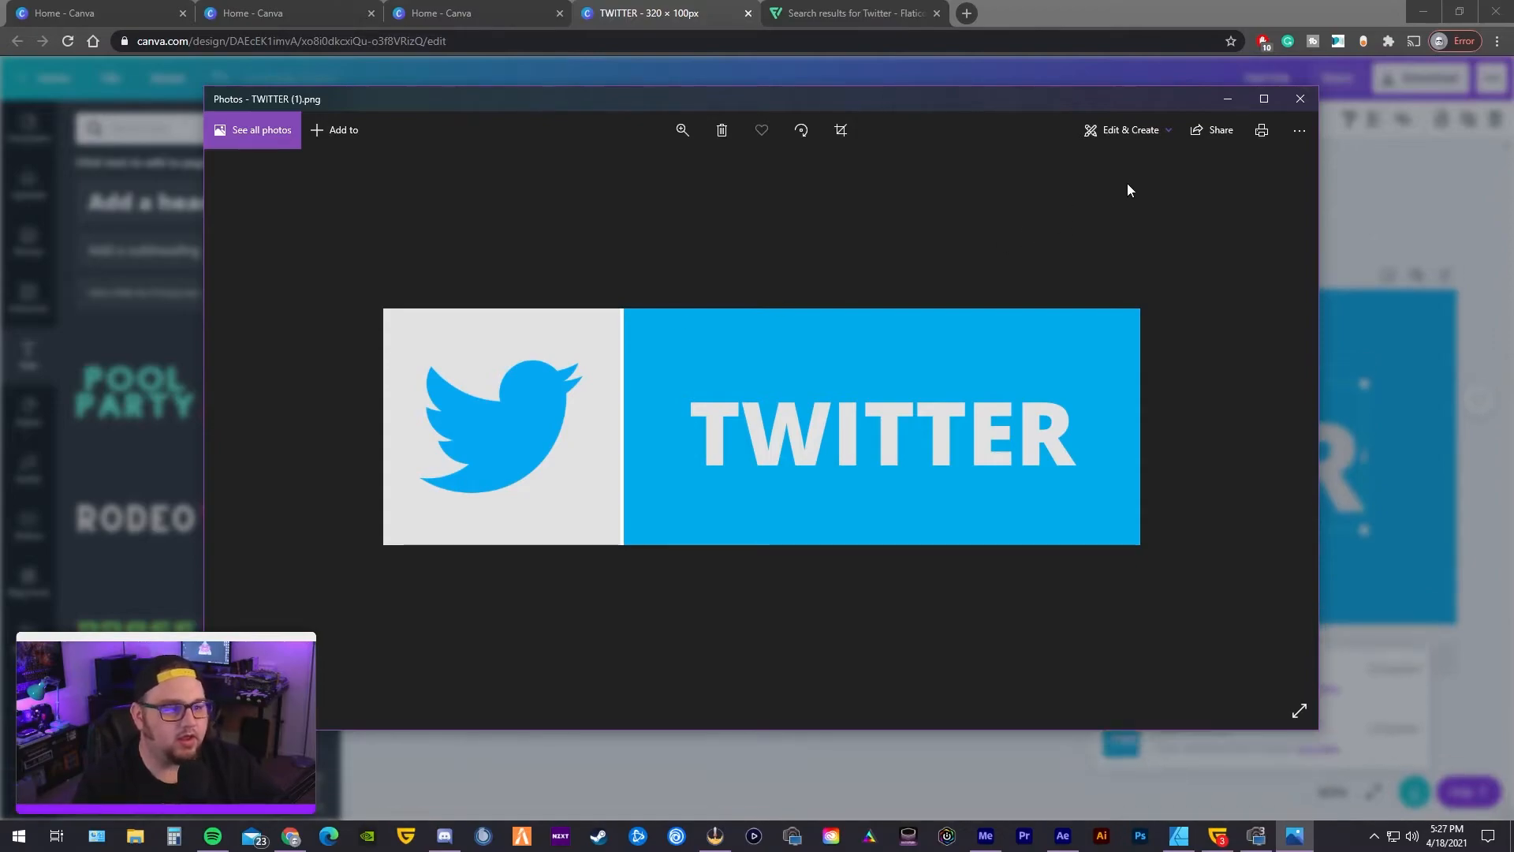
{"action": "left_click", "coordinate": [682, 130]}
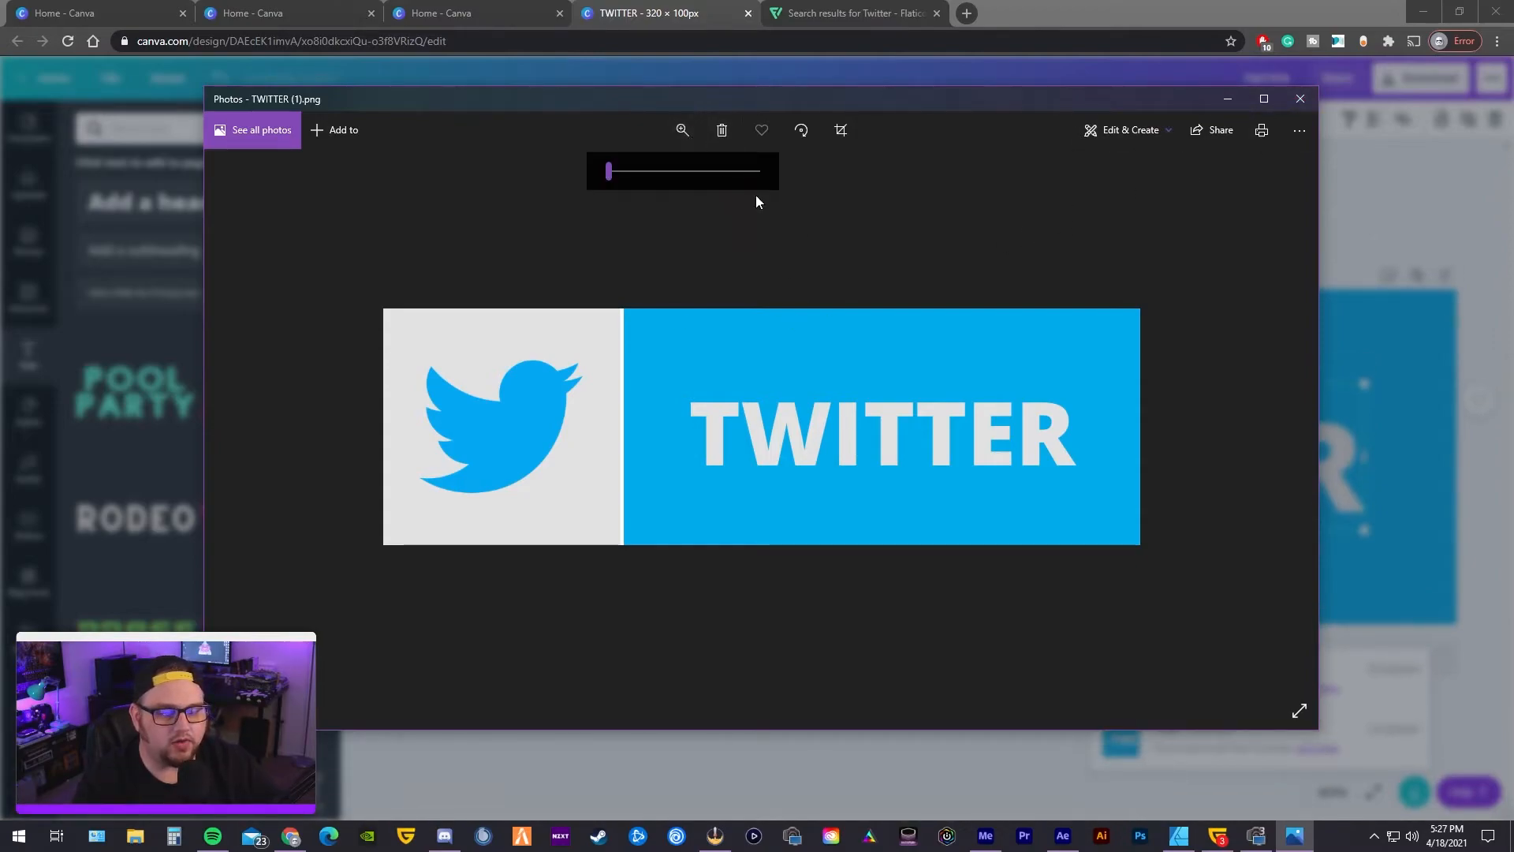
{"action": "left_click_drag", "start_coordinate": [607, 170], "coordinate": [656, 171]}
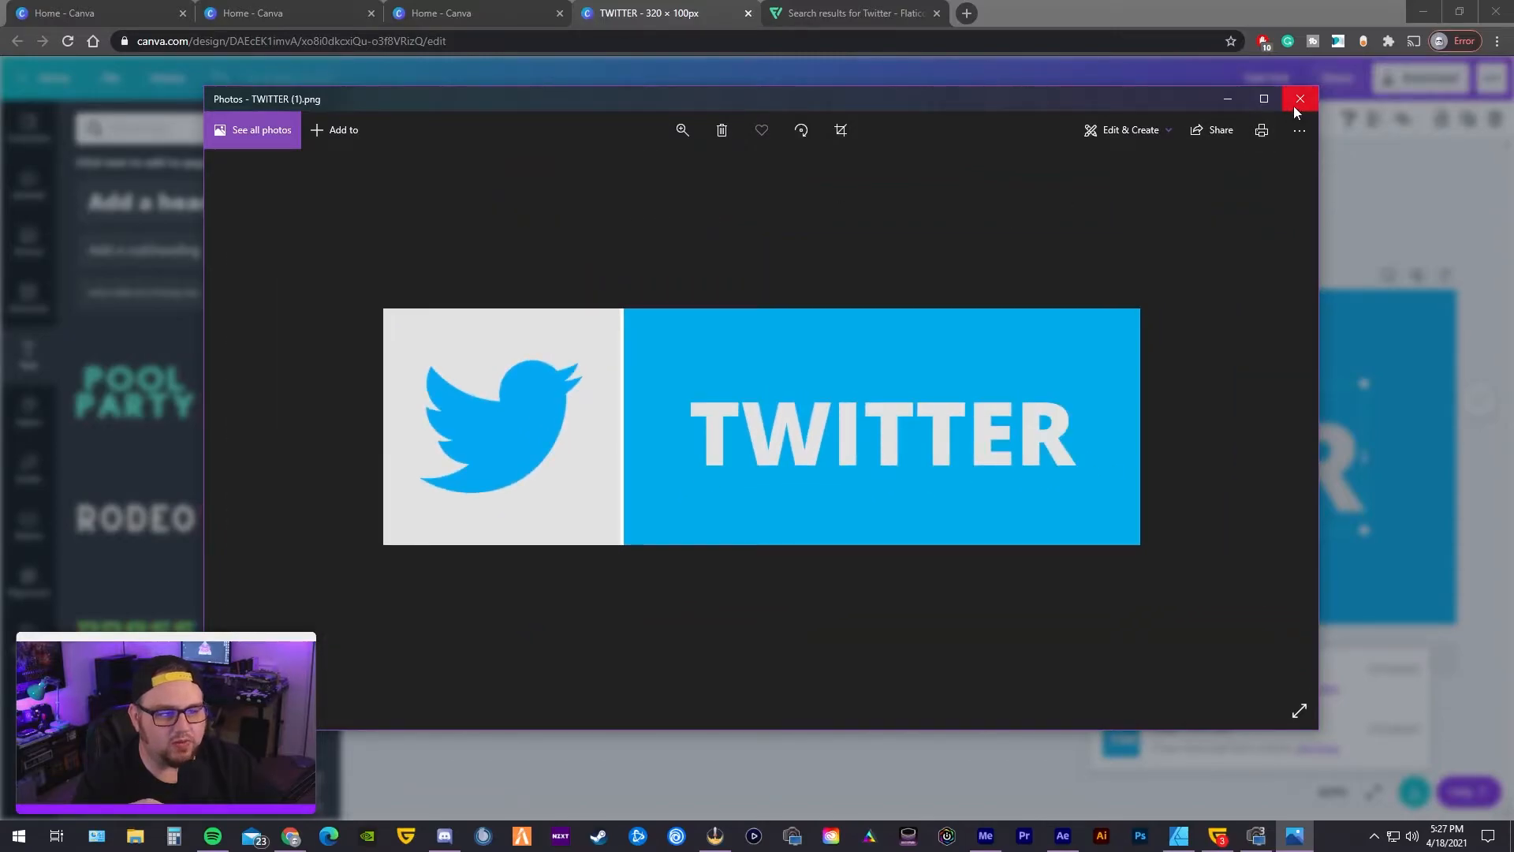
{"action": "left_click", "coordinate": [1298, 98]}
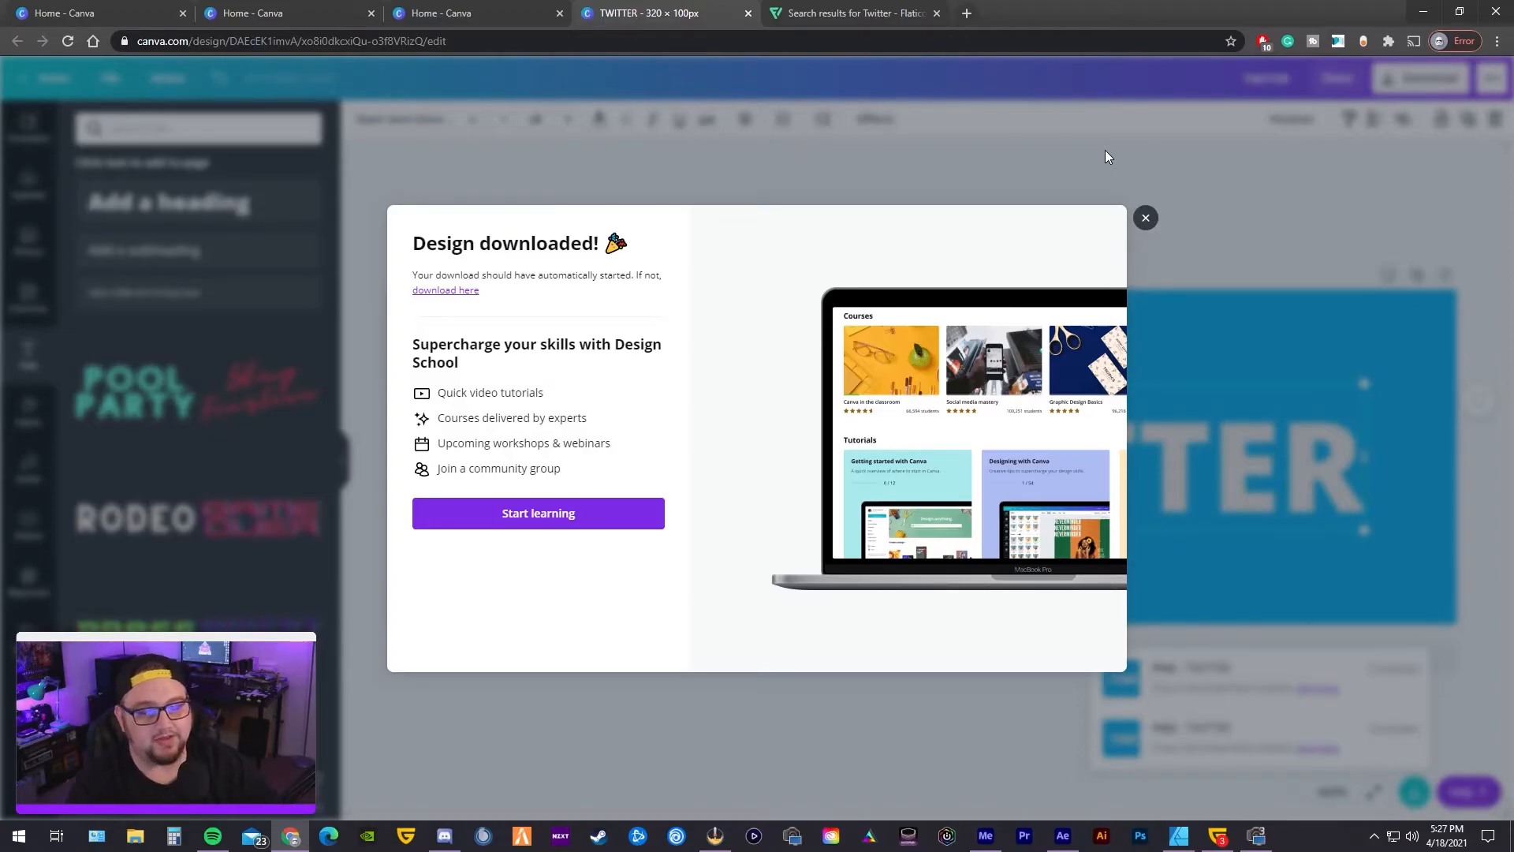
{"action": "left_click", "coordinate": [1146, 217]}
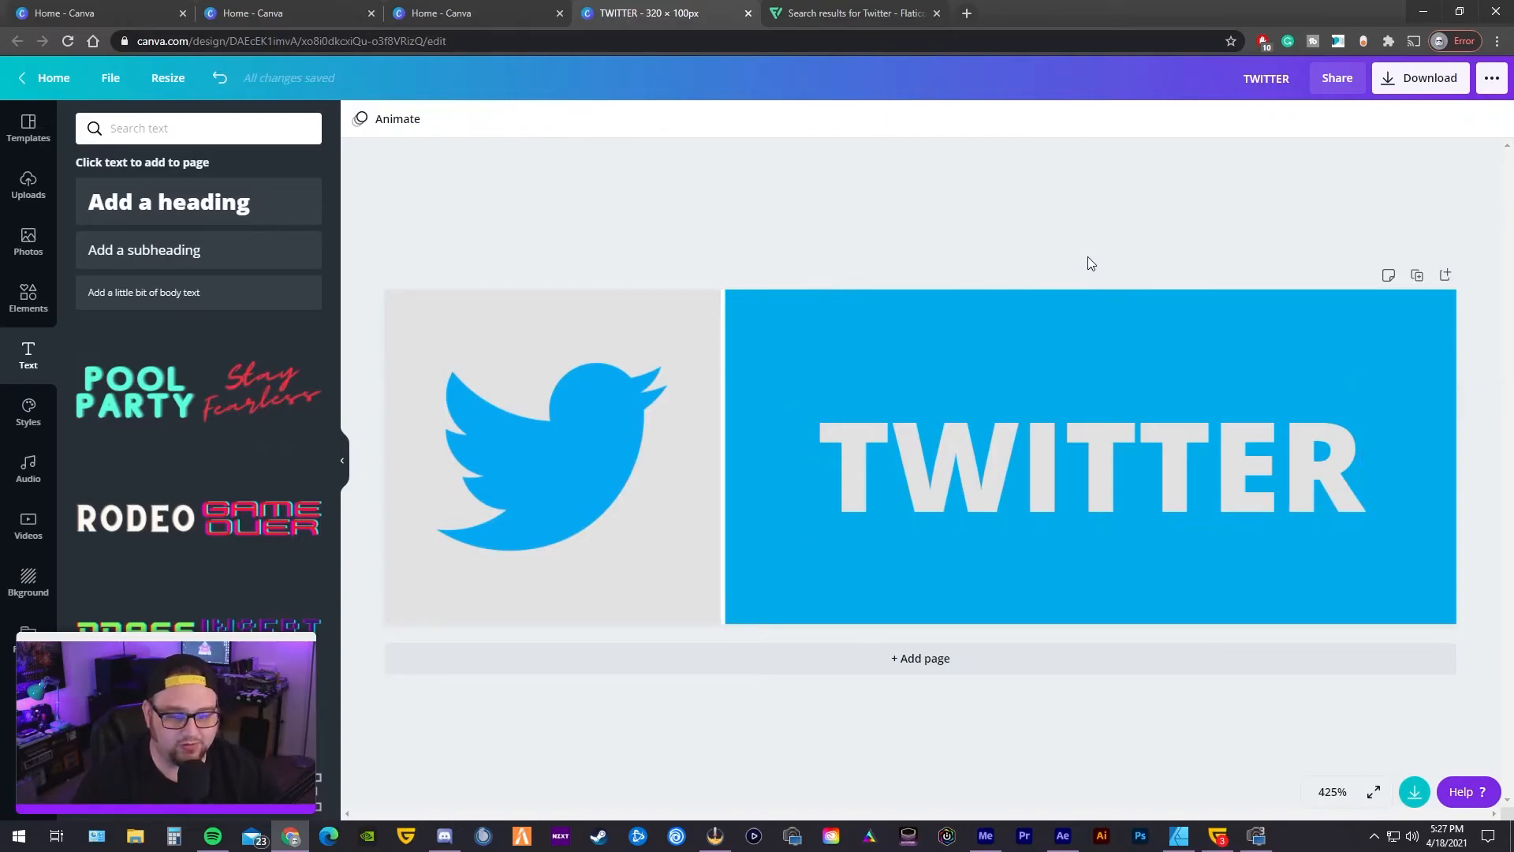
- Duplicate the Twitter panel and retype its heading as YOUTUBE
{"action": "left_click", "coordinate": [918, 658]}
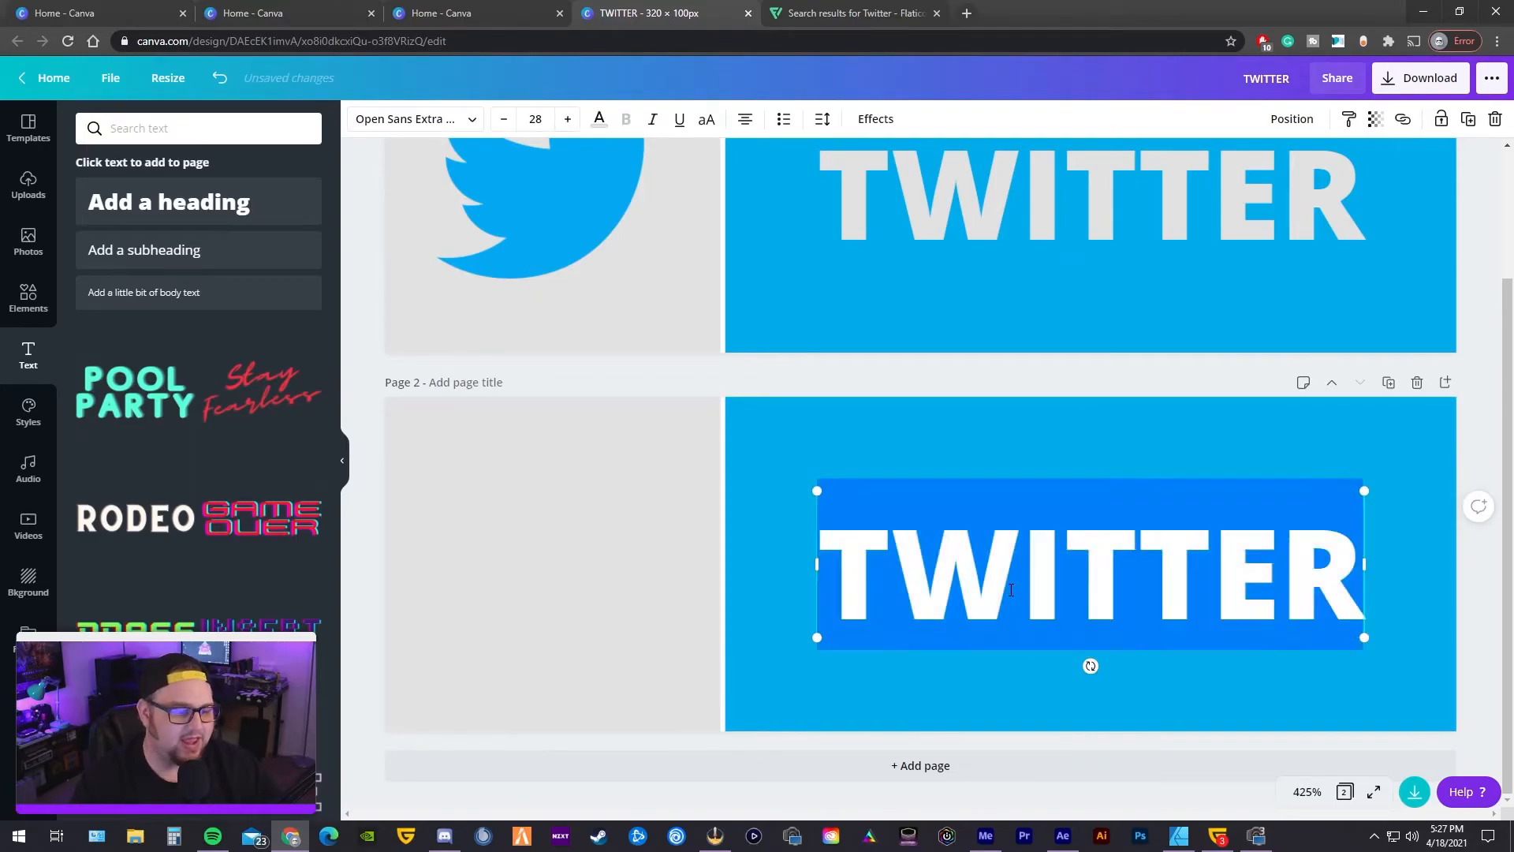
{"action": "type", "text": "YOUTUBE"}
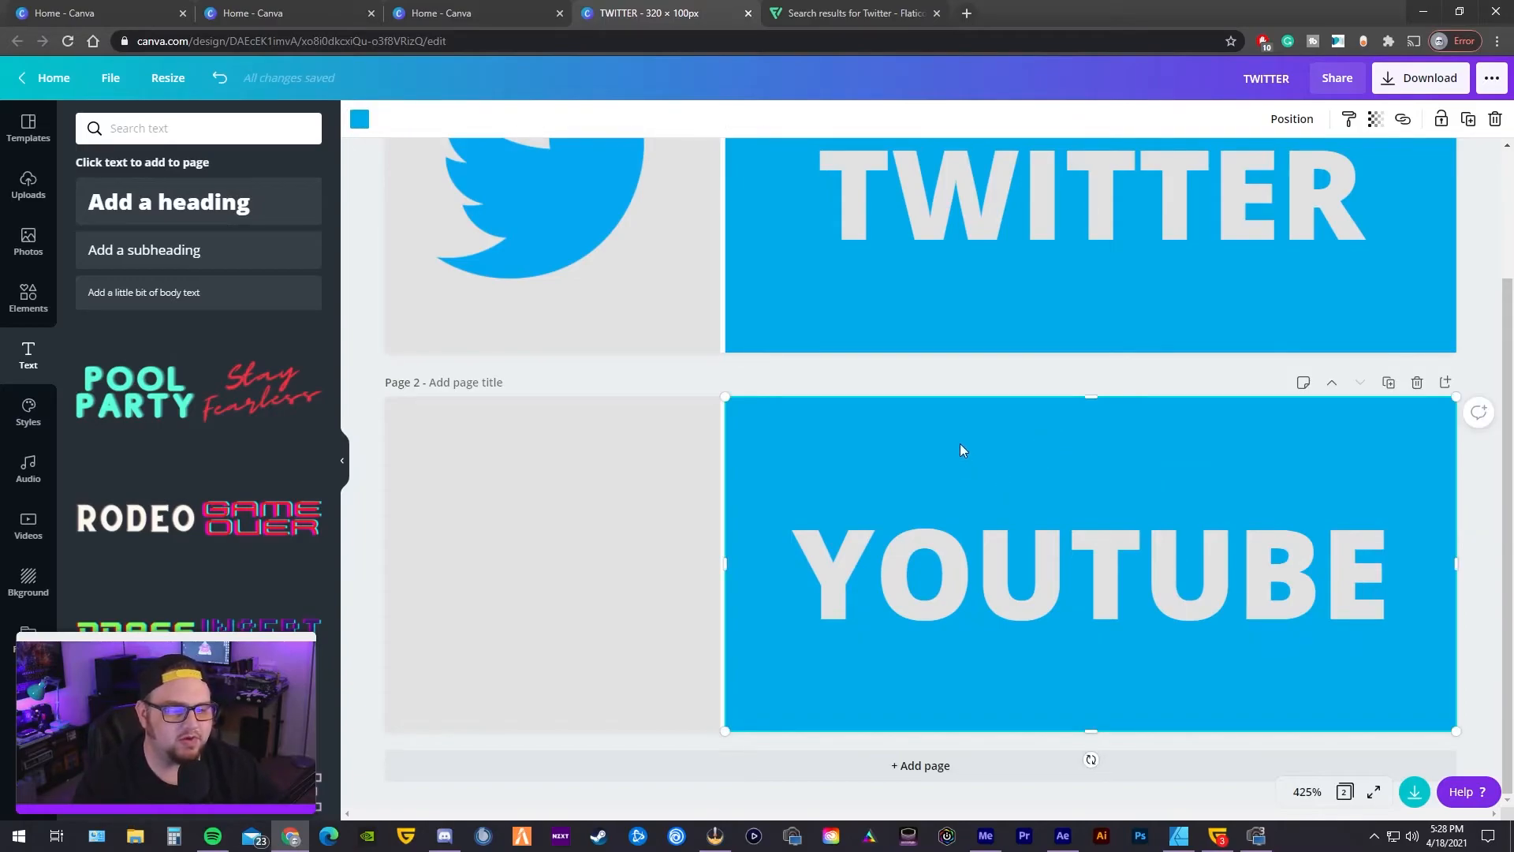
- Change the wide block's fill to pure red #FF0000 for the YouTube panel
{"action": "left_click", "coordinate": [360, 119]}
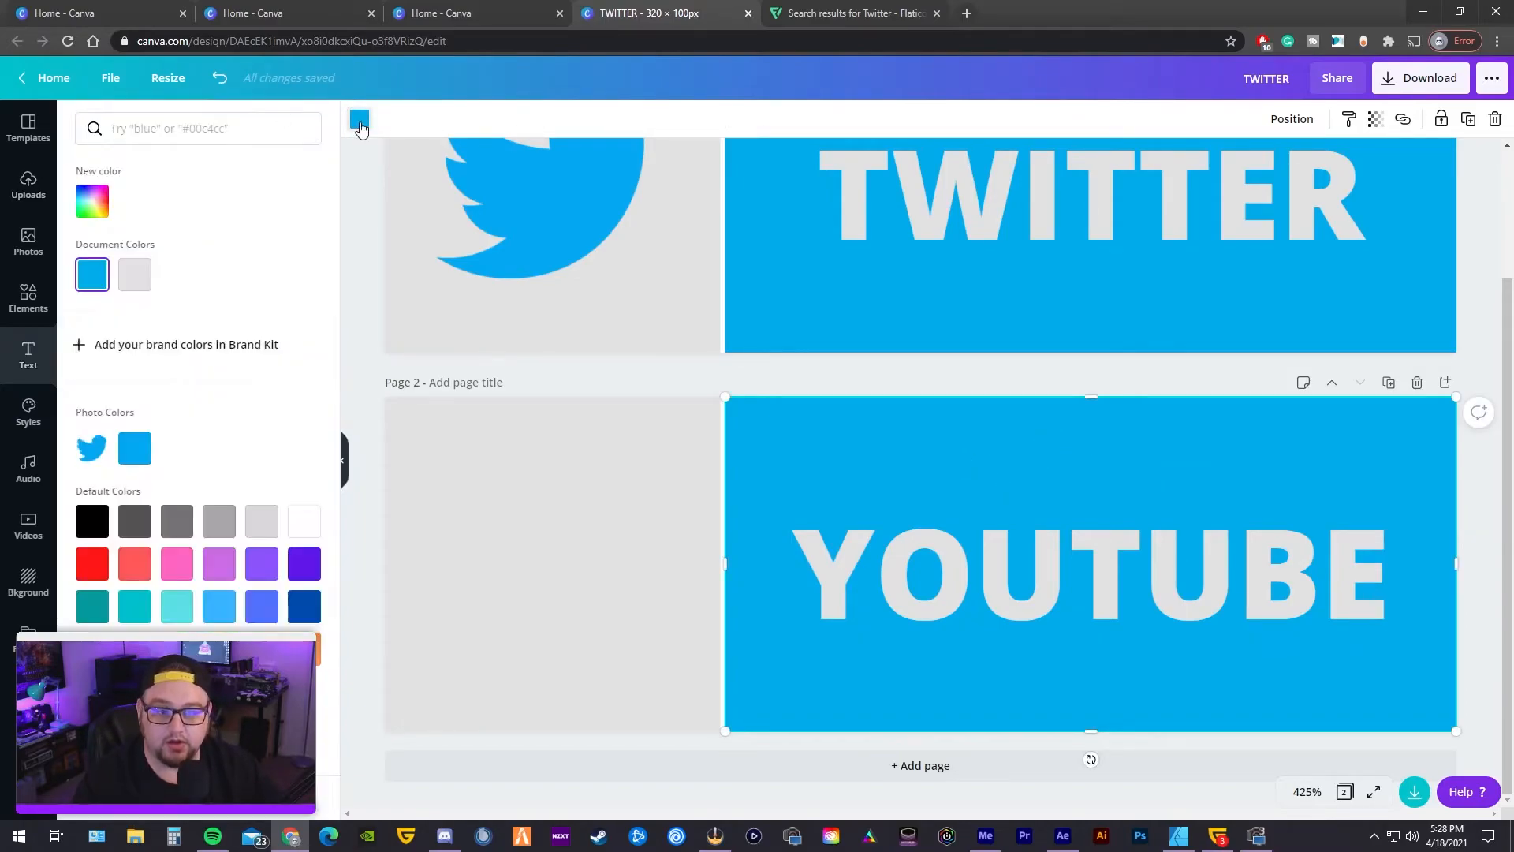
{"action": "left_click", "coordinate": [92, 565]}
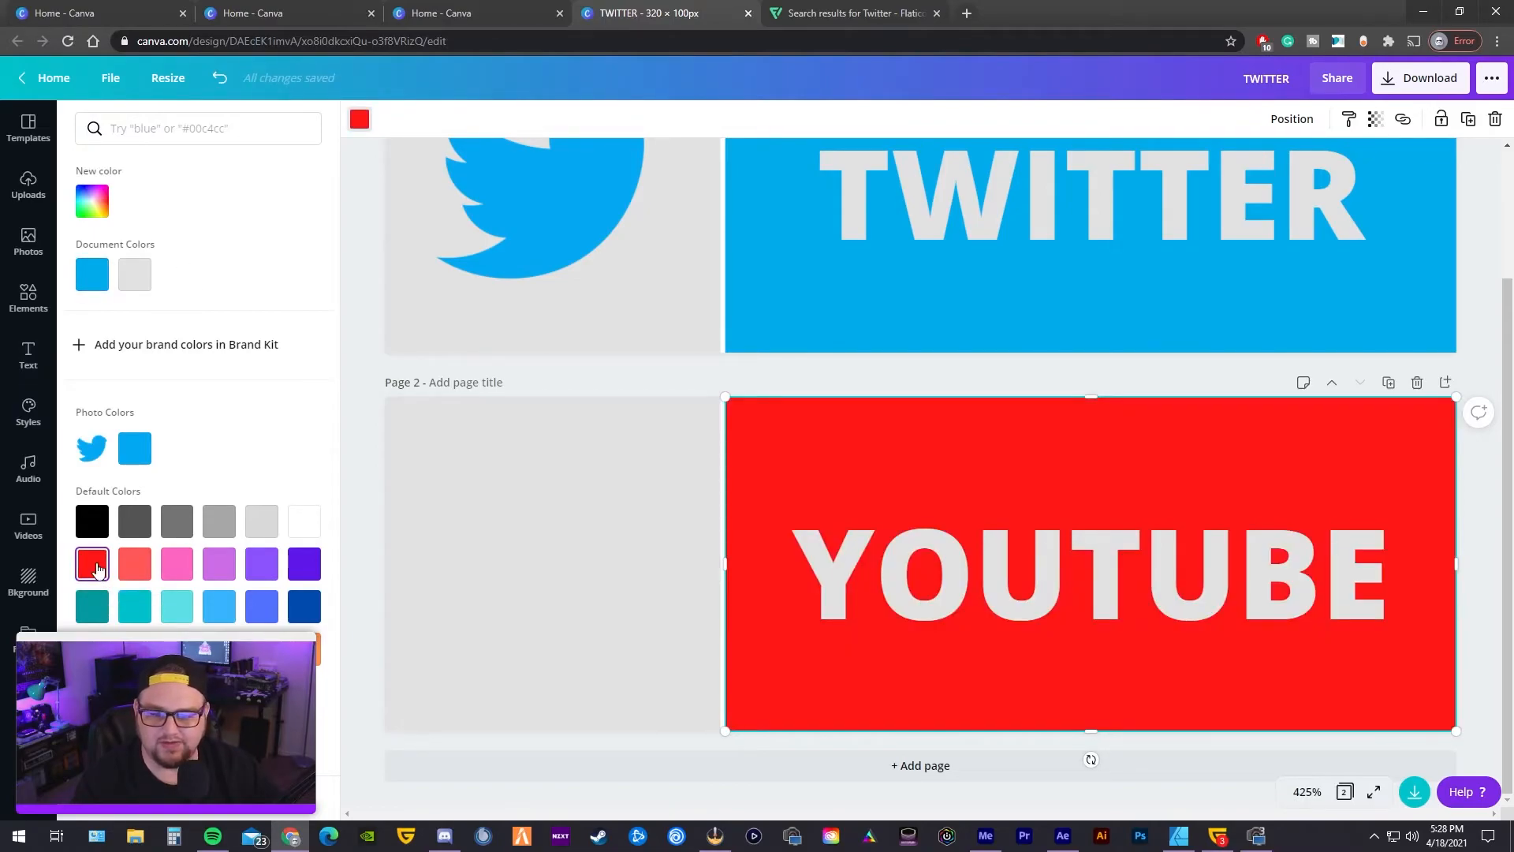
{"action": "left_click", "coordinate": [91, 200]}
{"action": "type", "text": "#FF0000"}
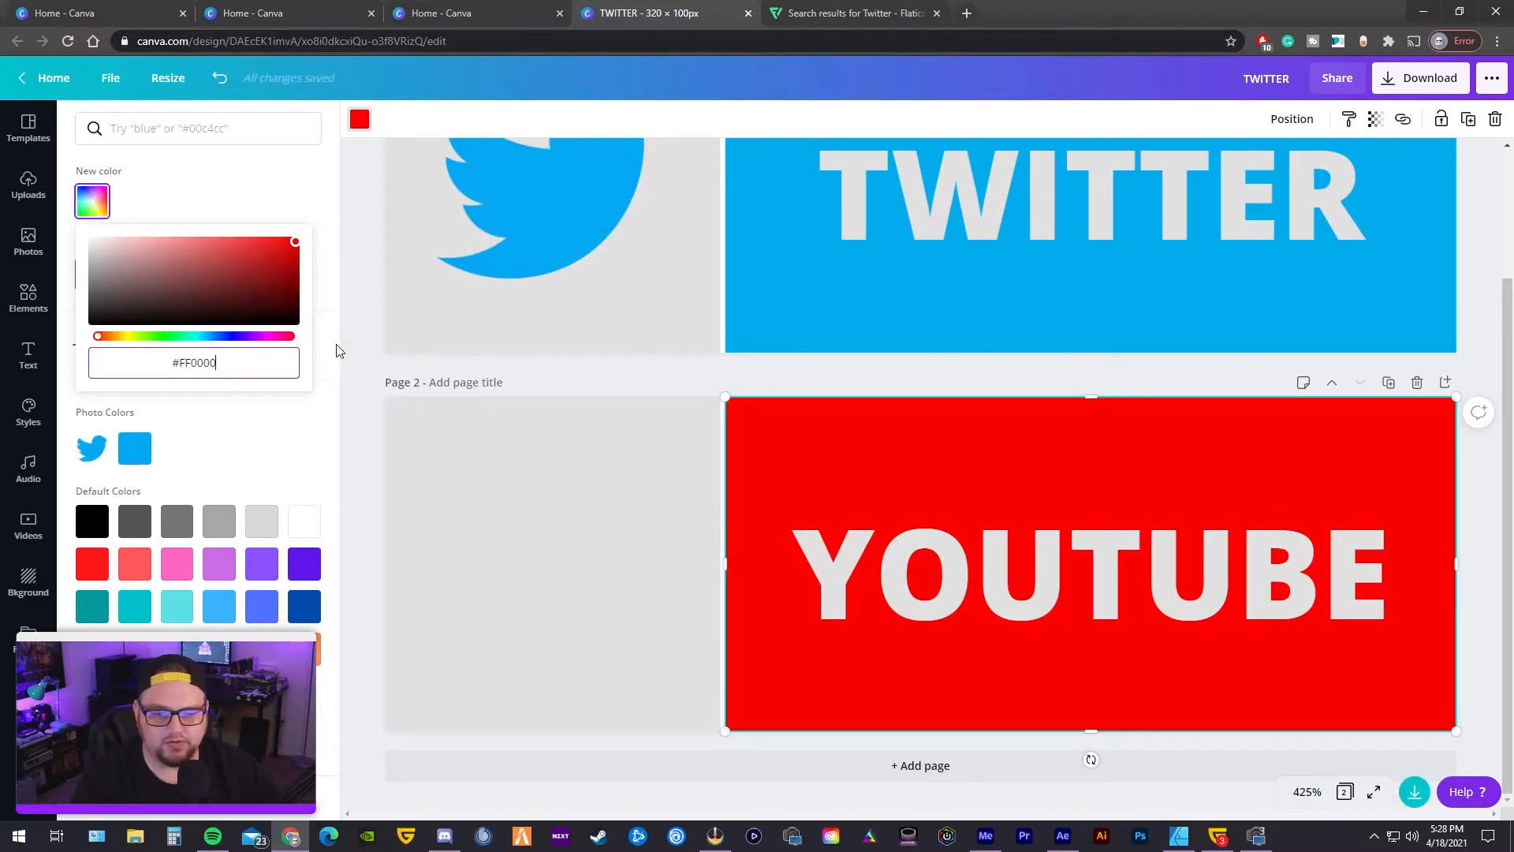
{"action": "left_click", "coordinate": [1062, 565]}
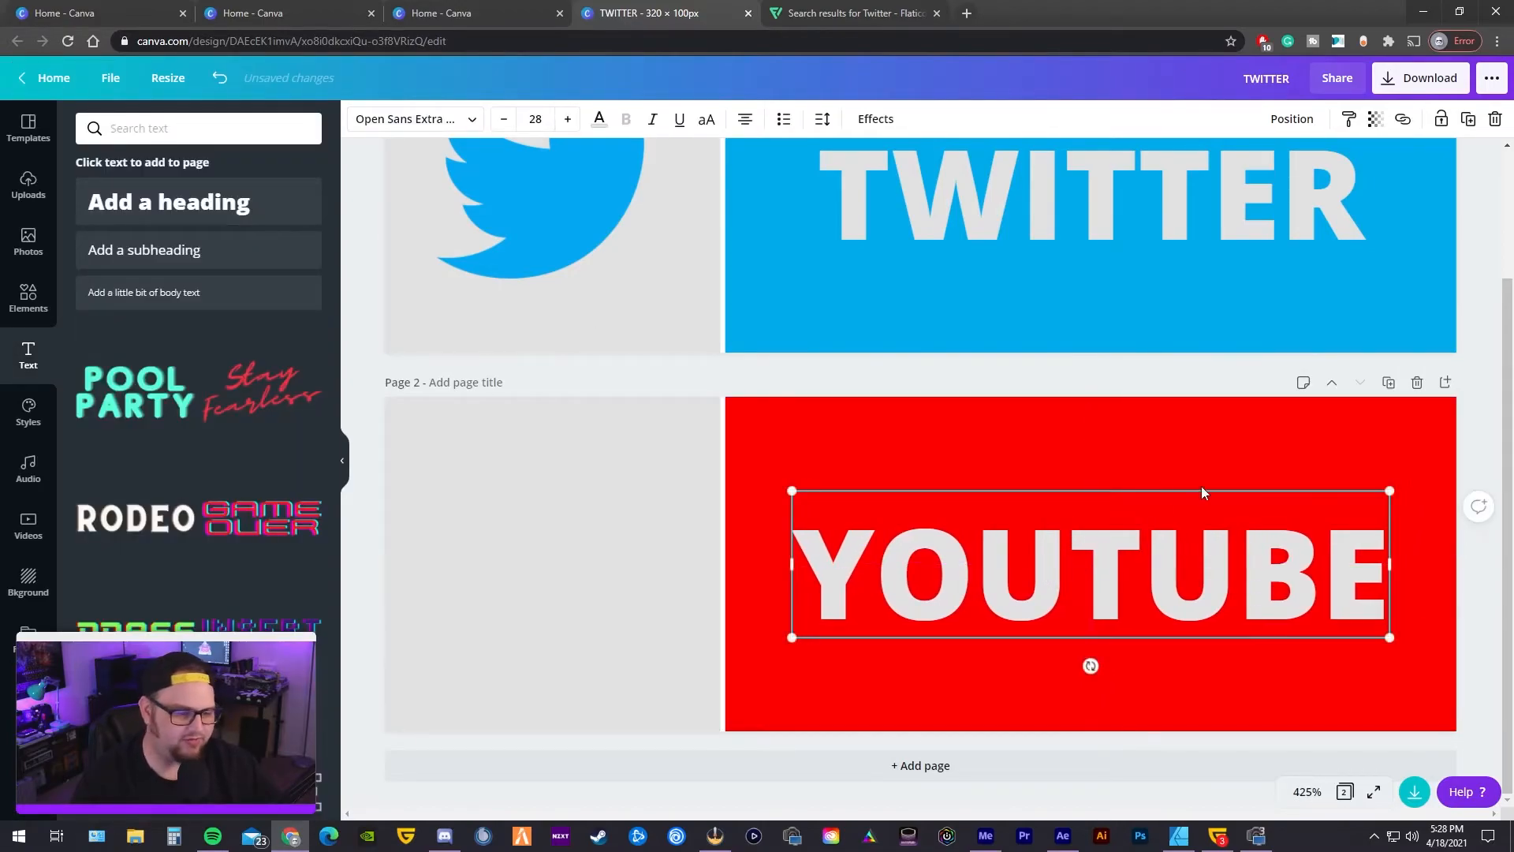
{"action": "left_click", "coordinate": [532, 528]}
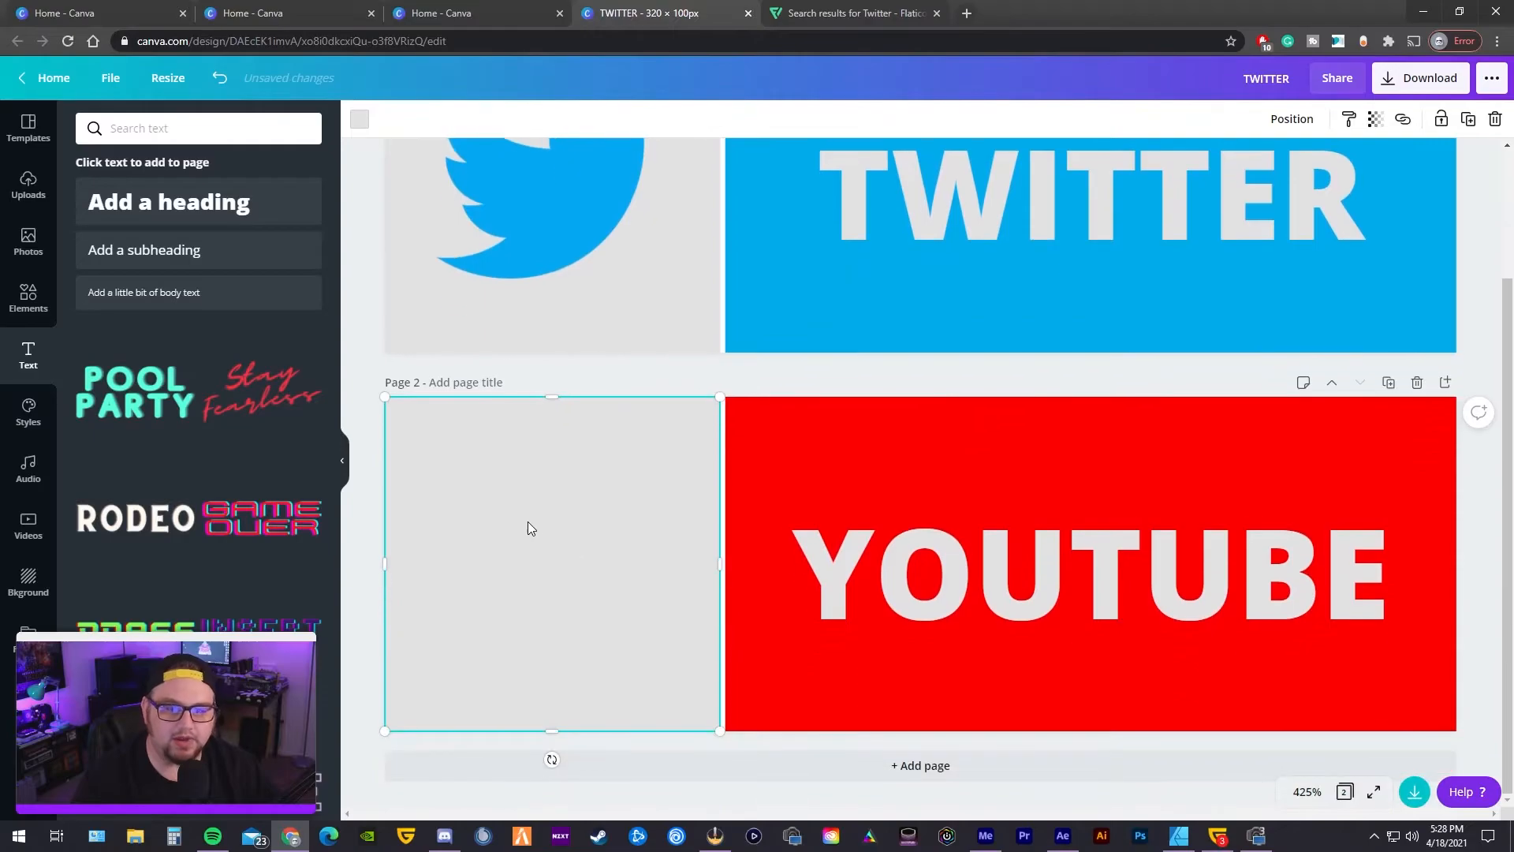
- On Flaticon, download the free red YouTube play-button icon as a PNG
{"action": "left_click", "coordinate": [854, 13]}
{"action": "type", "text": "youtube"}
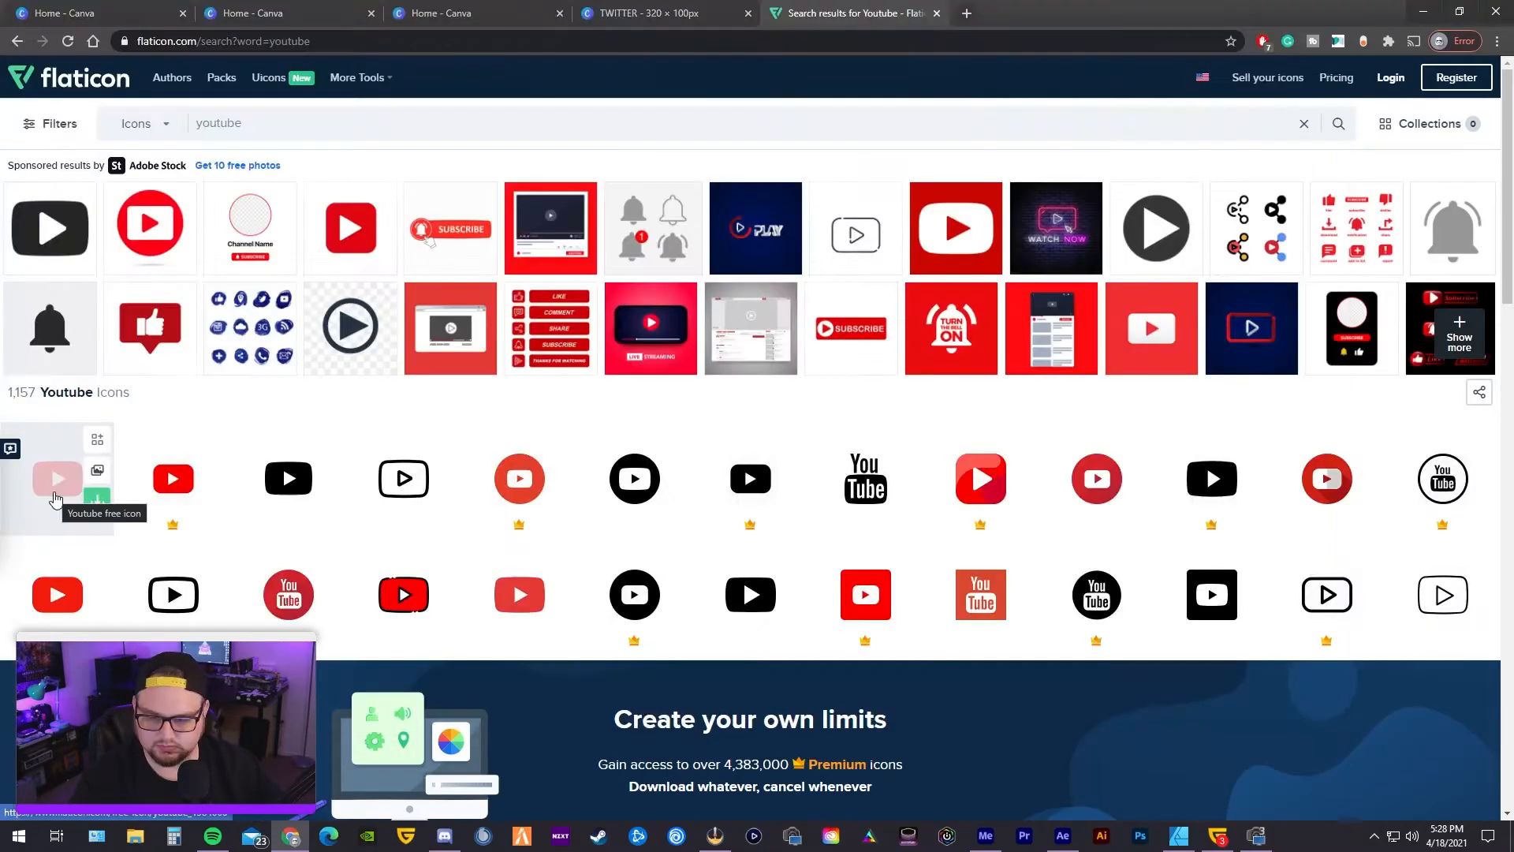
{"action": "left_click", "coordinate": [57, 478]}
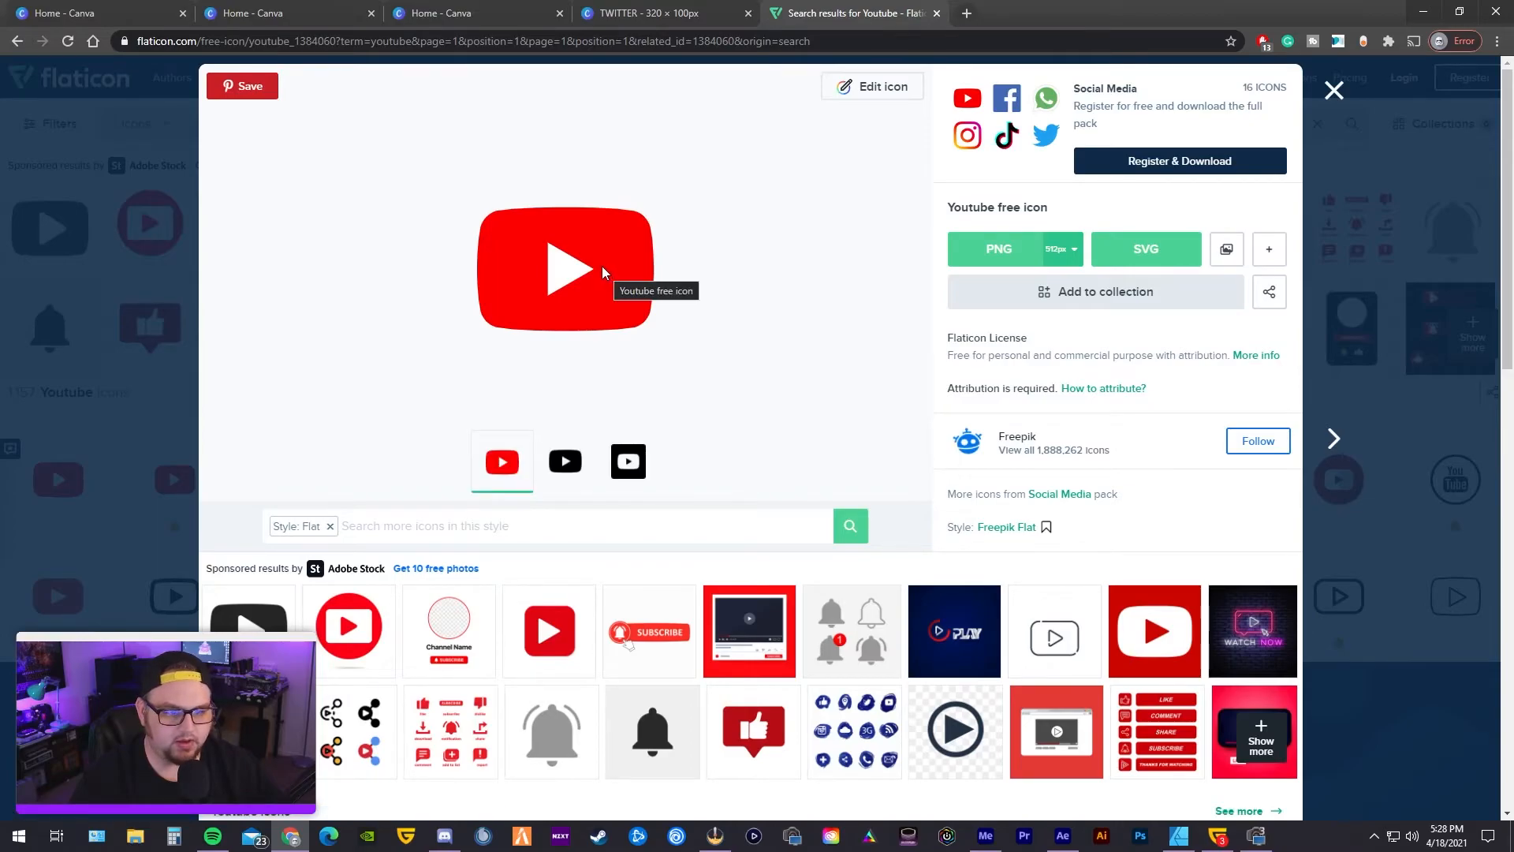
{"action": "mouse_move", "coordinate": [1229, 198]}
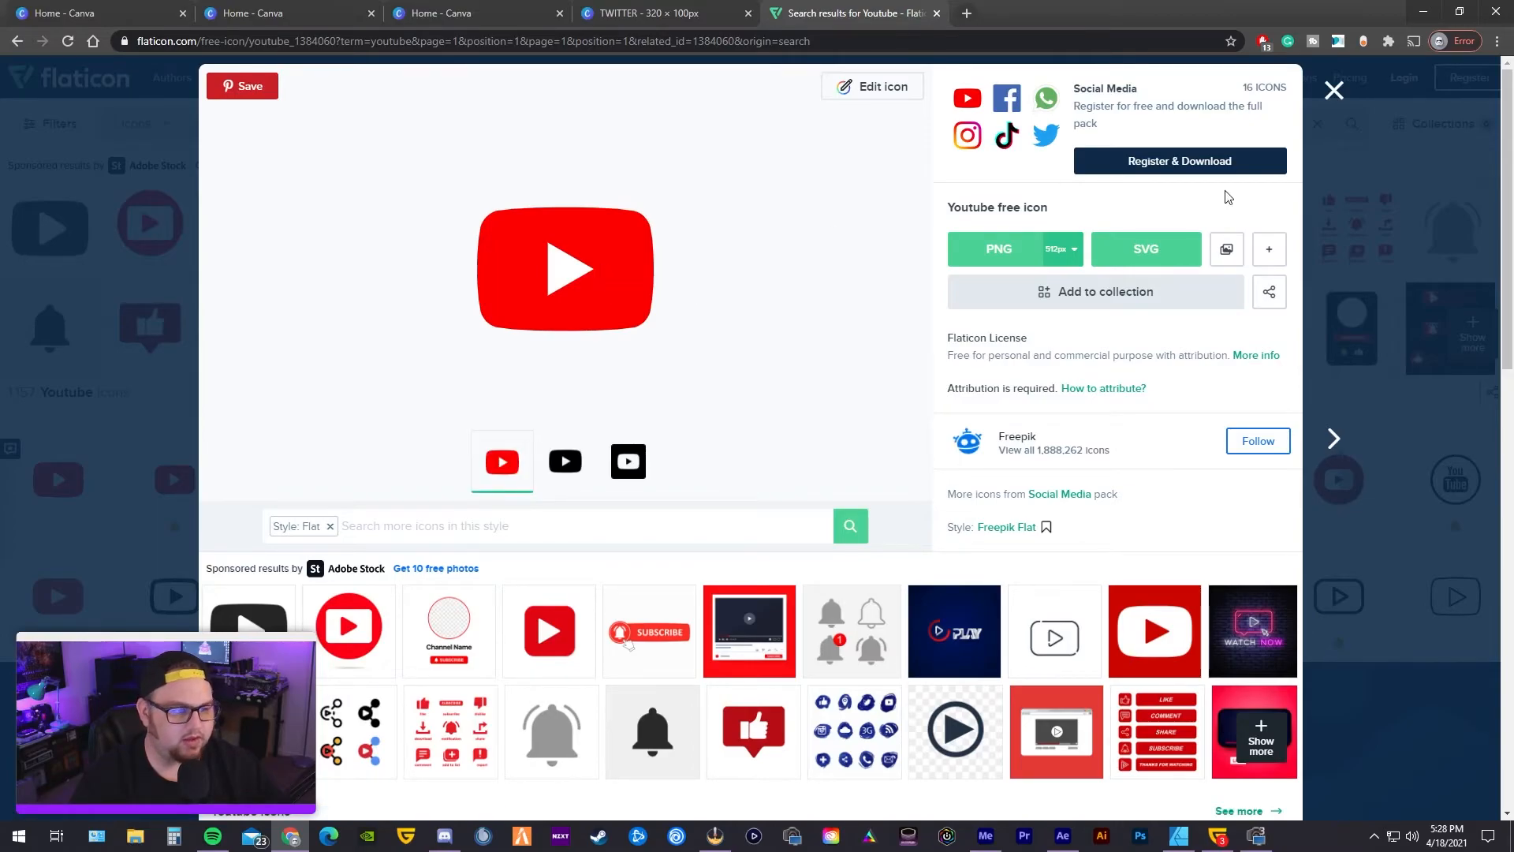
{"action": "left_click", "coordinate": [997, 248]}
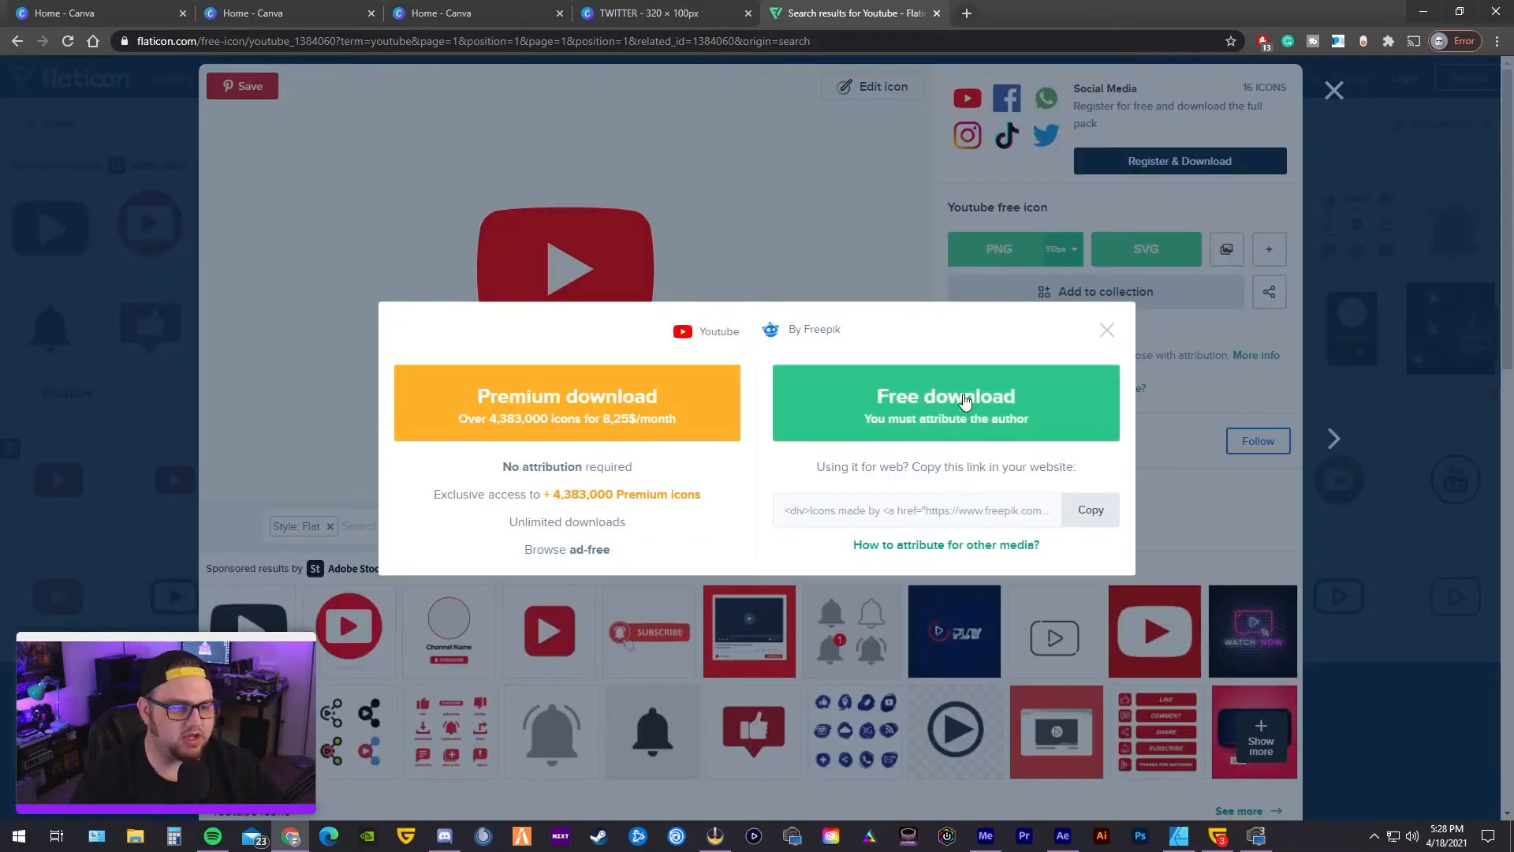
{"action": "left_click", "coordinate": [945, 396]}
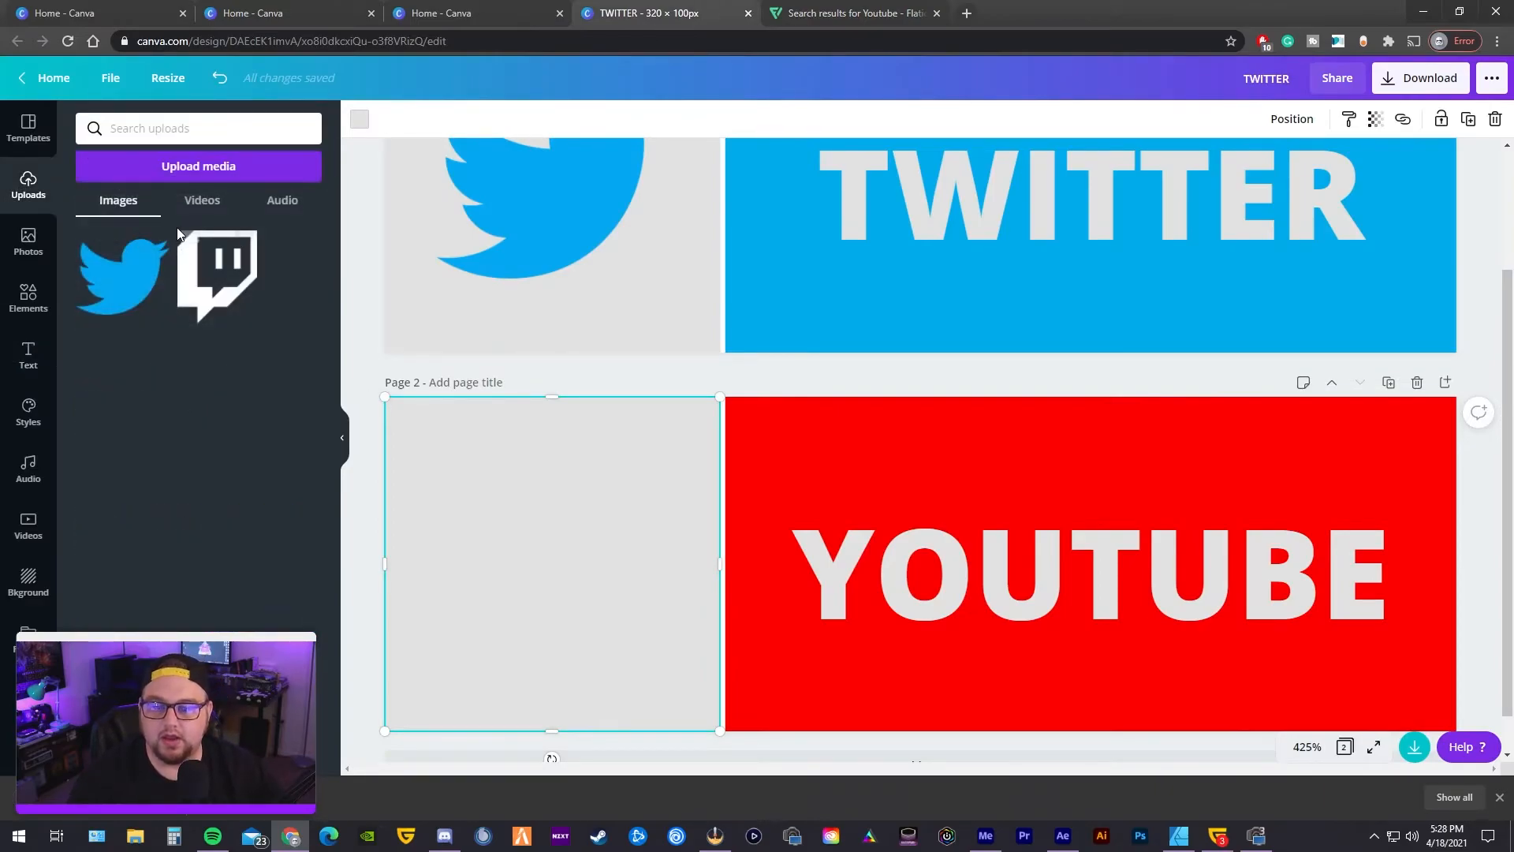
- Show the Upload media sources (Device, Google Drive, Dropbox) for adding the YouTube icon
{"action": "left_click", "coordinate": [199, 166]}
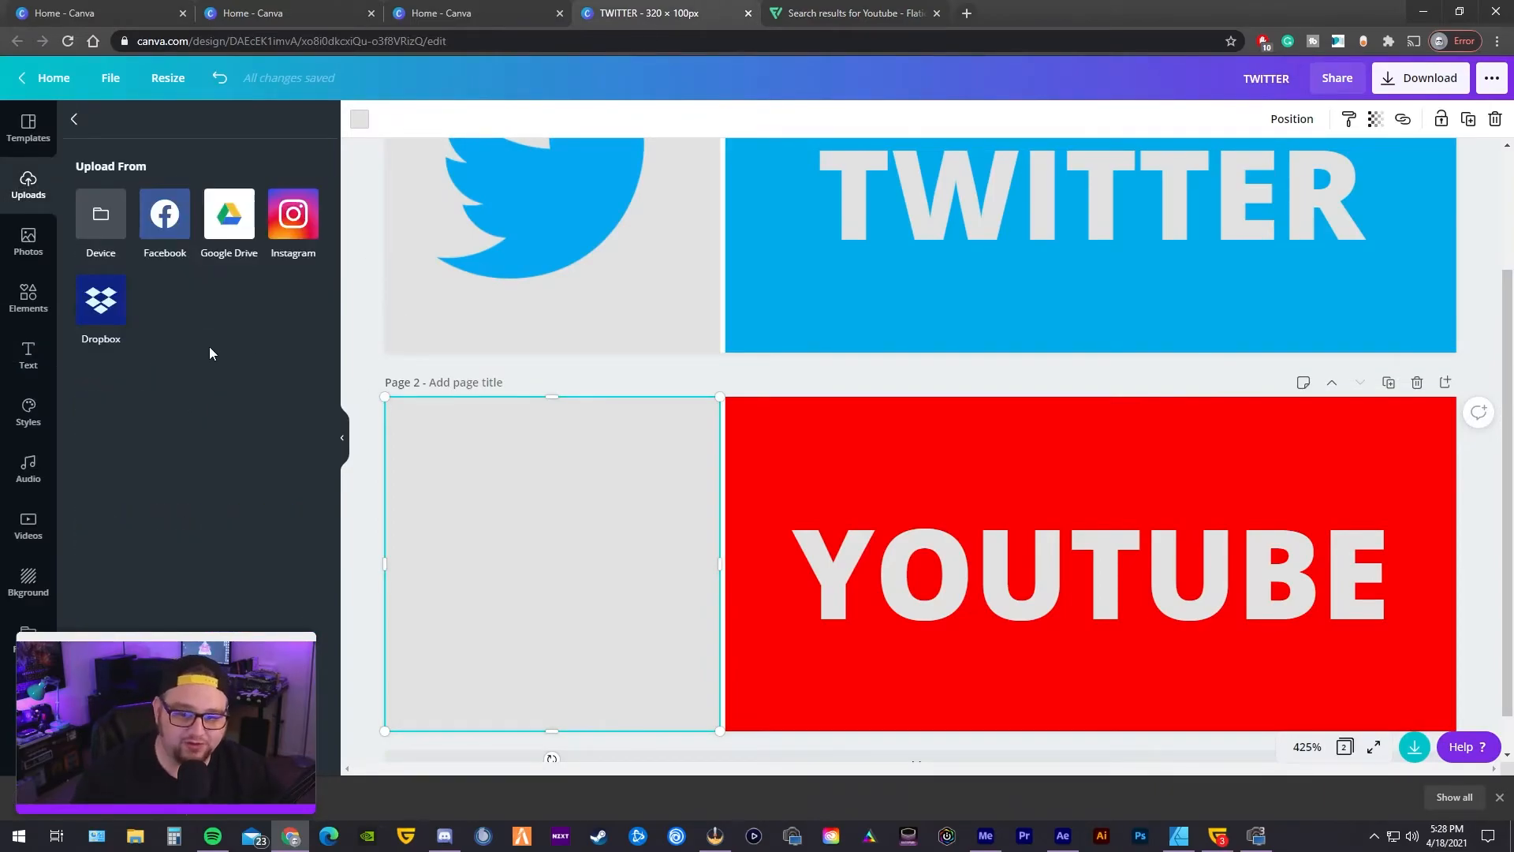
{"action": "mouse_move", "coordinate": [352, 542]}
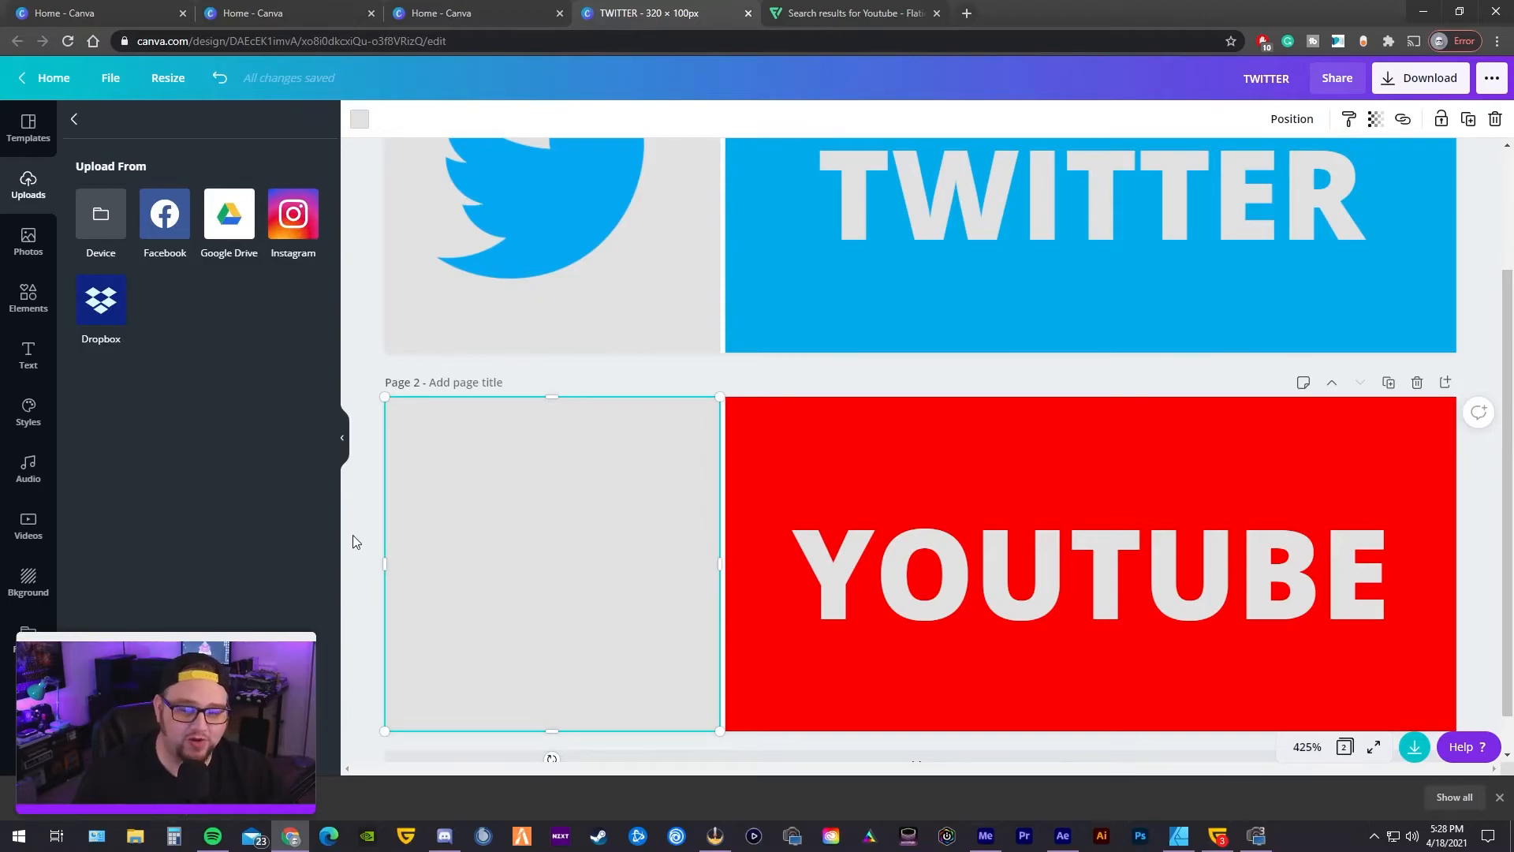
{"action": "mouse_move", "coordinate": [347, 537]}
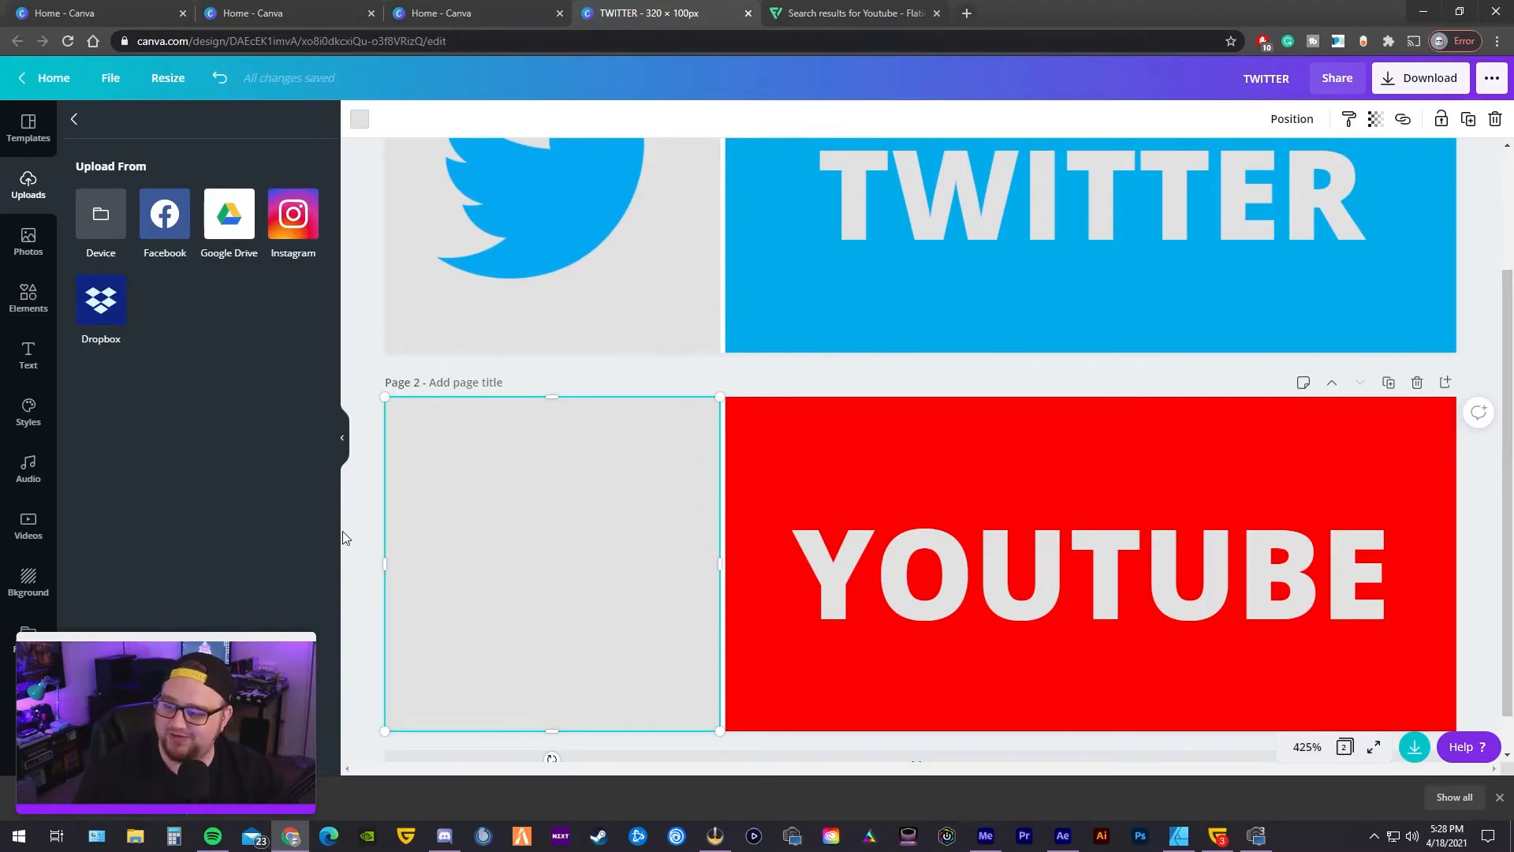
{"action": "mouse_move", "coordinate": [365, 737]}
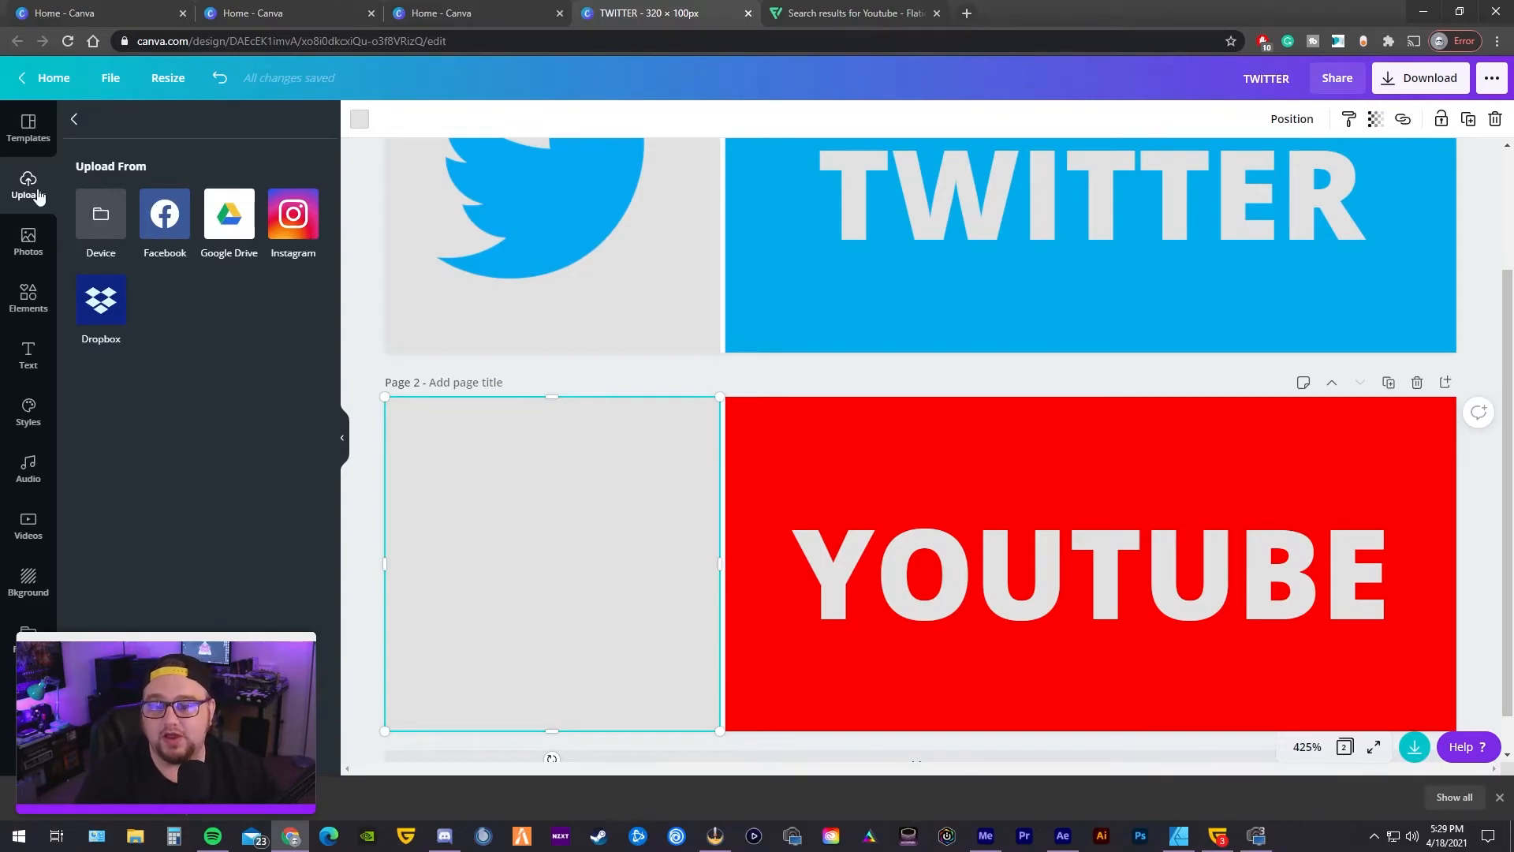
- Upload the youtube PNG from Downloads and place it on page 2's grey square
{"action": "left_click", "coordinate": [101, 213]}
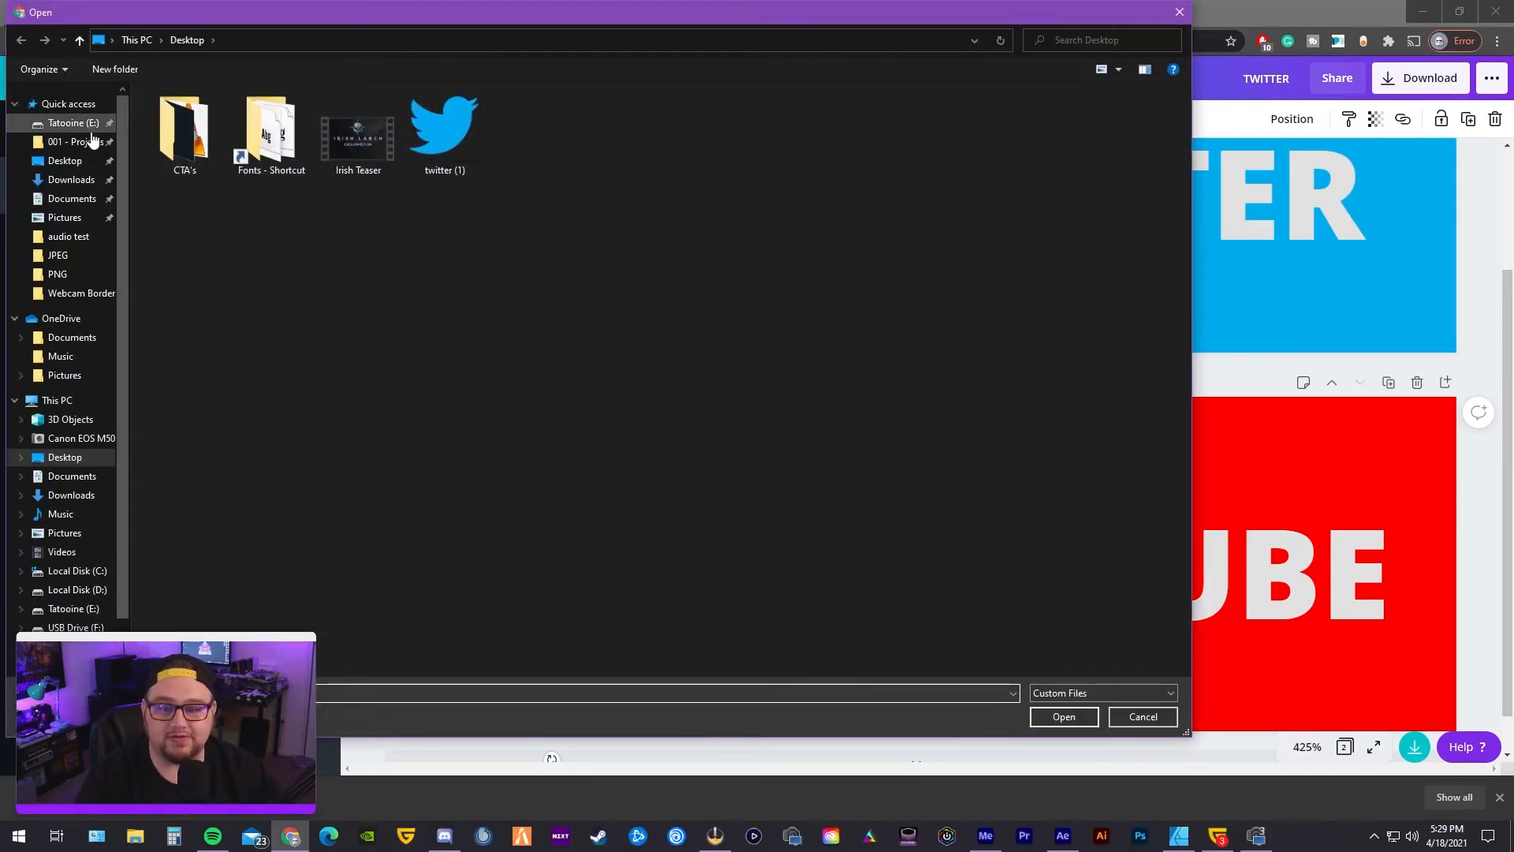
{"action": "left_click", "coordinate": [71, 178]}
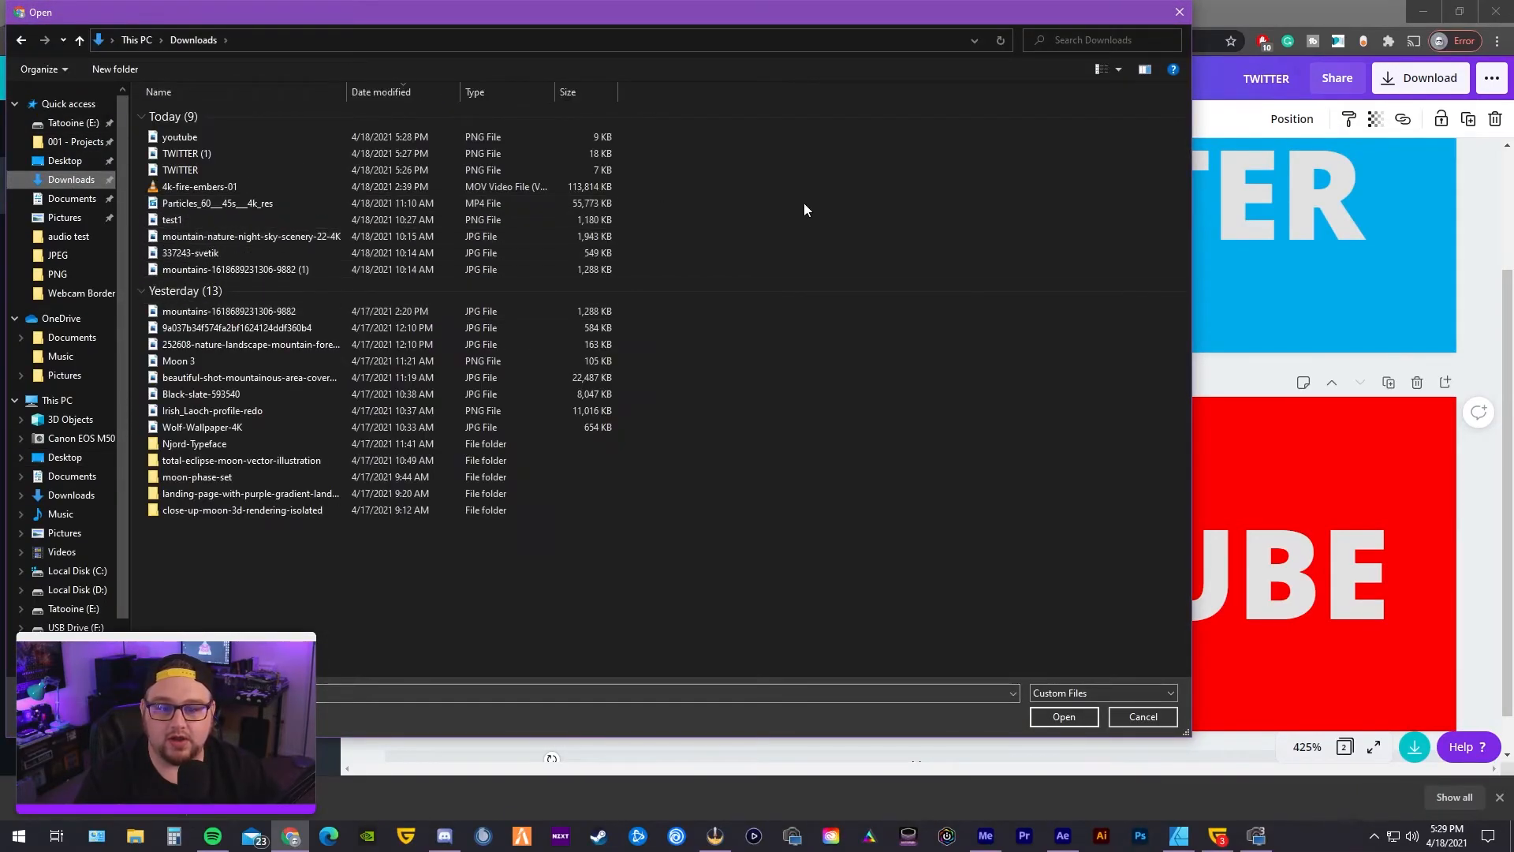
{"action": "left_click", "coordinate": [1145, 67]}
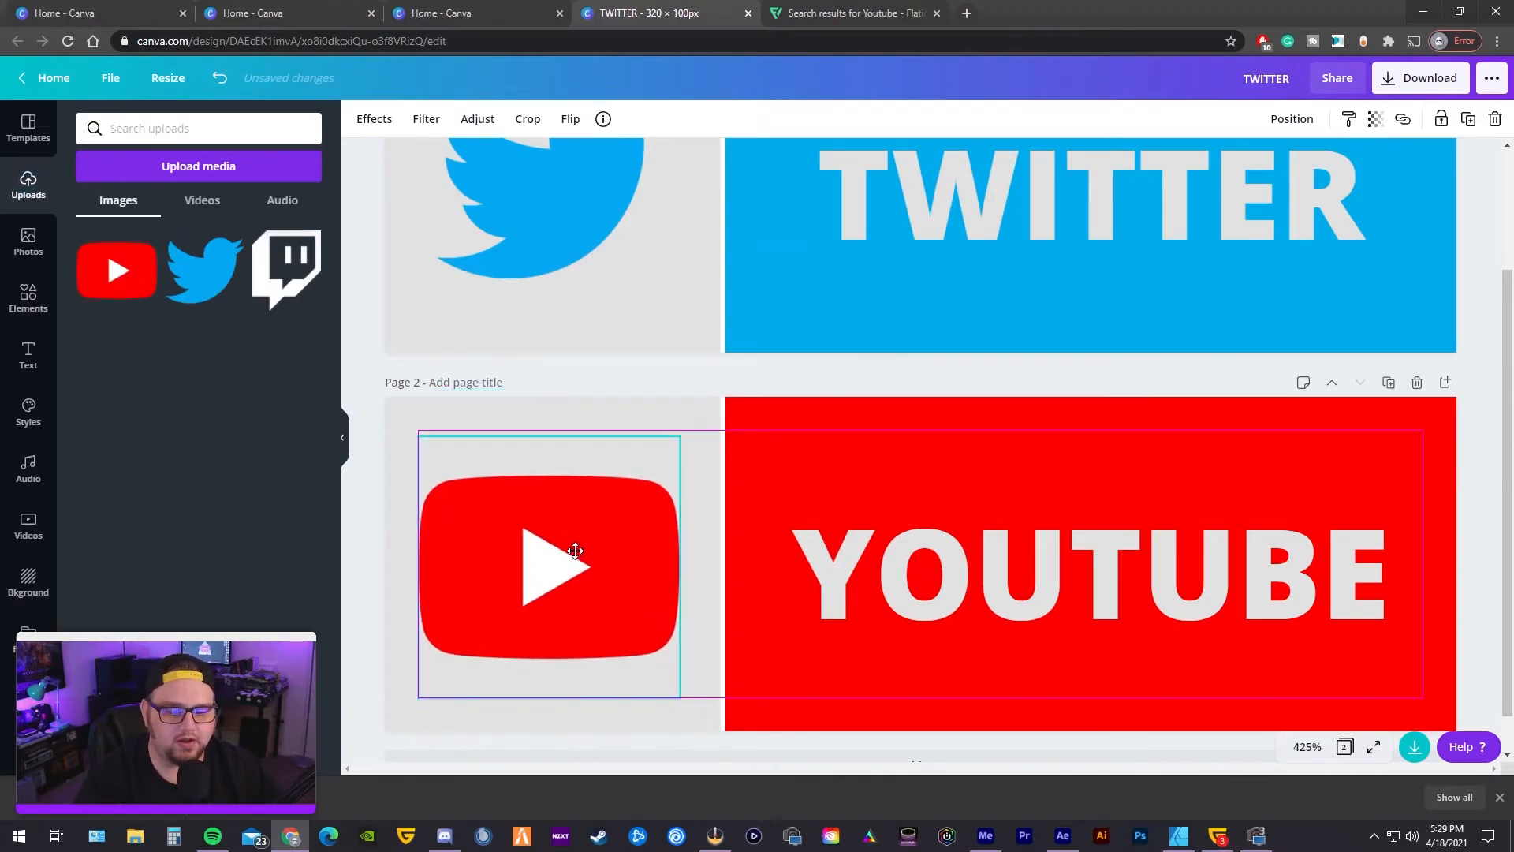
- Centre the YouTube logo in the grey block and deselect it
{"action": "left_click_drag", "start_coordinate": [574, 550], "coordinate": [584, 560]}
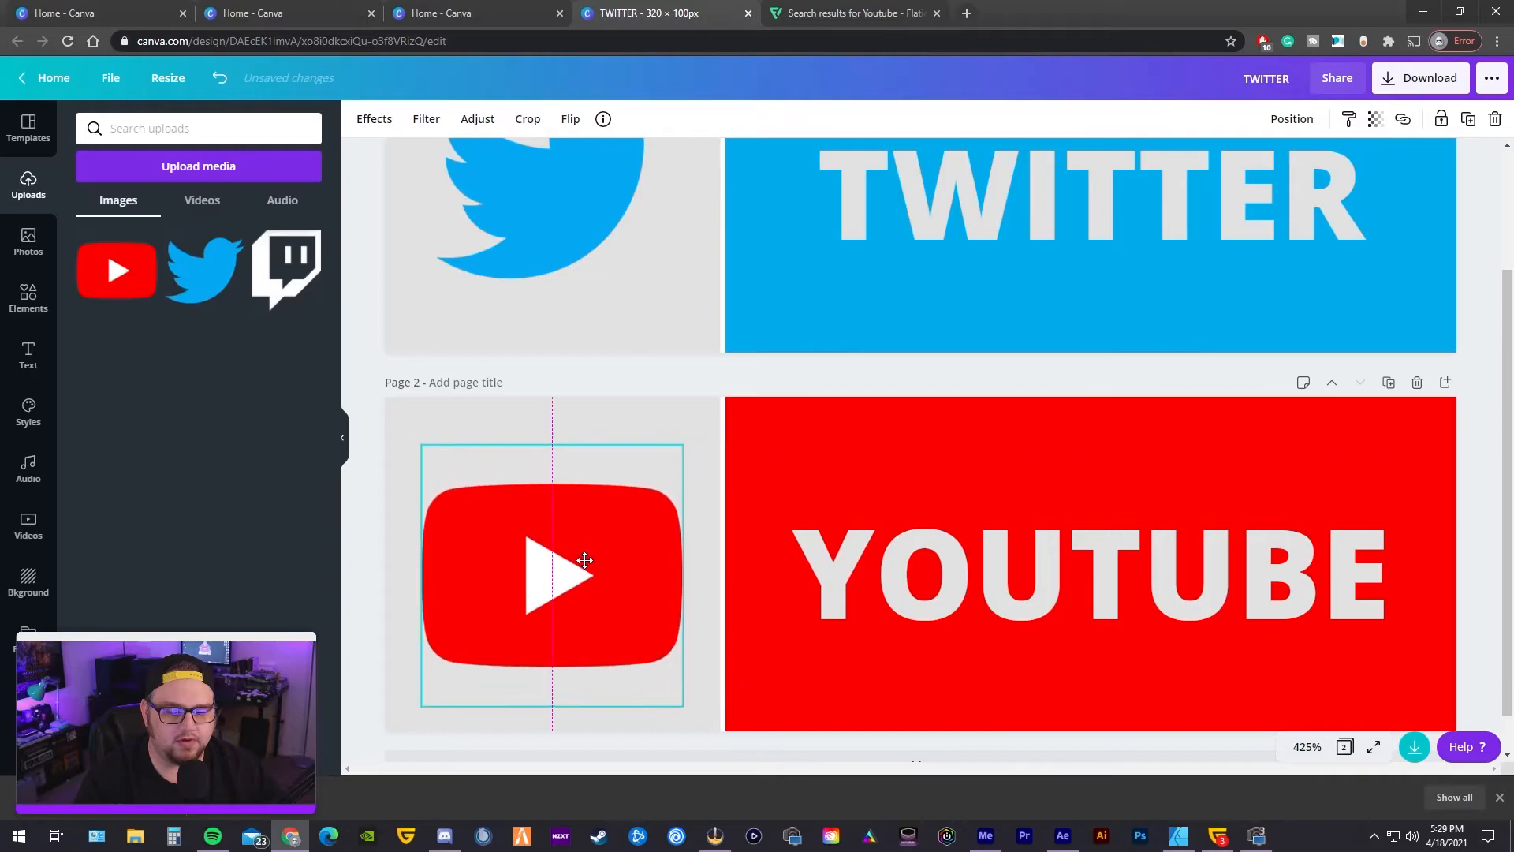
{"action": "left_click", "coordinate": [1062, 574]}
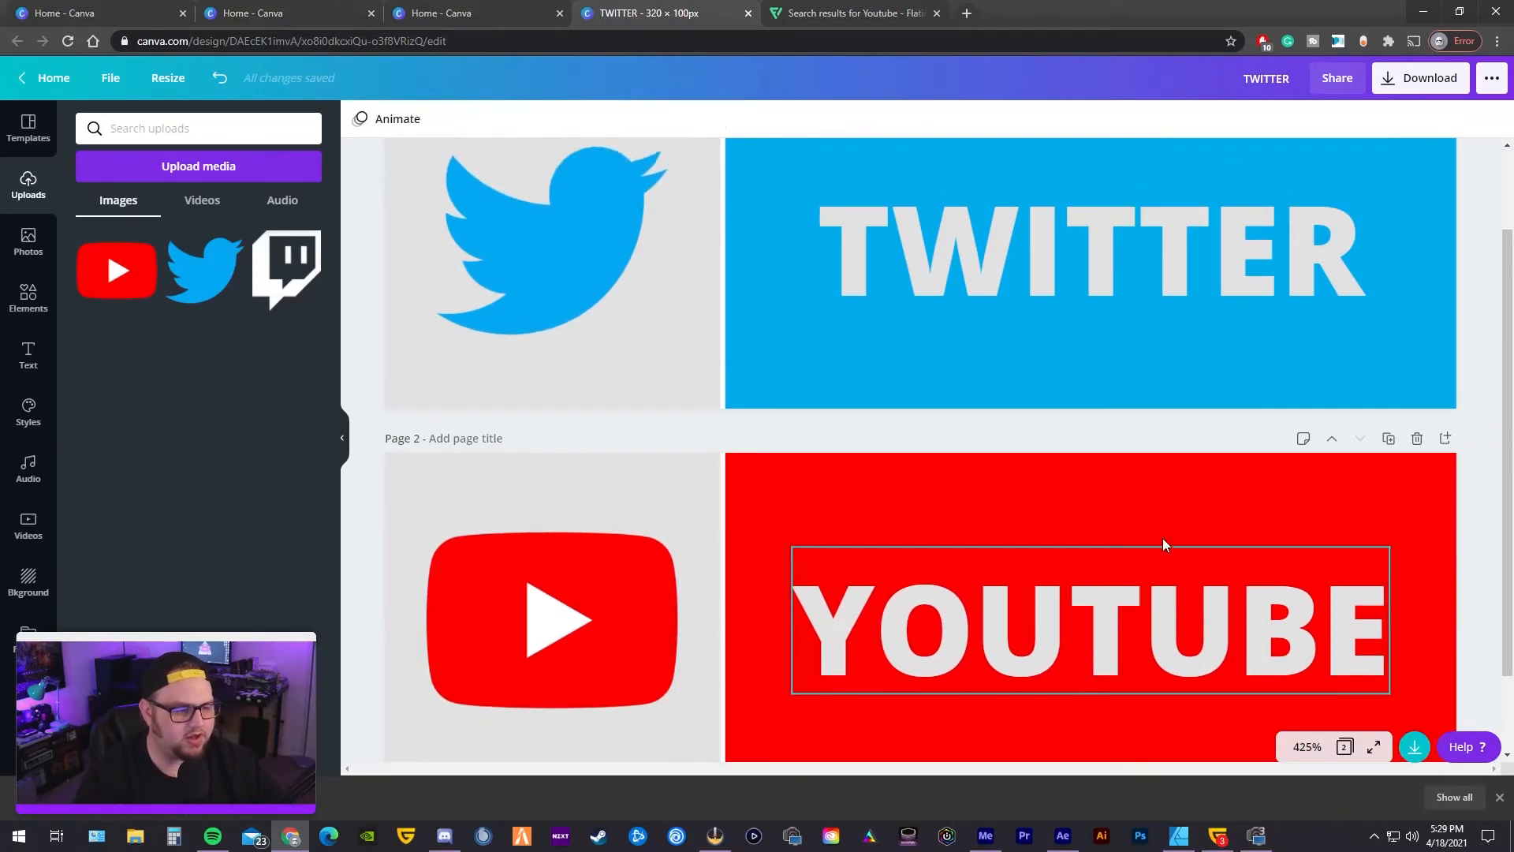
{"action": "scroll", "scroll_direction": "down", "scroll_amount": 3}
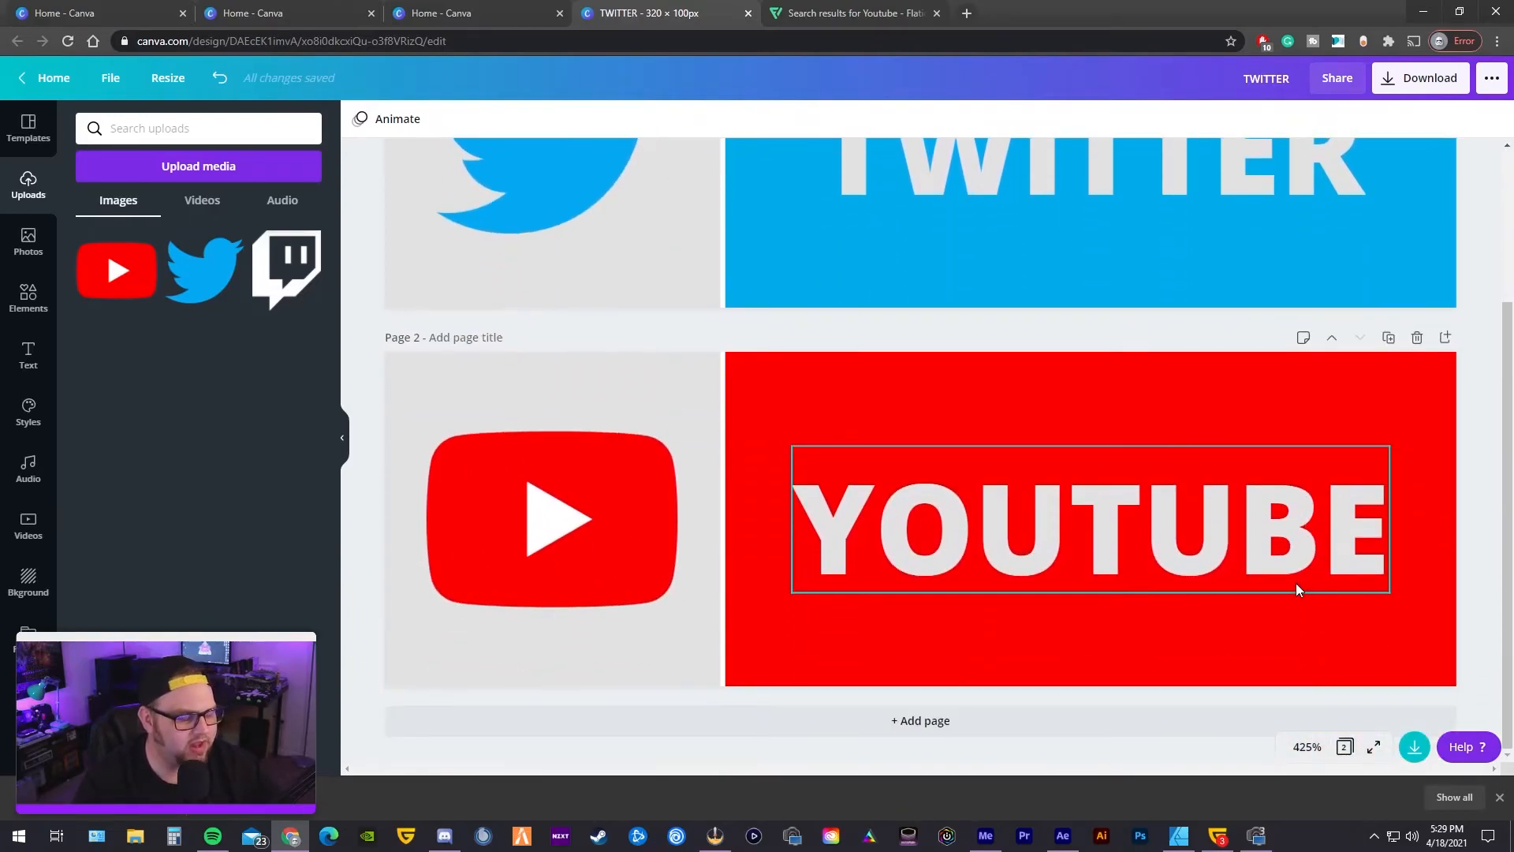
- Set the zoom to Fit and add a blank third page below the YouTube panel
{"action": "left_click", "coordinate": [1306, 747]}
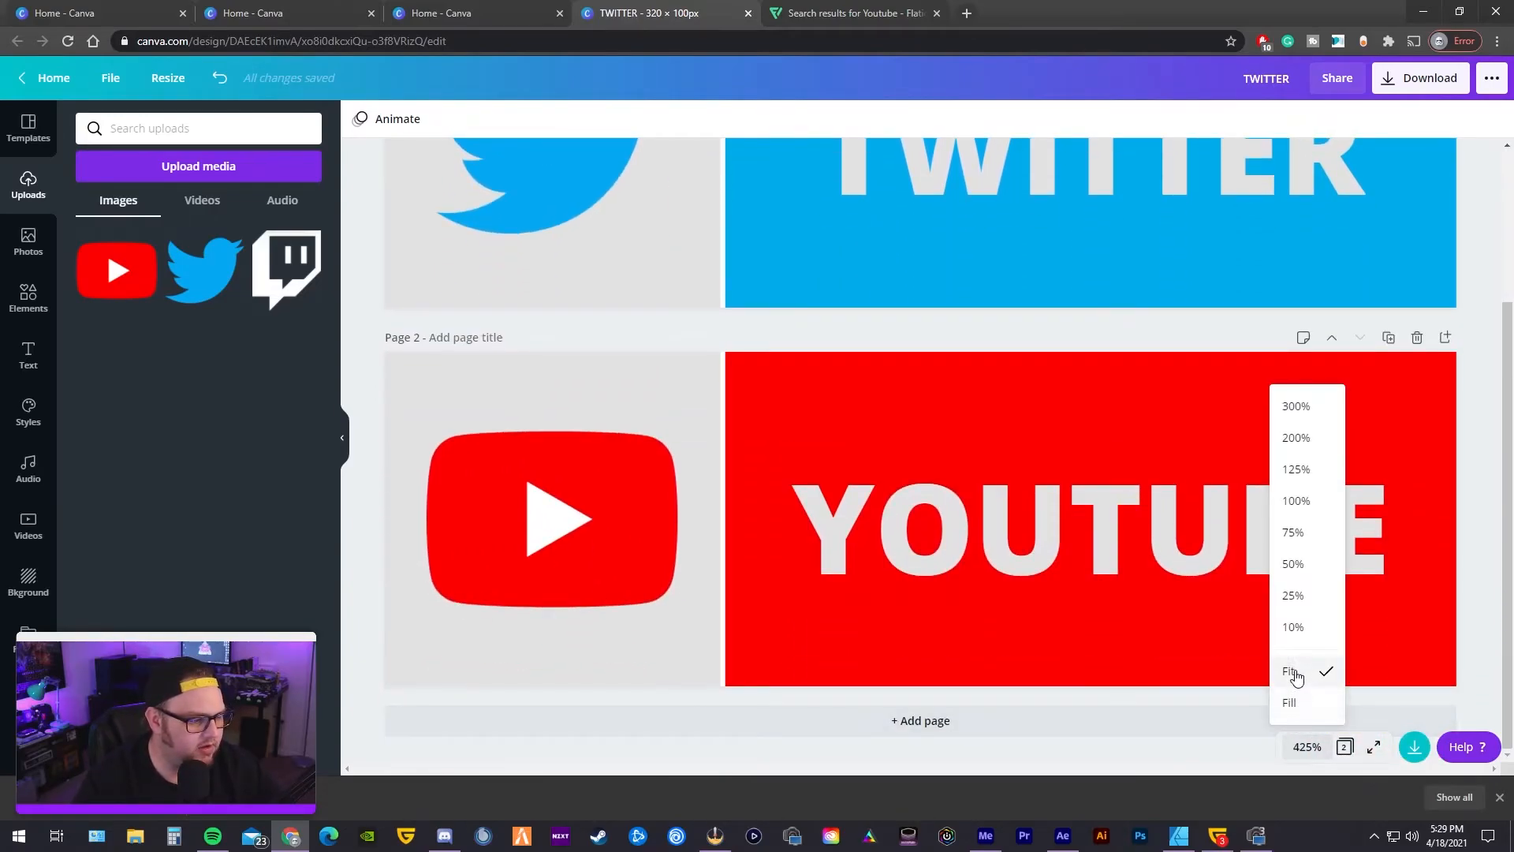
{"action": "left_click", "coordinate": [1289, 671]}
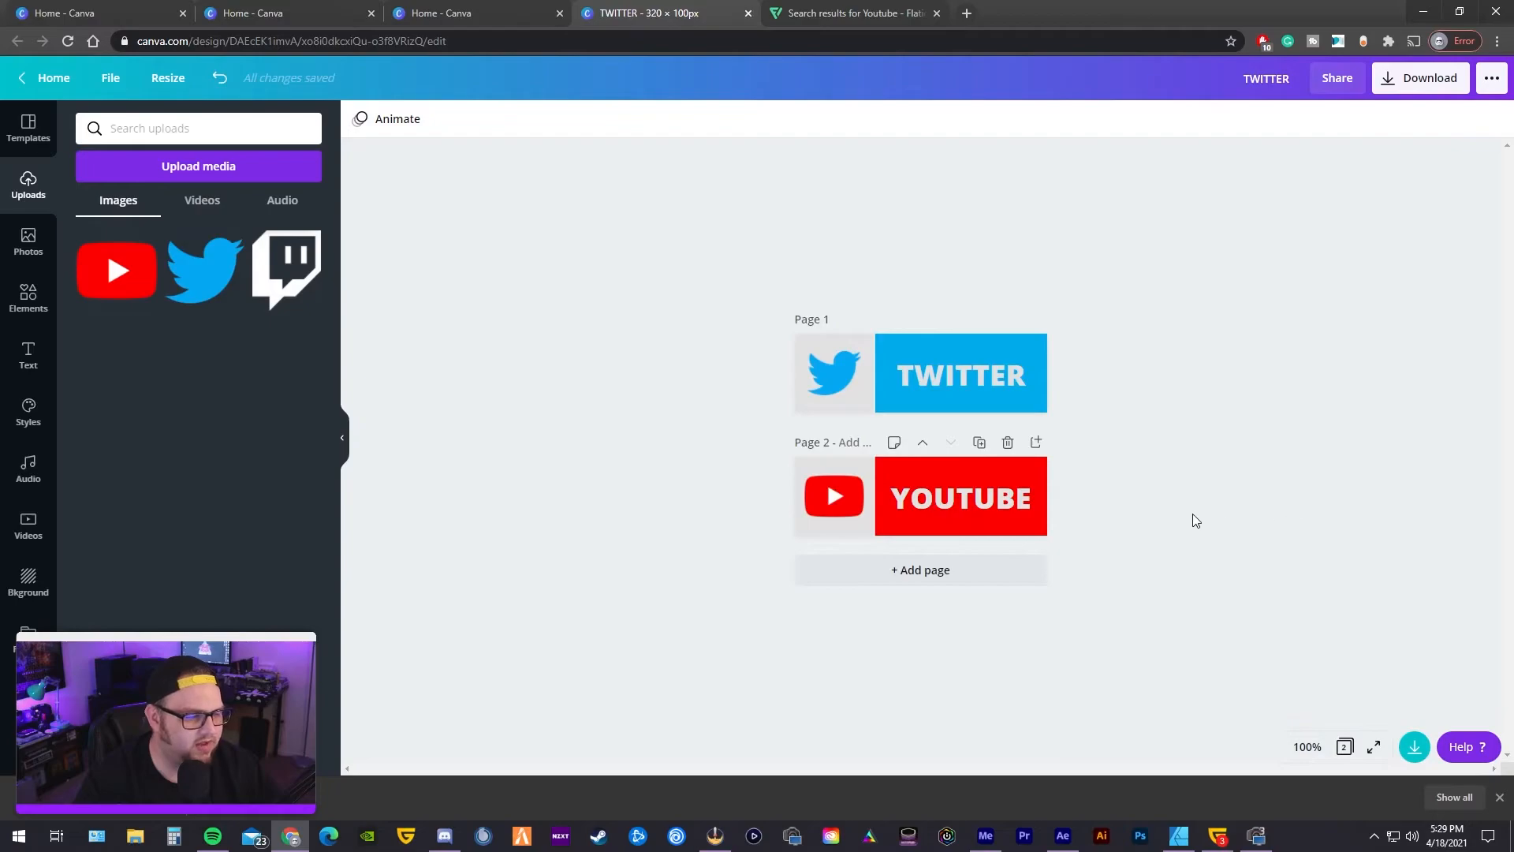
{"action": "left_click", "coordinate": [961, 497]}
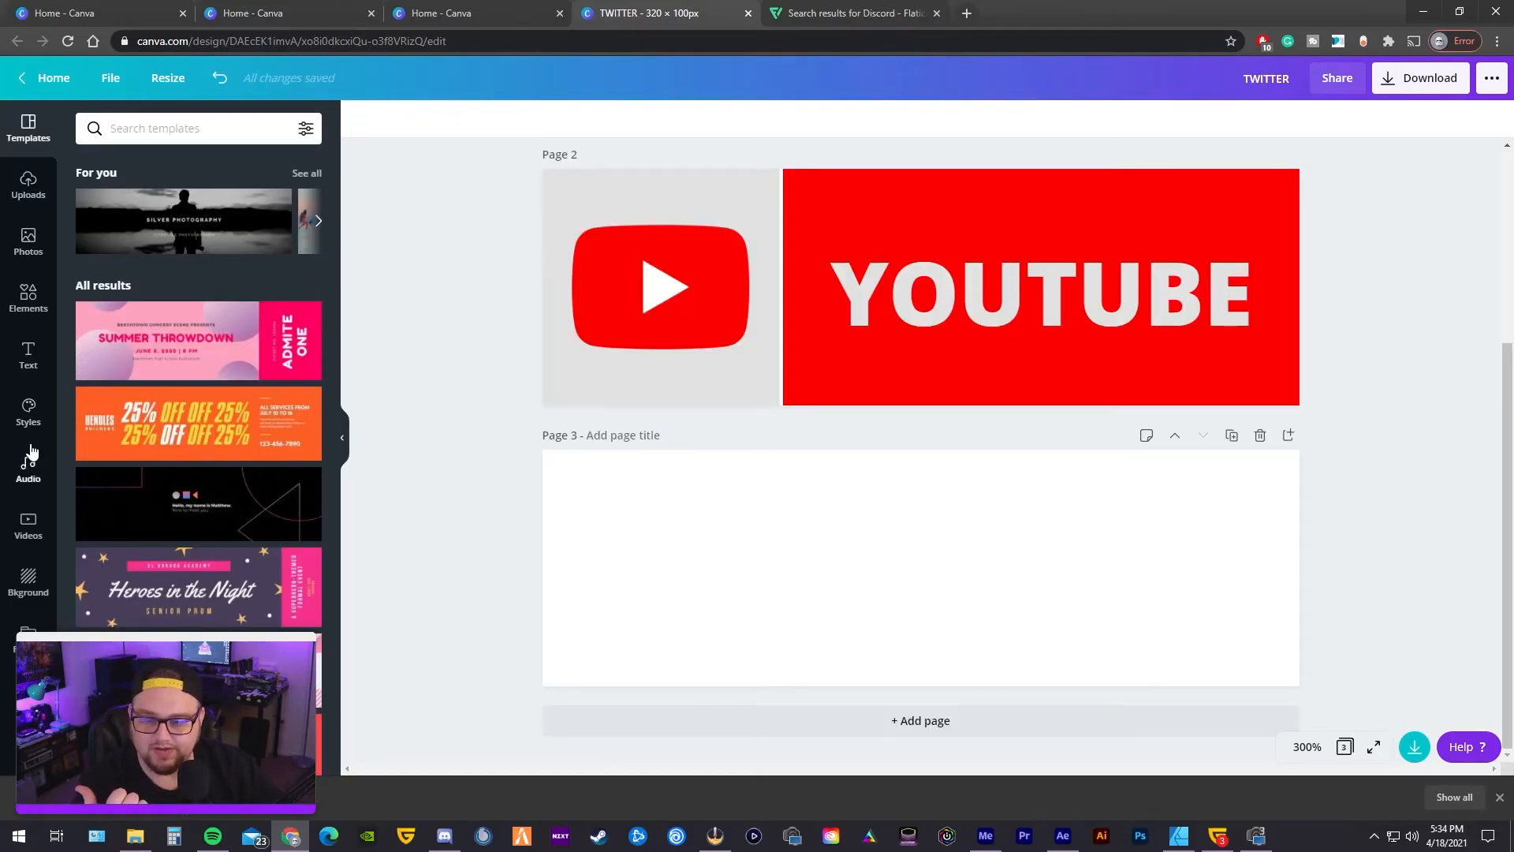
- Add a square from Elements Shapes, size it full height at page 3's left edge and colour it light grey
{"action": "left_click", "coordinate": [28, 410]}
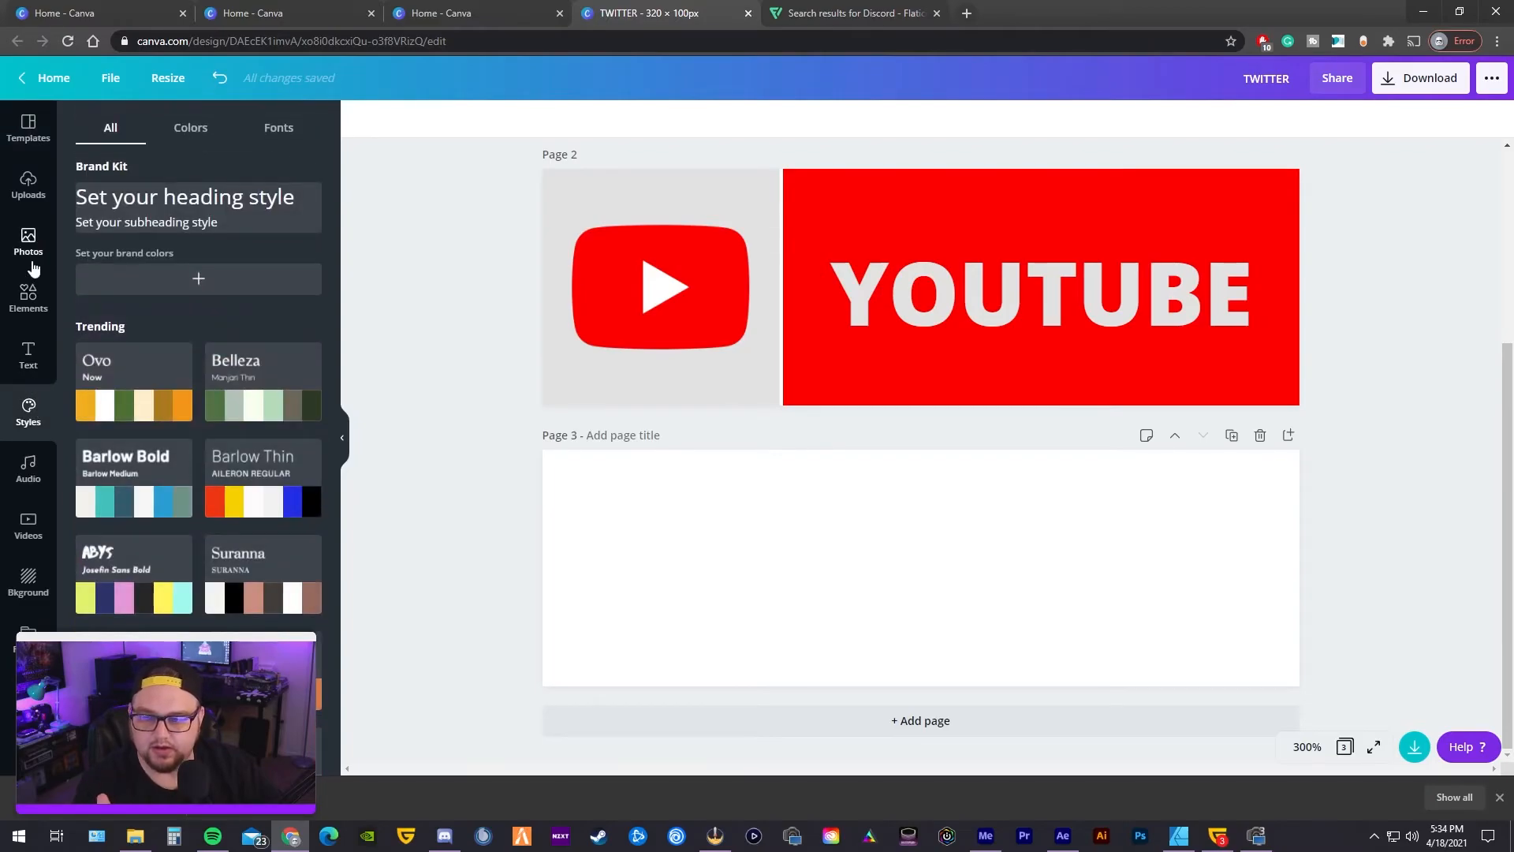
{"action": "left_click", "coordinate": [28, 241]}
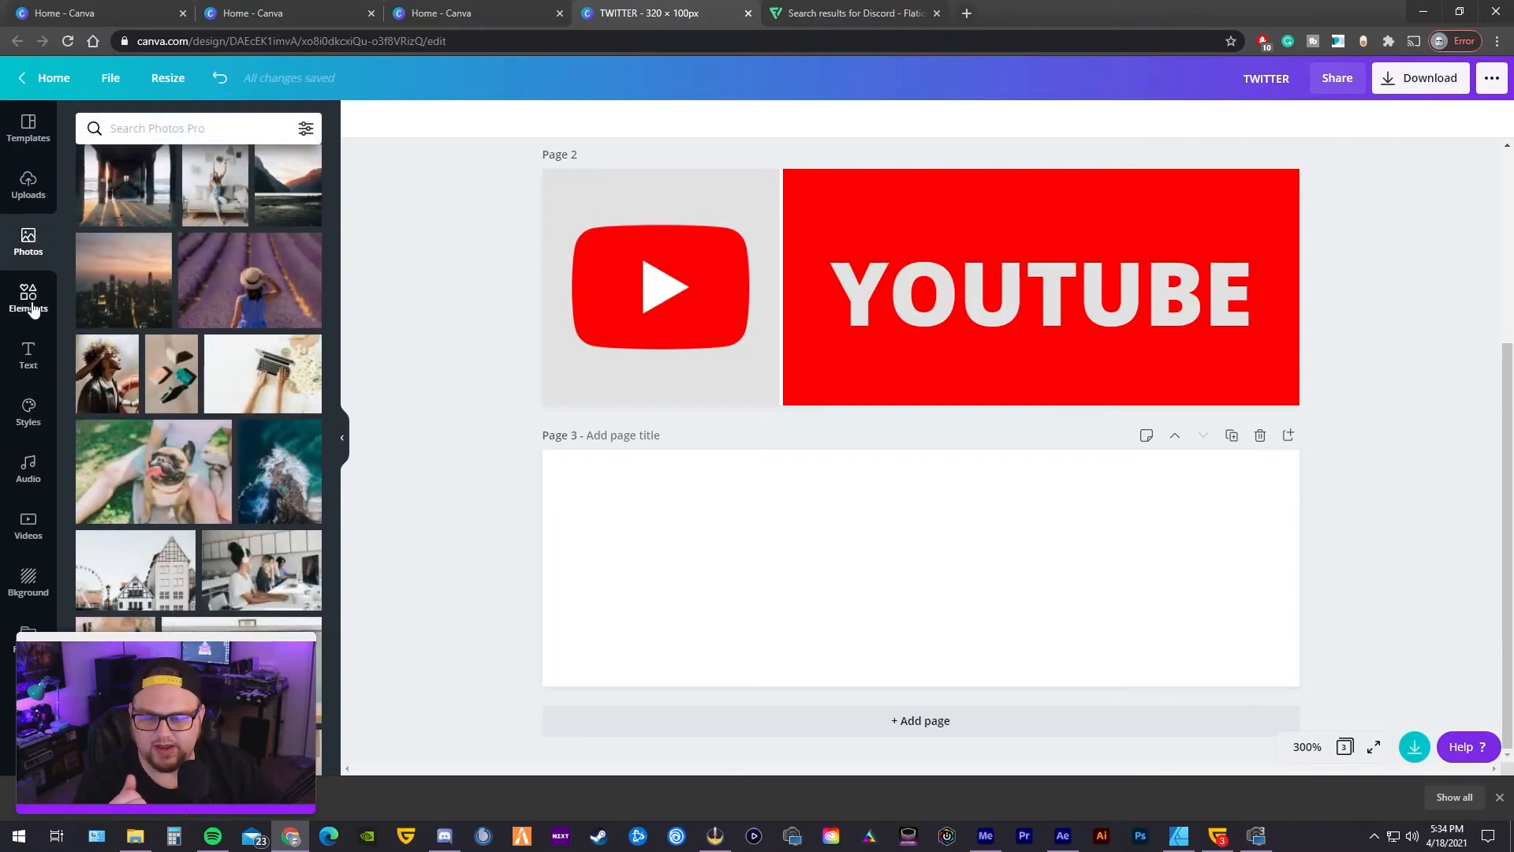
{"action": "left_click", "coordinate": [29, 300]}
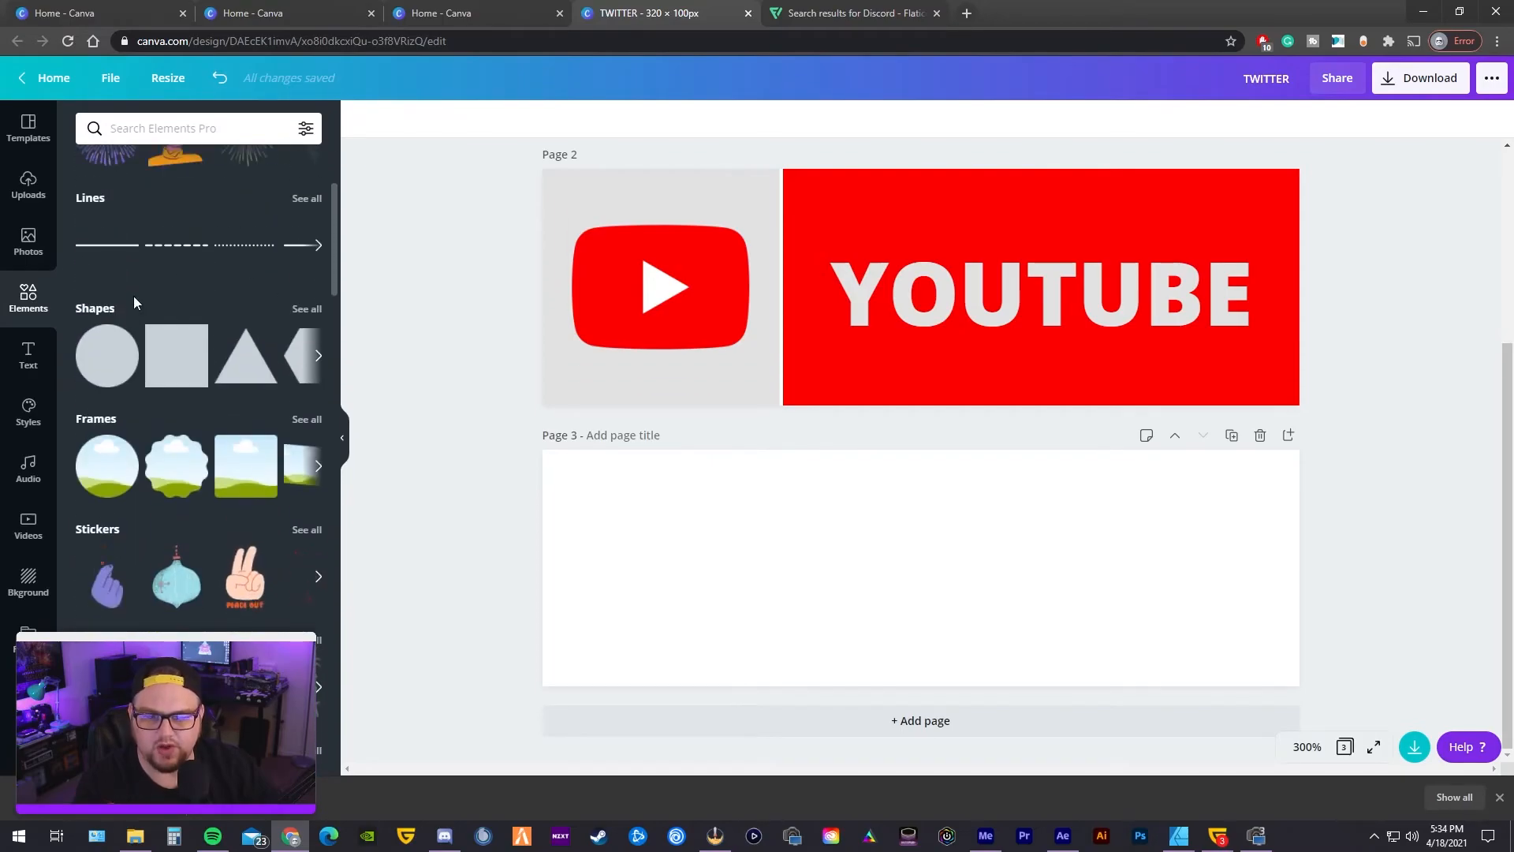
{"action": "type", "text": "Shapes"}
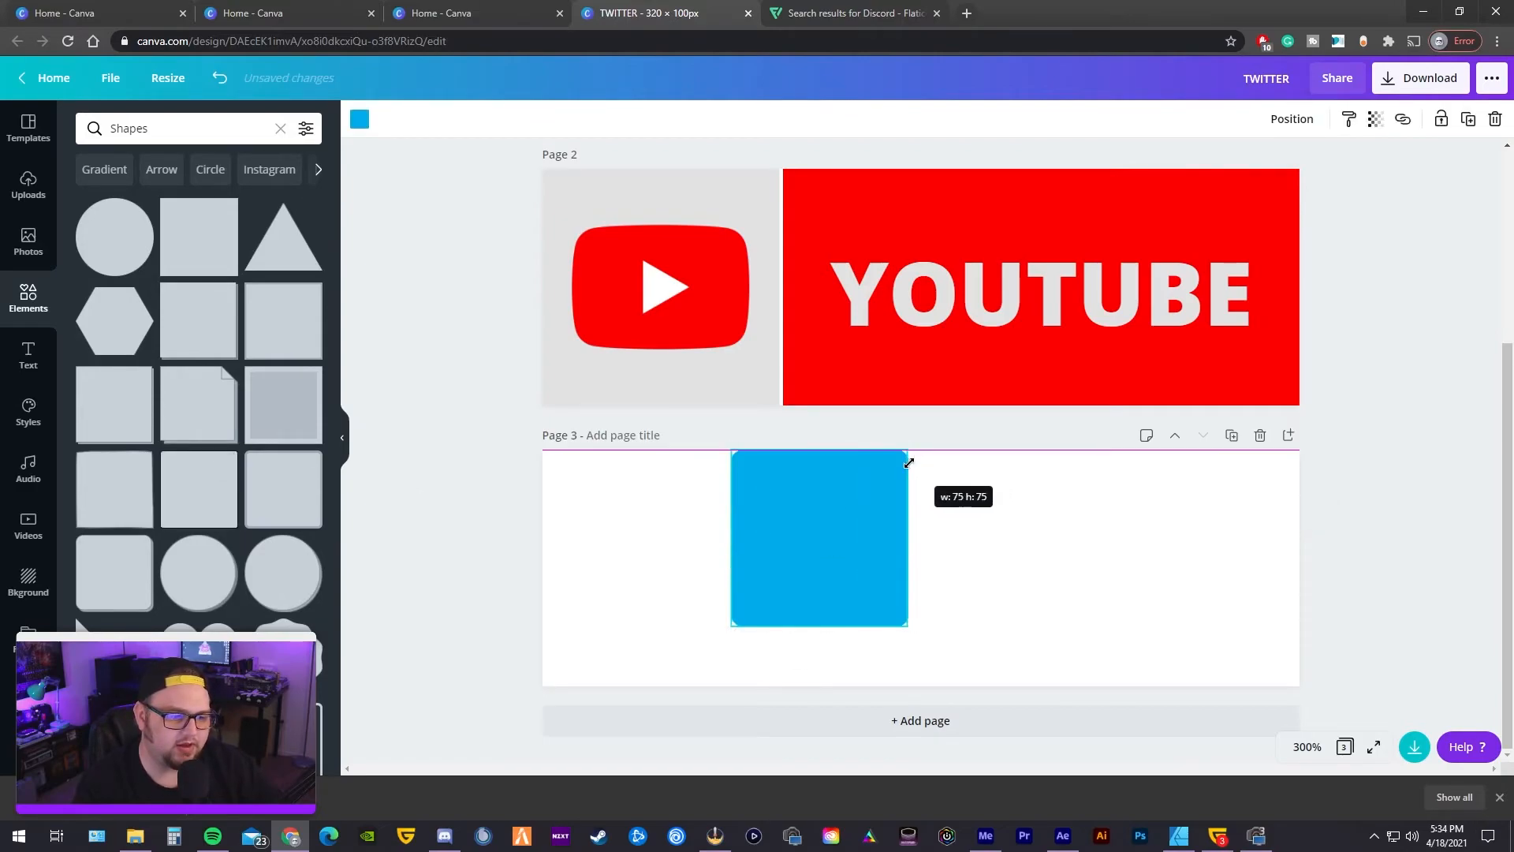
{"action": "left_click_drag", "start_coordinate": [909, 462], "coordinate": [909, 681]}
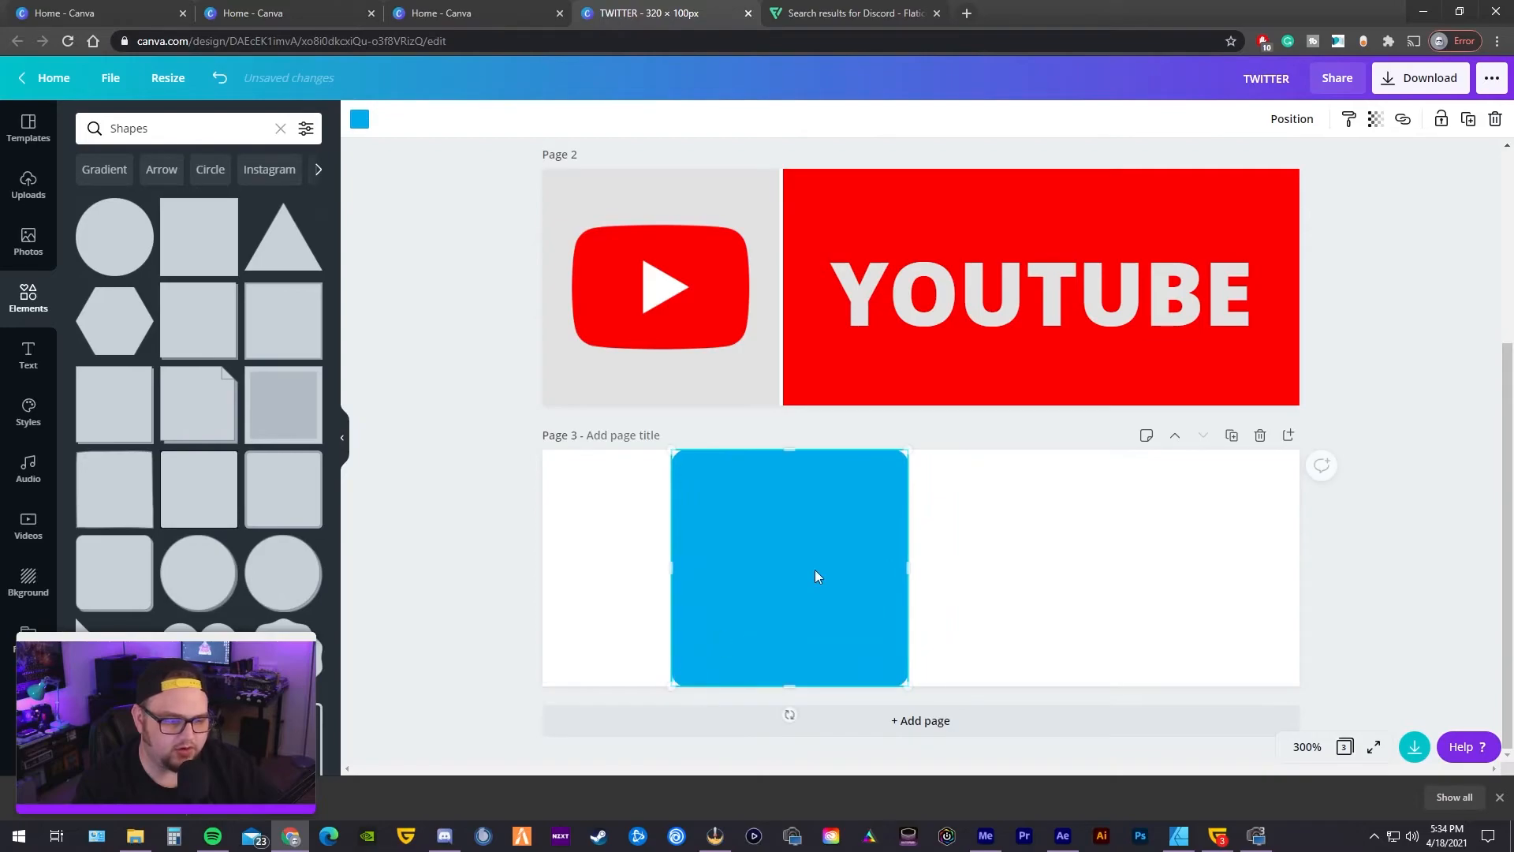
{"action": "left_click_drag", "start_coordinate": [817, 578], "coordinate": [687, 569]}
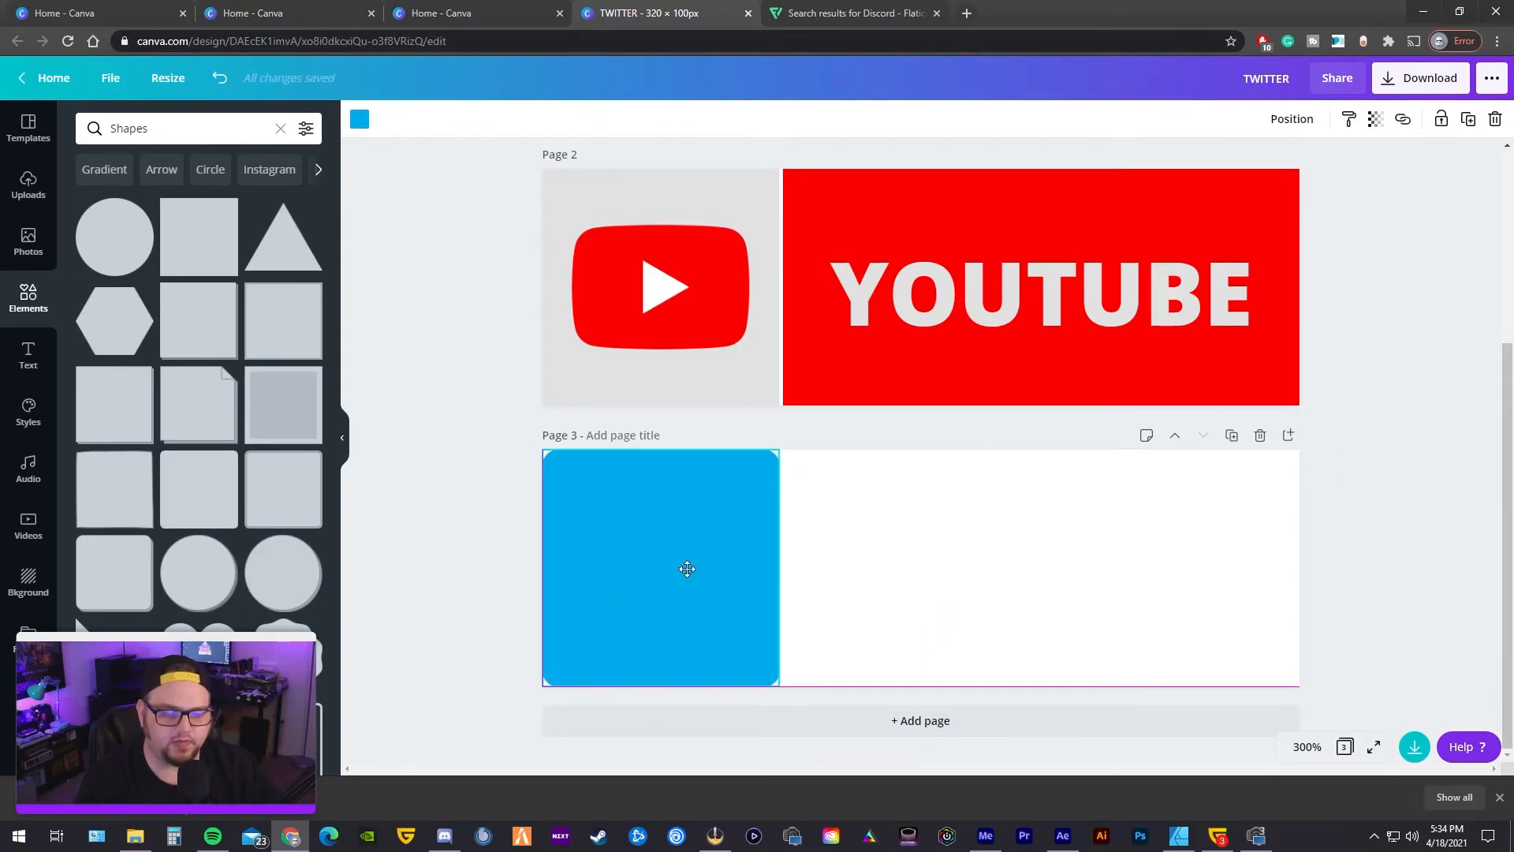
{"action": "left_click", "coordinate": [661, 568]}
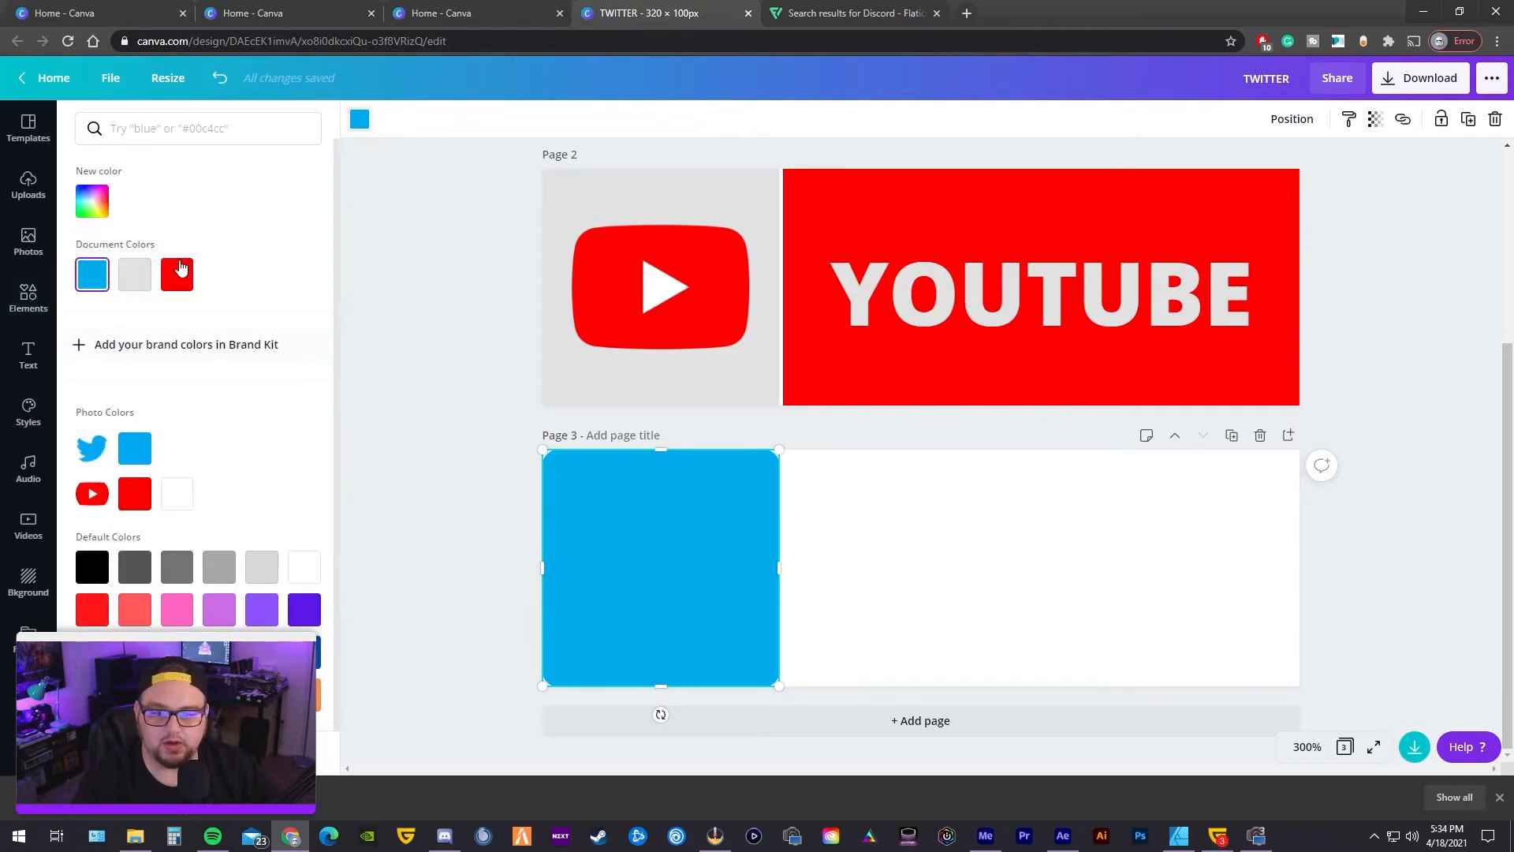
{"action": "left_click", "coordinate": [28, 300]}
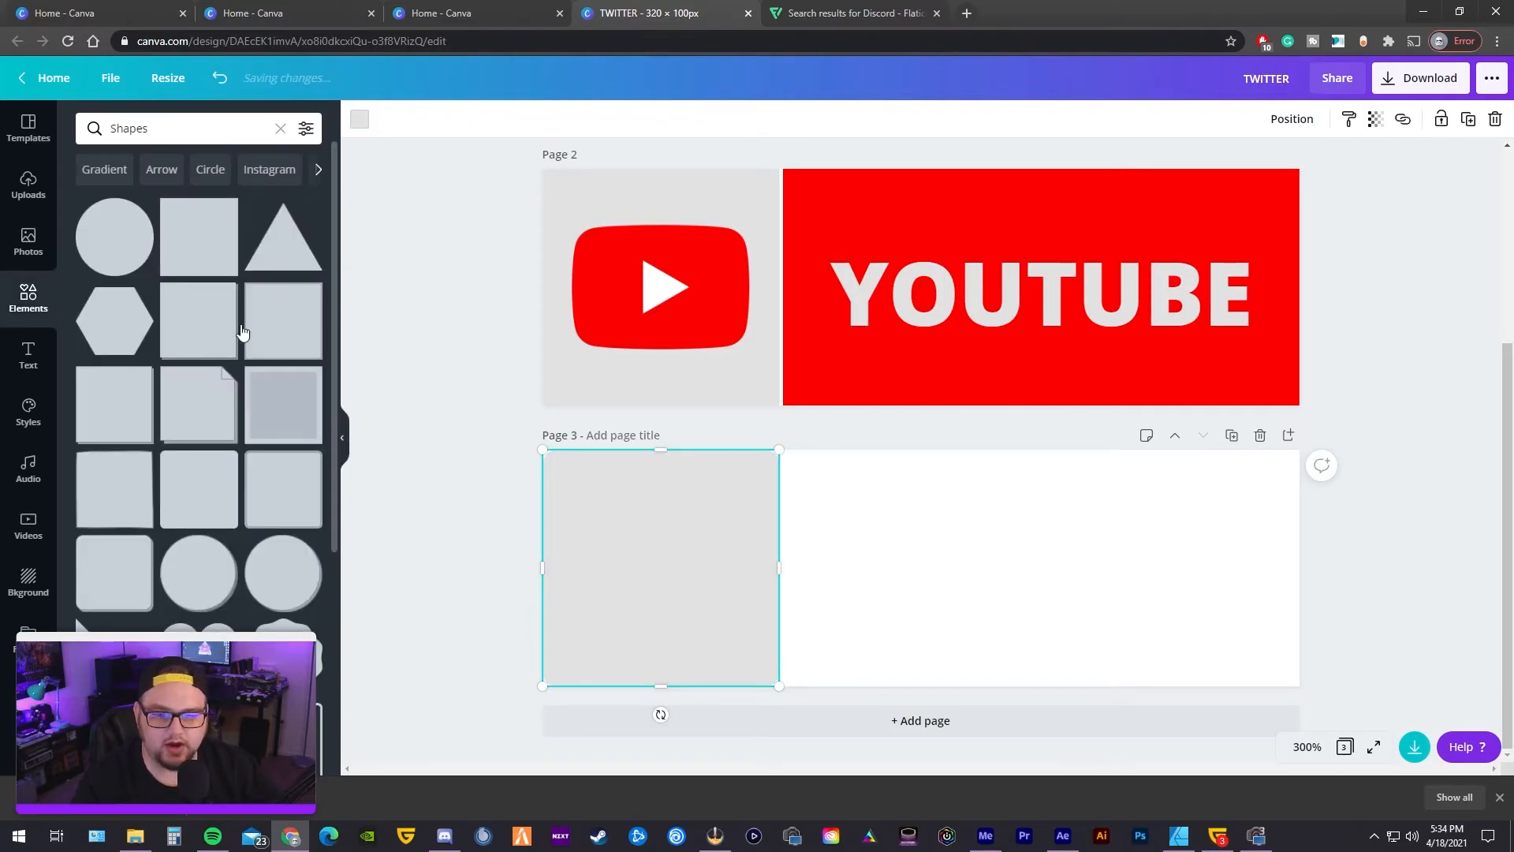
- Add a second grey rounded rectangle stretched across the right side of page 3
{"action": "left_click", "coordinate": [1038, 570]}
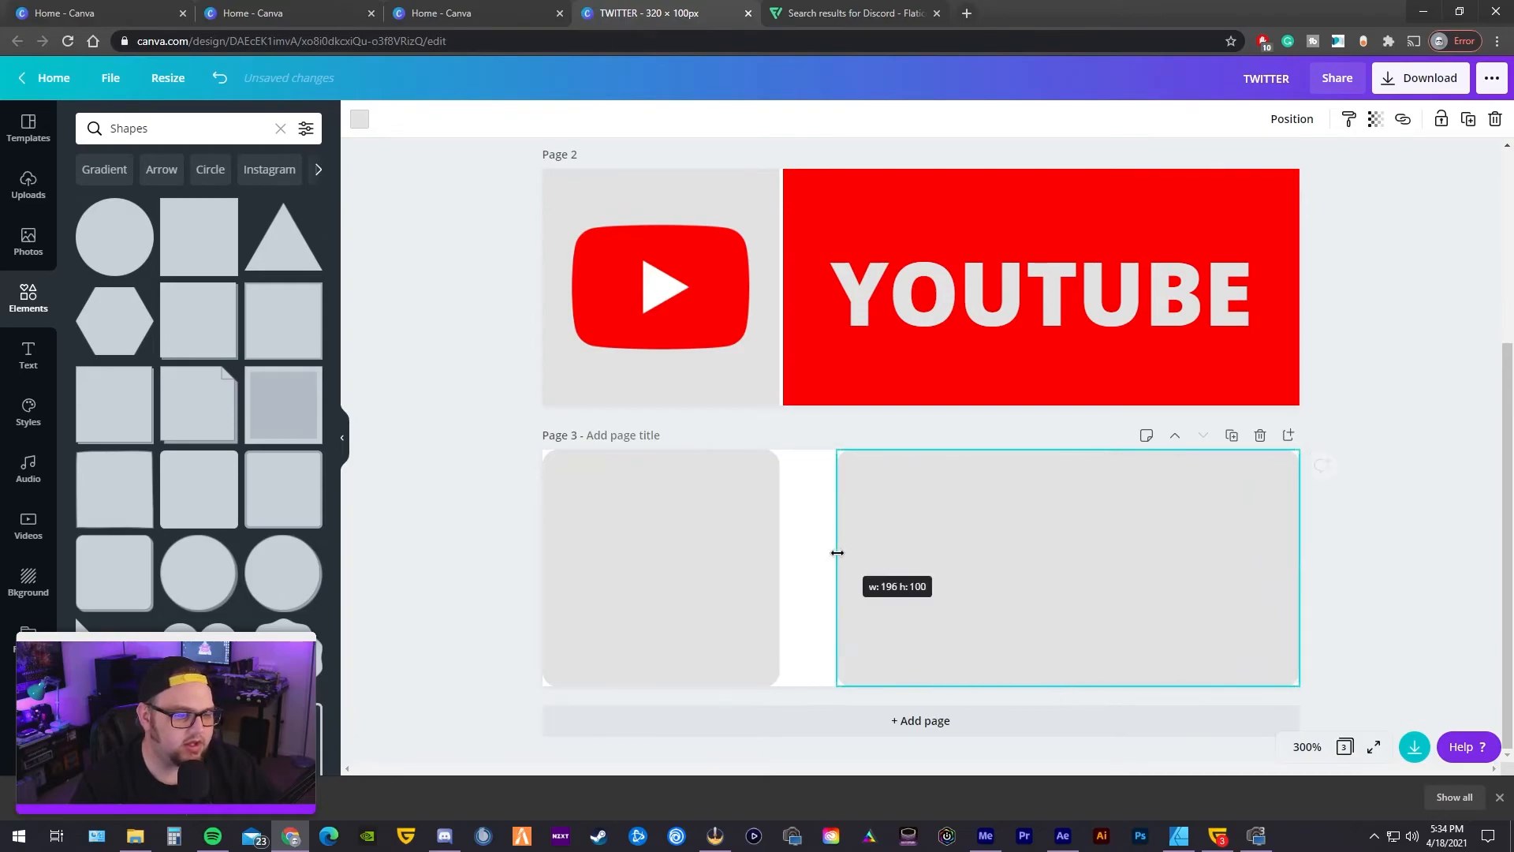
{"action": "left_click_drag", "start_coordinate": [836, 552], "coordinate": [781, 549]}
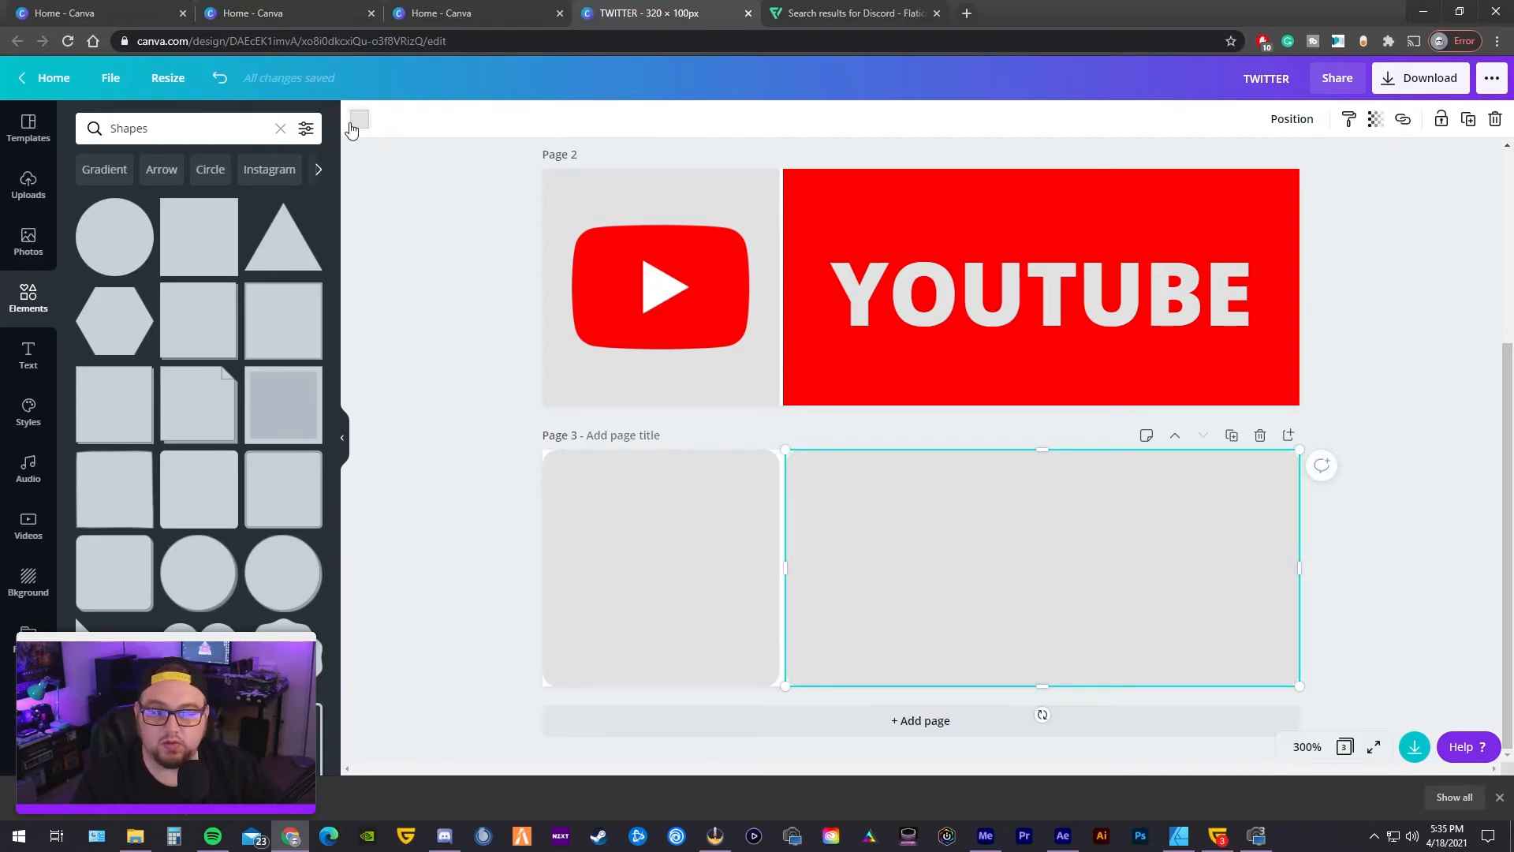
- Colour the right rectangle yellow with hex F5C400
{"action": "left_click", "coordinate": [358, 119]}
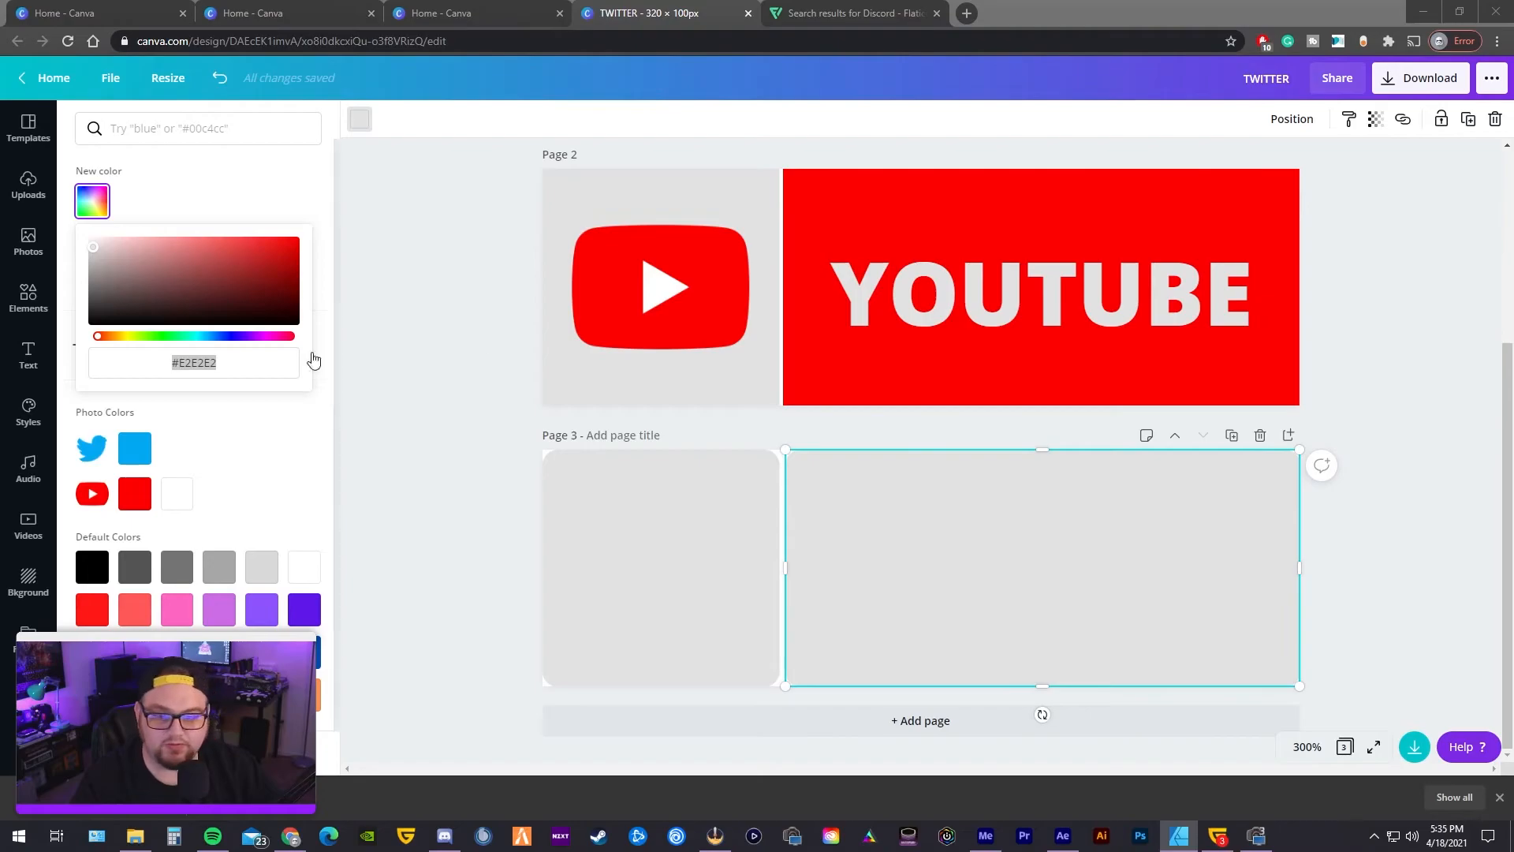
{"action": "type", "text": "F5C400"}
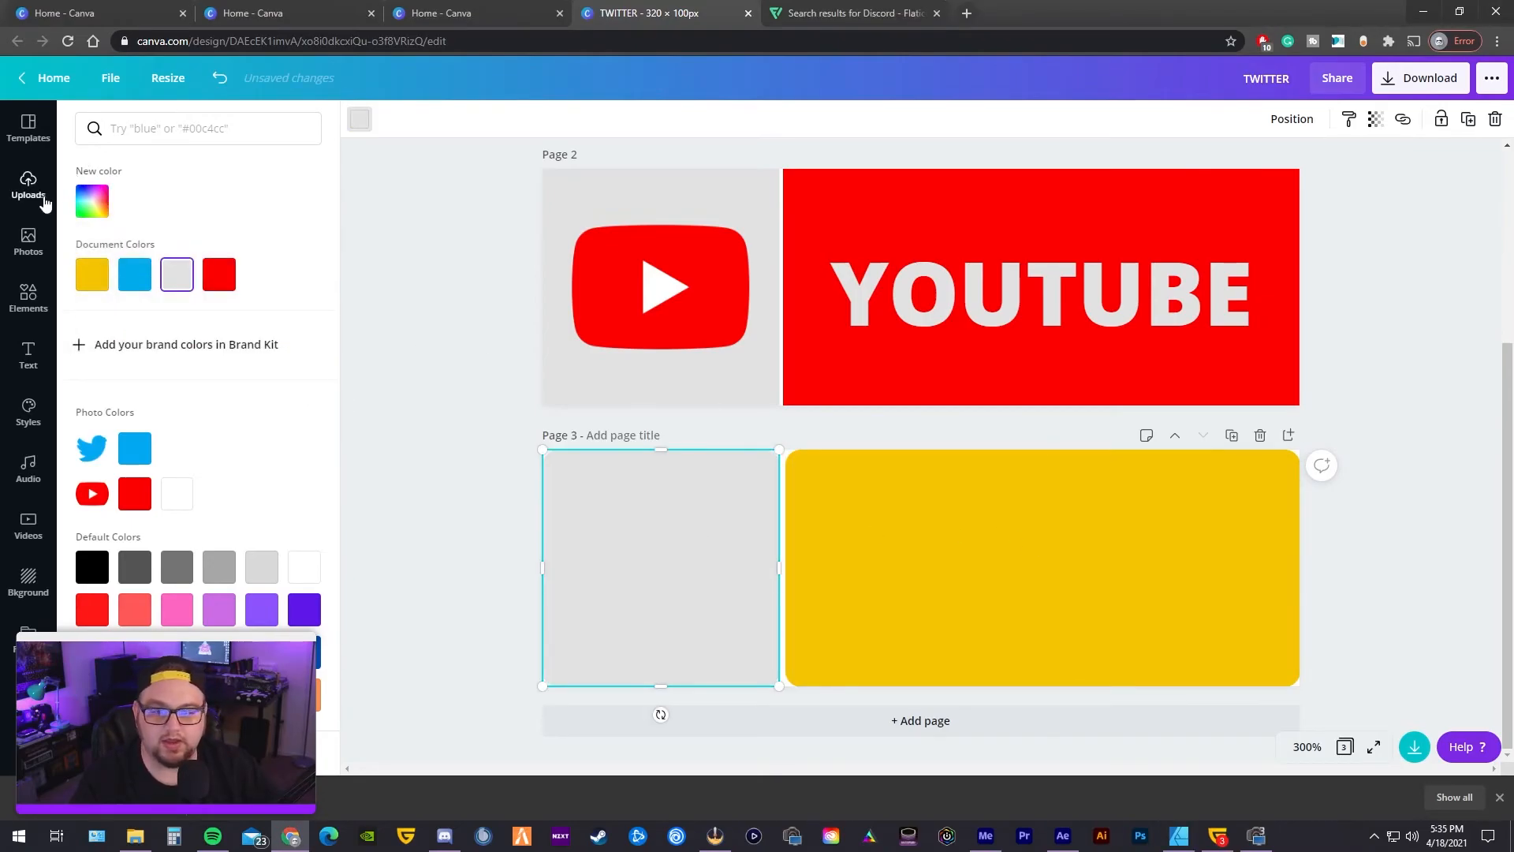
- Place the G logo from Uploads on the grey square and the YOUTUBE text on the yellow block
{"action": "left_click", "coordinate": [28, 186]}
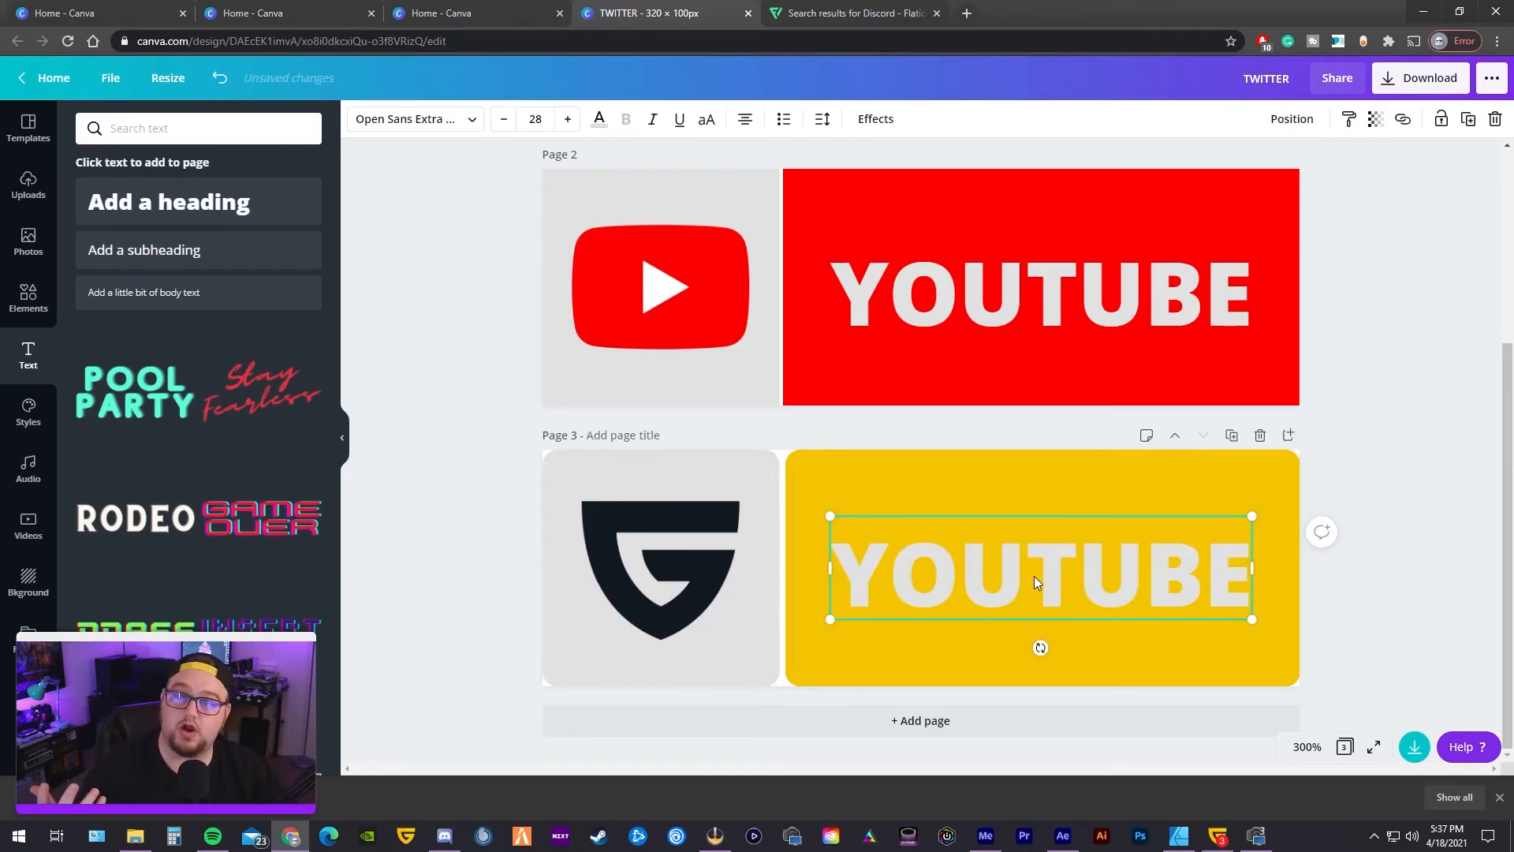
{"action": "left_click_drag", "start_coordinate": [1040, 568], "coordinate": [1051, 577]}
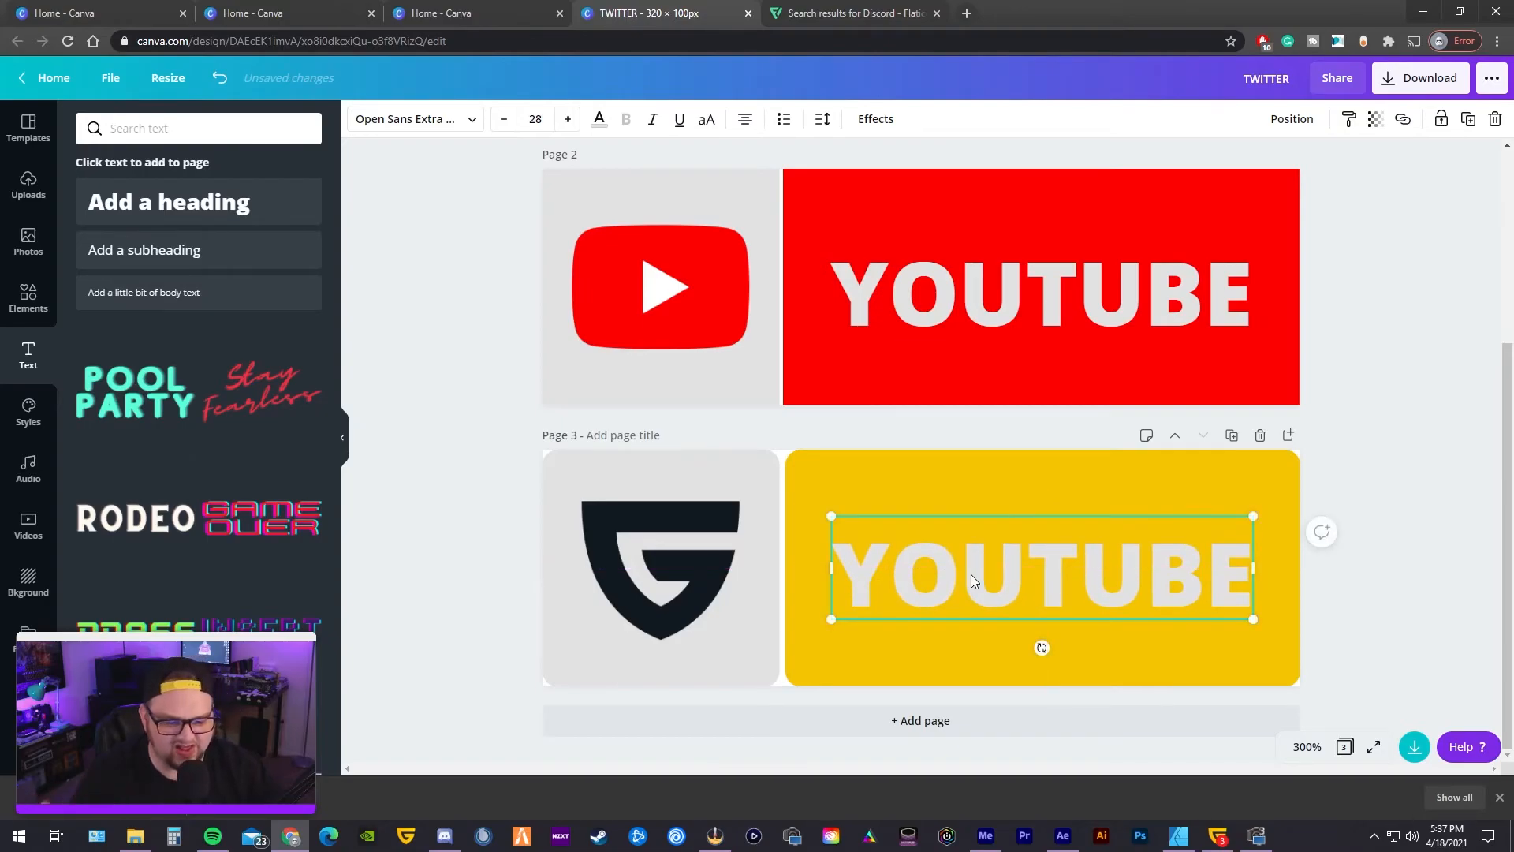
{"action": "left_click", "coordinate": [661, 568]}
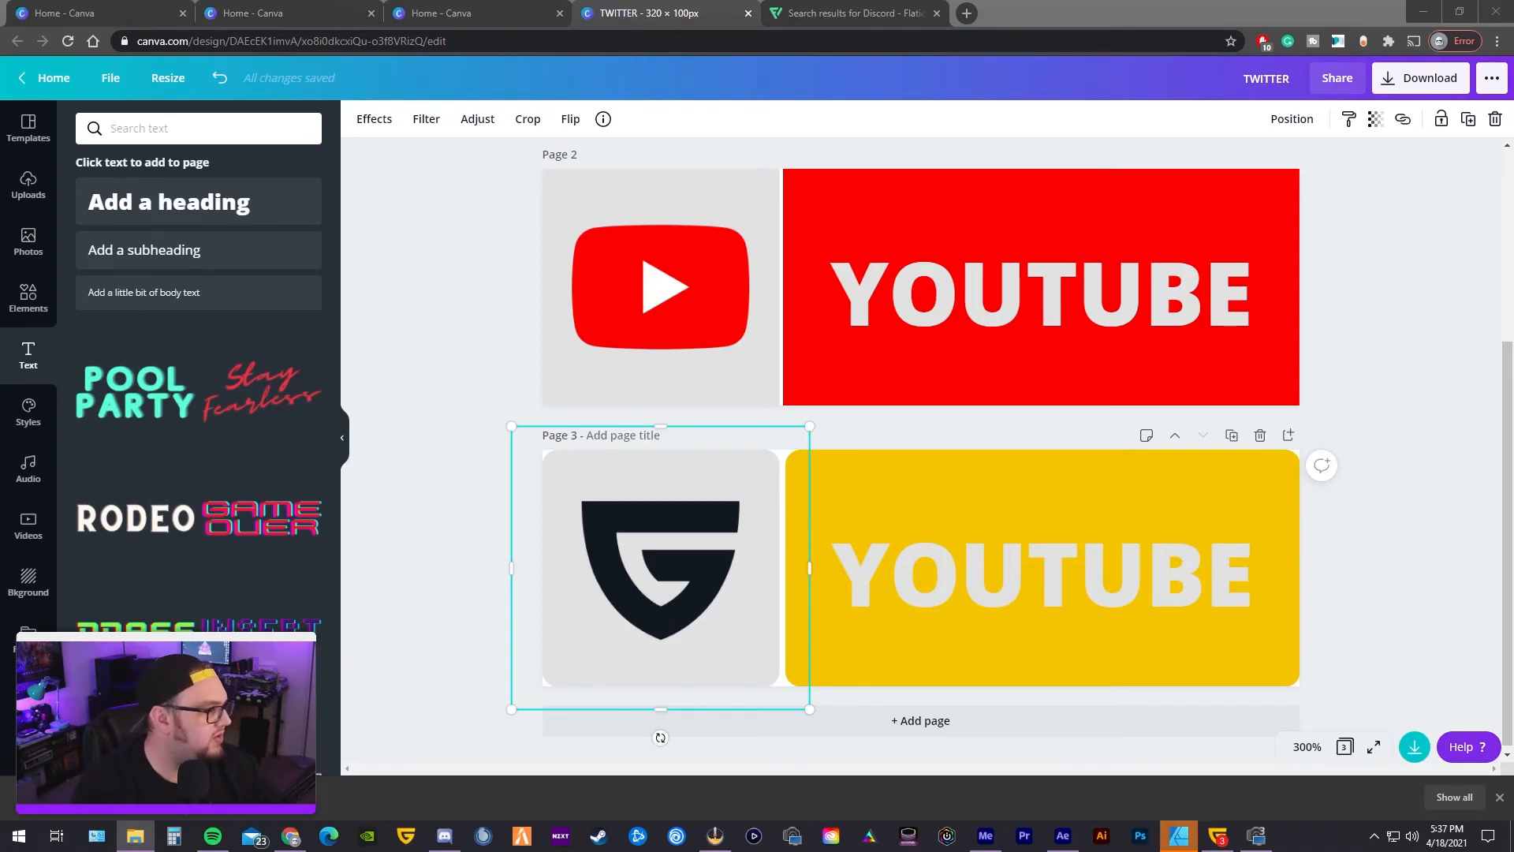
- Recolour the text with the logo's dark photo colour and change it to read GUILDED
{"action": "left_click", "coordinate": [1041, 570]}
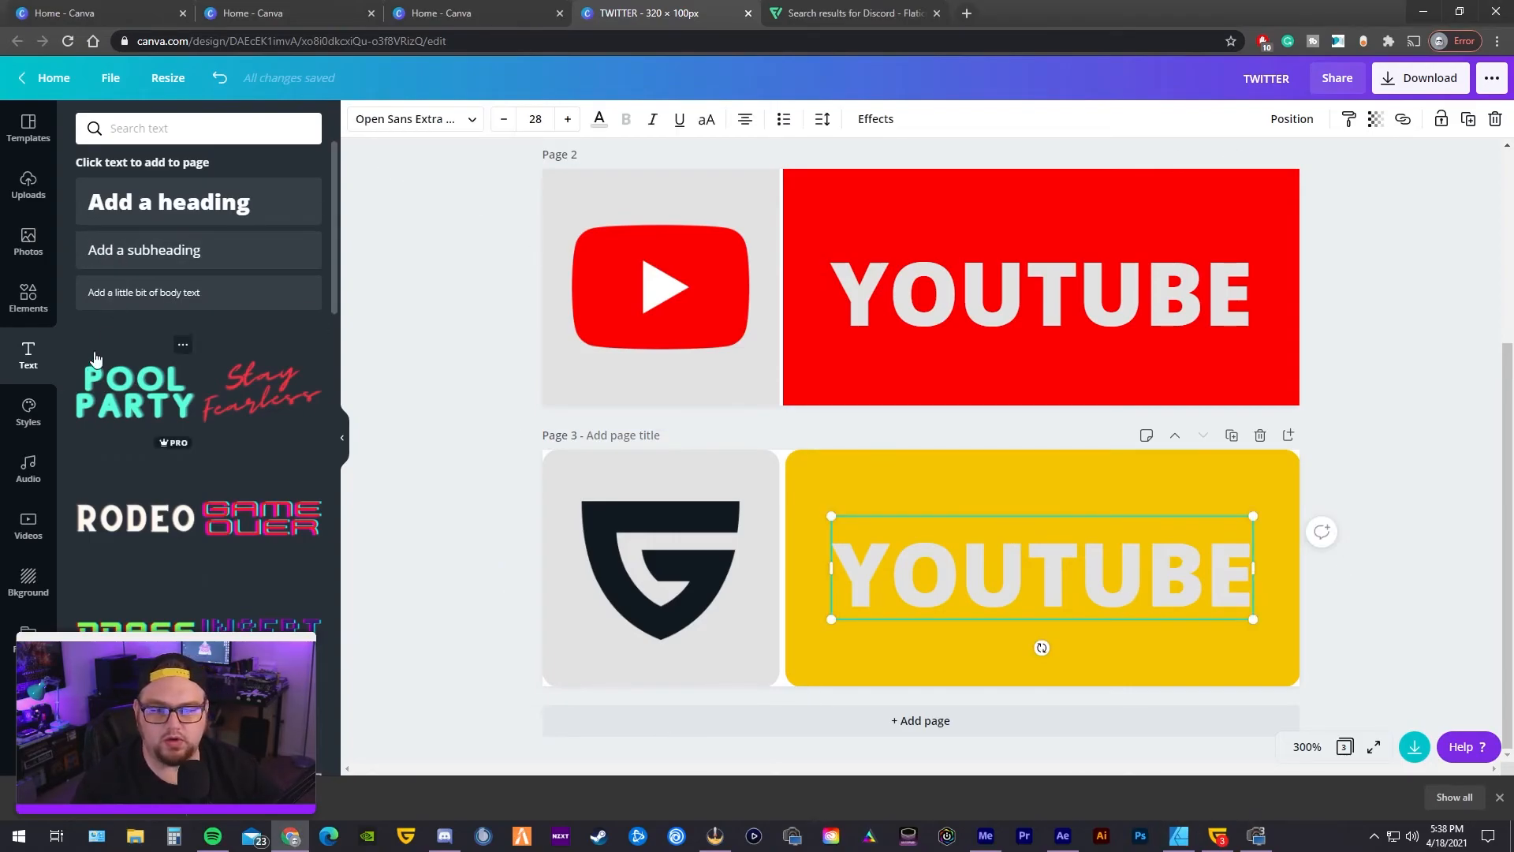
{"action": "left_click", "coordinate": [599, 119]}
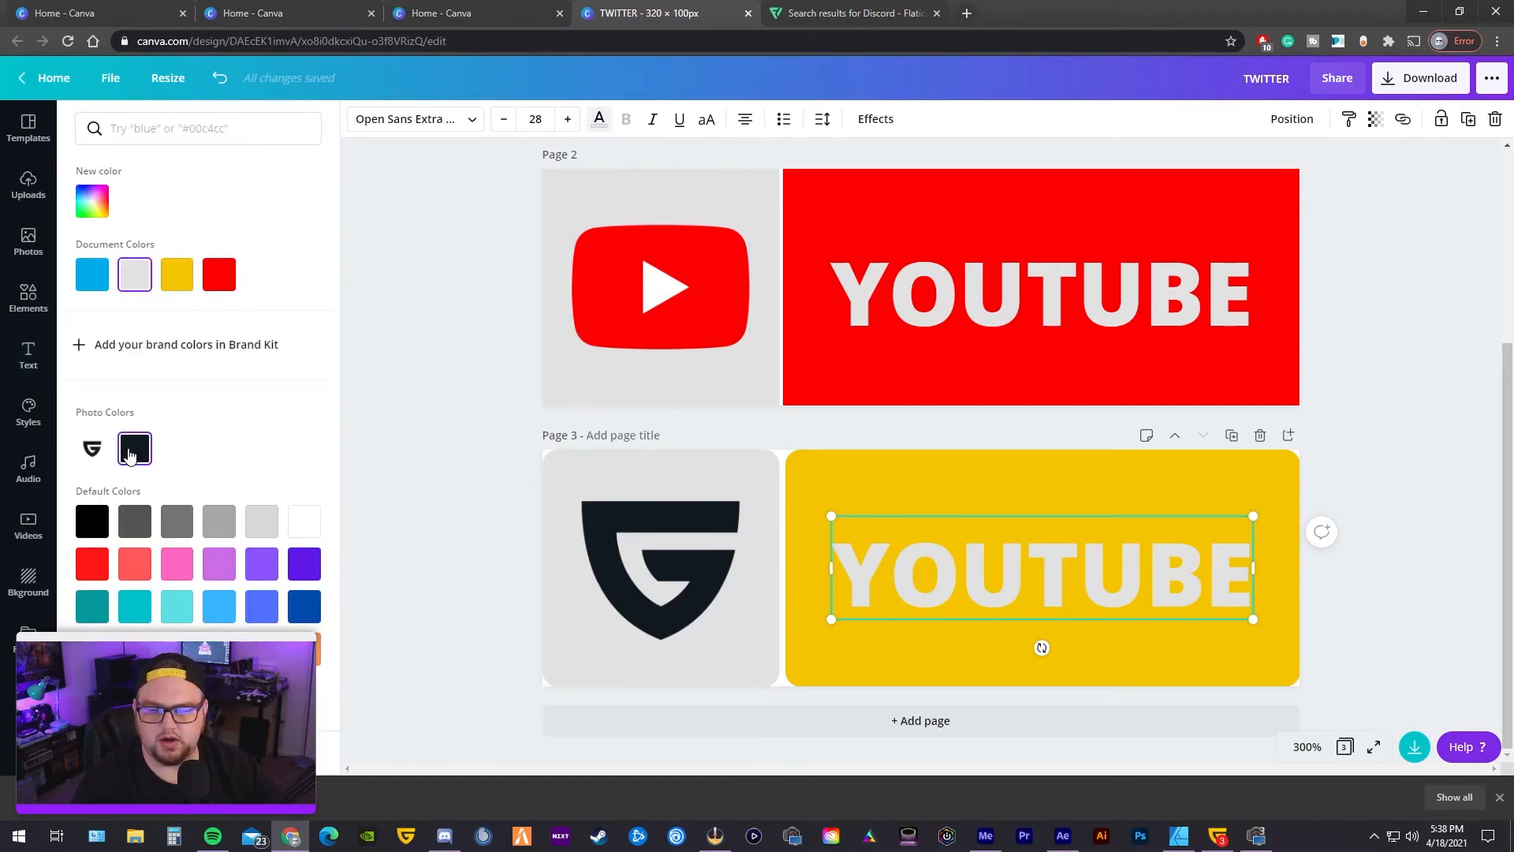
{"action": "left_click", "coordinate": [132, 450]}
{"action": "type", "text": "GU"}
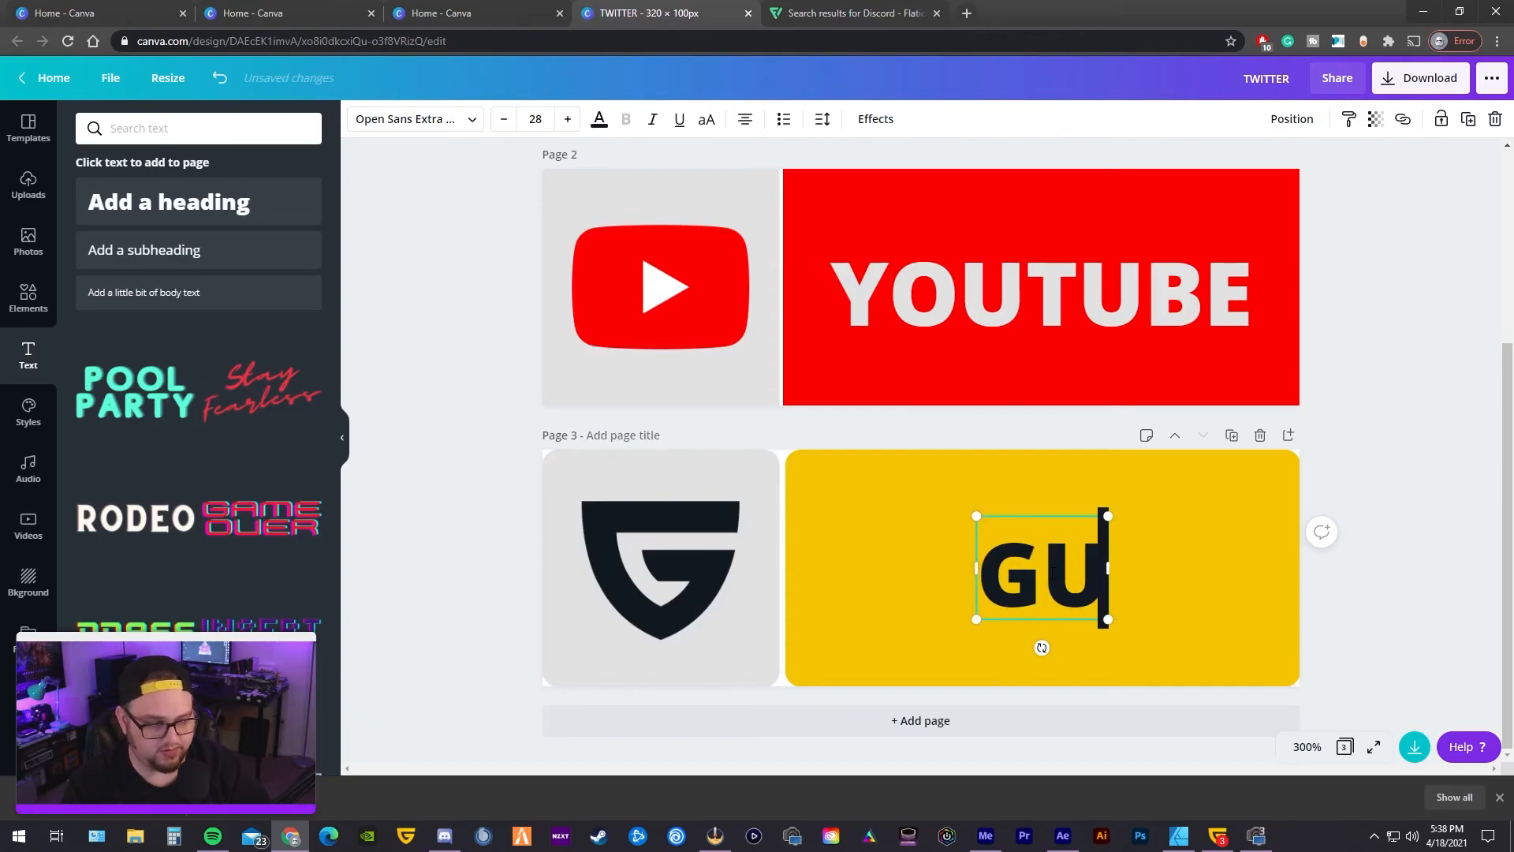
{"action": "type", "text": "ILDED"}
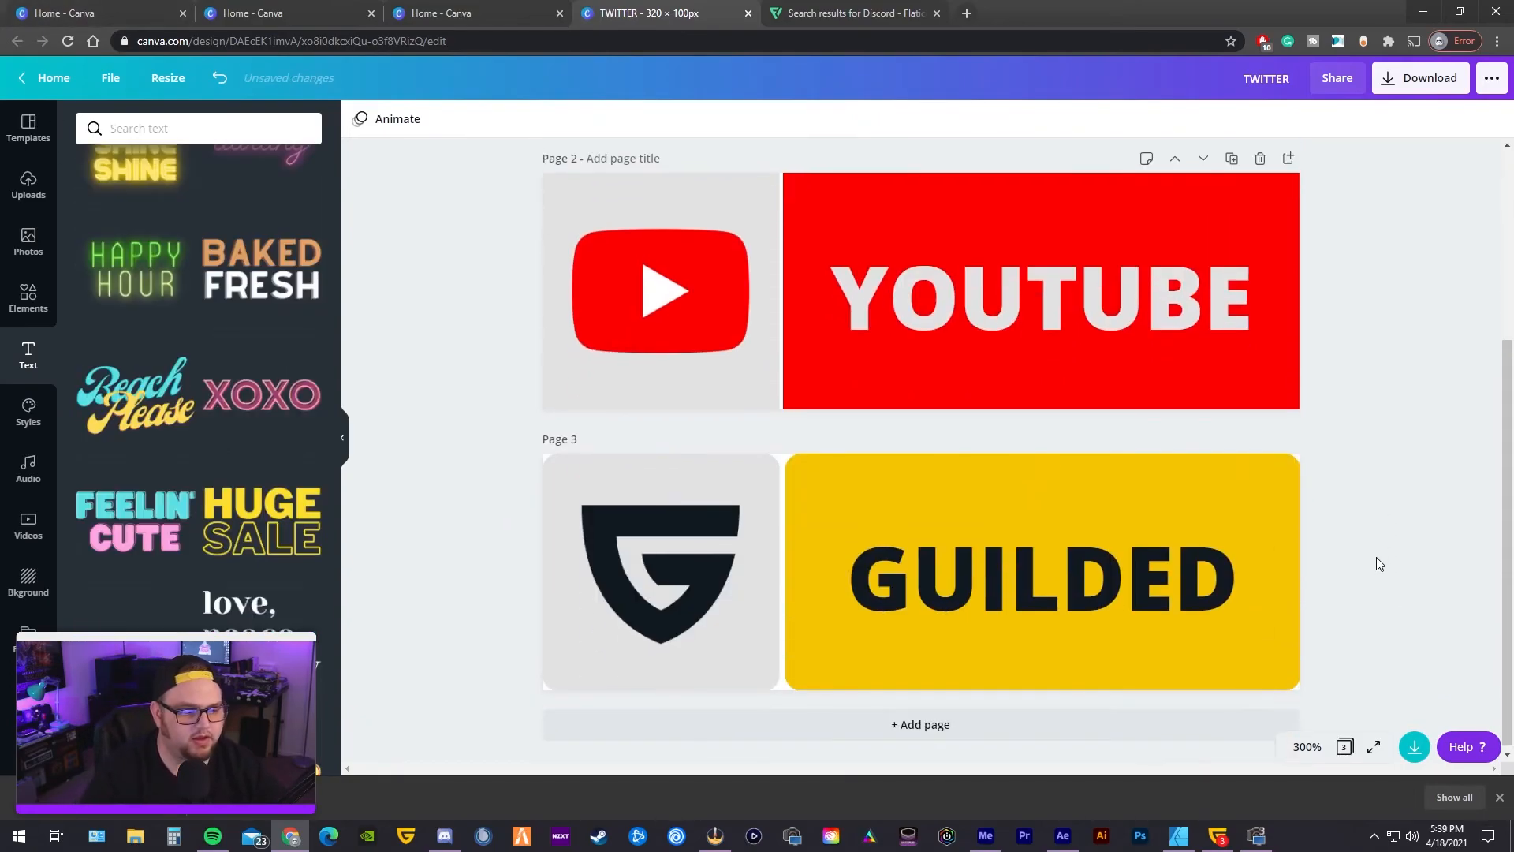
- Download all three pages as PNG images at 2x size
{"action": "left_click", "coordinate": [1420, 77]}
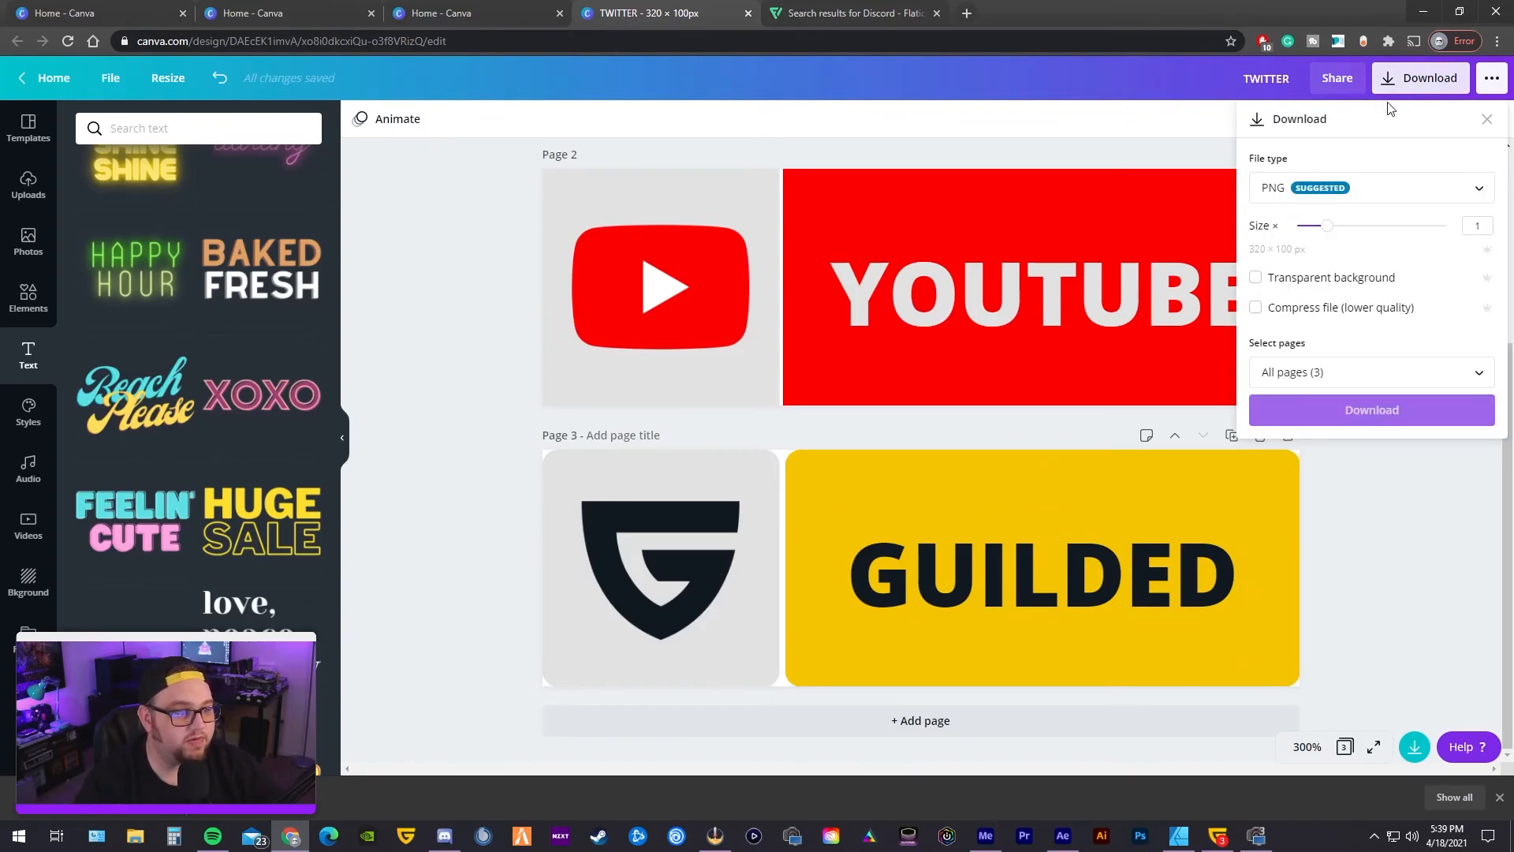
{"action": "left_click_drag", "start_coordinate": [1327, 225], "coordinate": [1387, 225]}
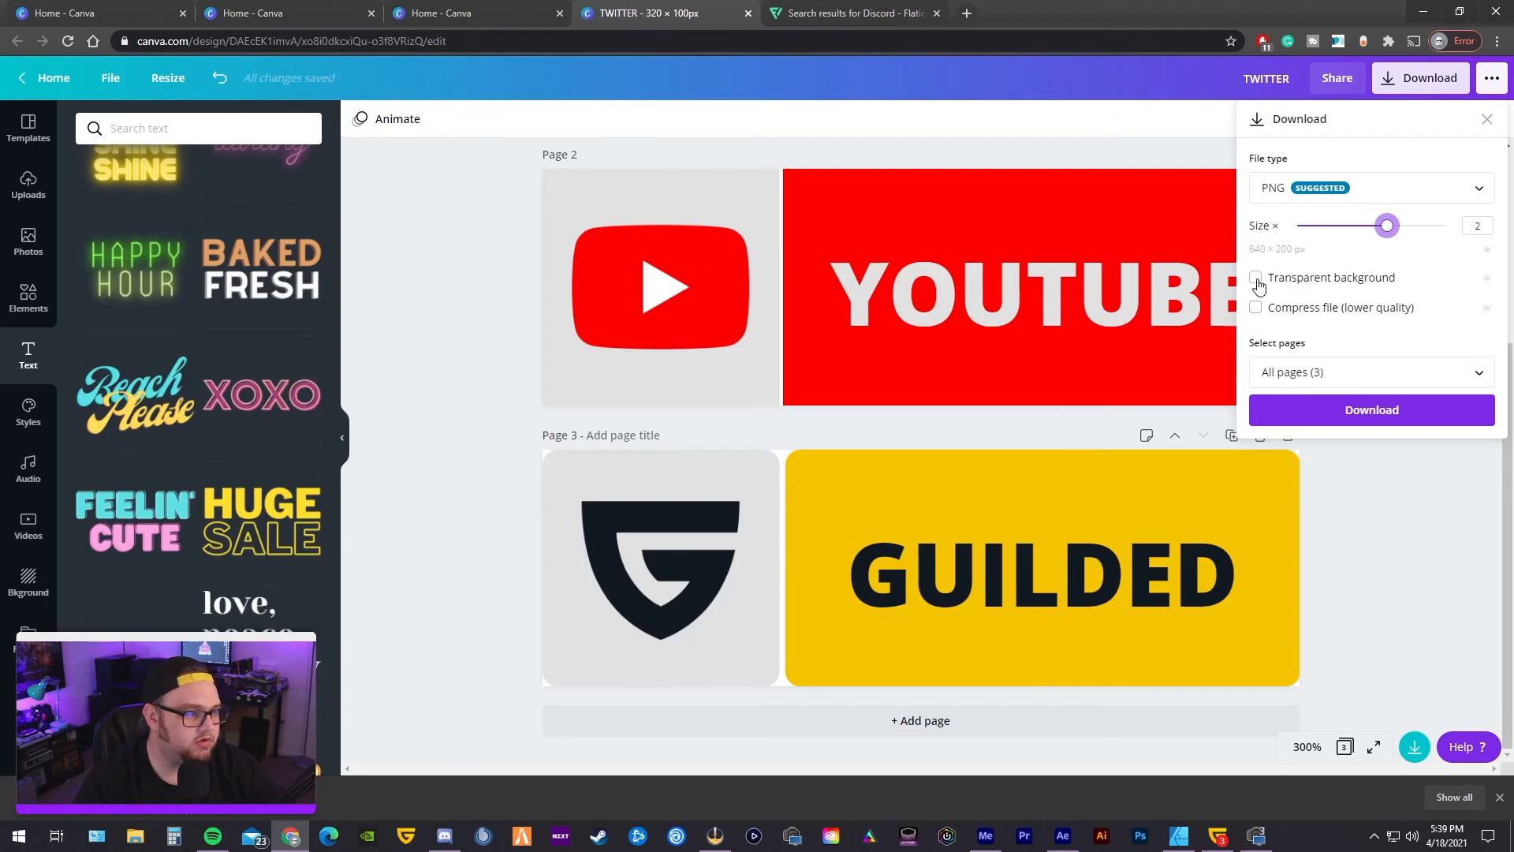
{"action": "left_click", "coordinate": [1371, 411]}
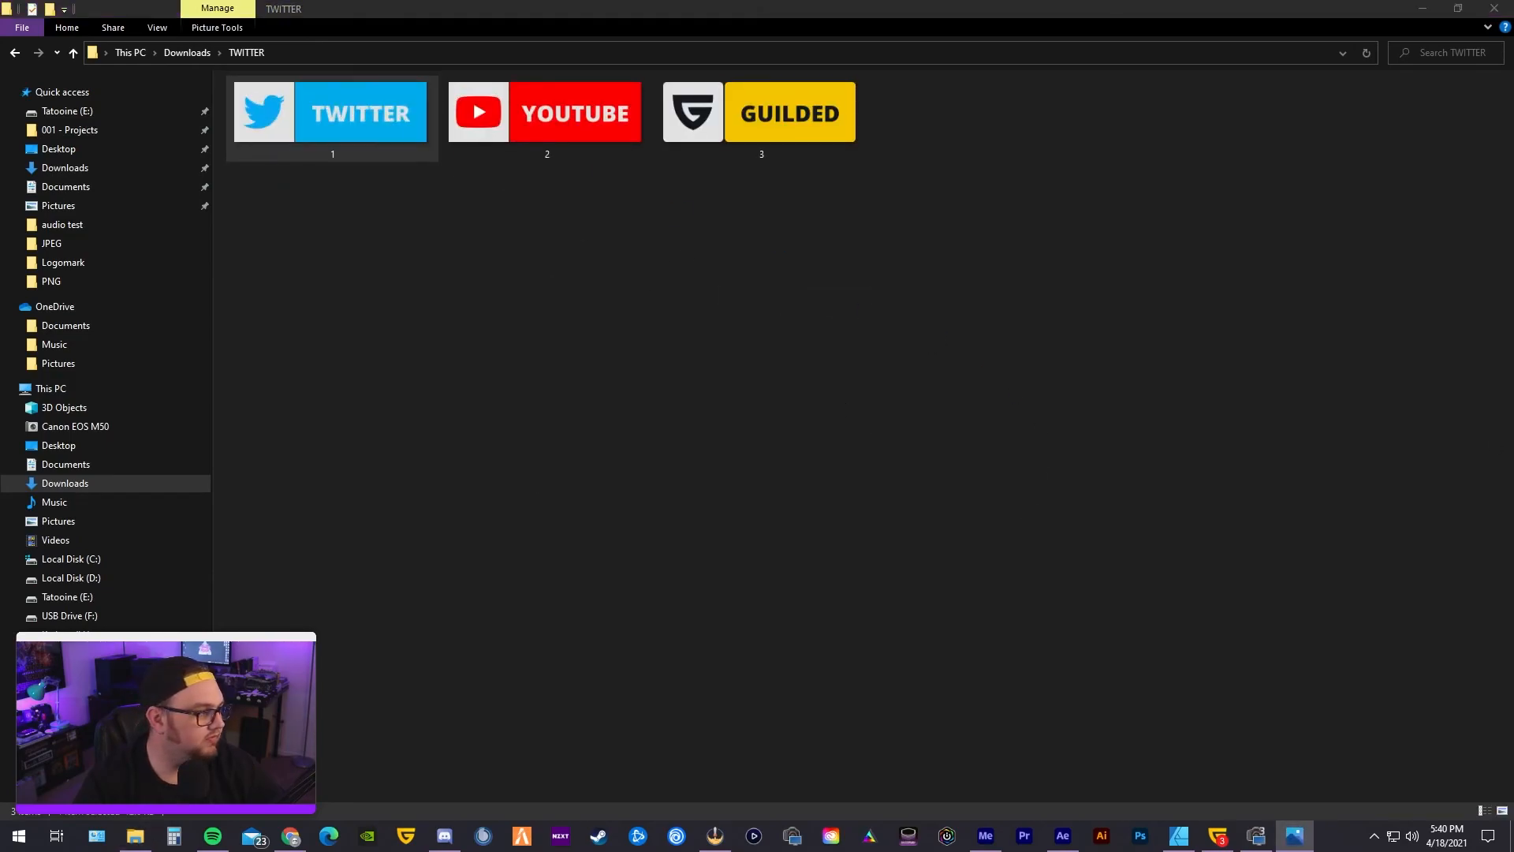
{"action": "double_click", "coordinate": [331, 112]}
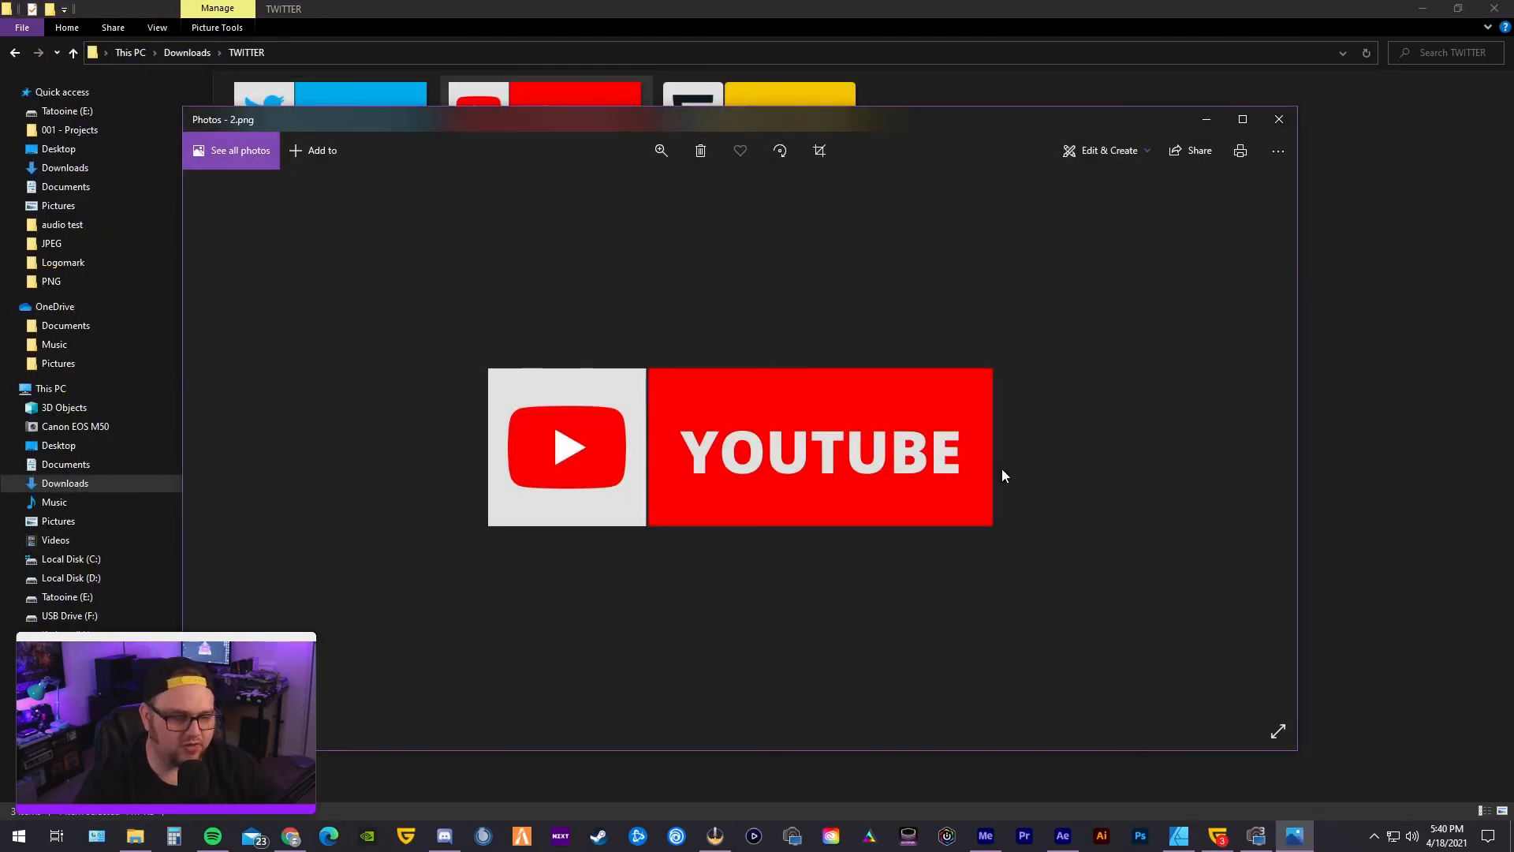
{"action": "left_click", "coordinate": [1280, 118]}
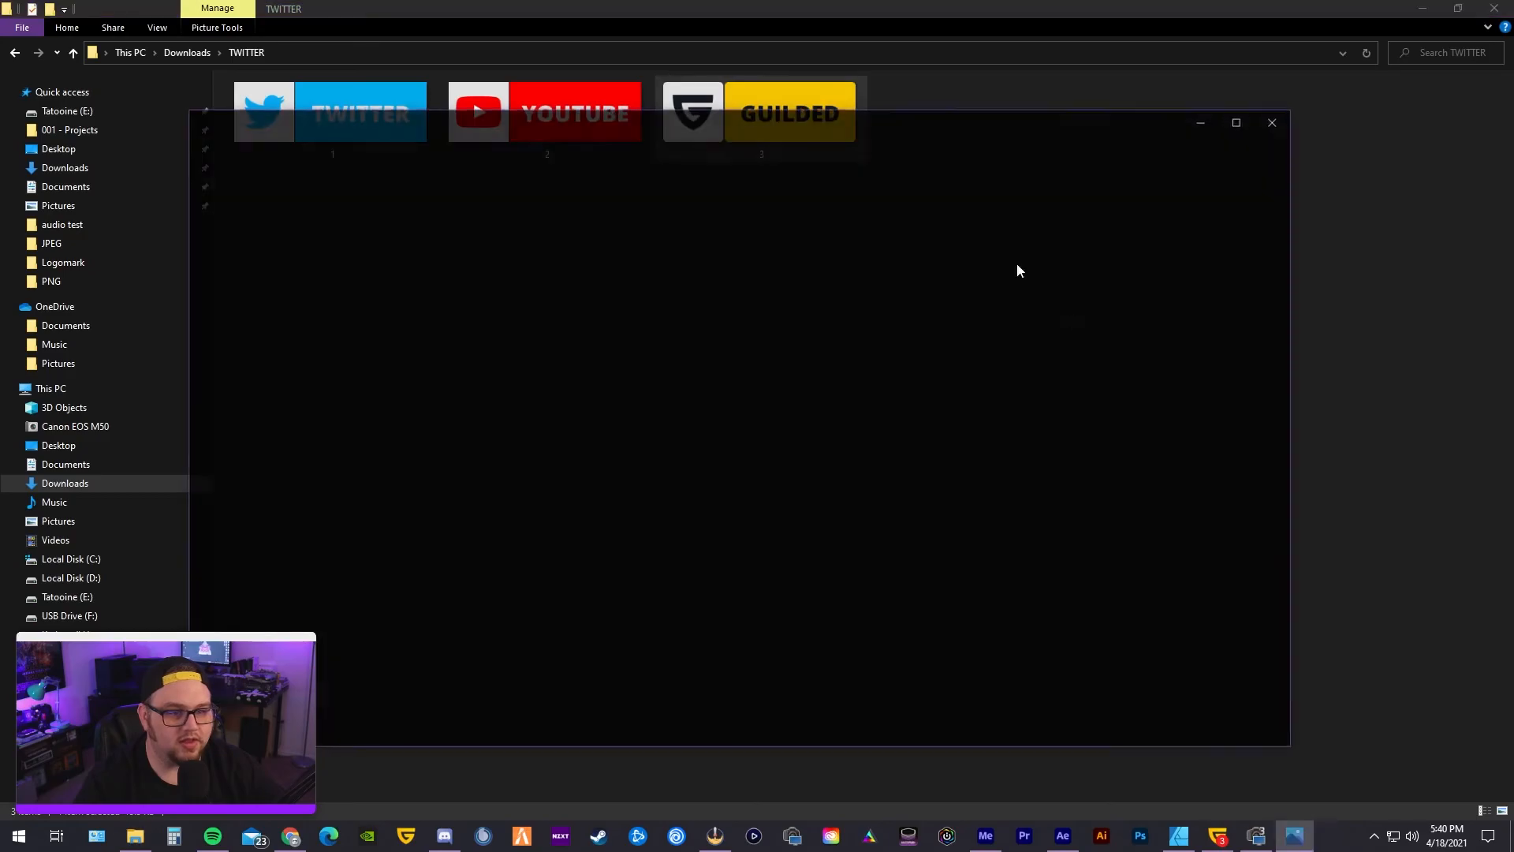
{"action": "double_click", "coordinate": [761, 110]}
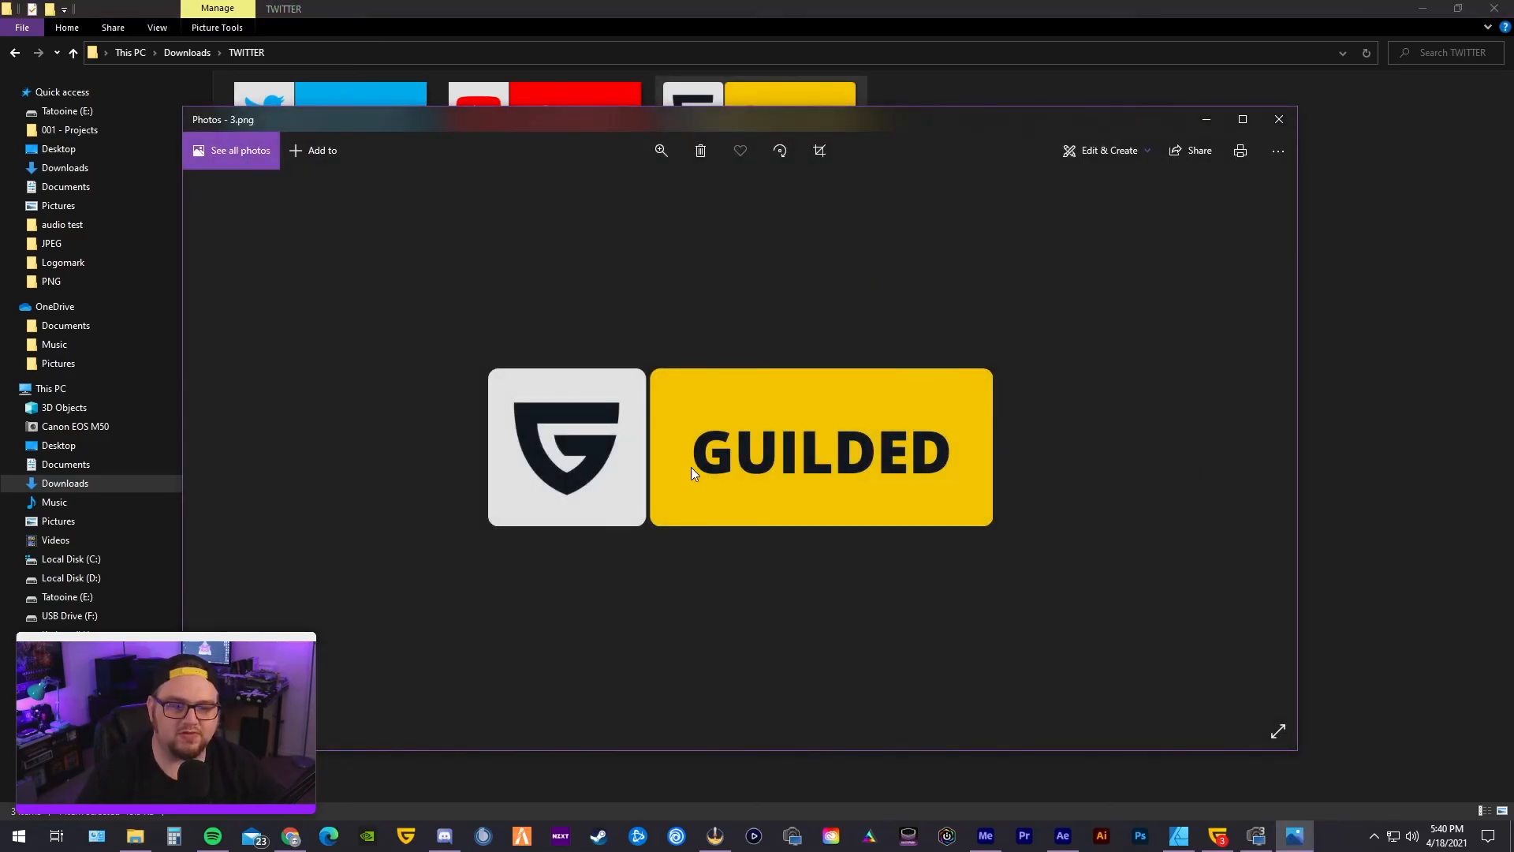
{"action": "left_click", "coordinate": [1280, 119]}
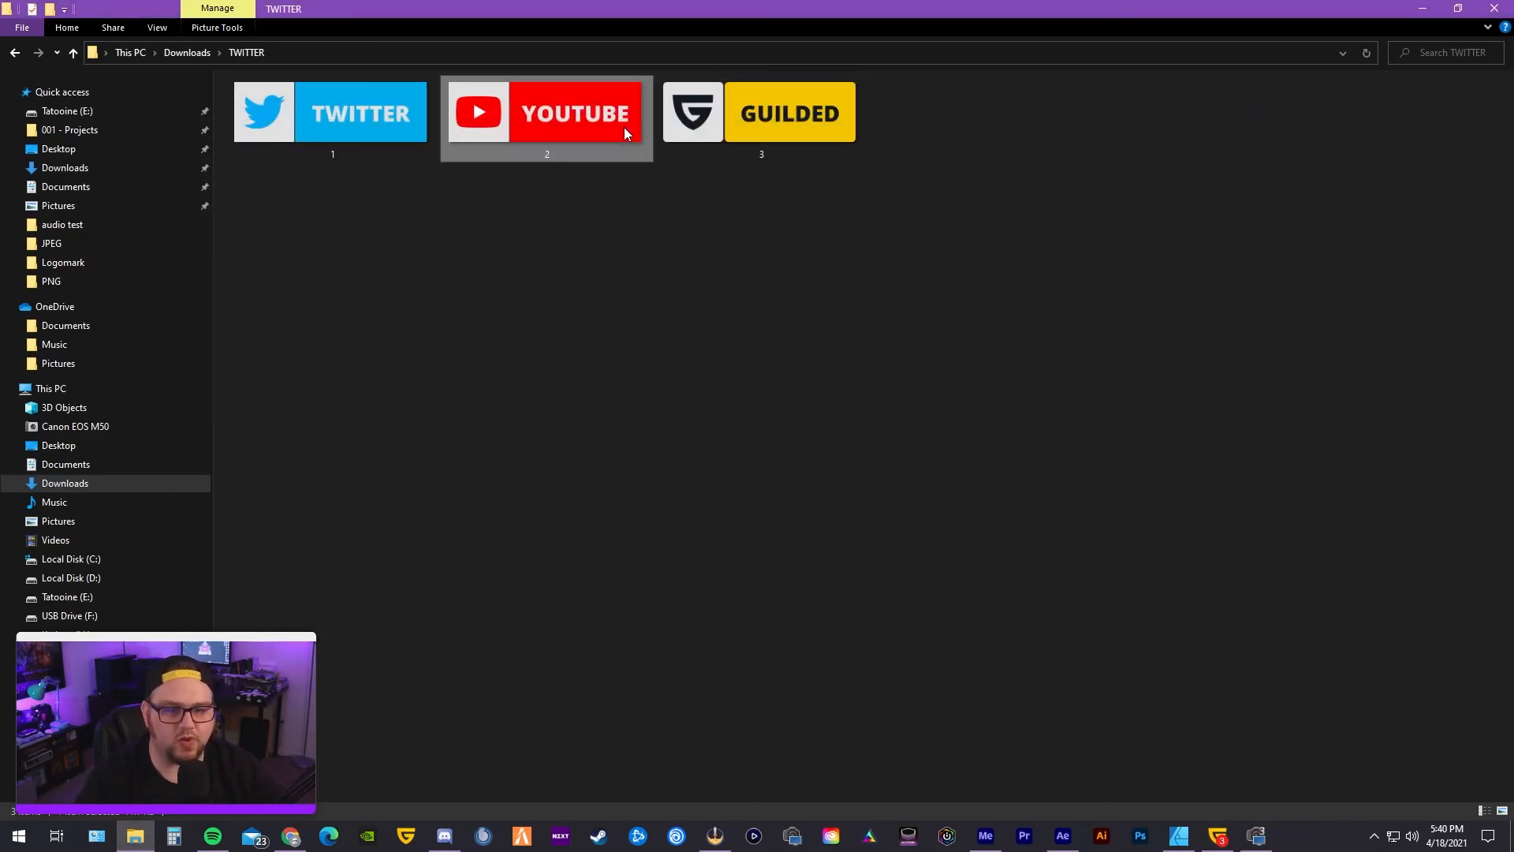
{"action": "double_click", "coordinate": [546, 111]}
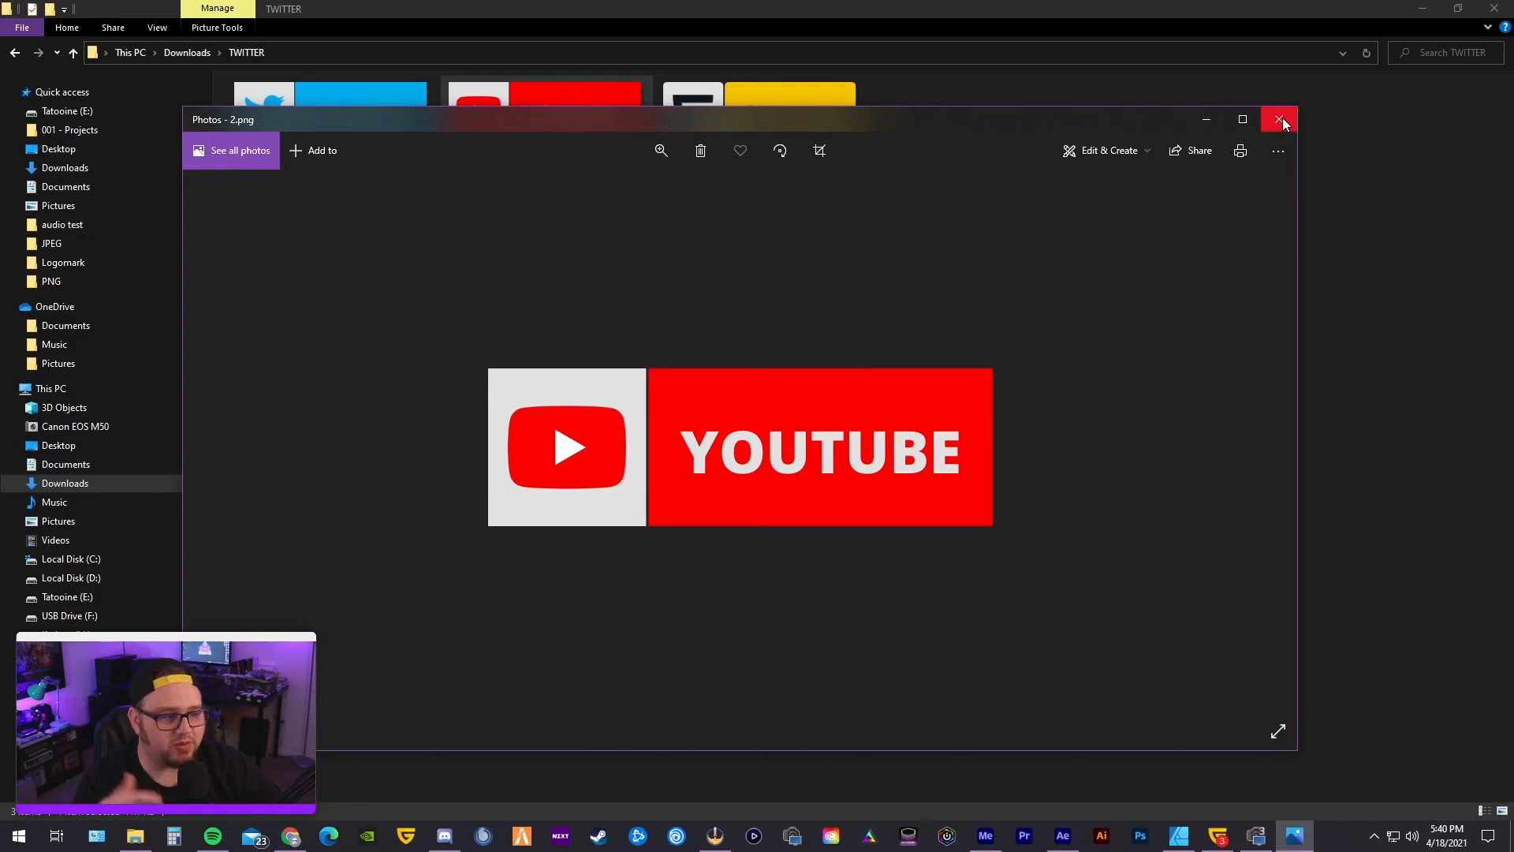
{"action": "left_click", "coordinate": [1279, 118]}
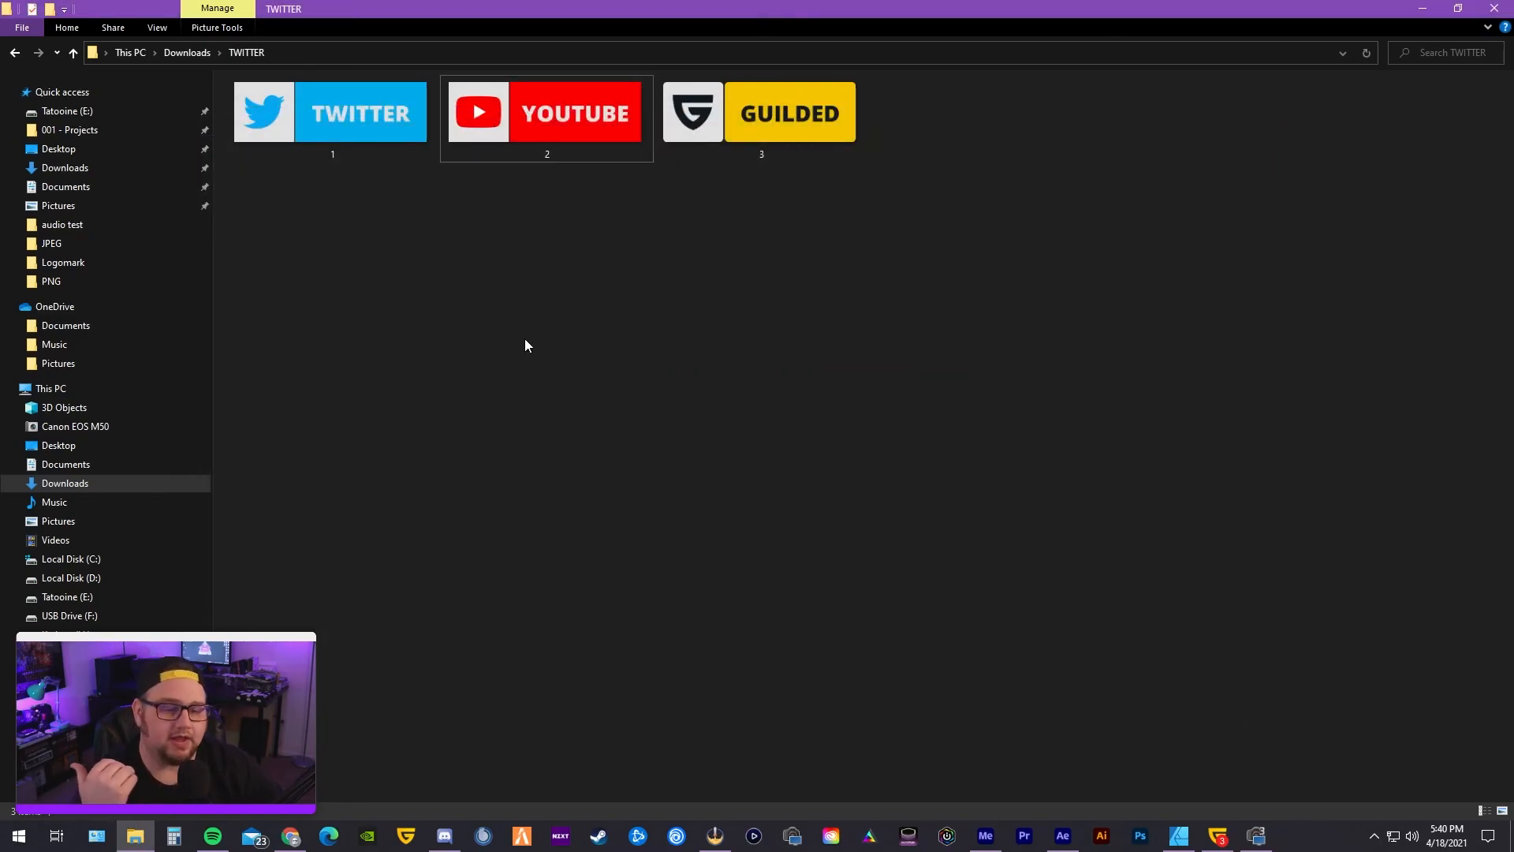
{"action": "mouse_move", "coordinate": [1234, 221]}
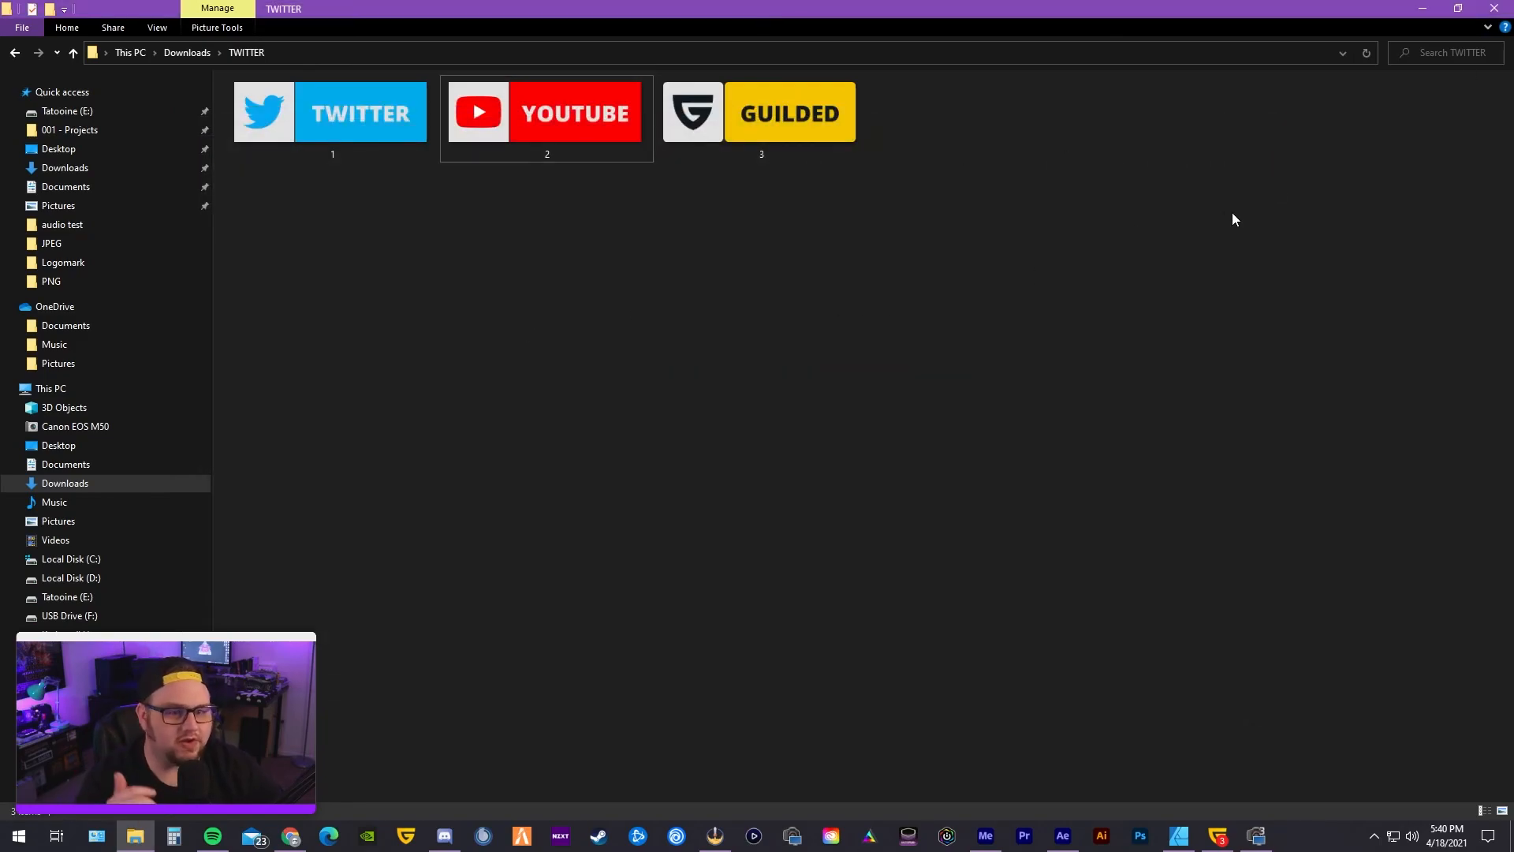
{"action": "mouse_move", "coordinate": [1134, 196]}
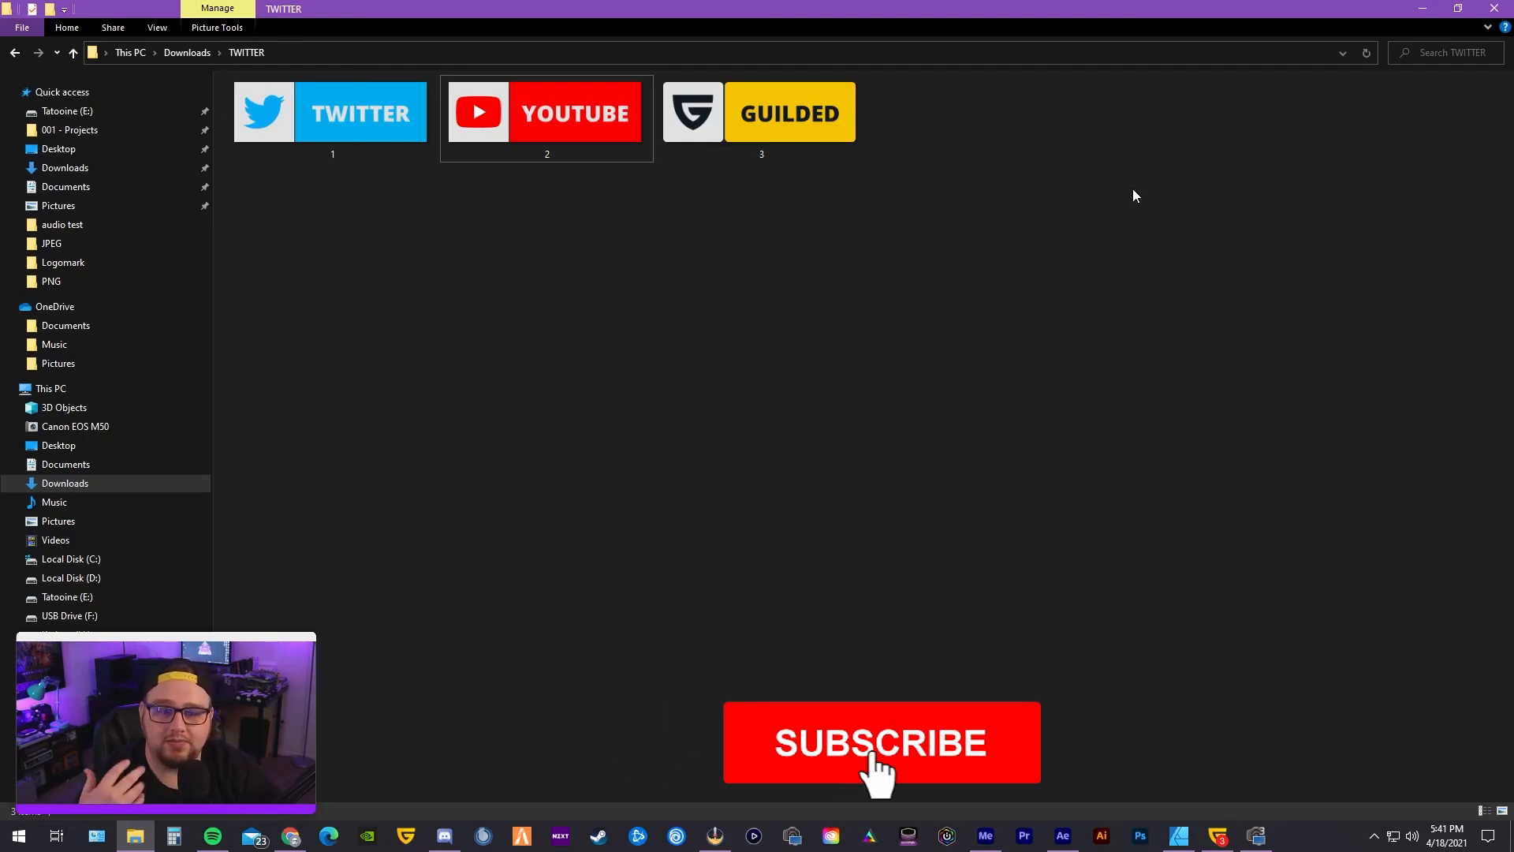
{"action": "left_click", "coordinate": [881, 741]}
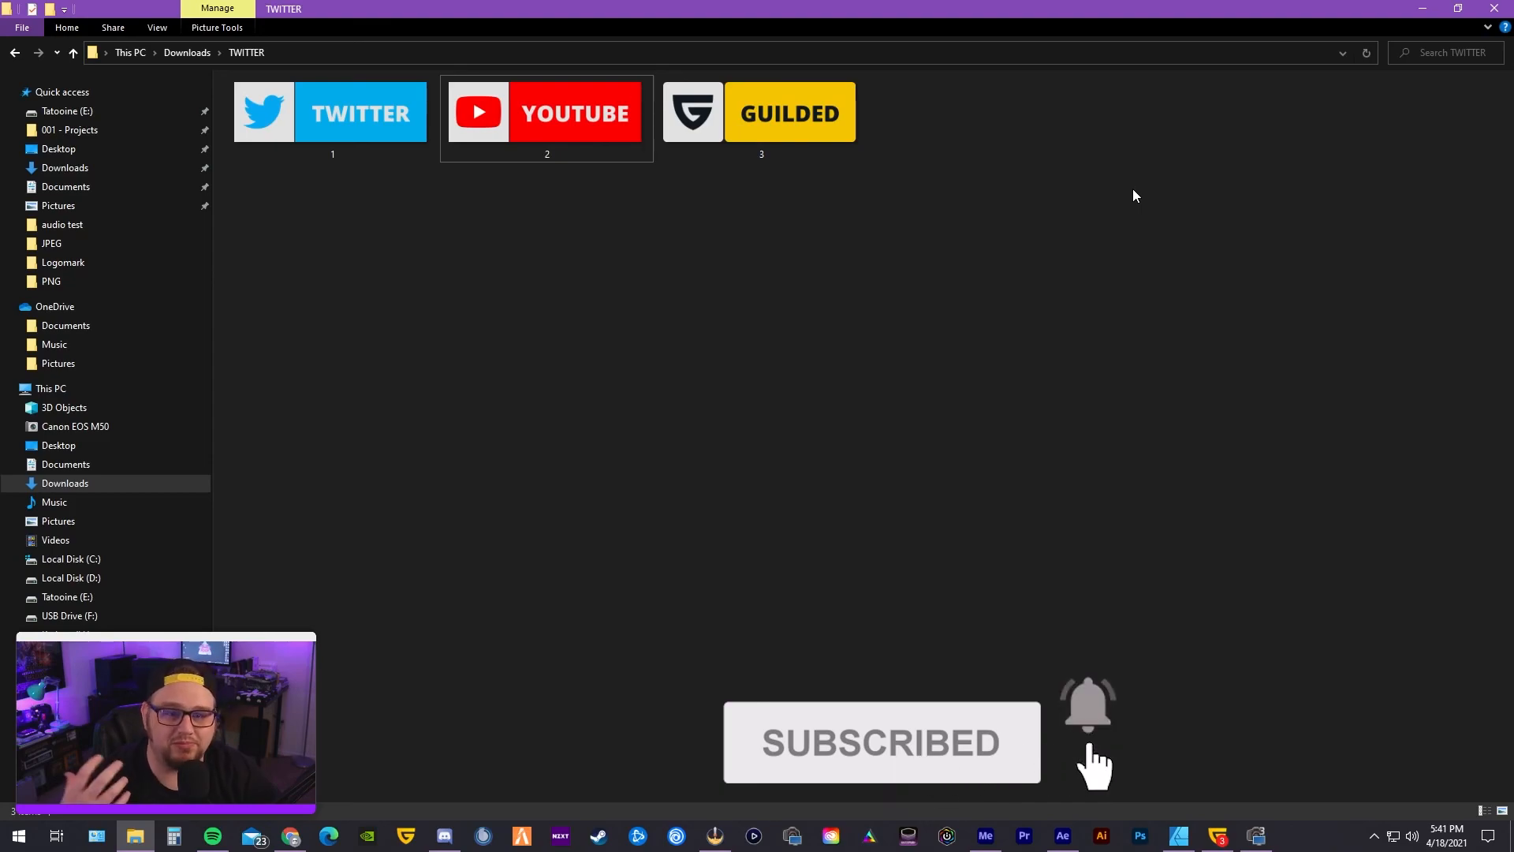